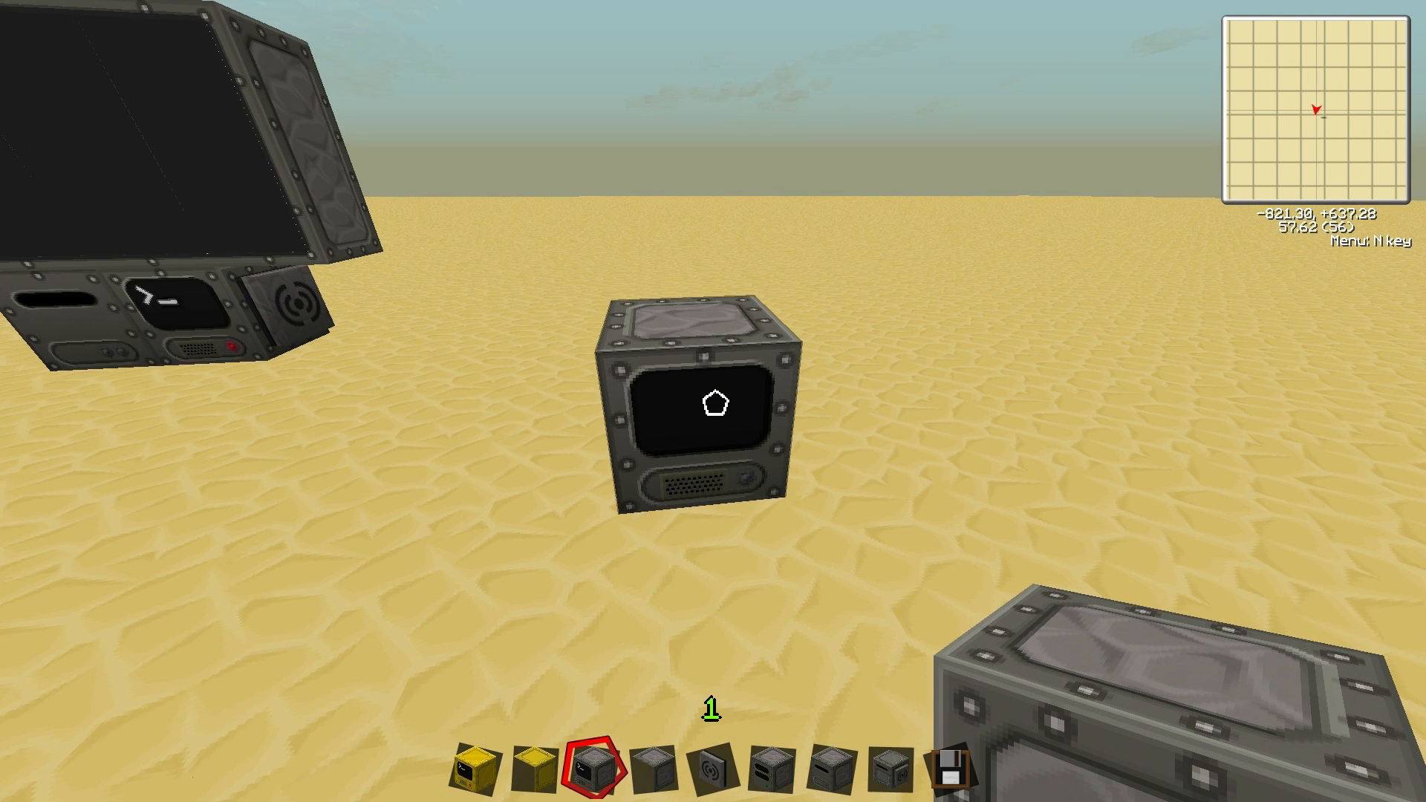
Open the computer block's terminal screen
right_click(709, 405)
type("lua")
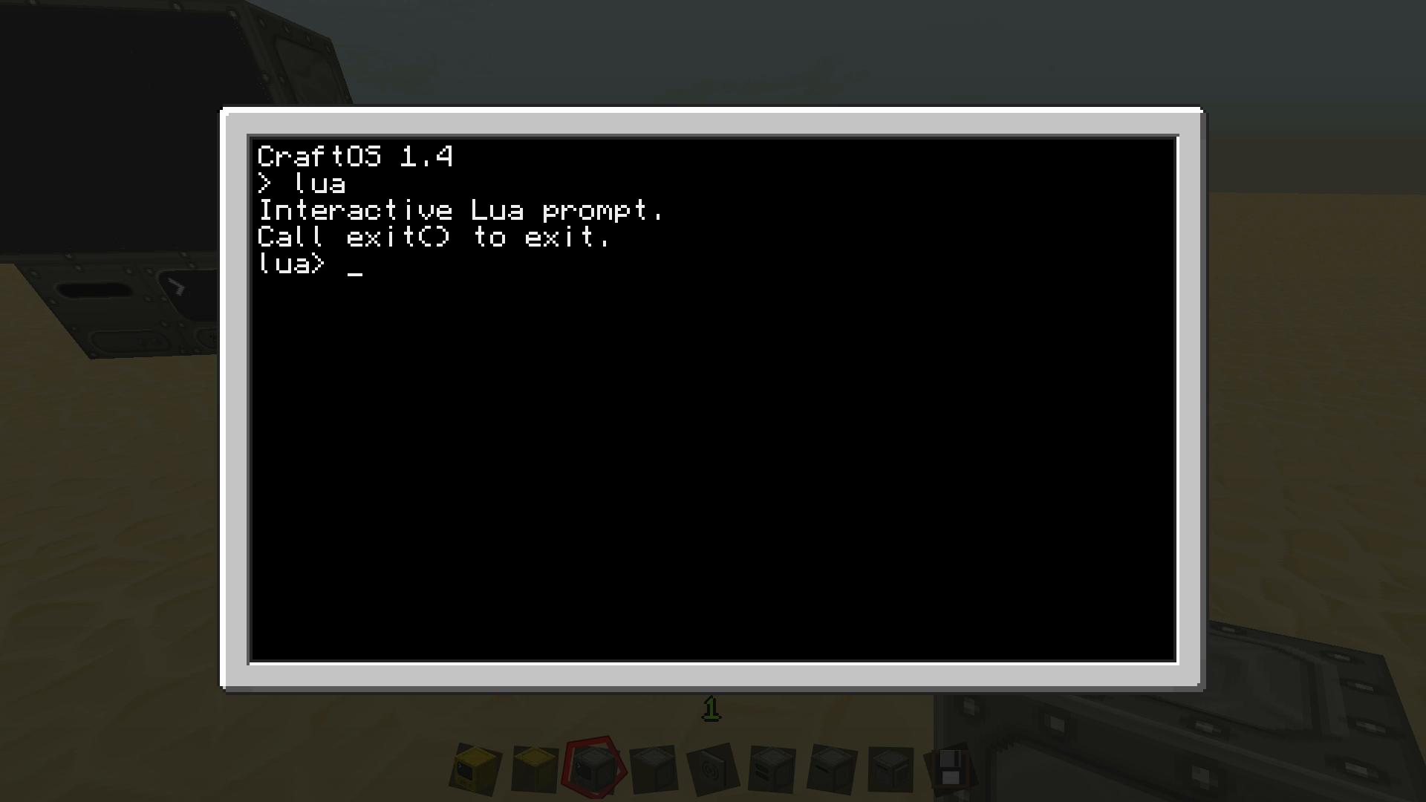
Run print("test") at the Lua prompt
type("print")
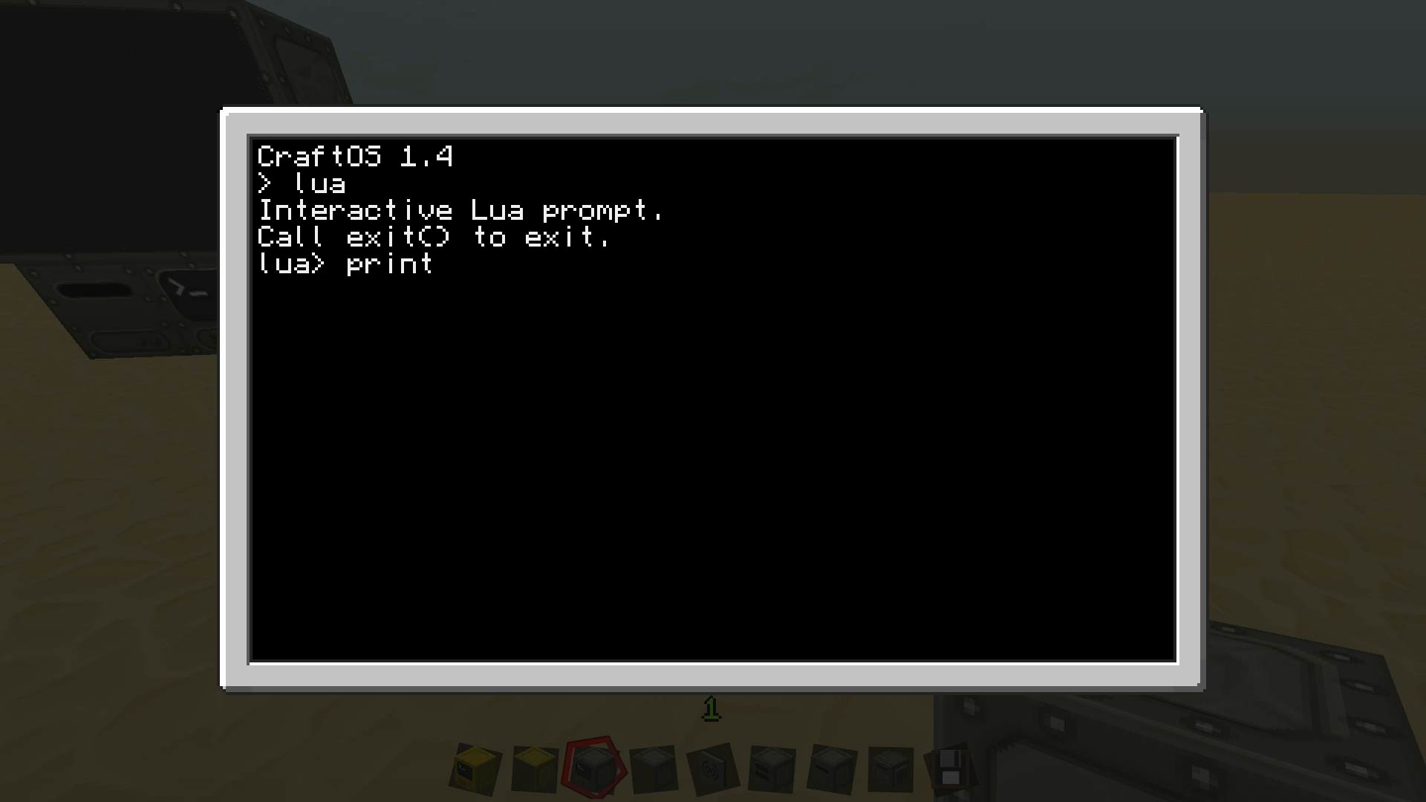
type("(\"")
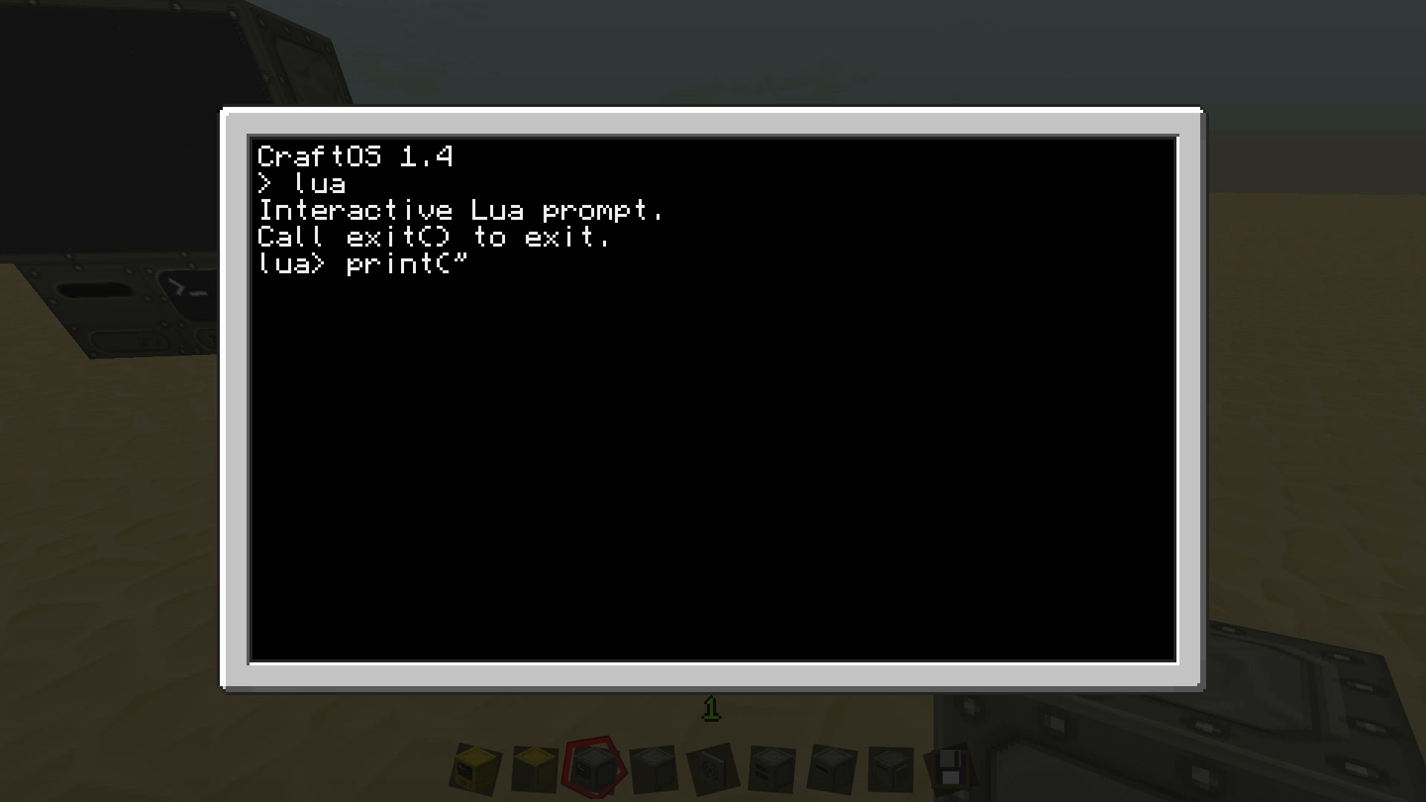
type("test")
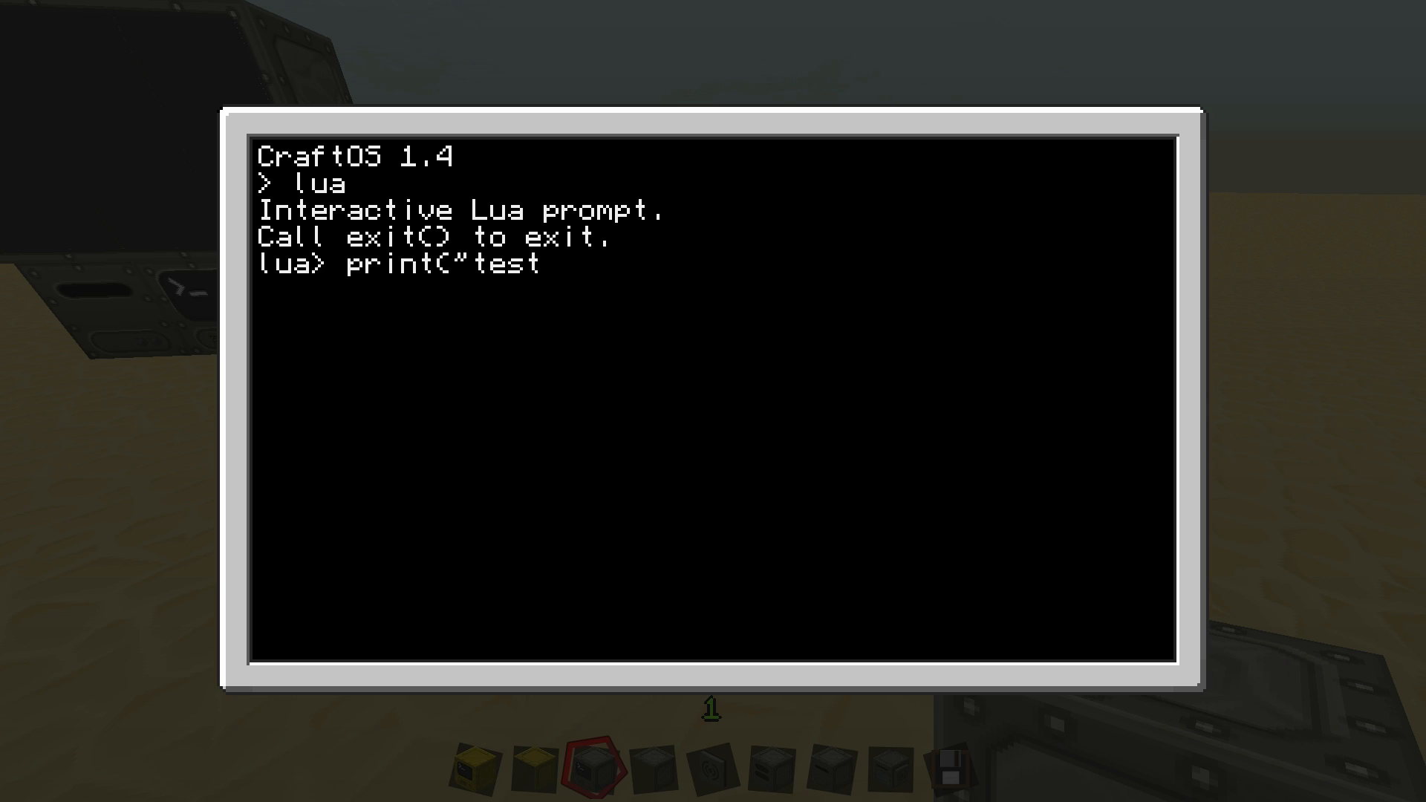
key("Return")
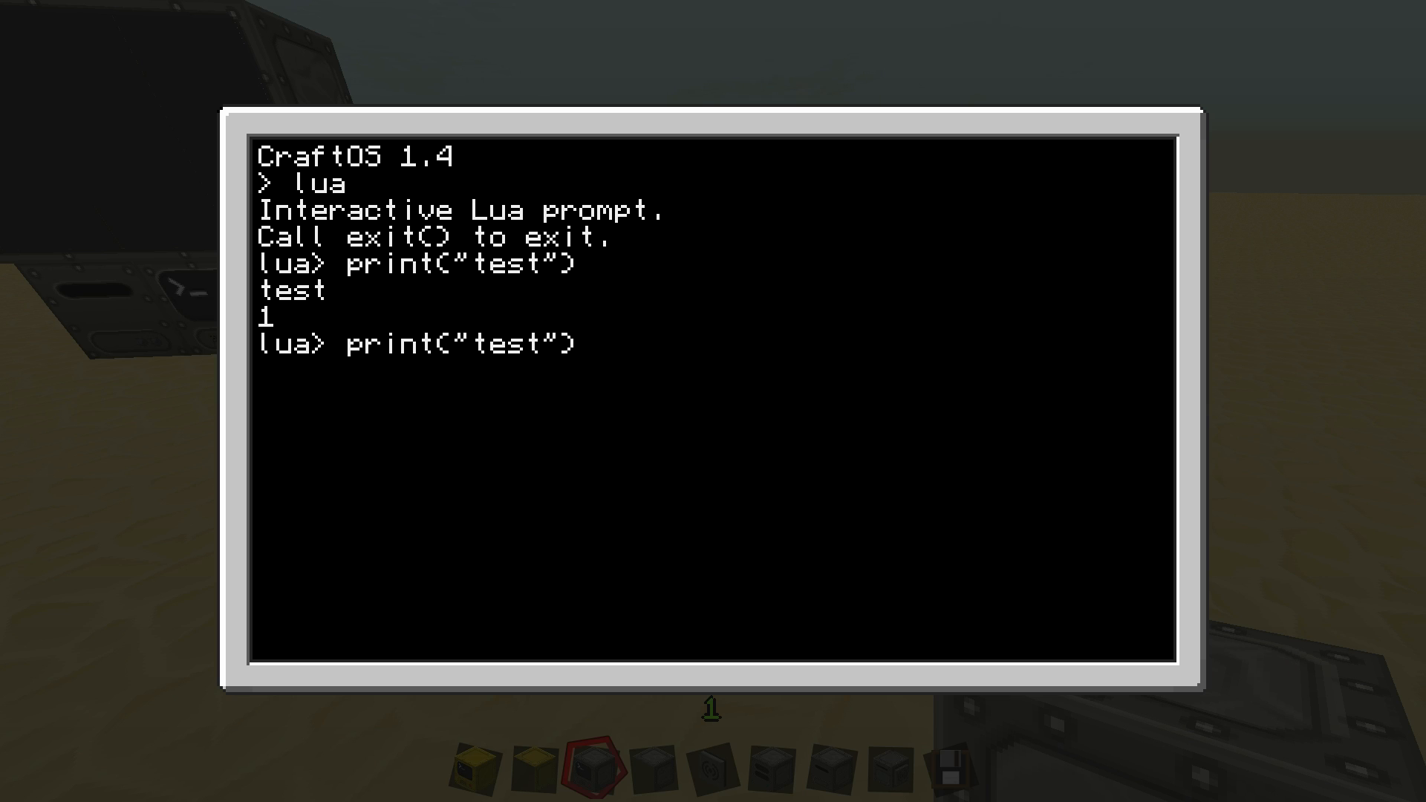
Rerun the recalled line as write("test"), then close the terminal
key("Backspace")
type("w")
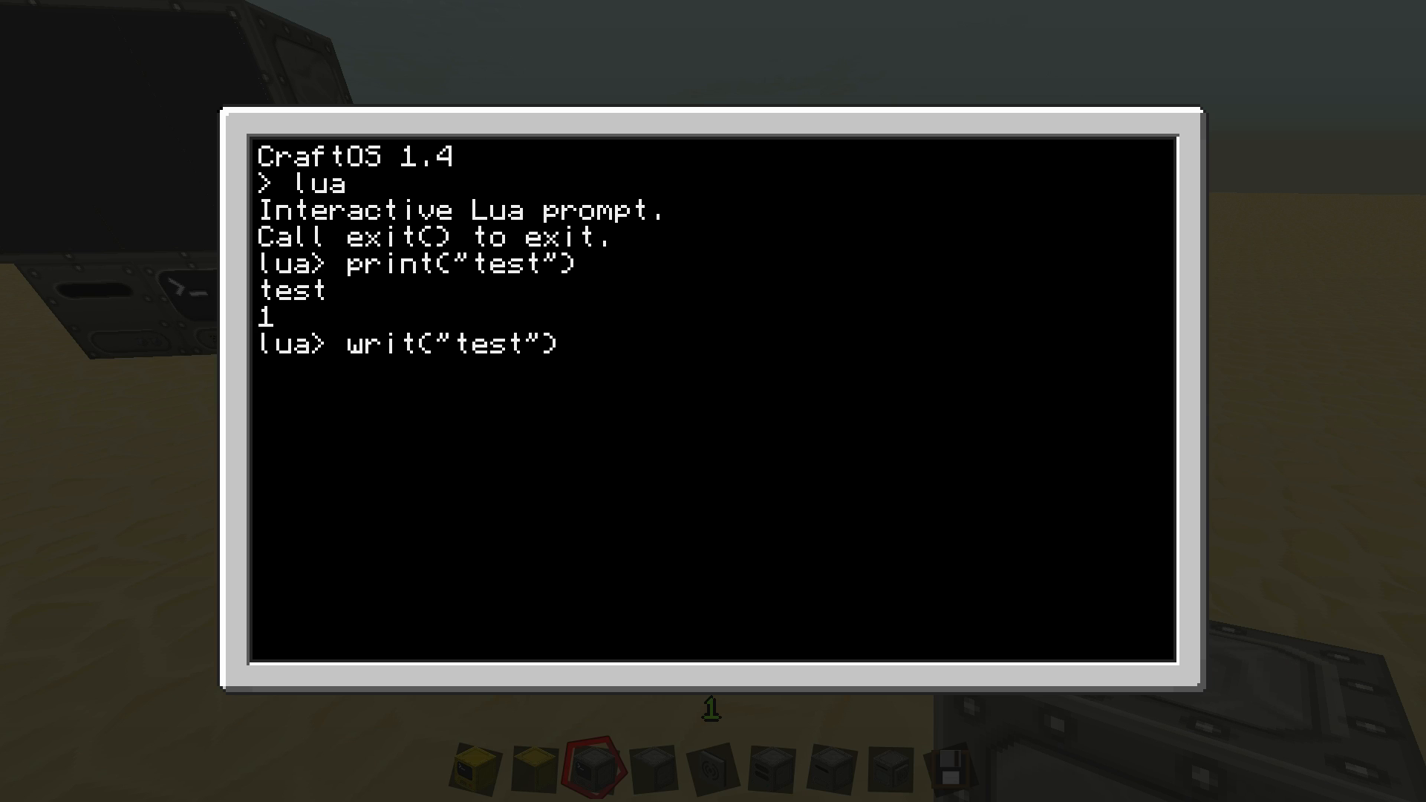
type("e")
key("Return")
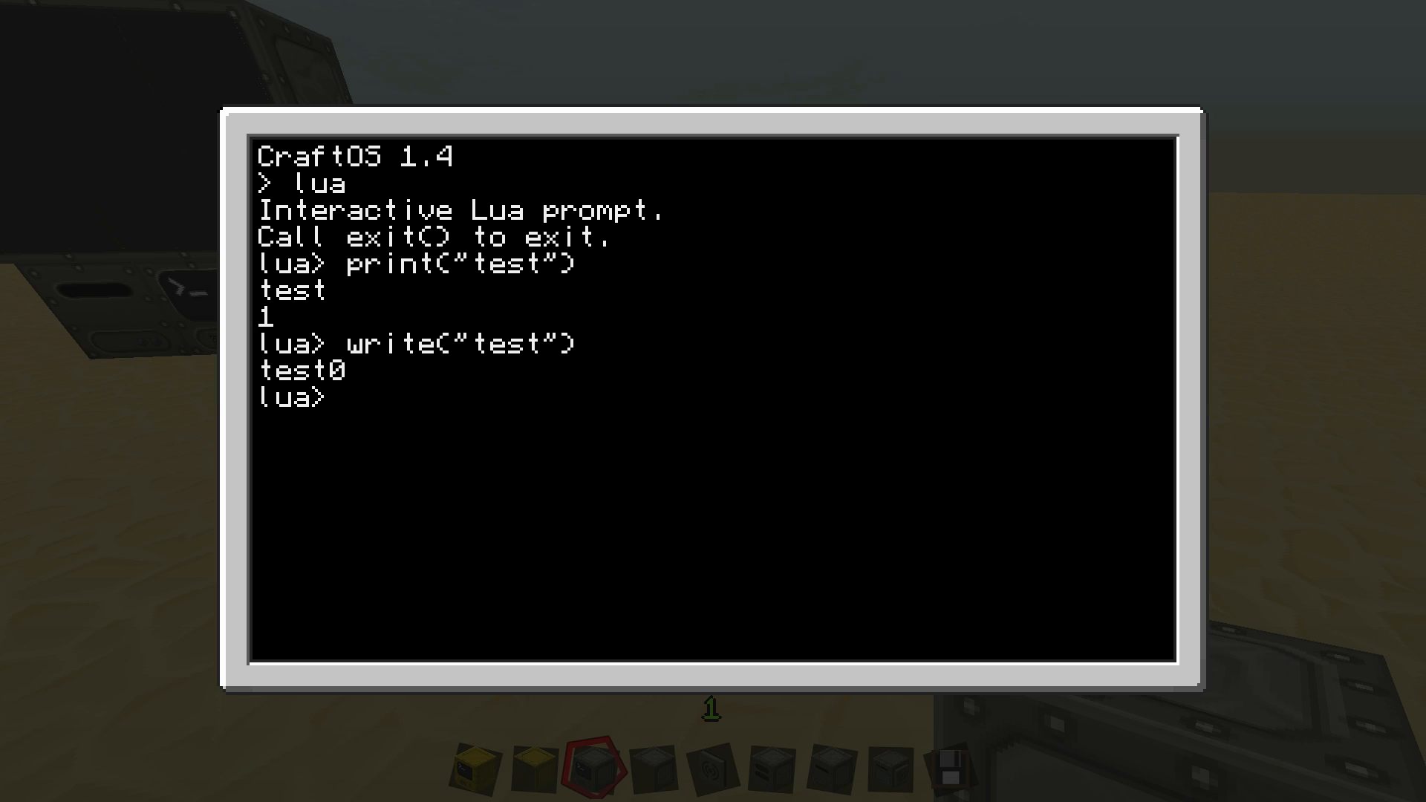
key("Escape")
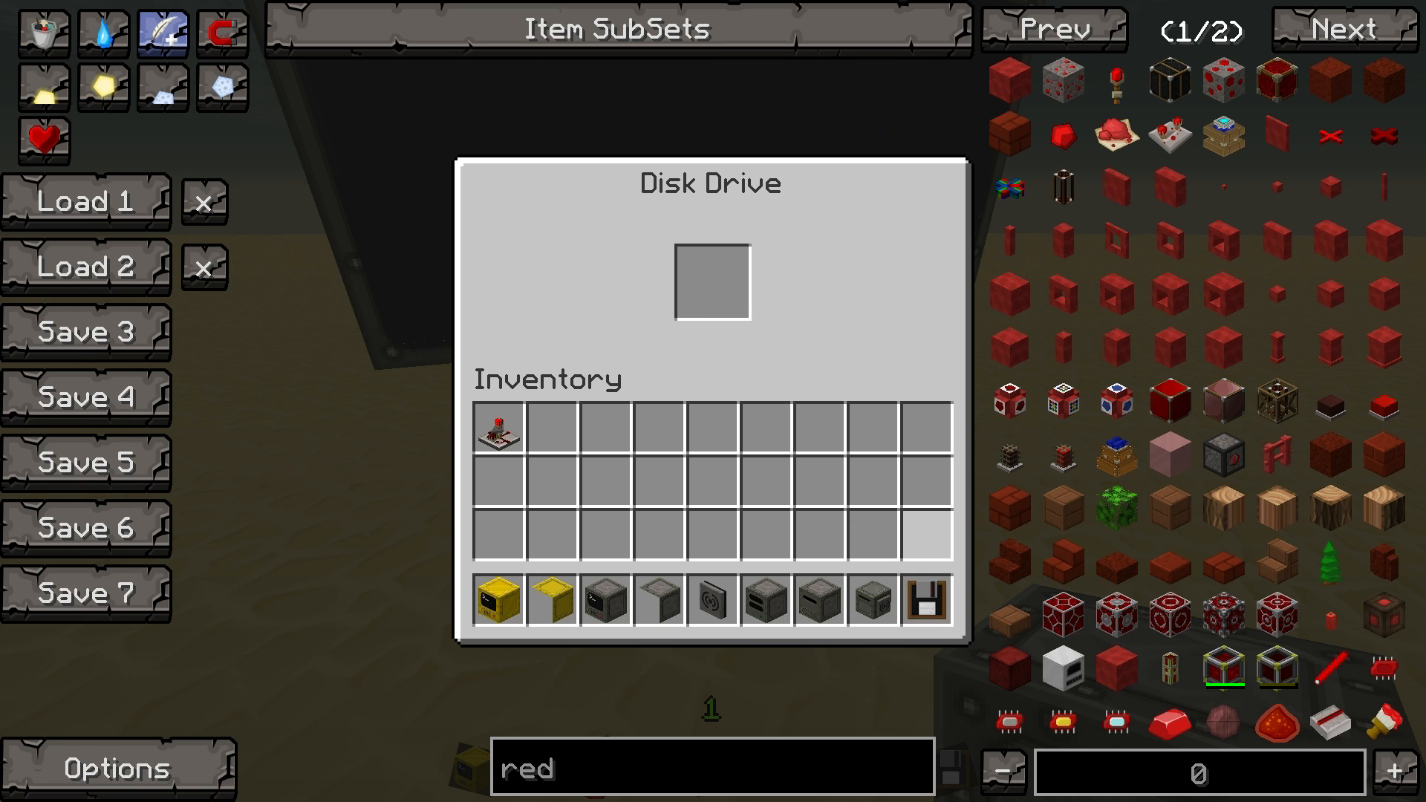
Move the hotbar floppy disk into the disk drive slot and close the drive window
left_click(927, 600)
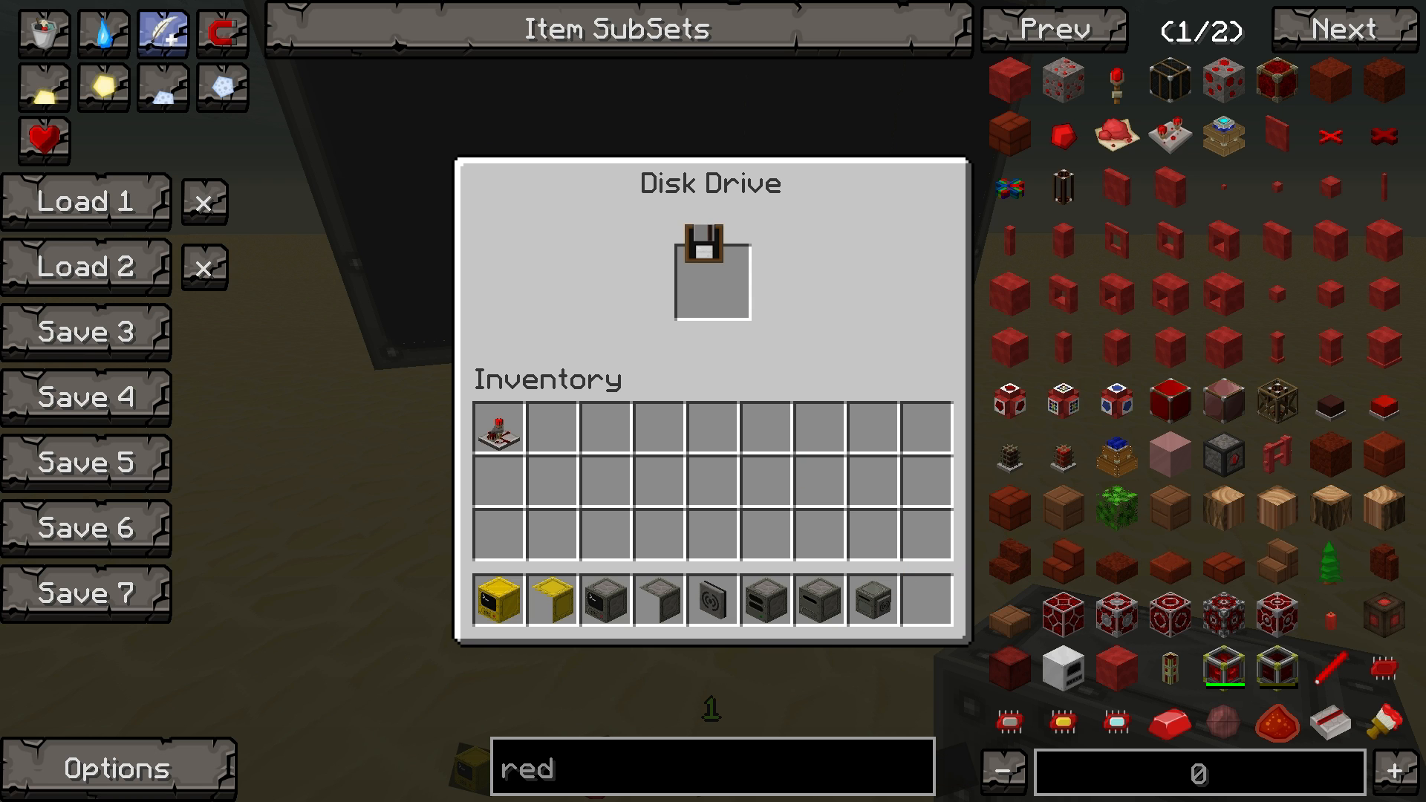
key("Escape")
type("edi")
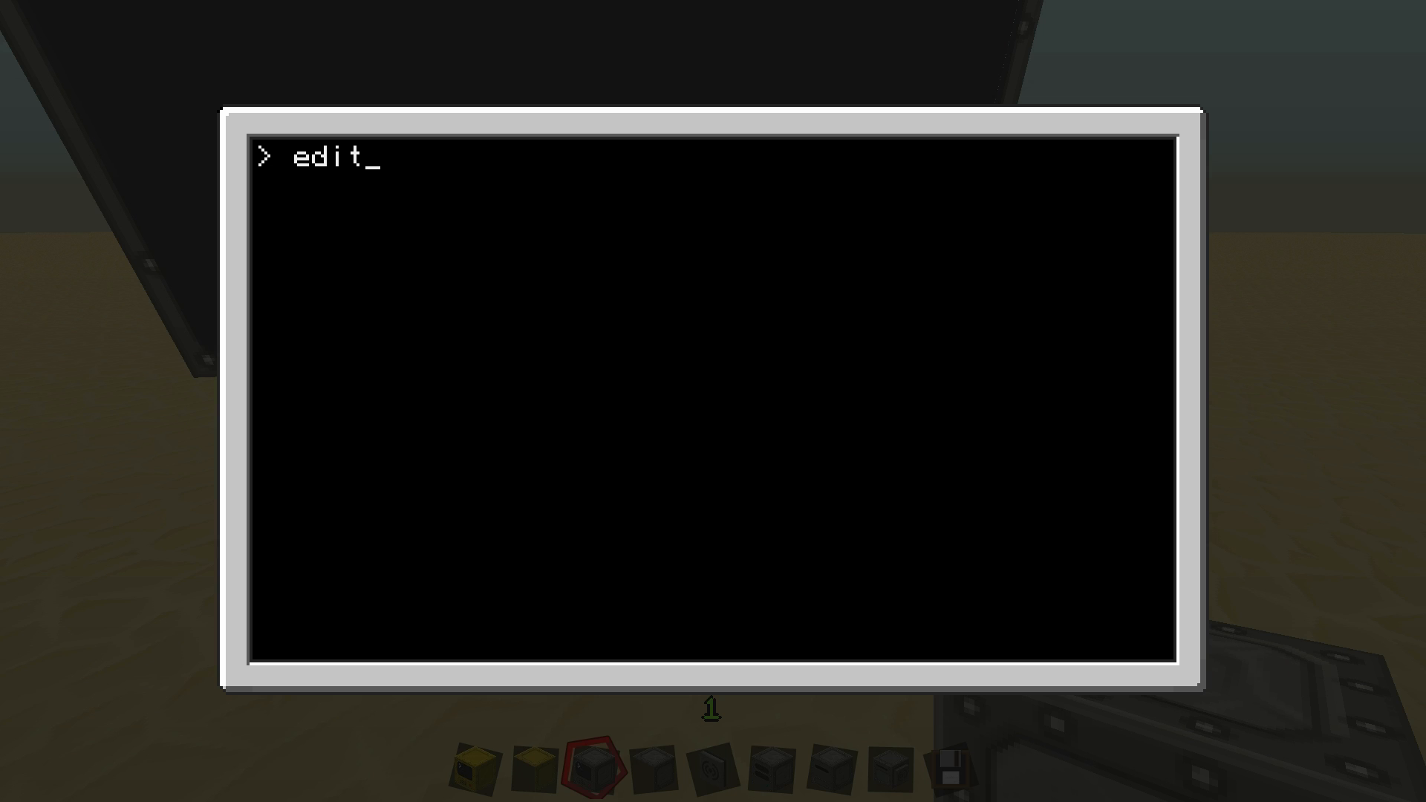
Open a new program named tutorial_1 in the editor
type("tut")
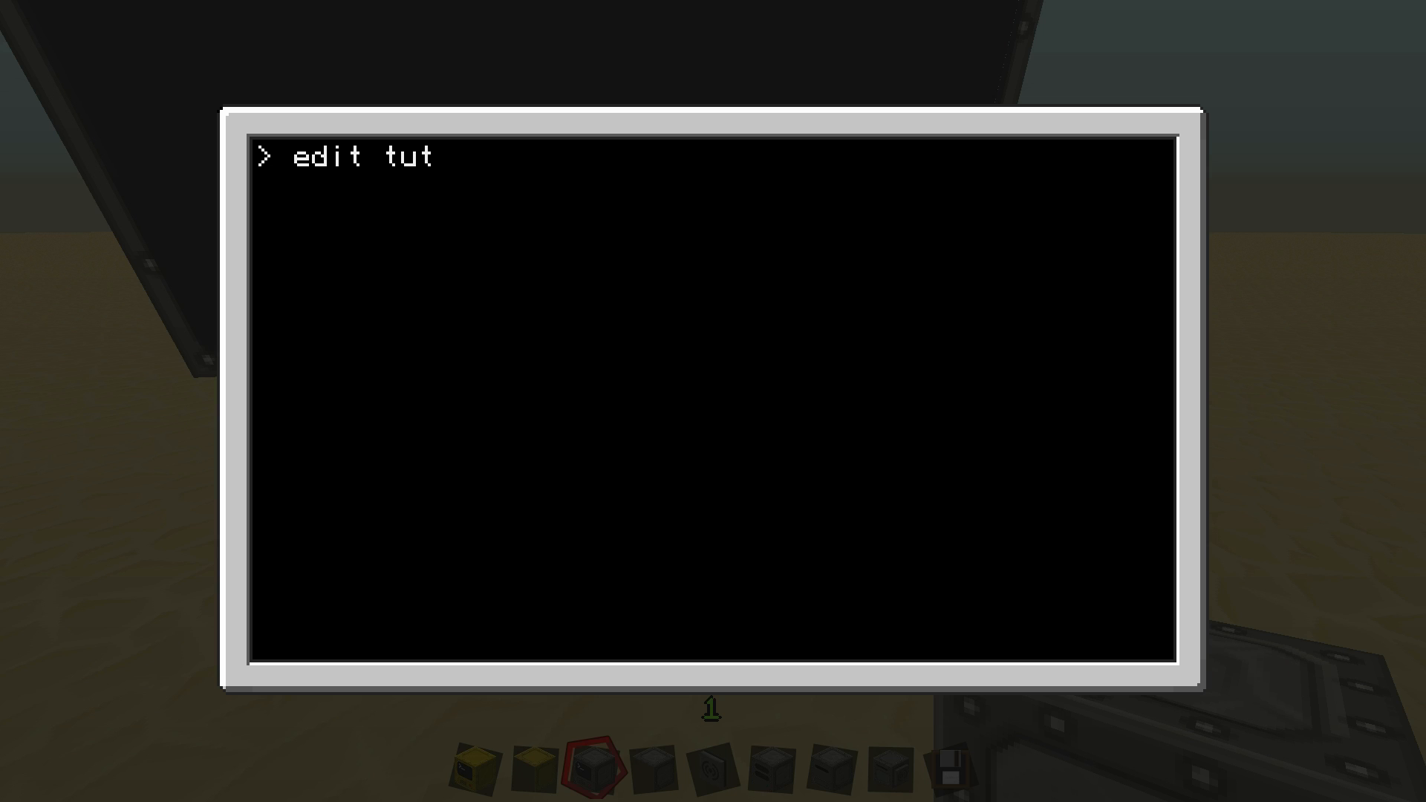
type("orial 1")
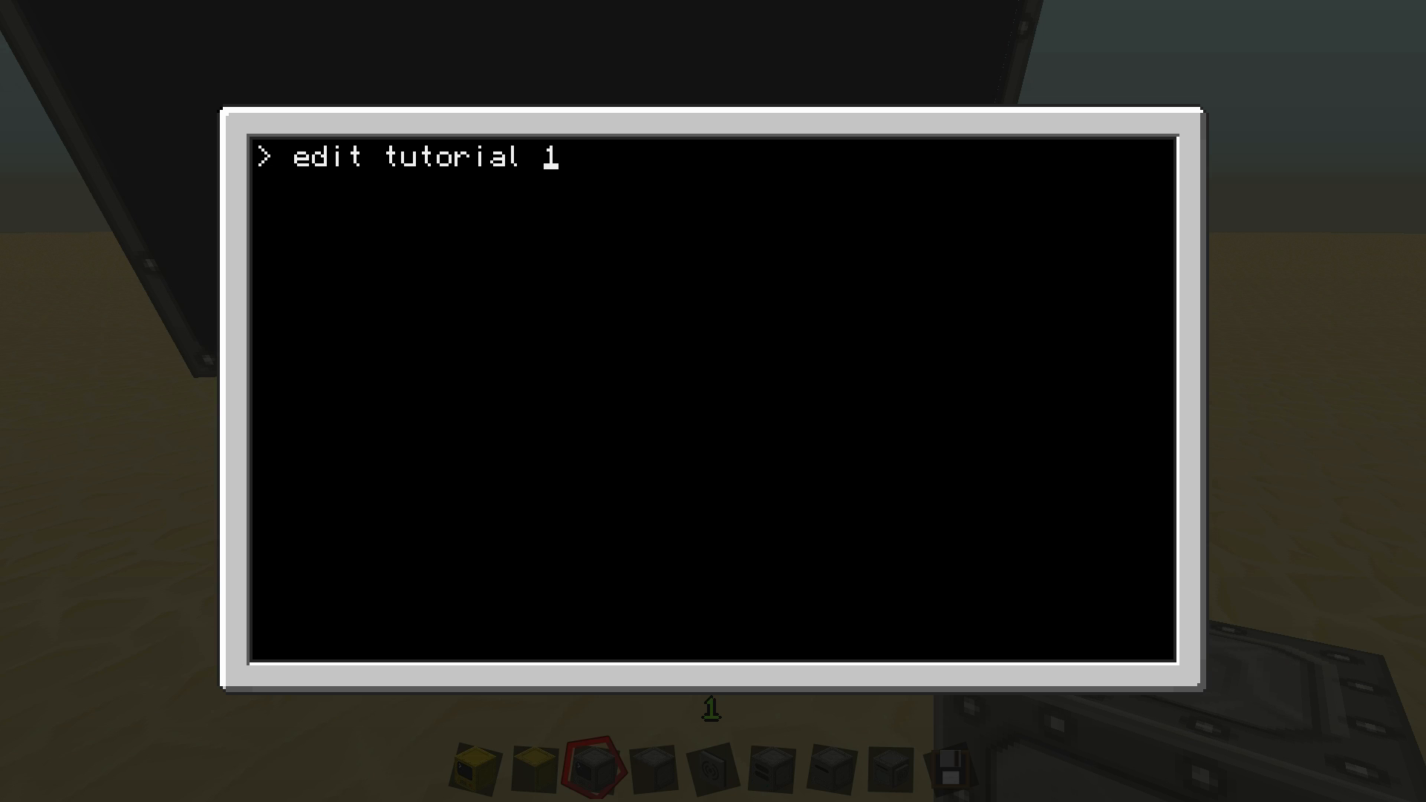
type("_")
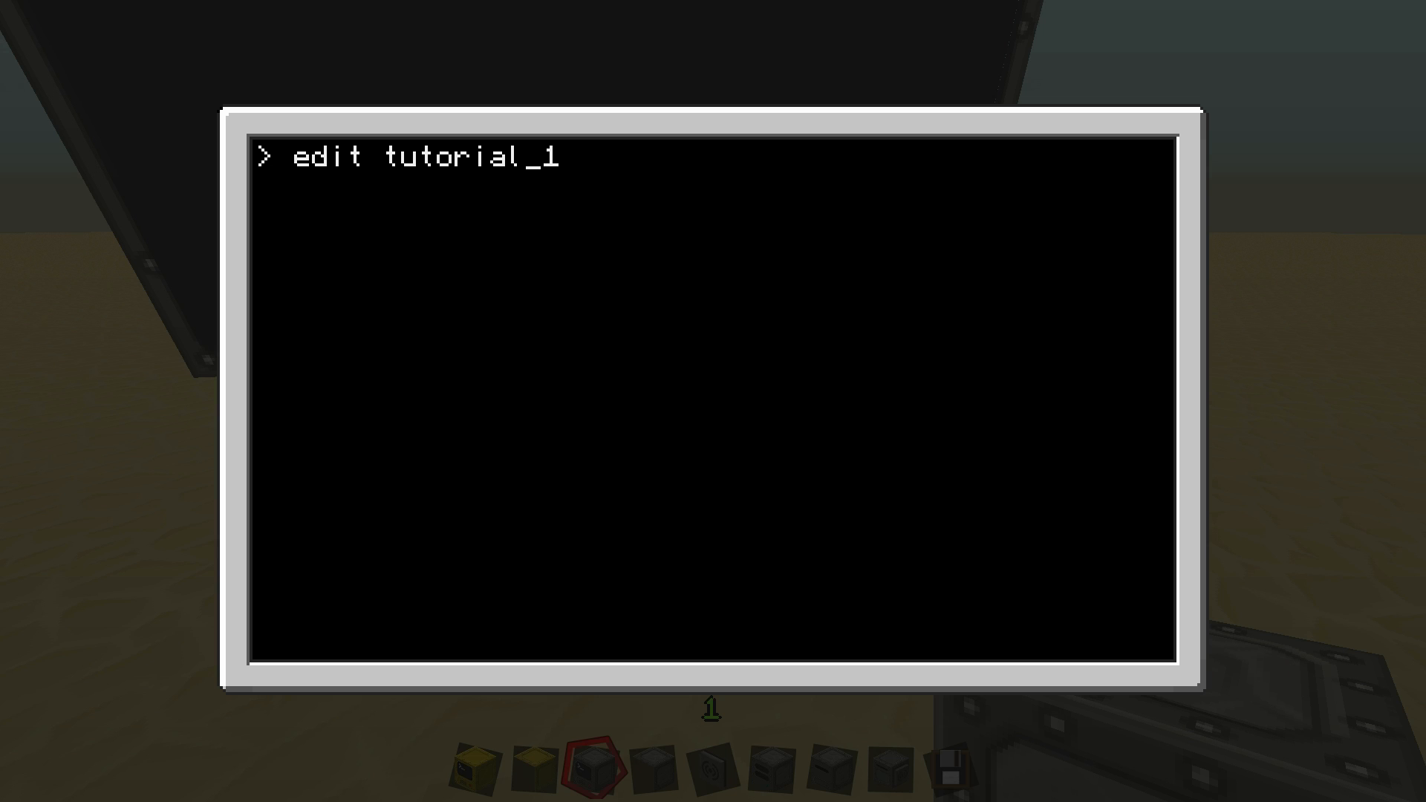
key("Return")
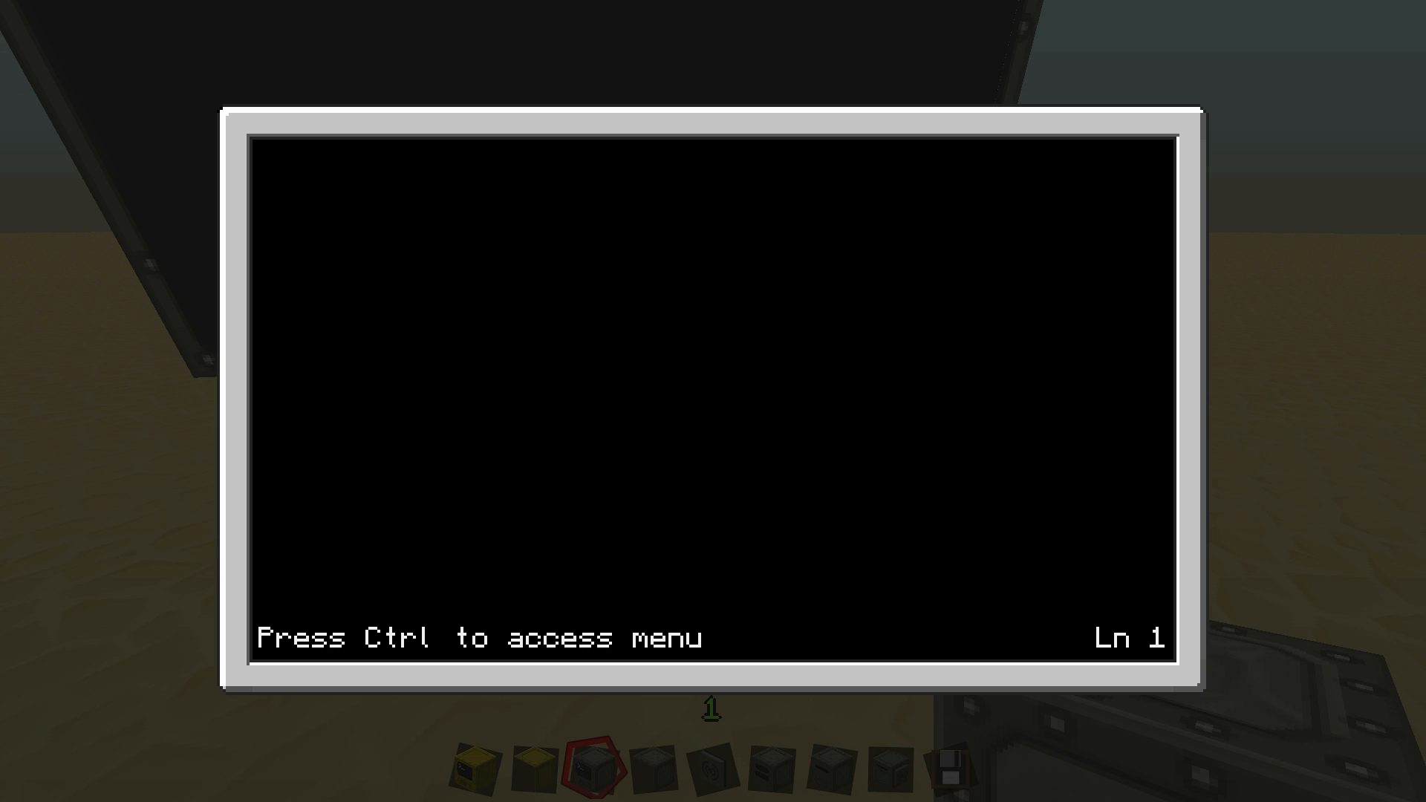
Write print("Hello Minecraft") and save the program
type("pr")
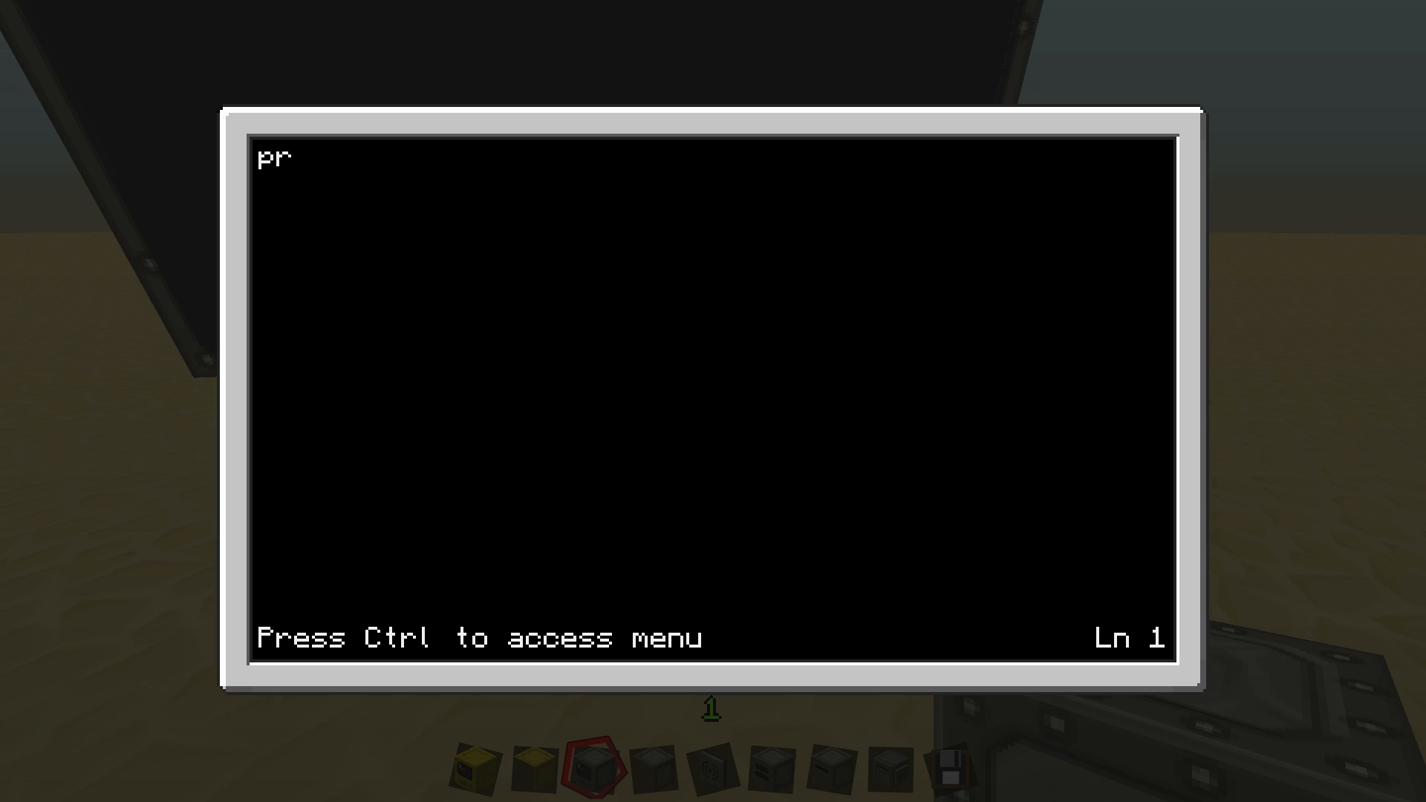
type("int(\"")
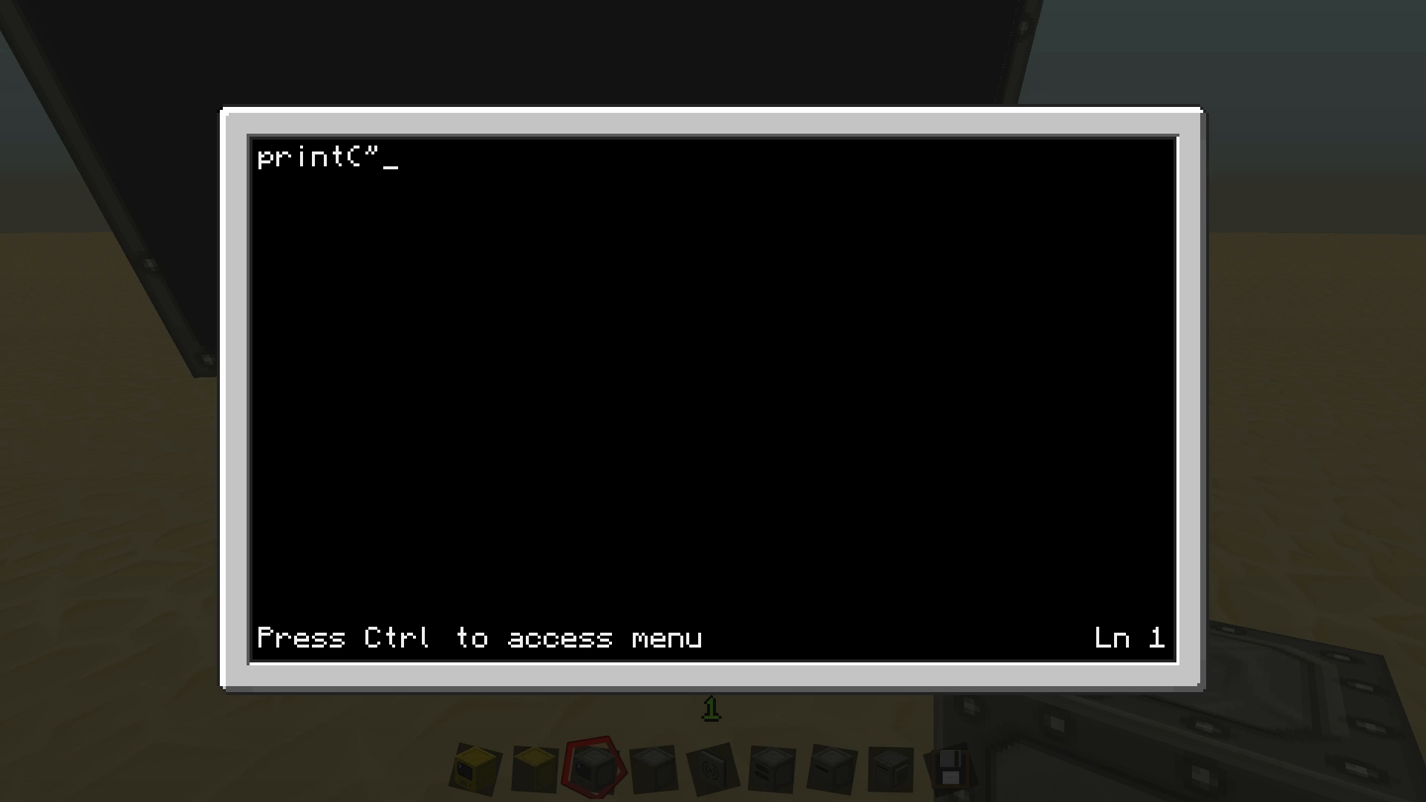
type("Hell")
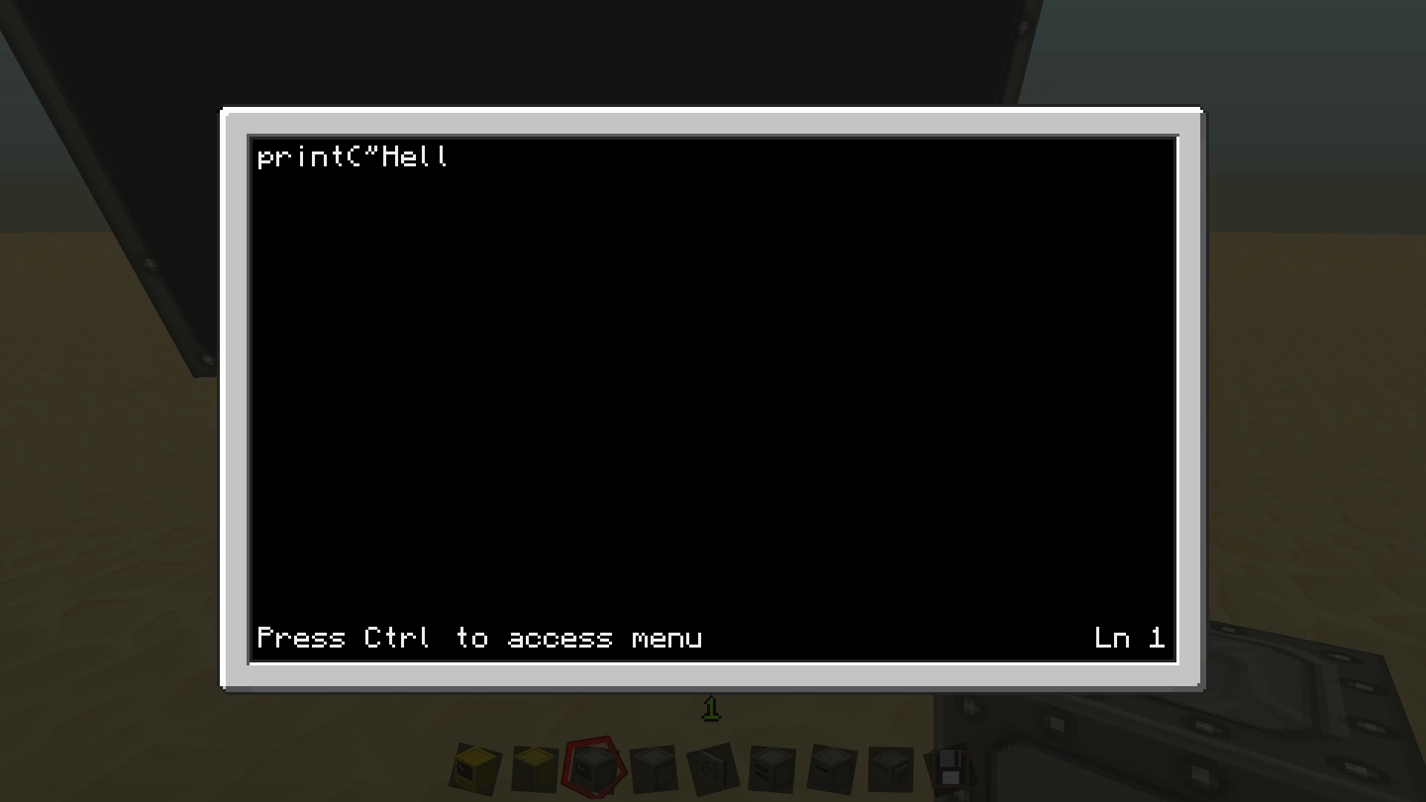
type("o Minecra")
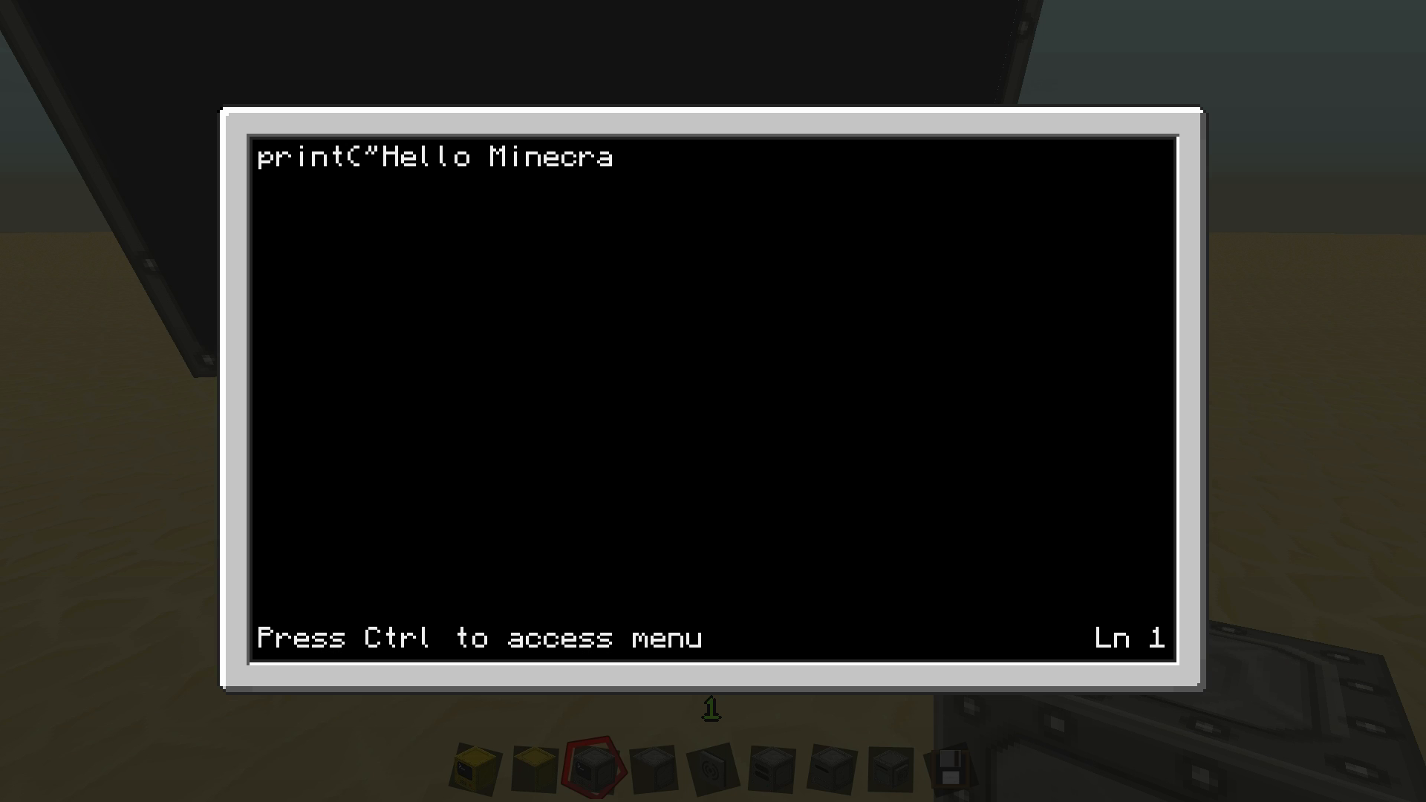
type("ft\")")
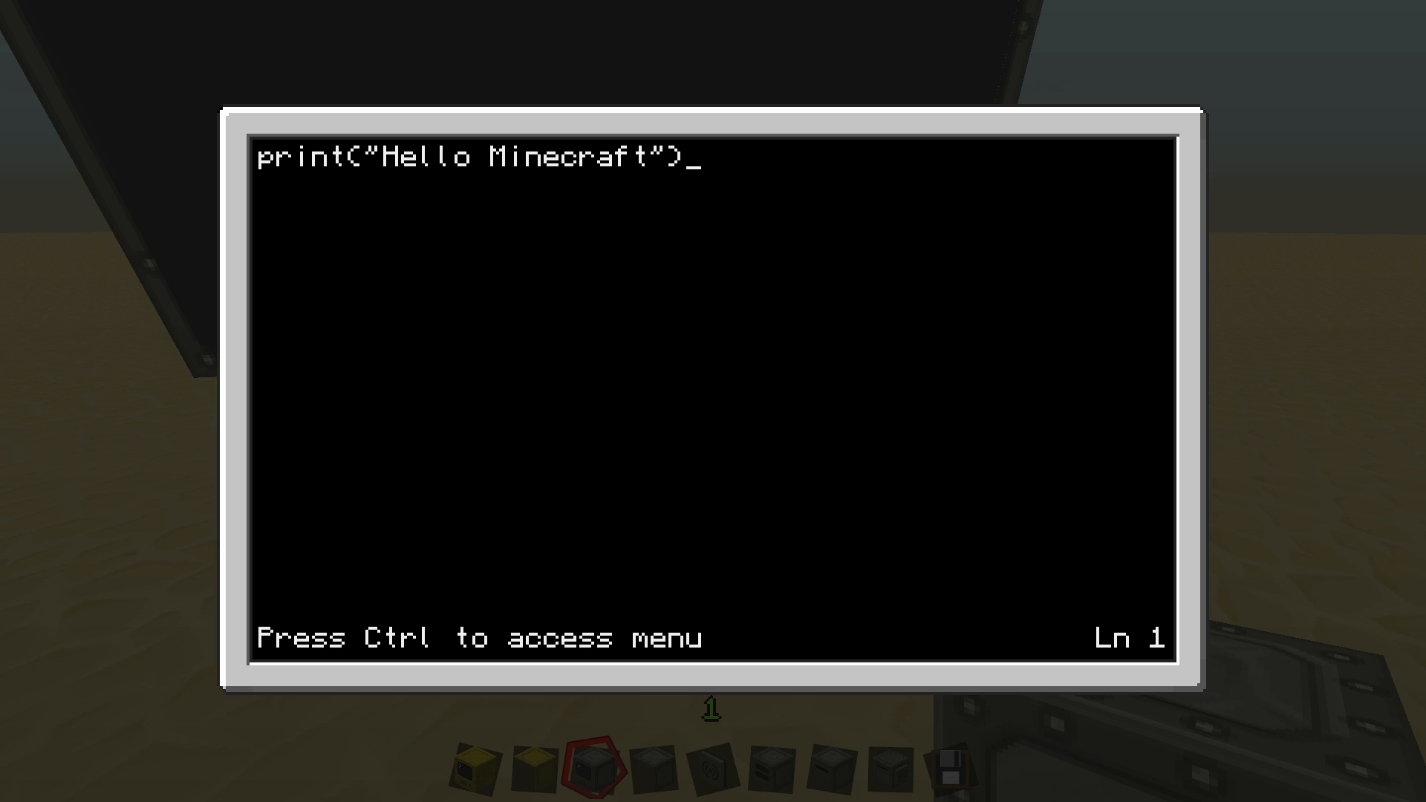
key("ctrl")
type("tu")
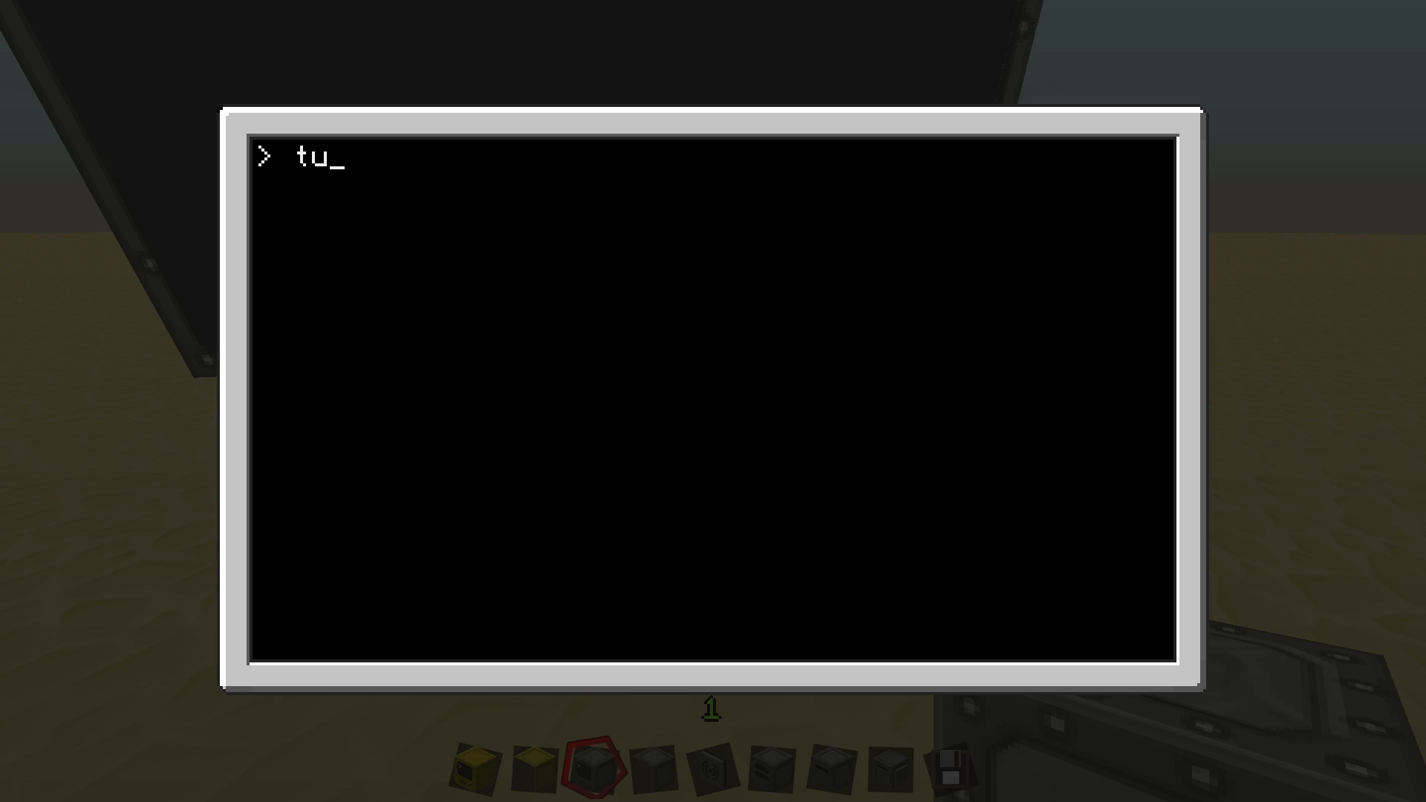
Leave the mistyped tutorial_! editor session and return to the shell
type("tor")
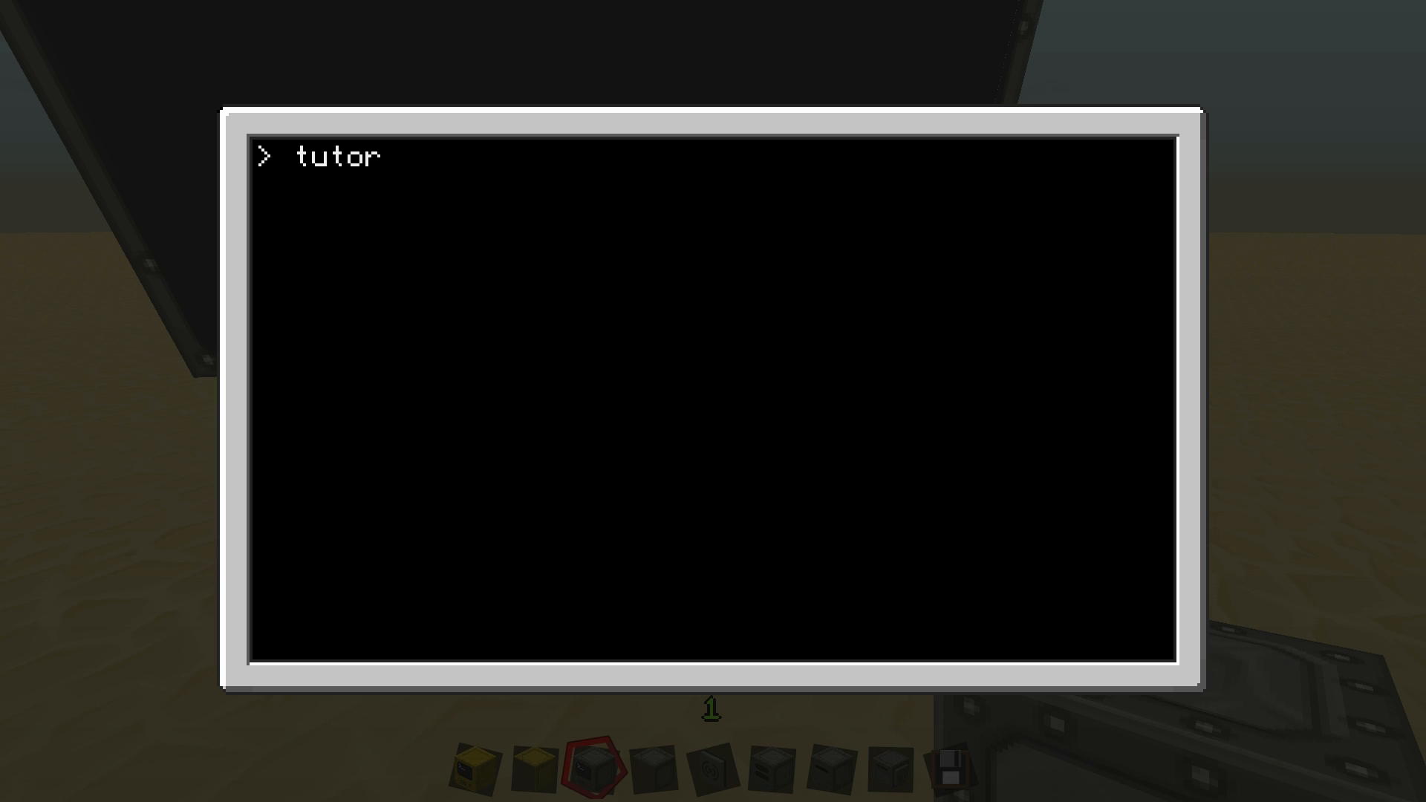
type("ed")
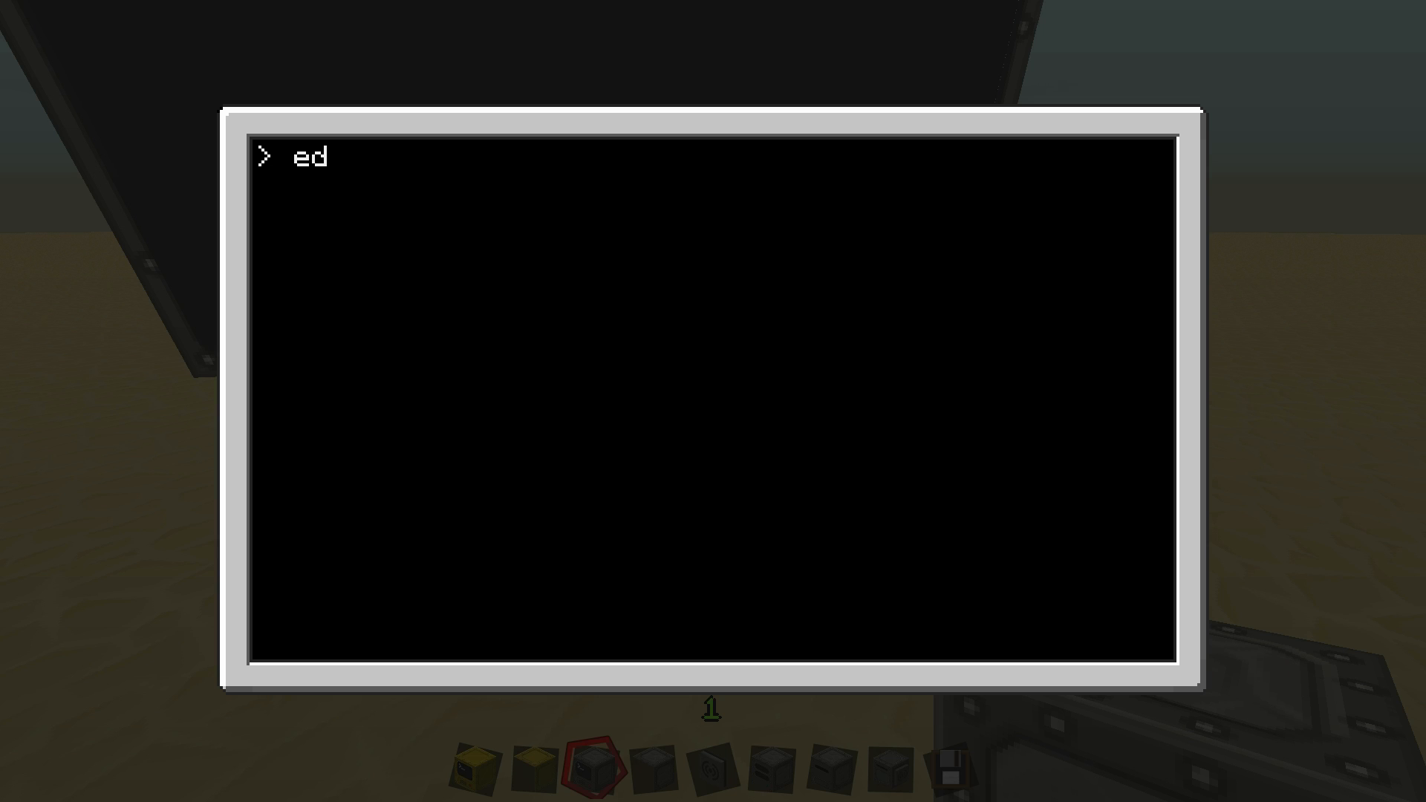
type("it tut")
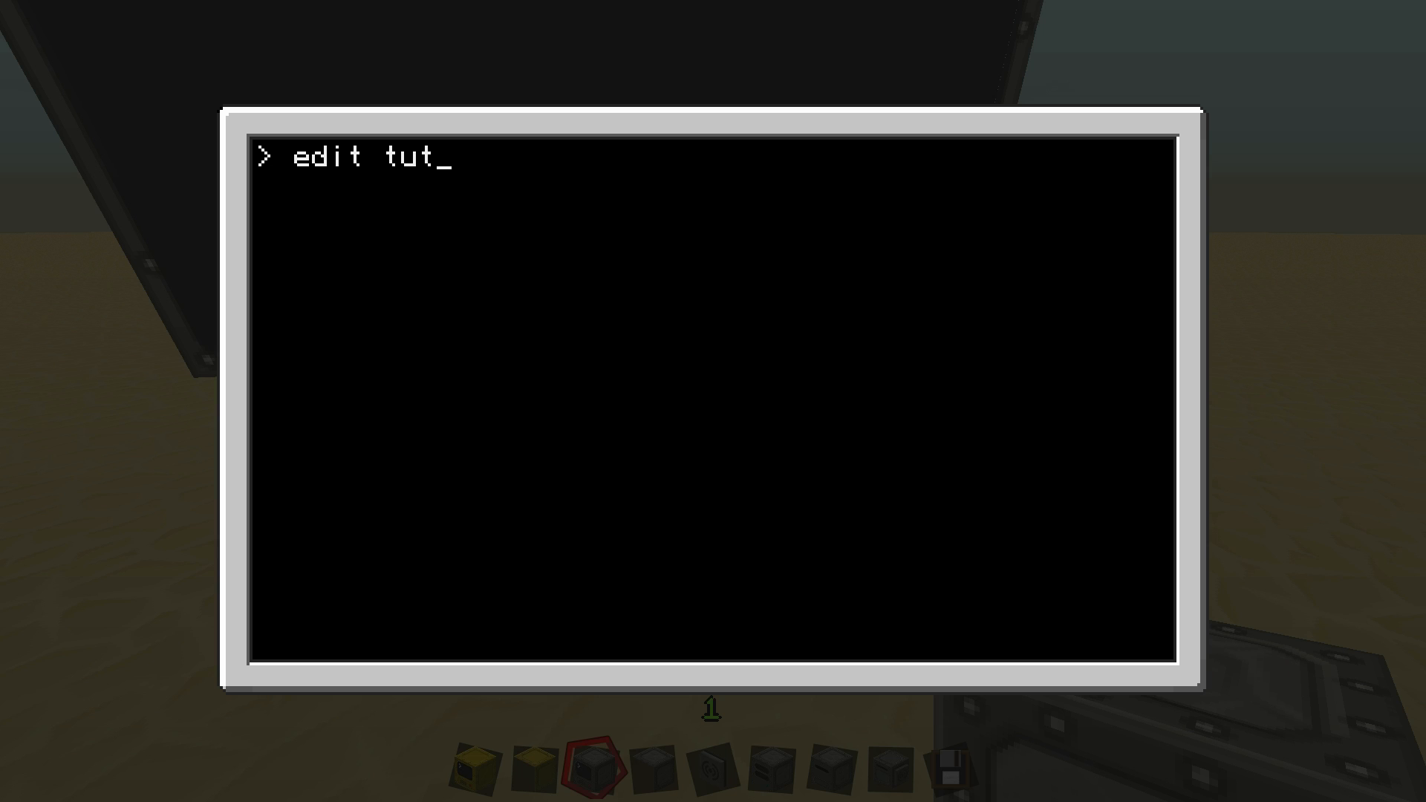
type("orial_!")
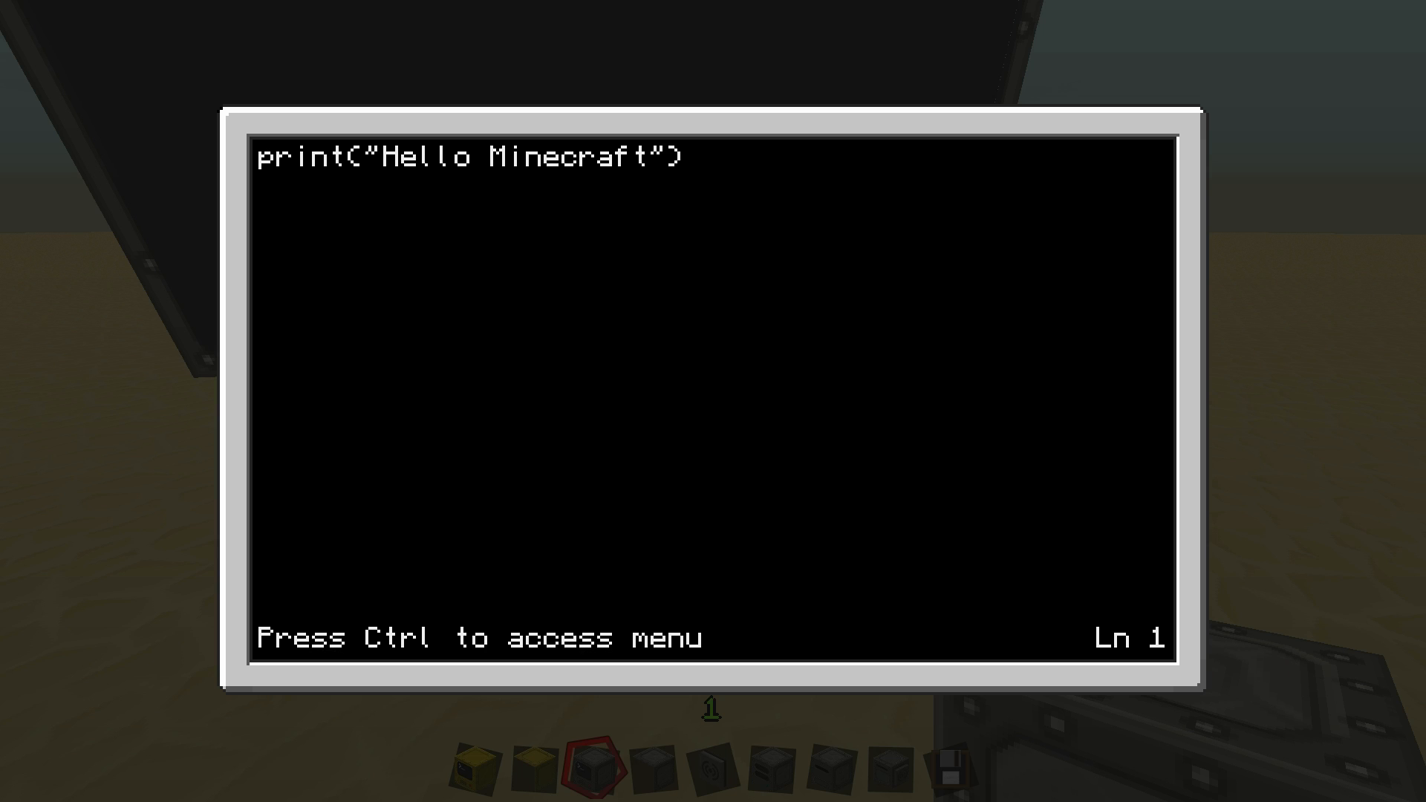
key("ctrl")
type("tut")
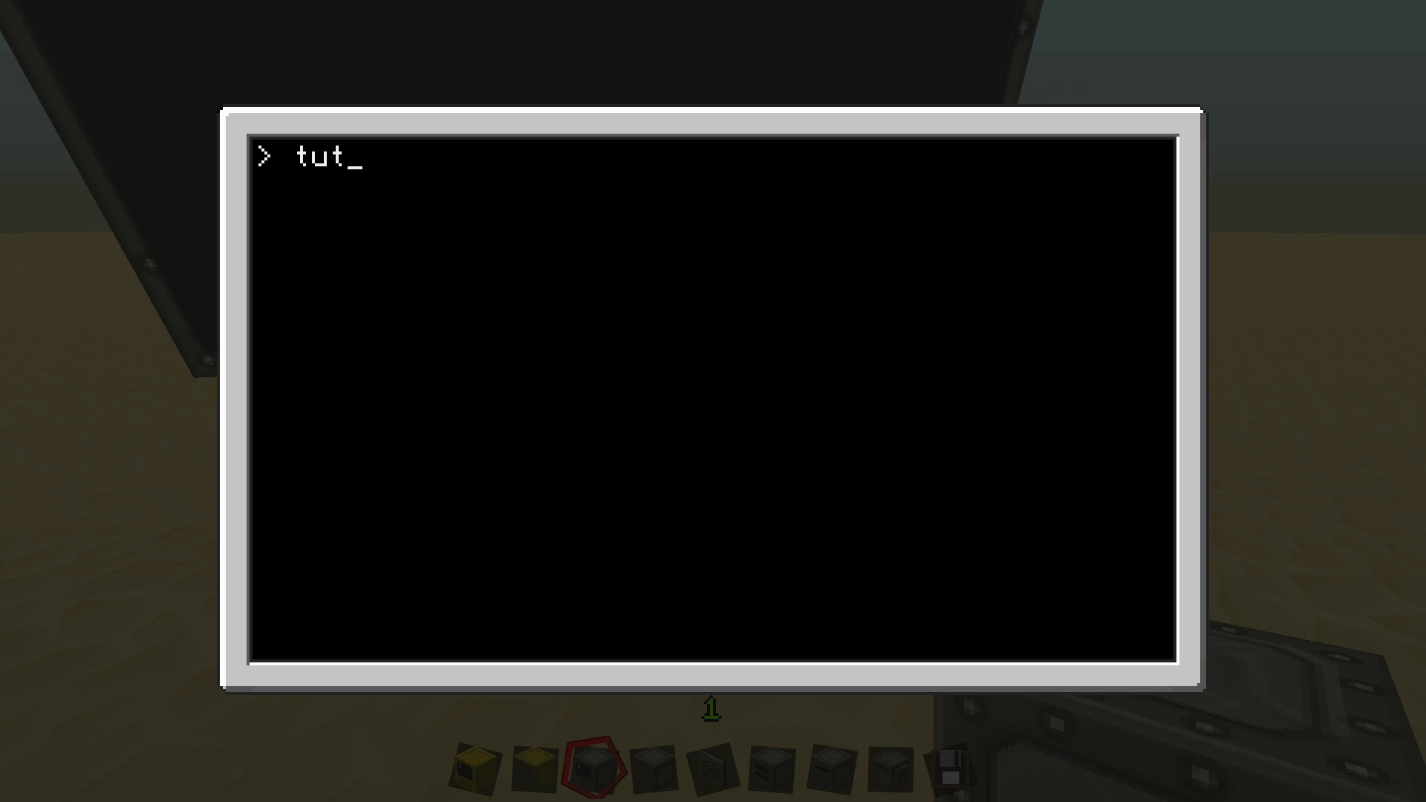
Run tutorial_1 from the shell to print Hello Minecraft
type("orial")
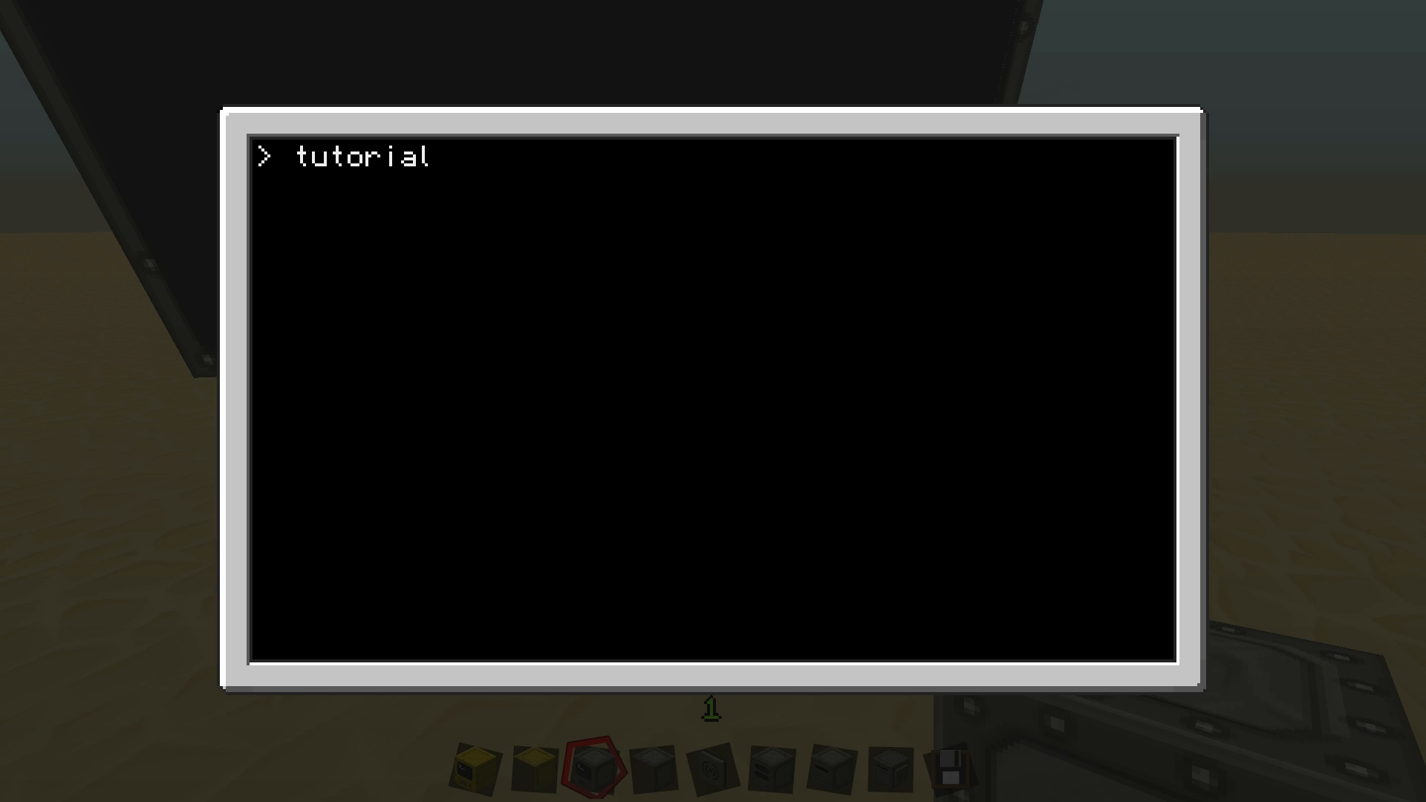
type("_1")
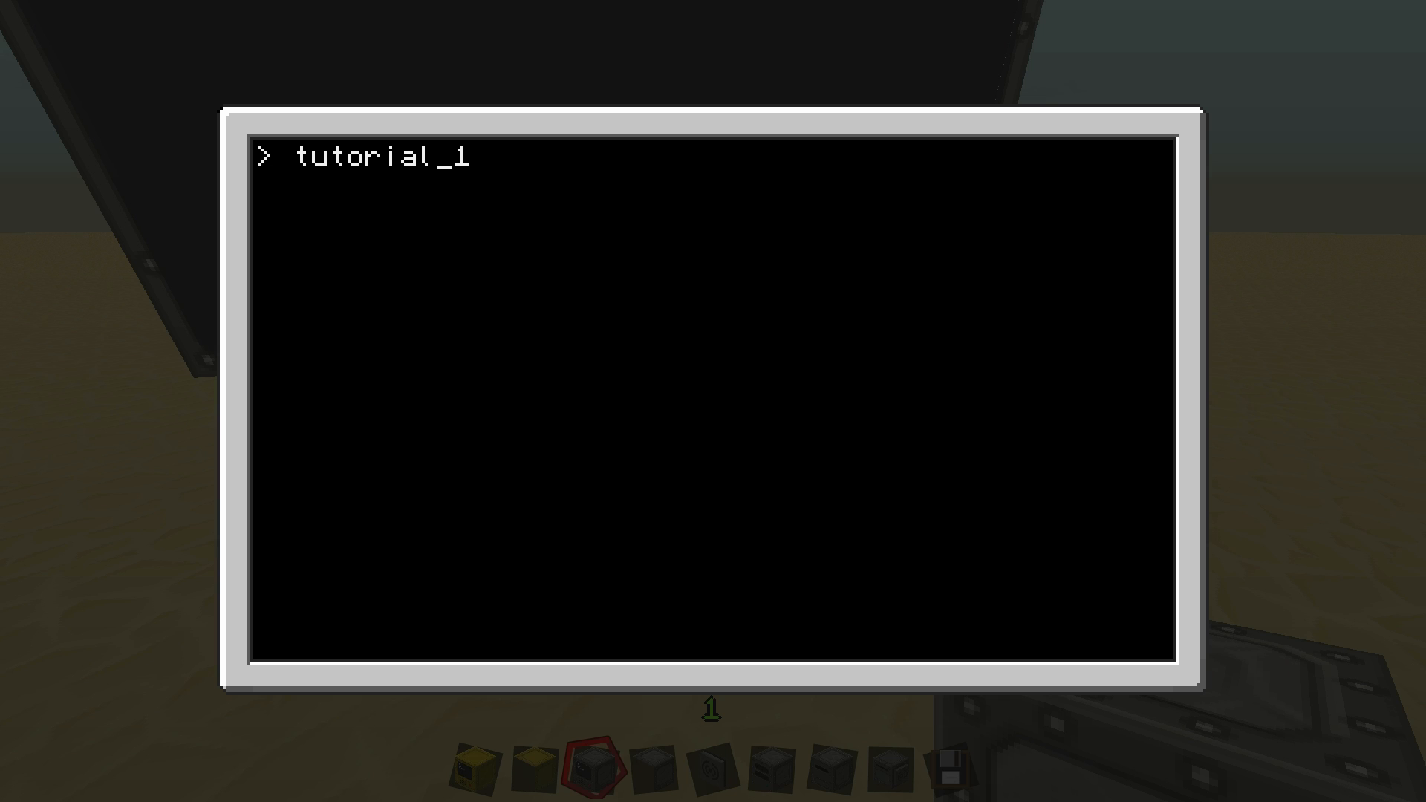
key("Return")
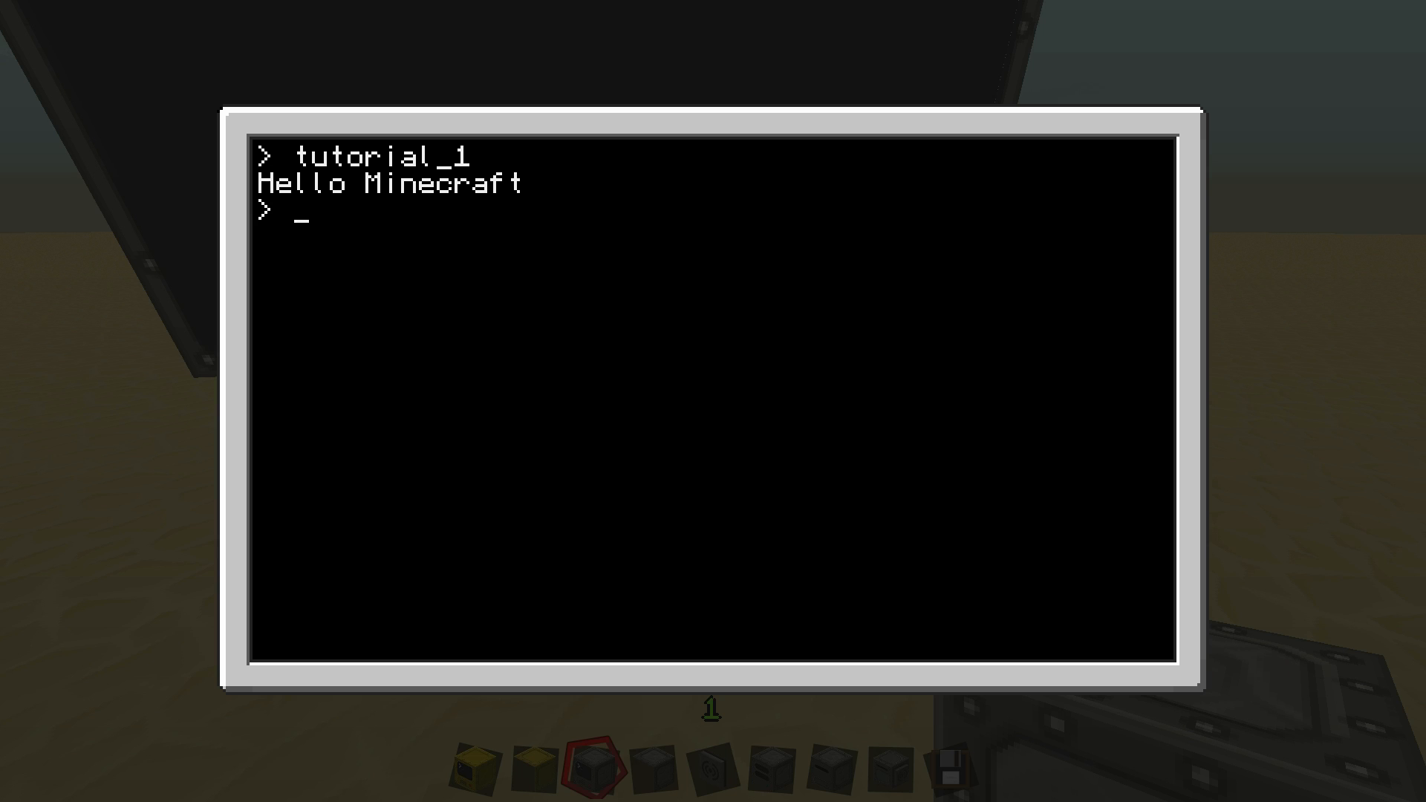
Enter edit tutorial_1 to reopen the program in the editor
type("edit tu")
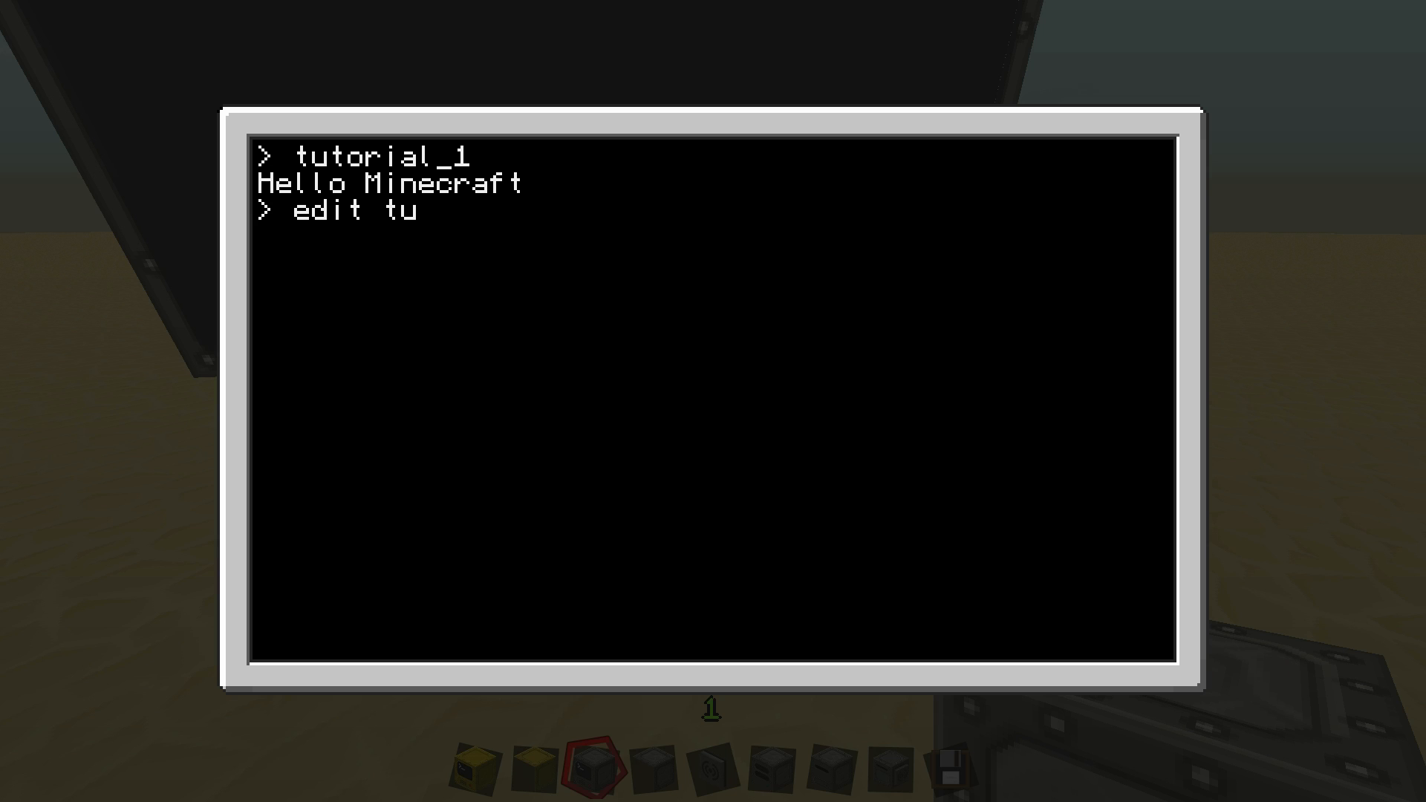
type("torial 1")
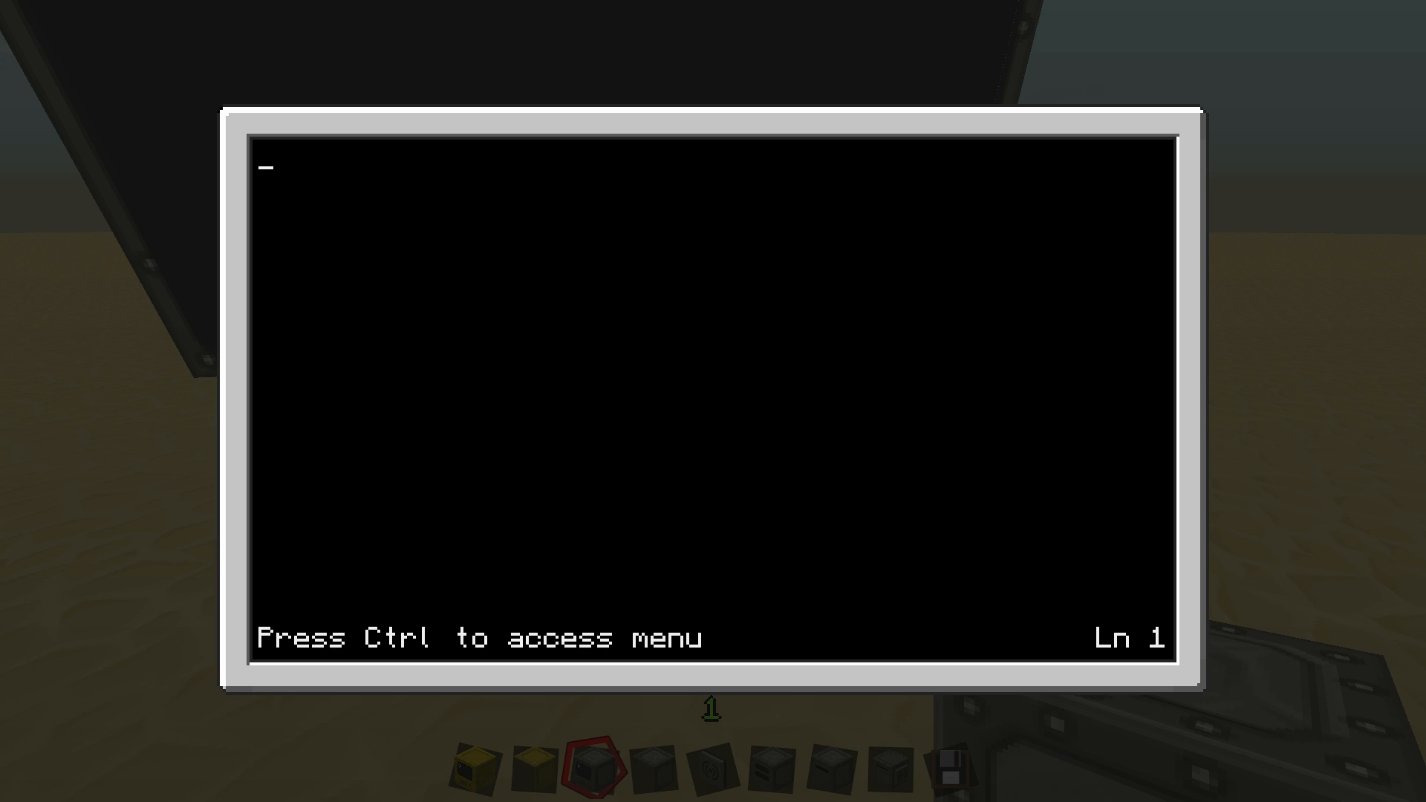
type("edit tutorial 1")
type("print(\"Hel")
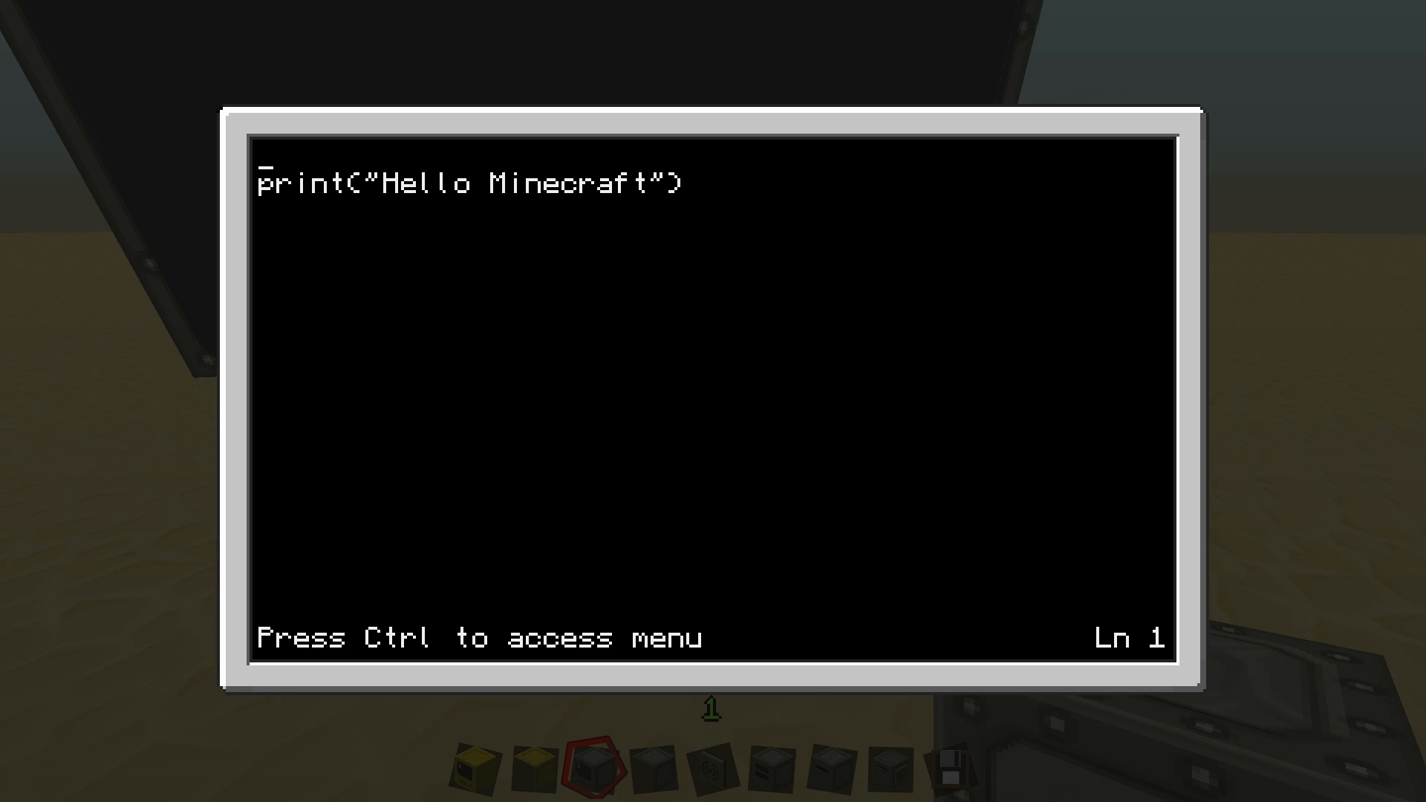
Add the line local sMessage = "Hello Minecraft" above the print line
type("lo")
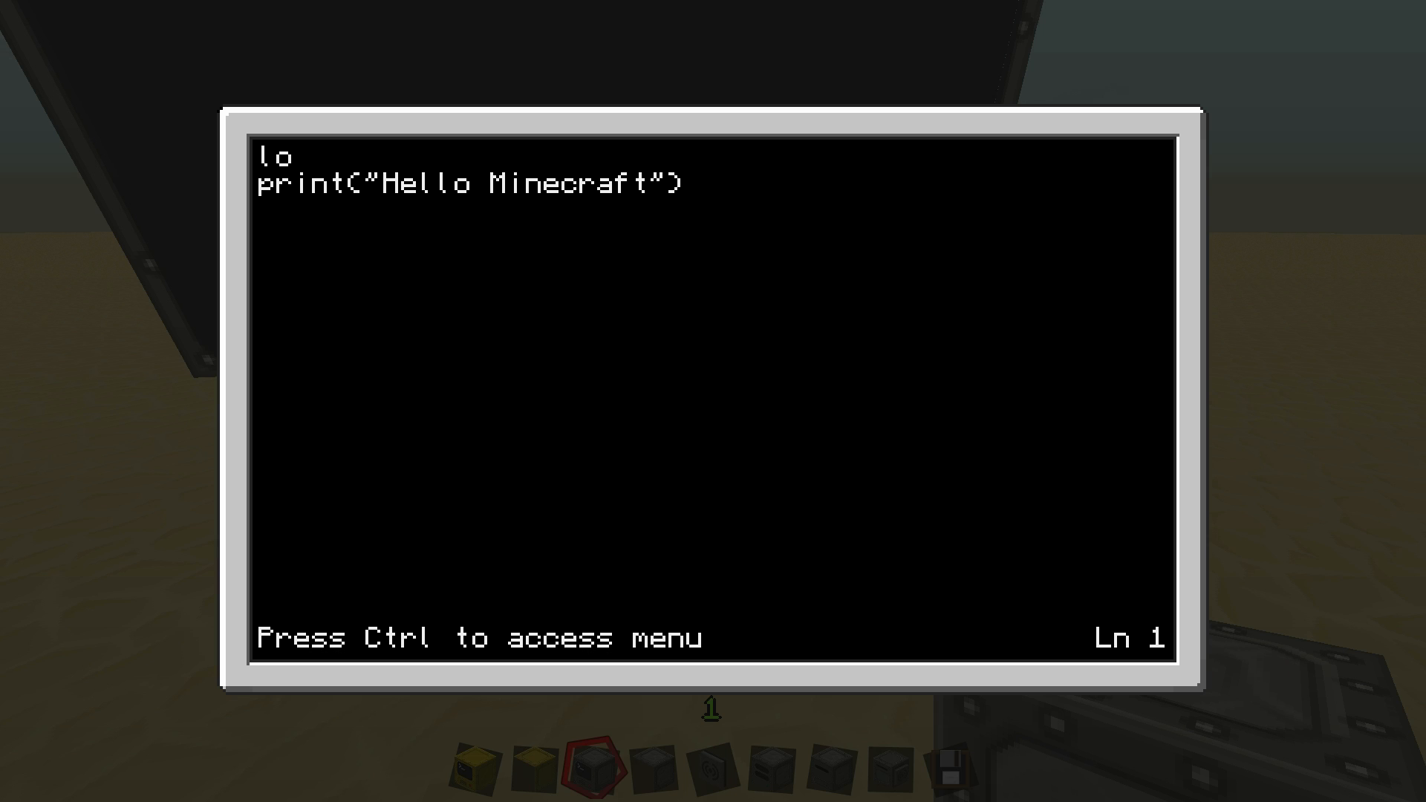
type("cal")
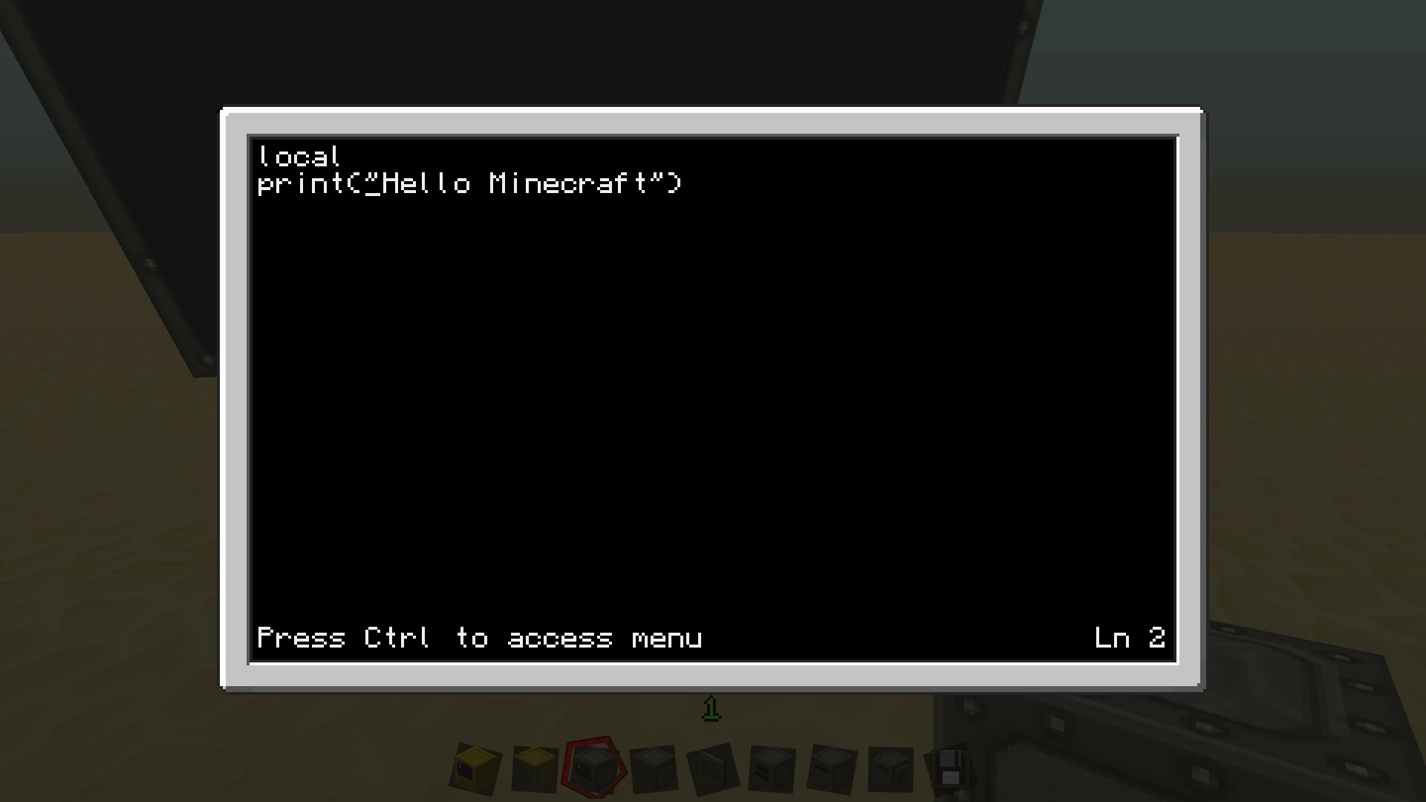
key("Up")
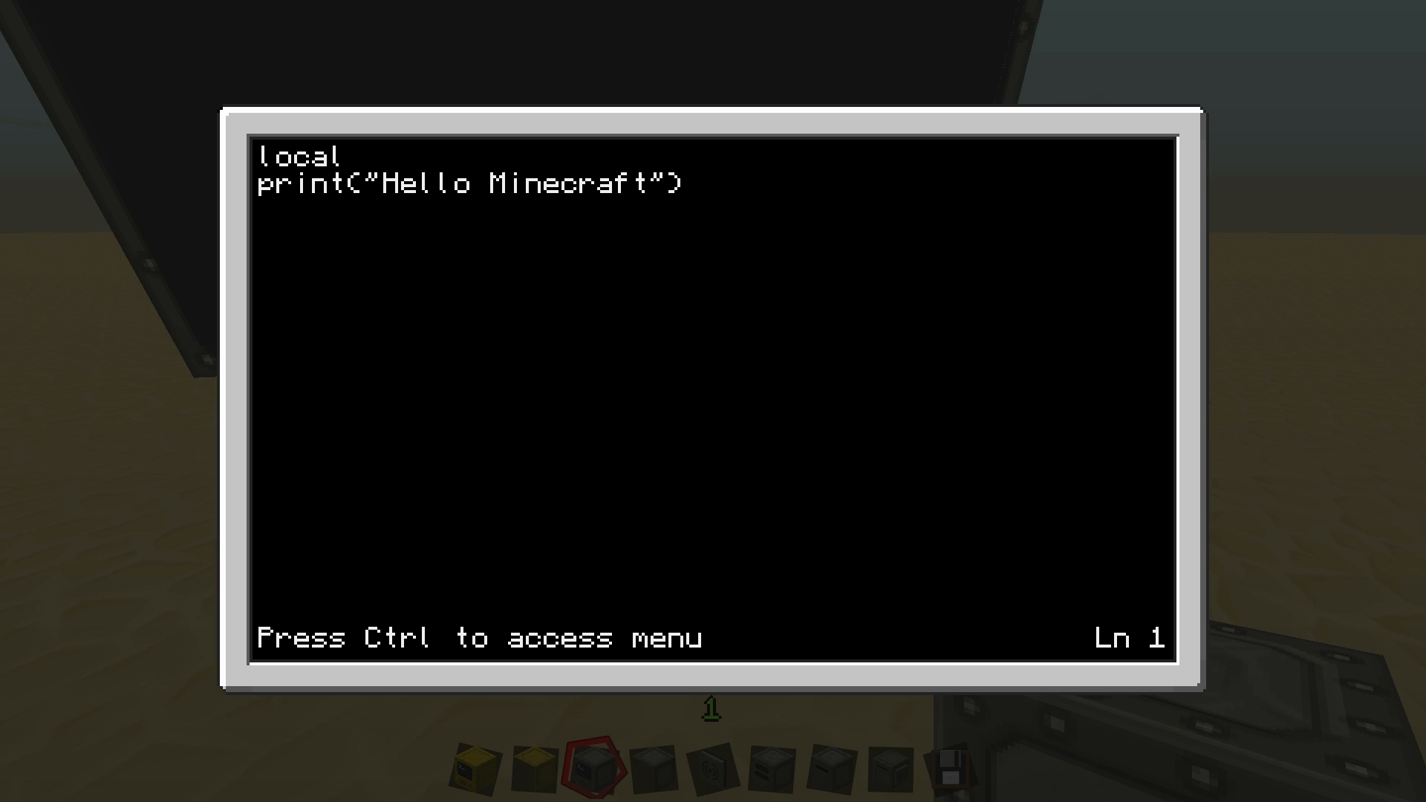
type("s")
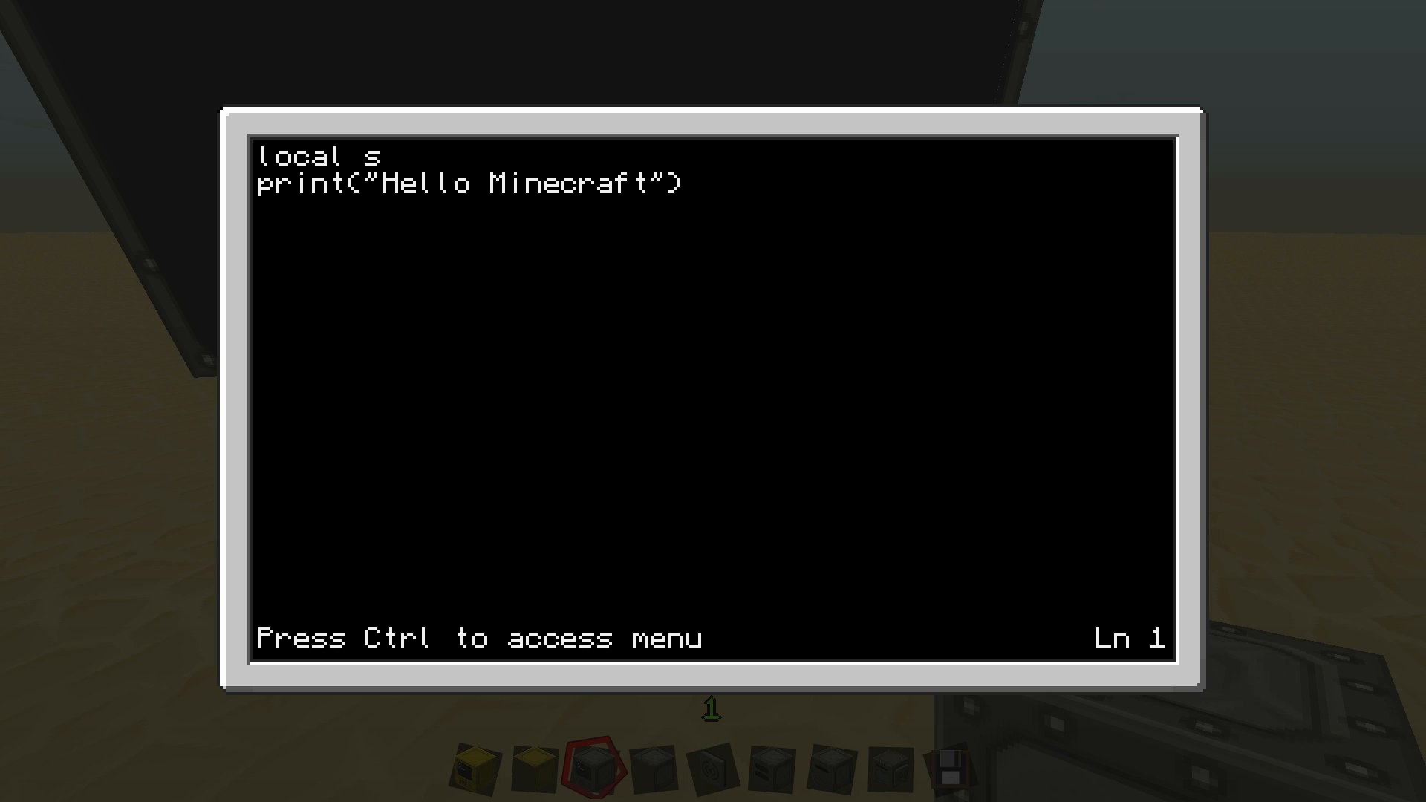
type("Messag")
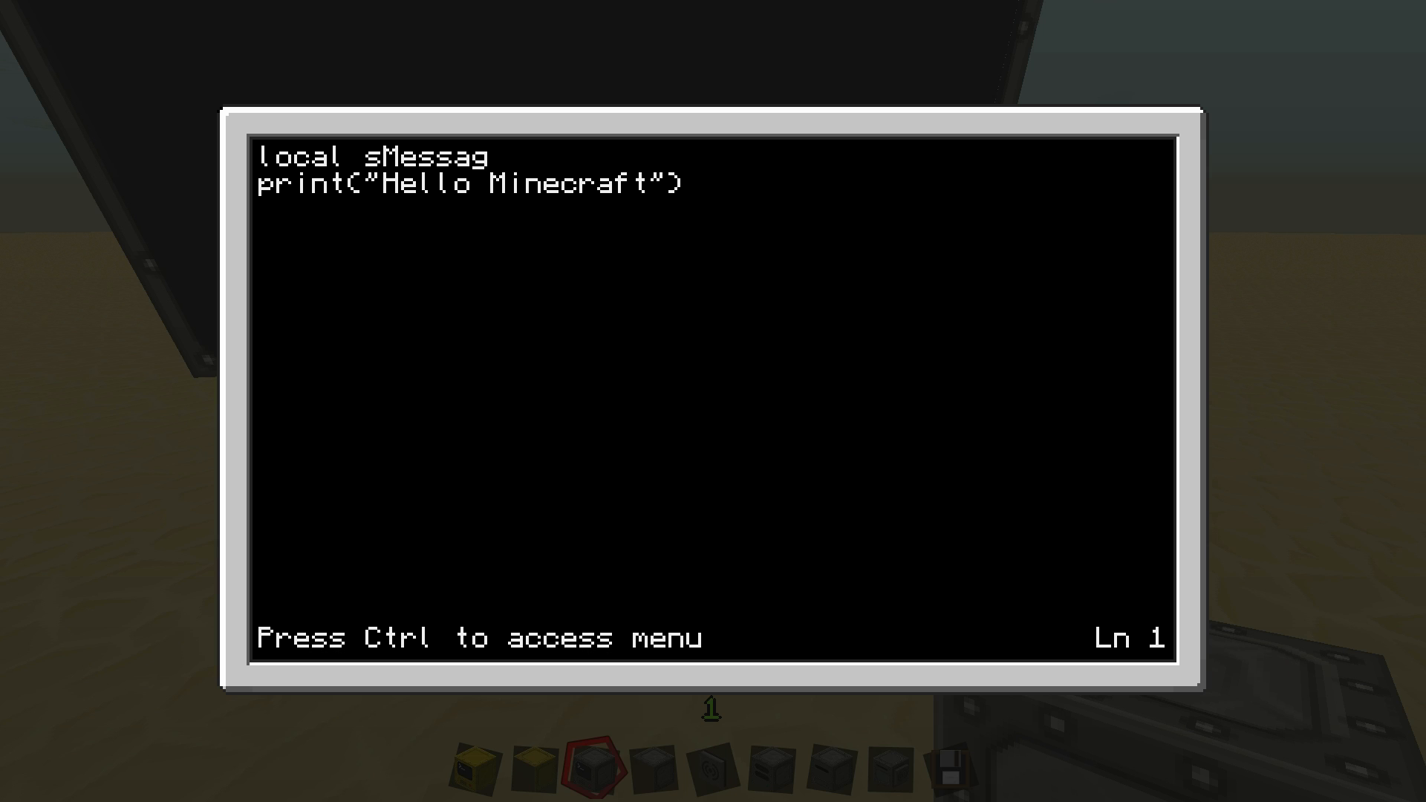
type("e =")
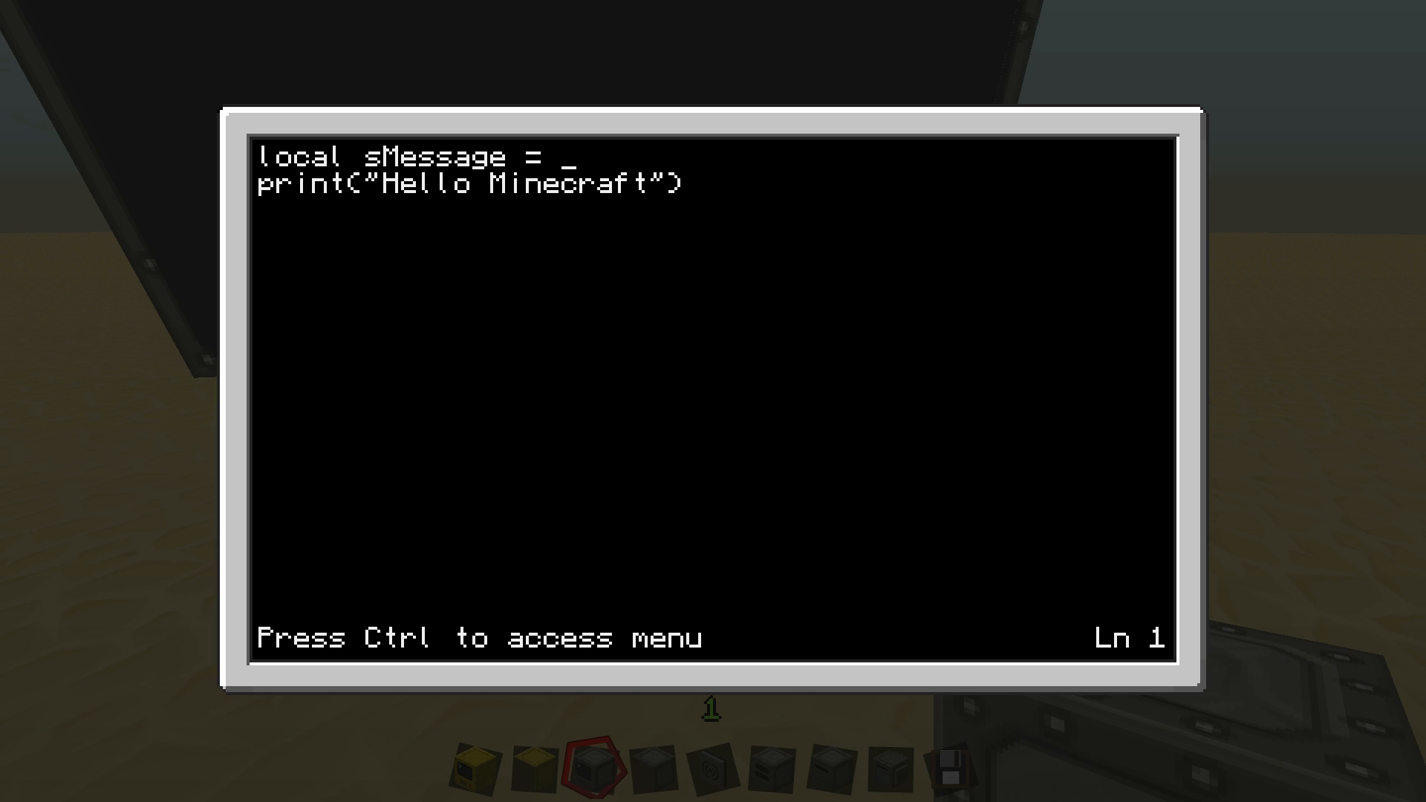
type("\"He")
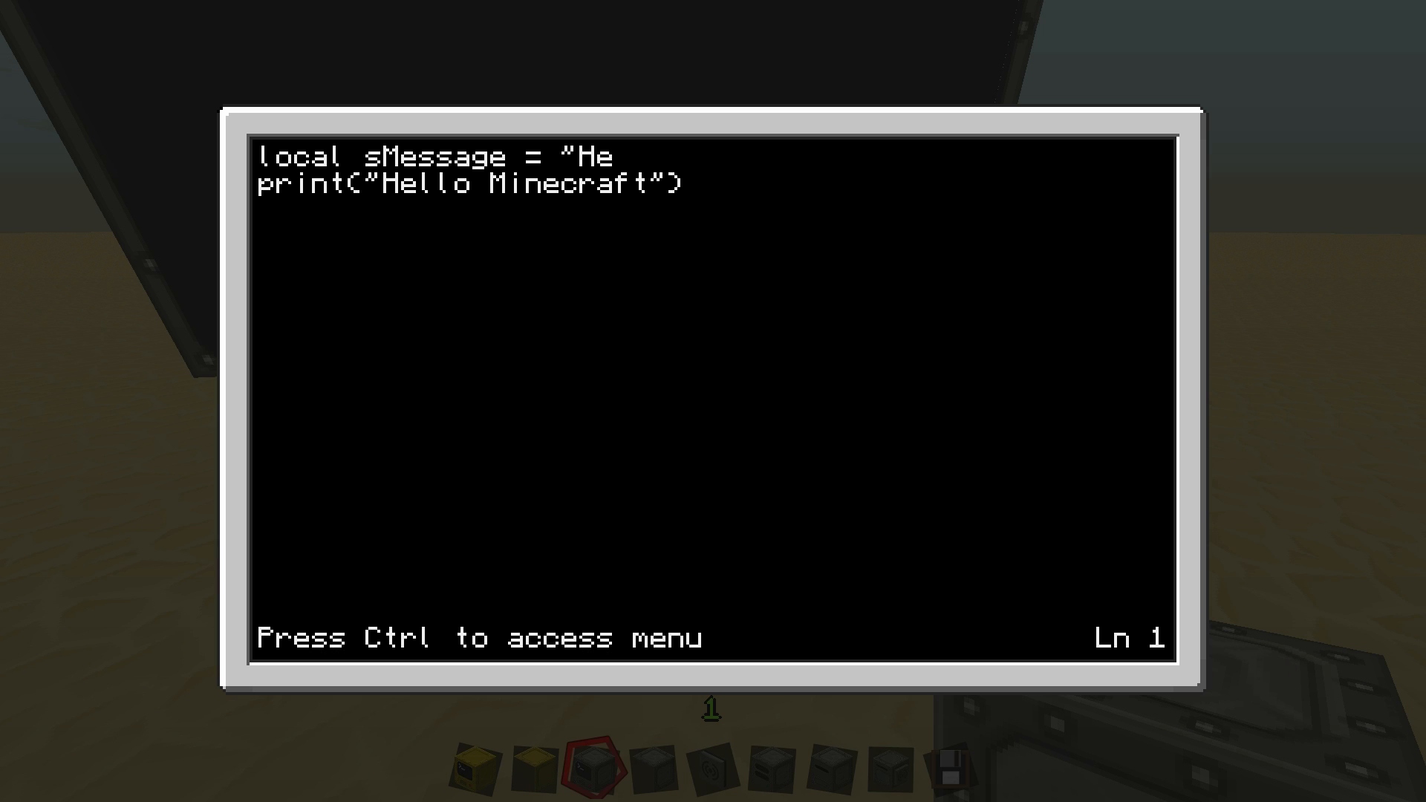
type("llo")
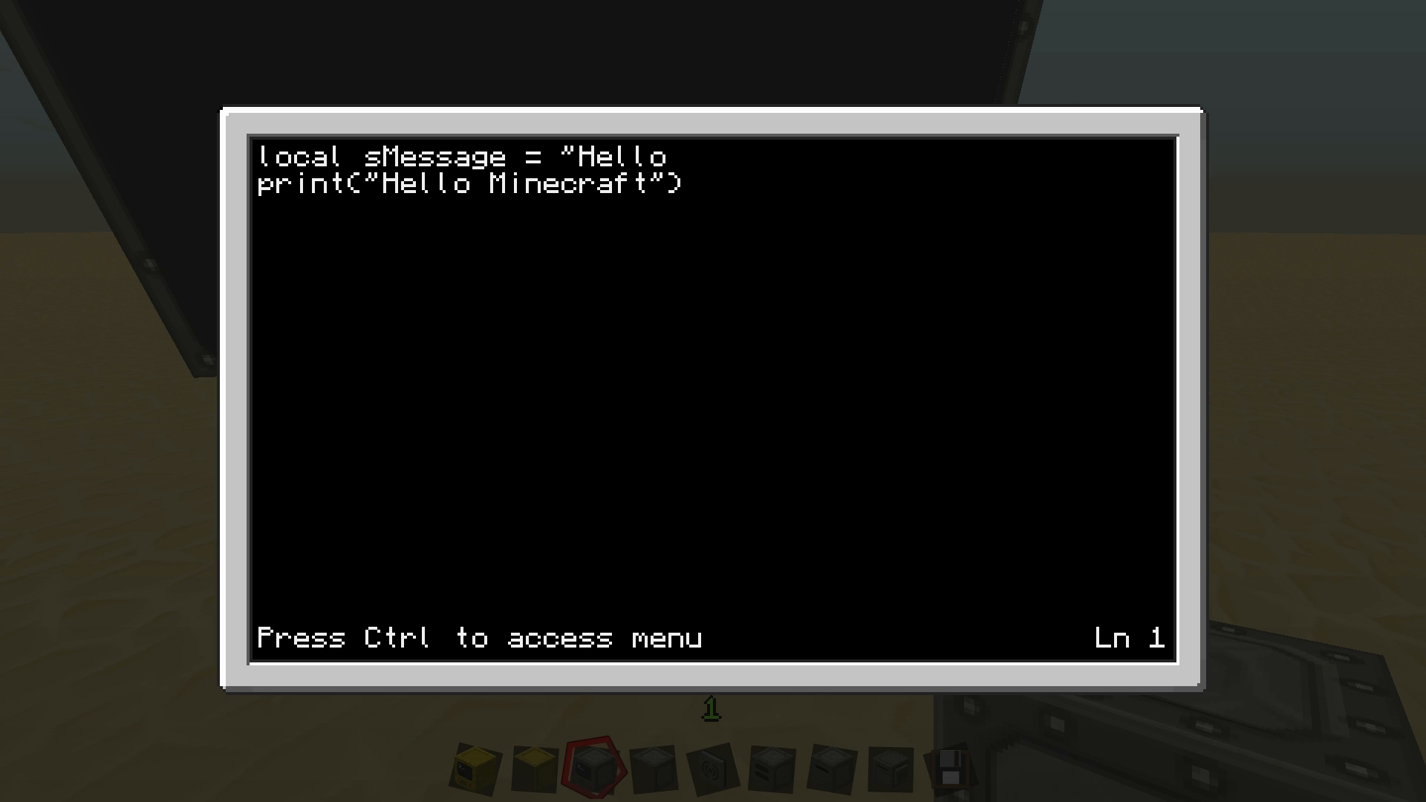
type("Minecraft")
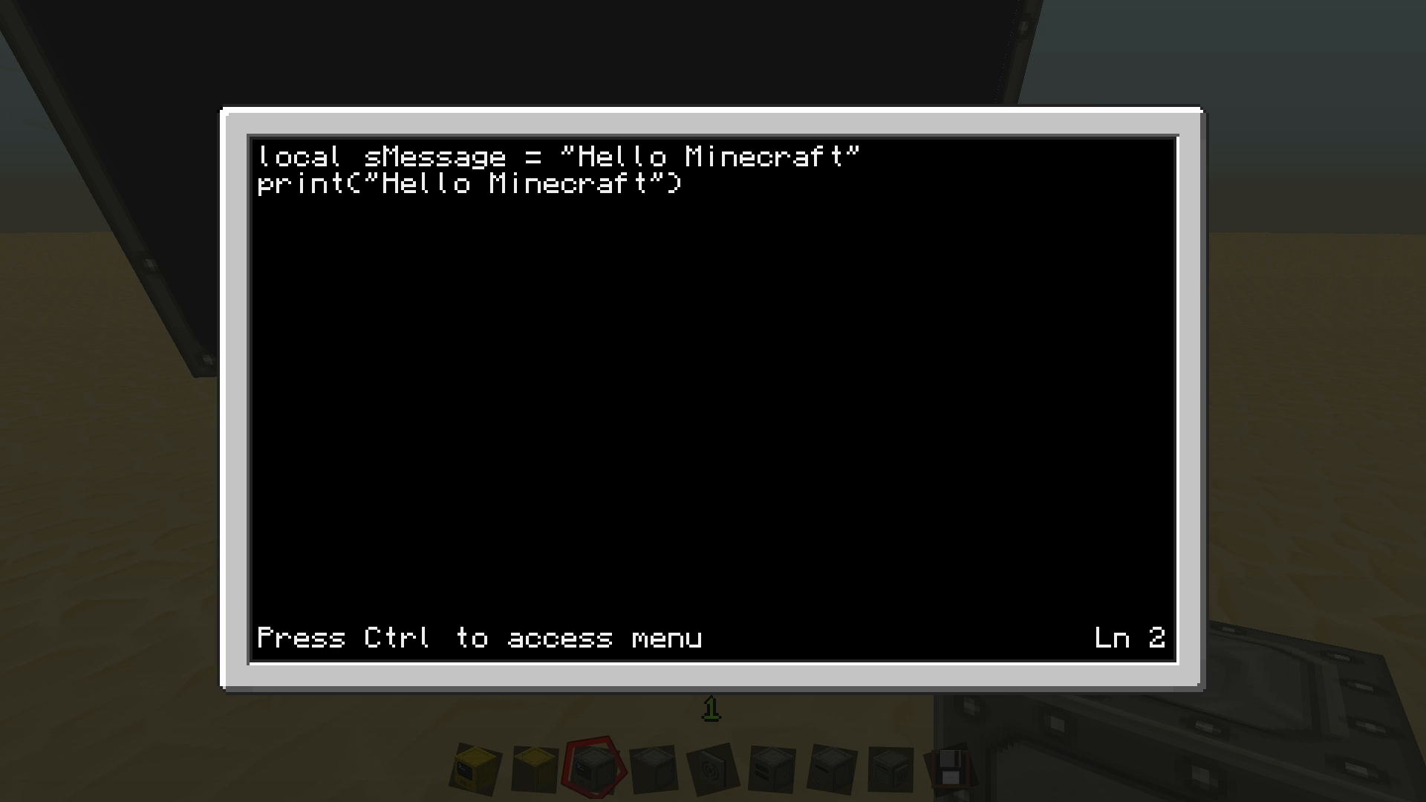
Replace the quoted greeting in print with the sMessage variable
key("backspace")
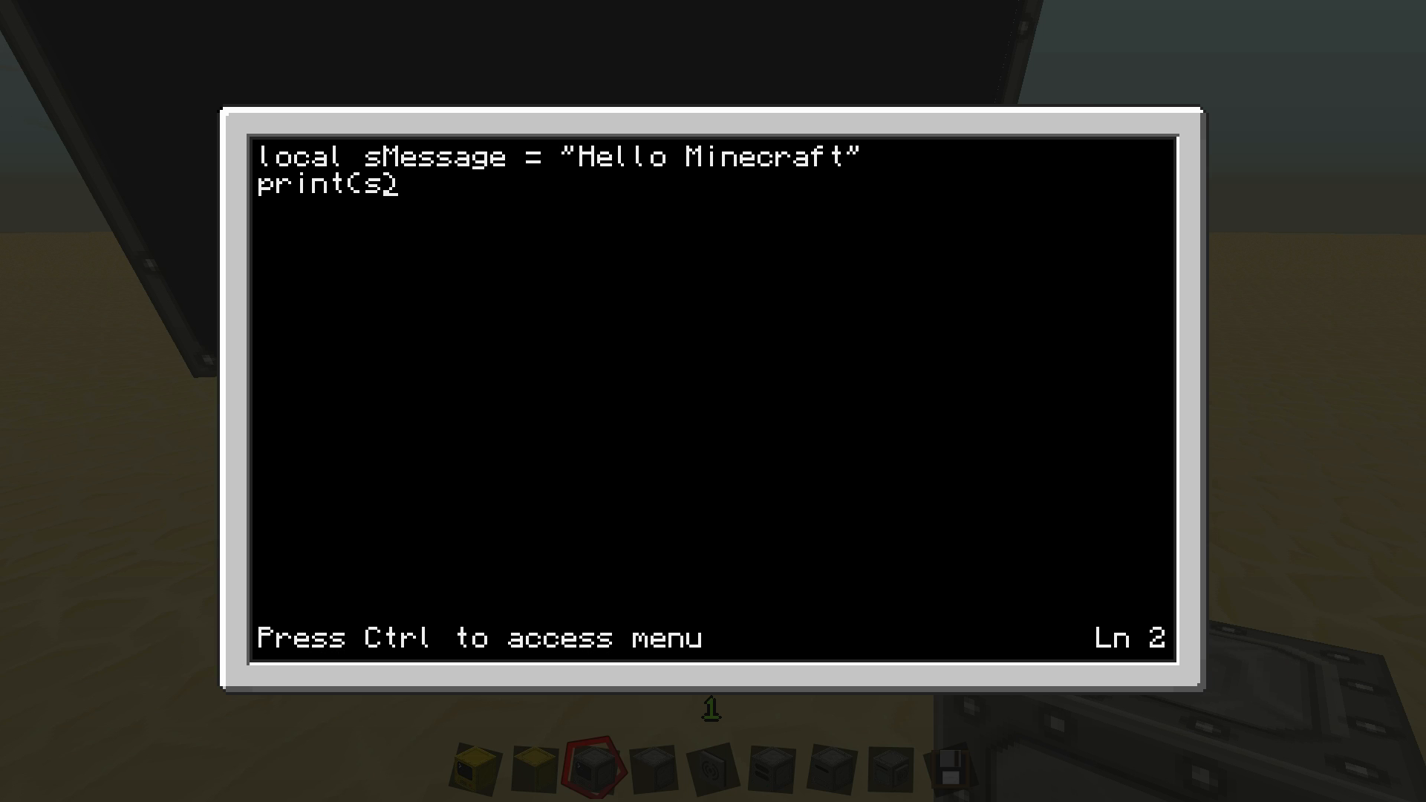
type("Mess)")
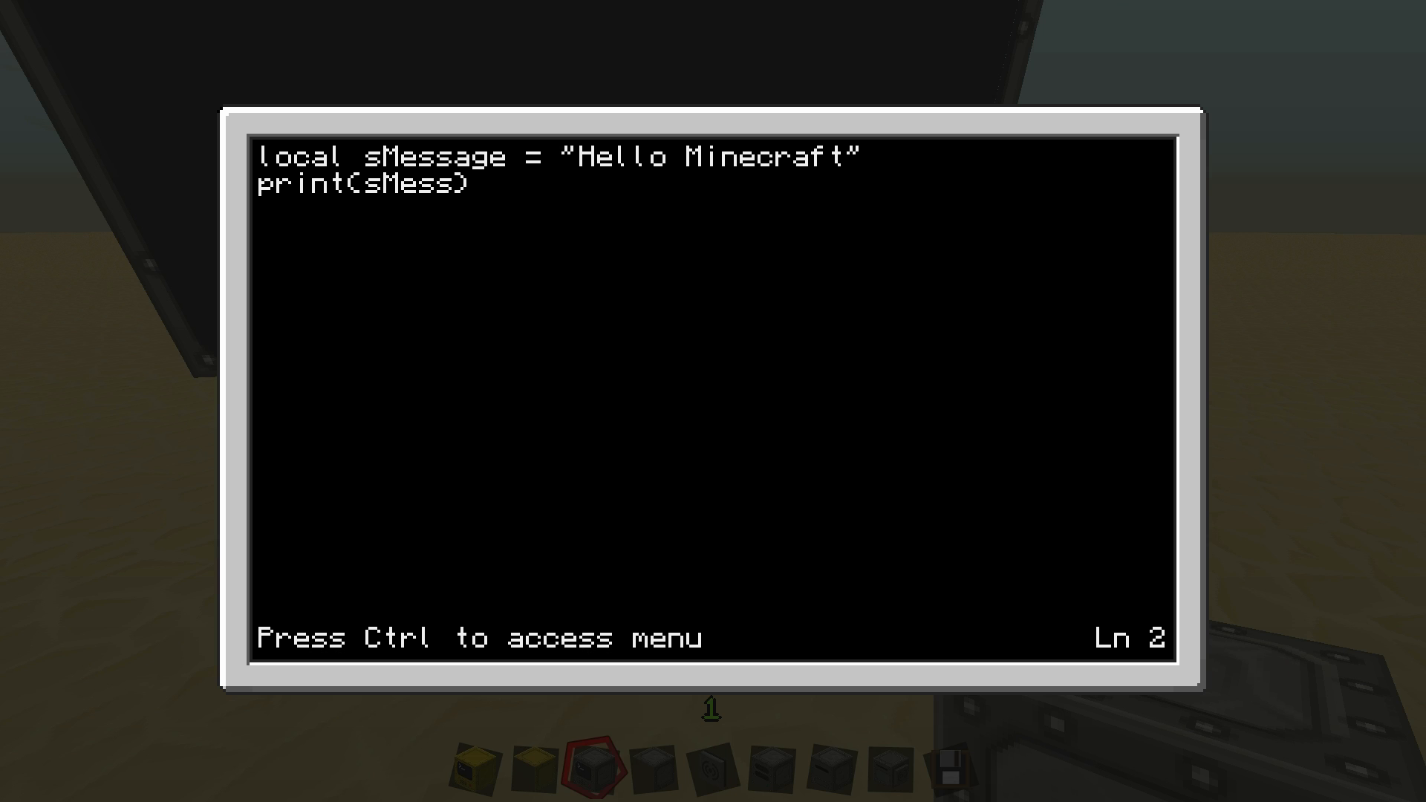
type("age")
type("tutorial_1")
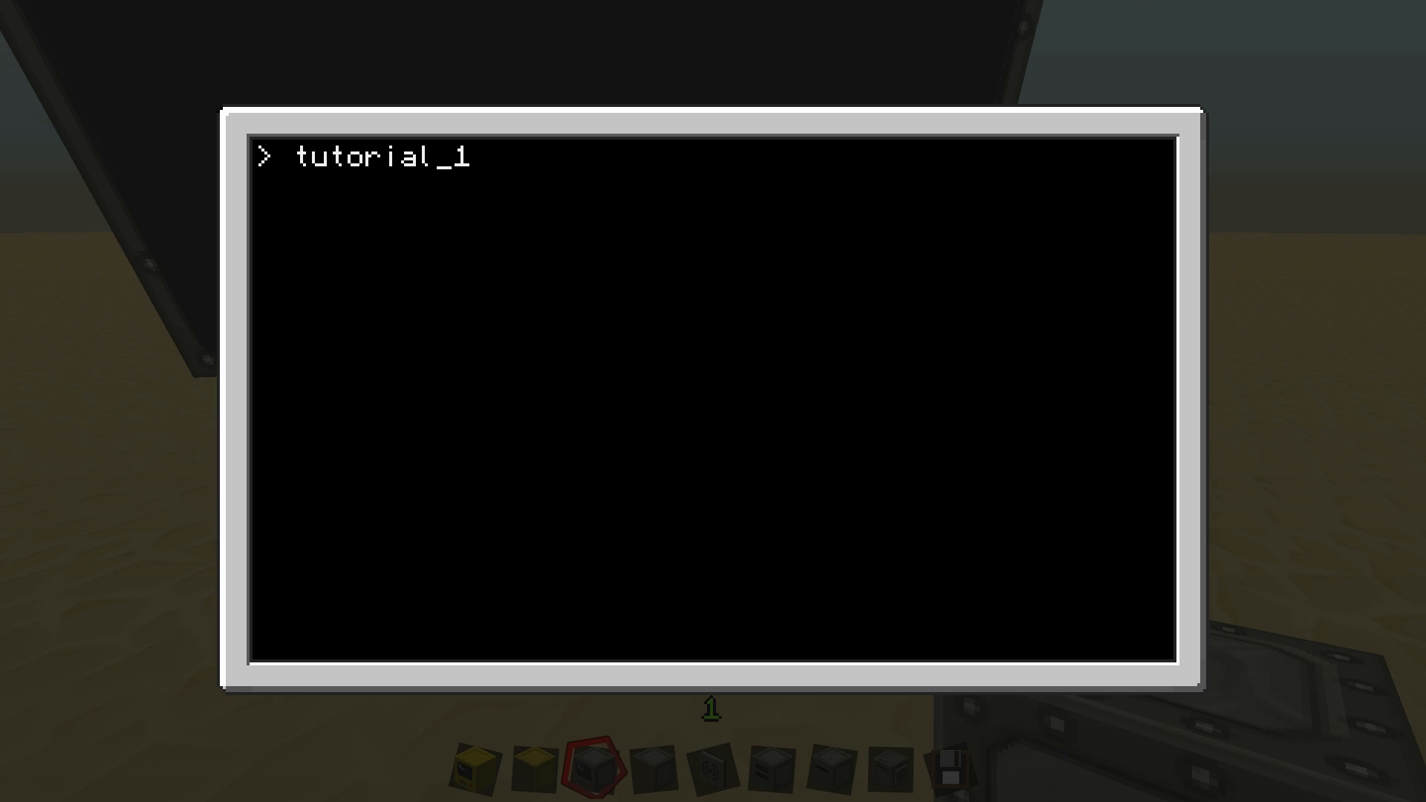
Run the updated tutorial_1, then add local tArgs = {...} as the first line
key("Return")
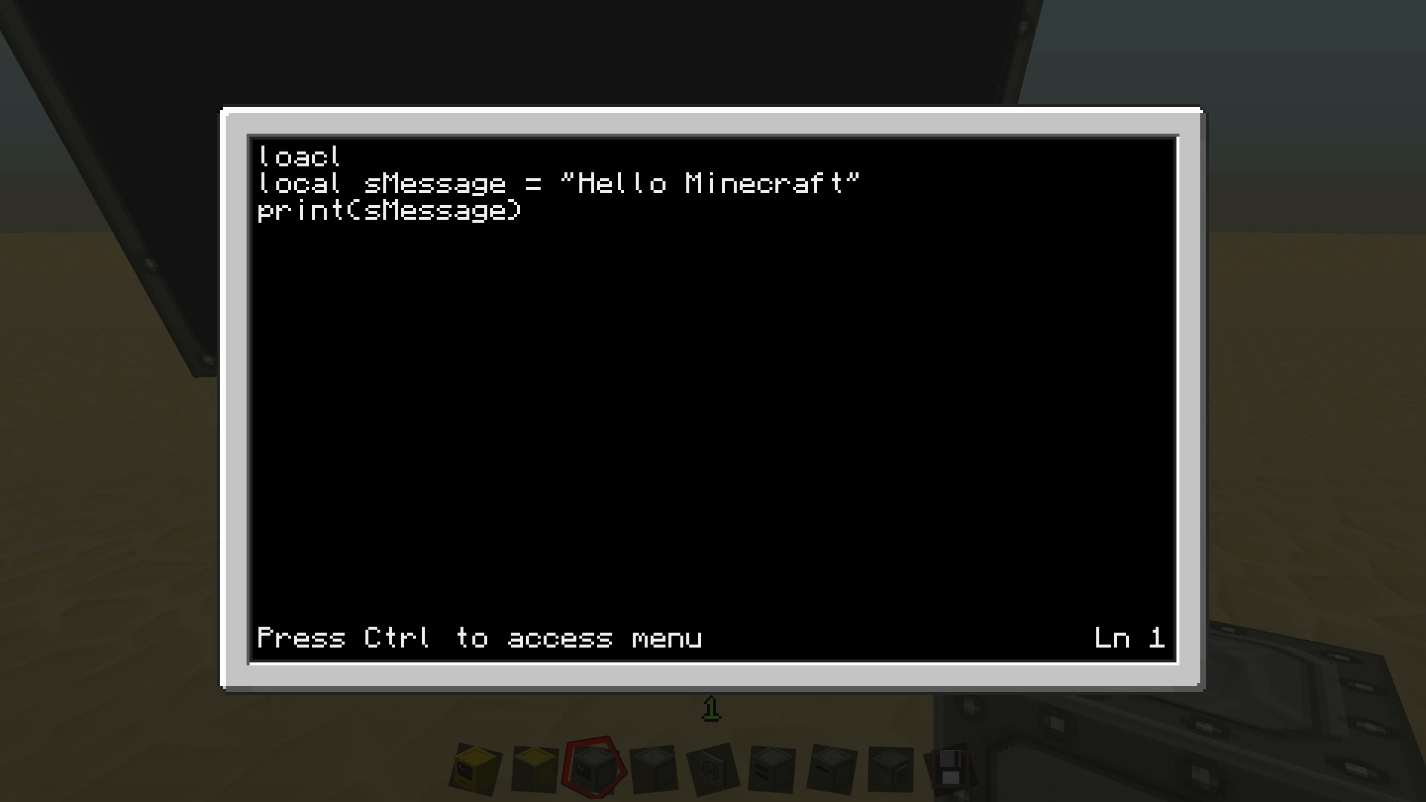
key("Backspace")
type("c")
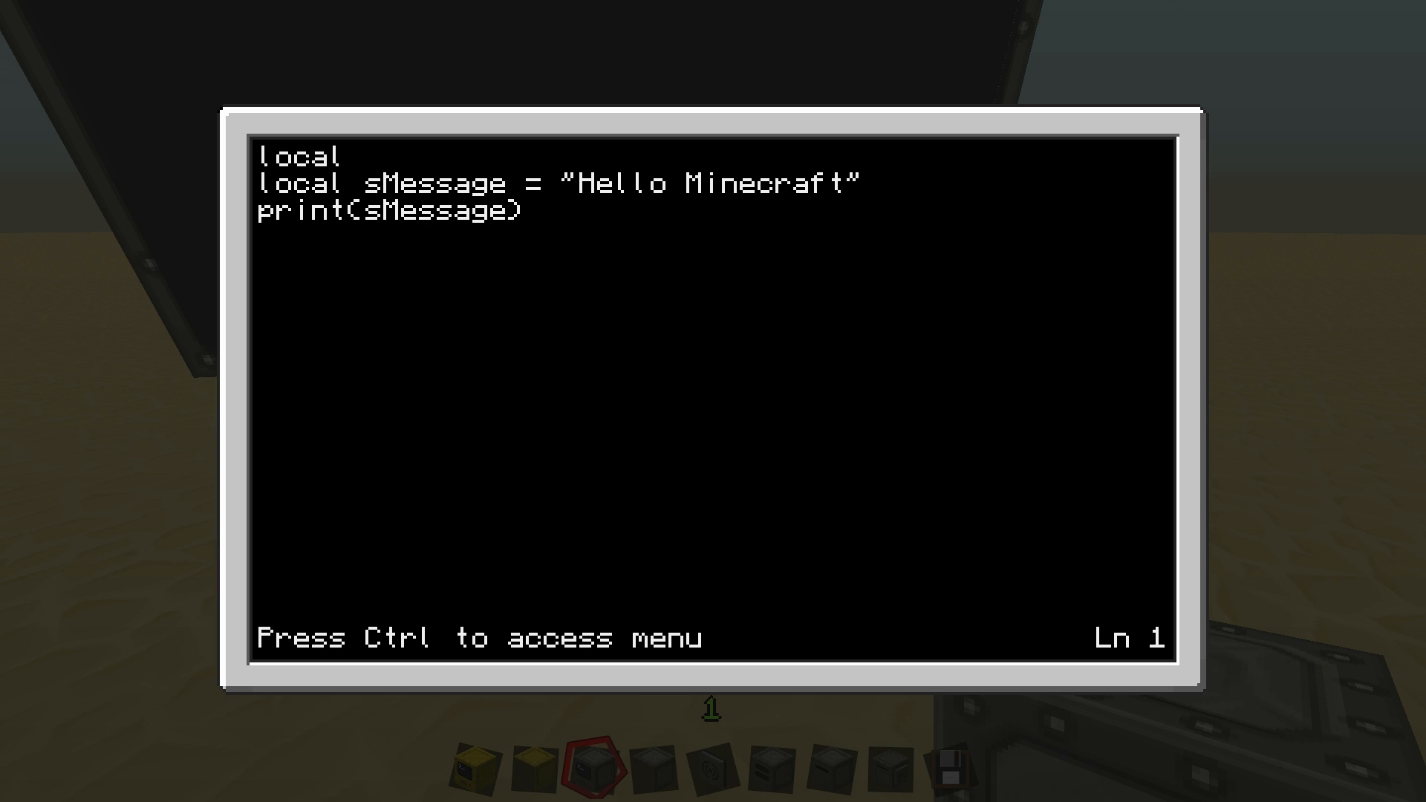
type("t")
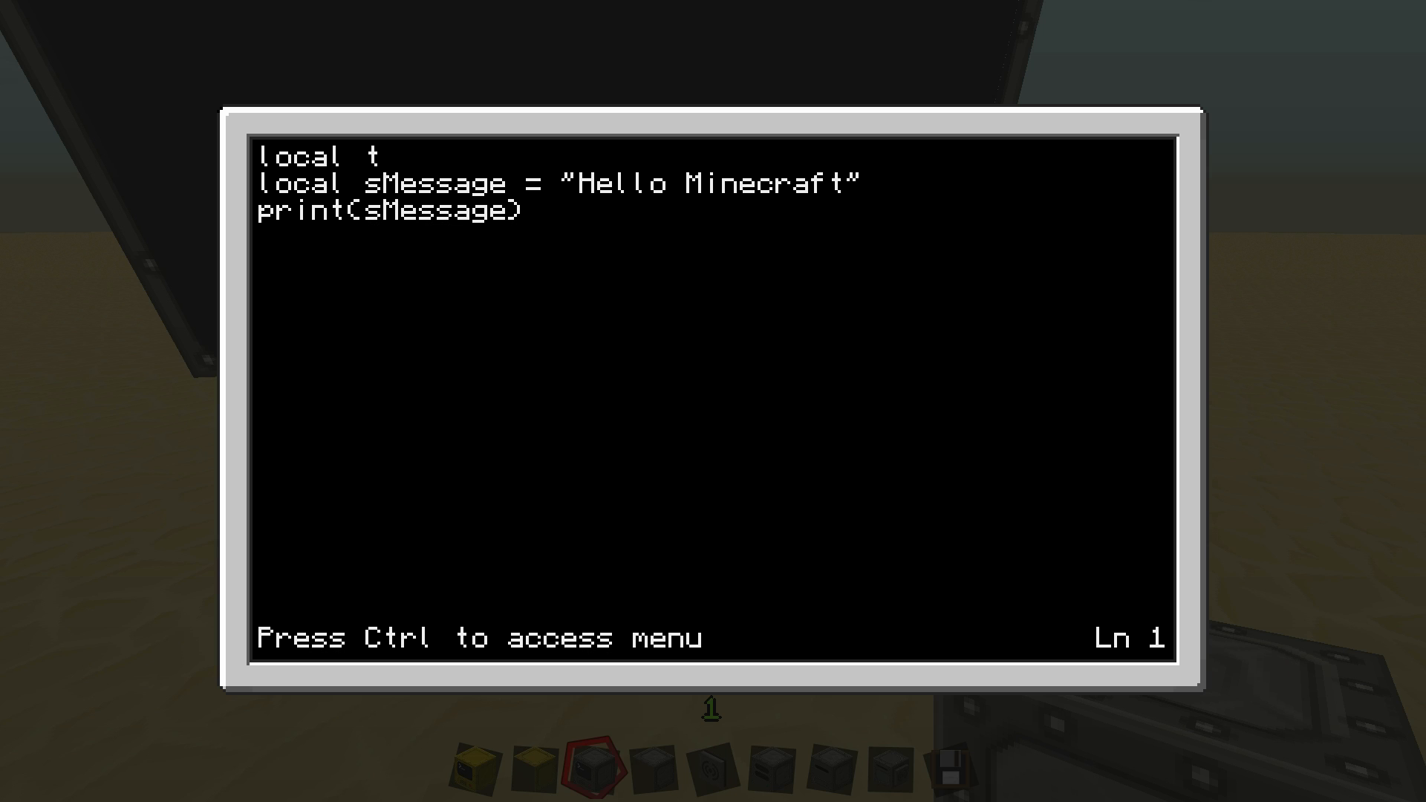
type("Arg")
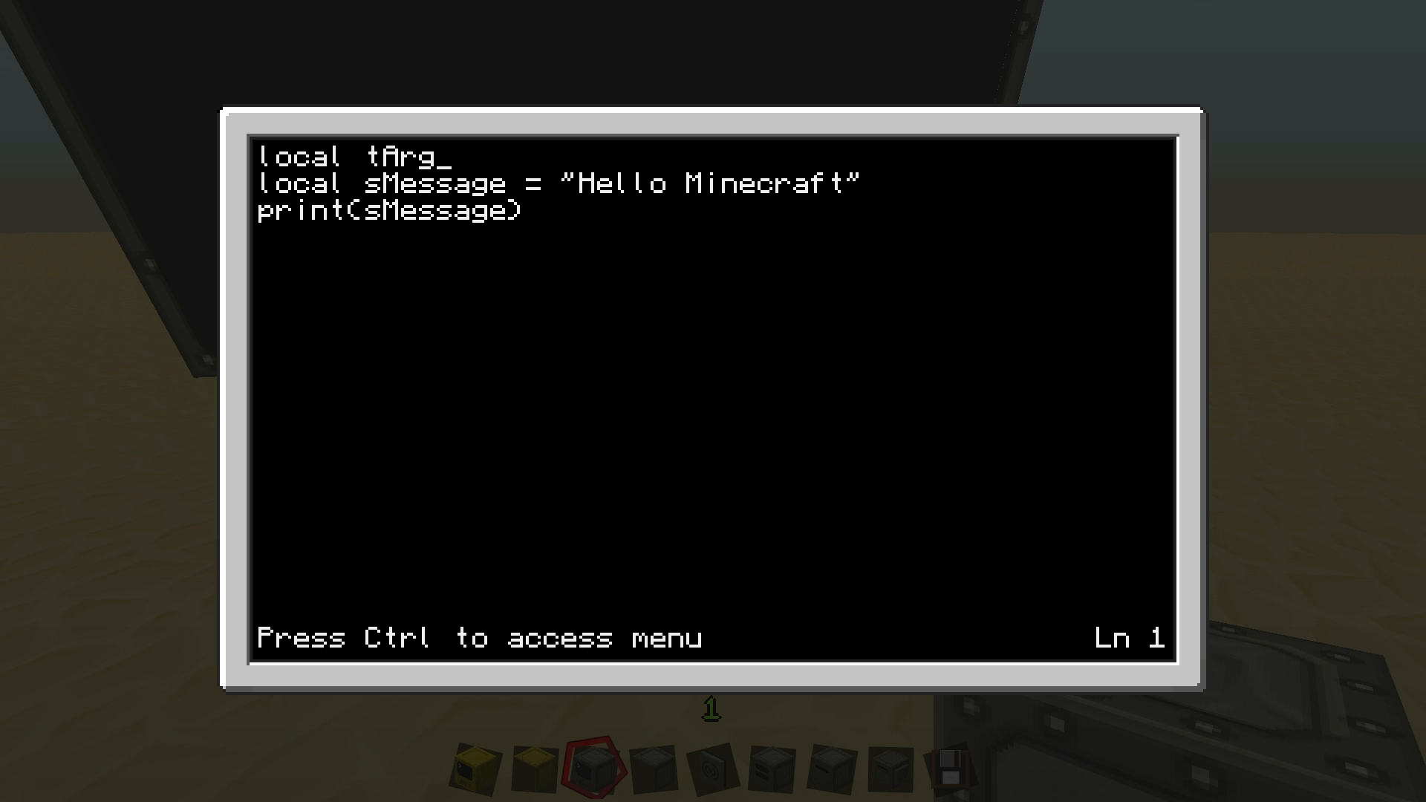
type("s")
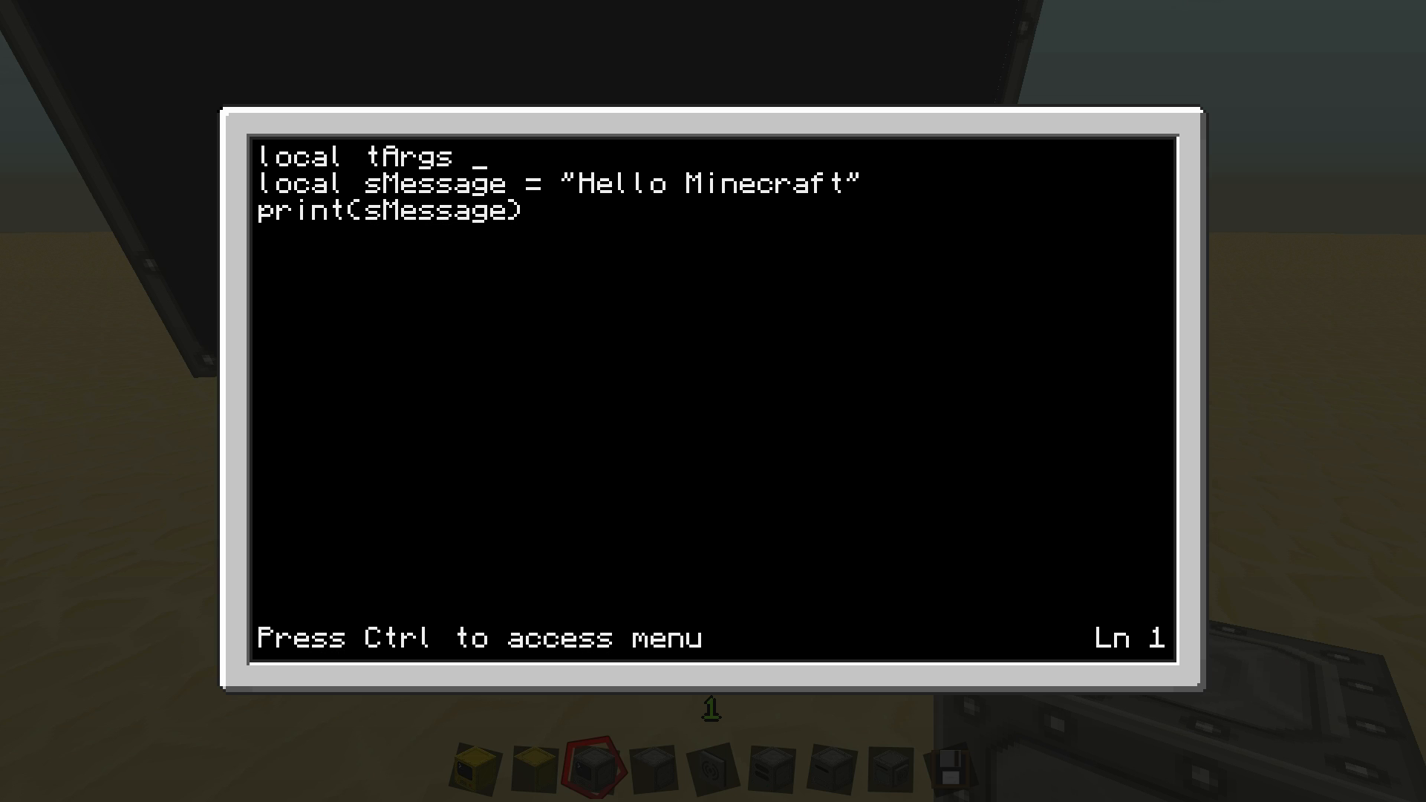
type("=")
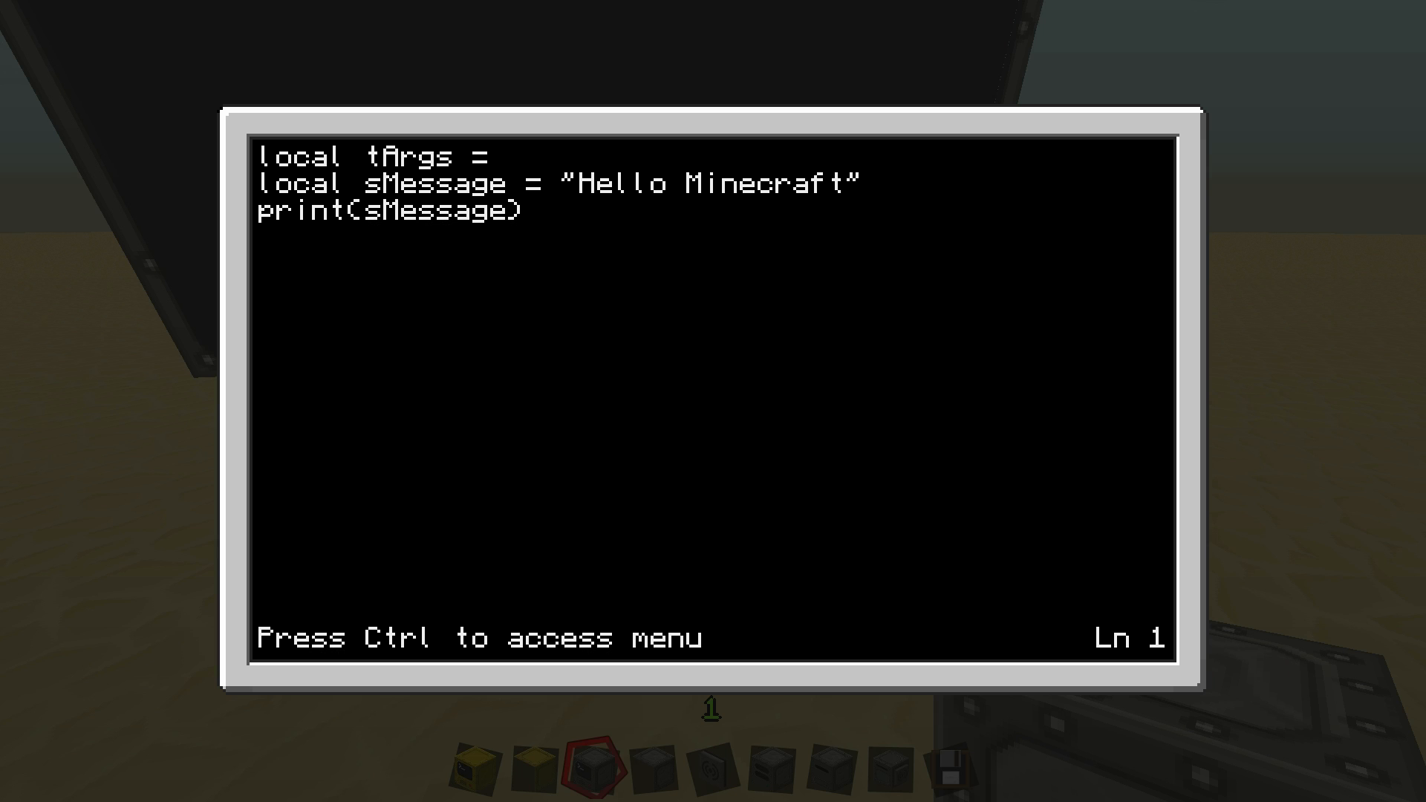
type("{")
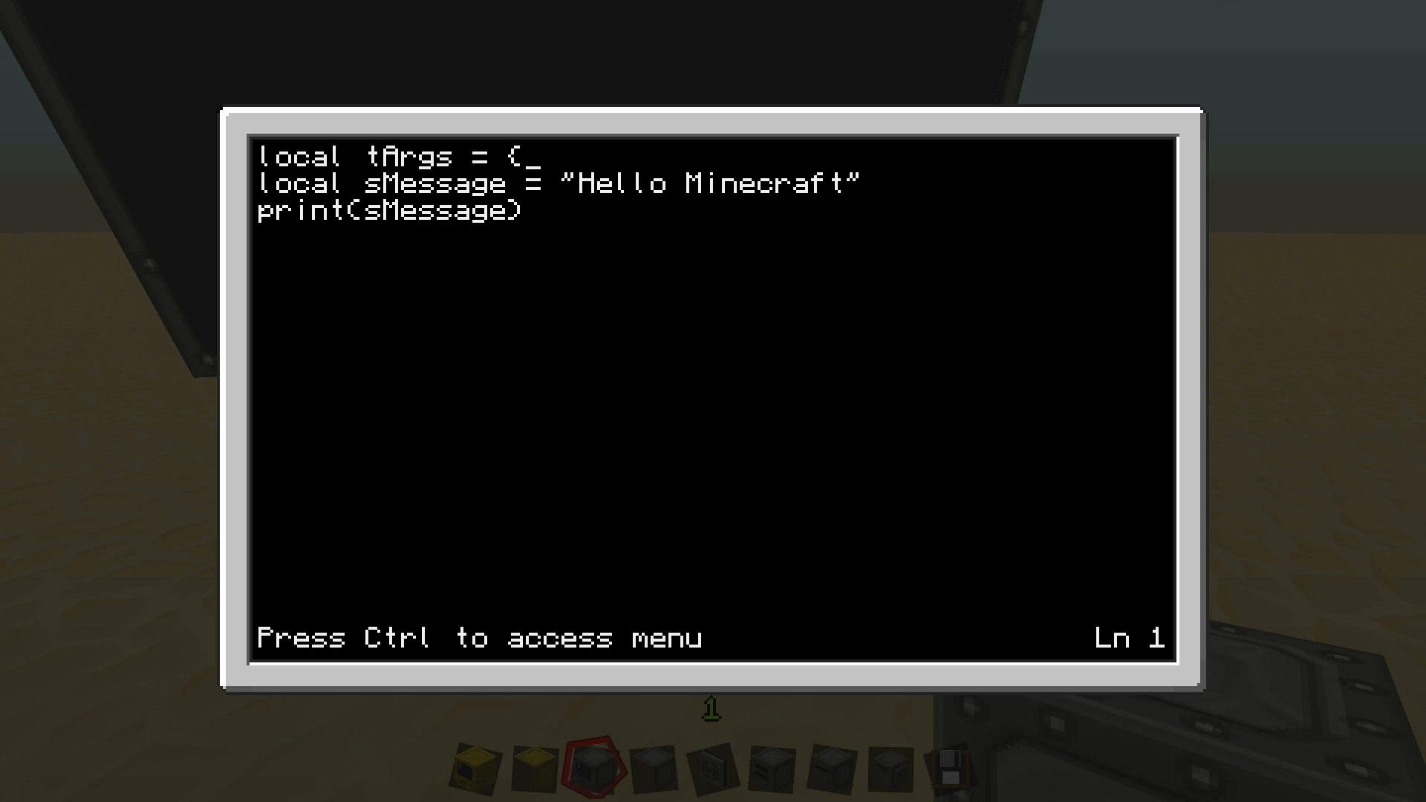
type("...}")
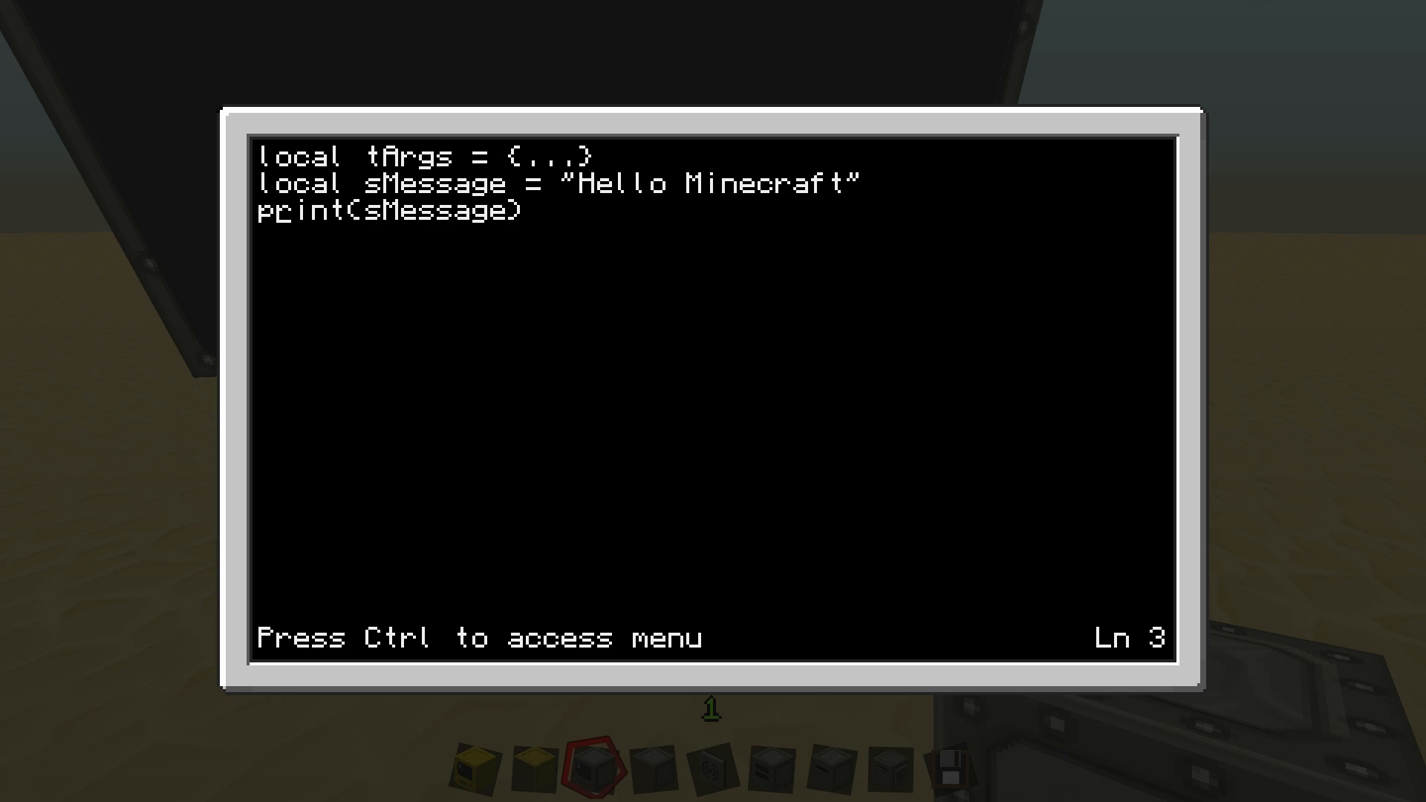
Set sMessage to tArgs[1] instead of the greeting text
key("BackSpace")
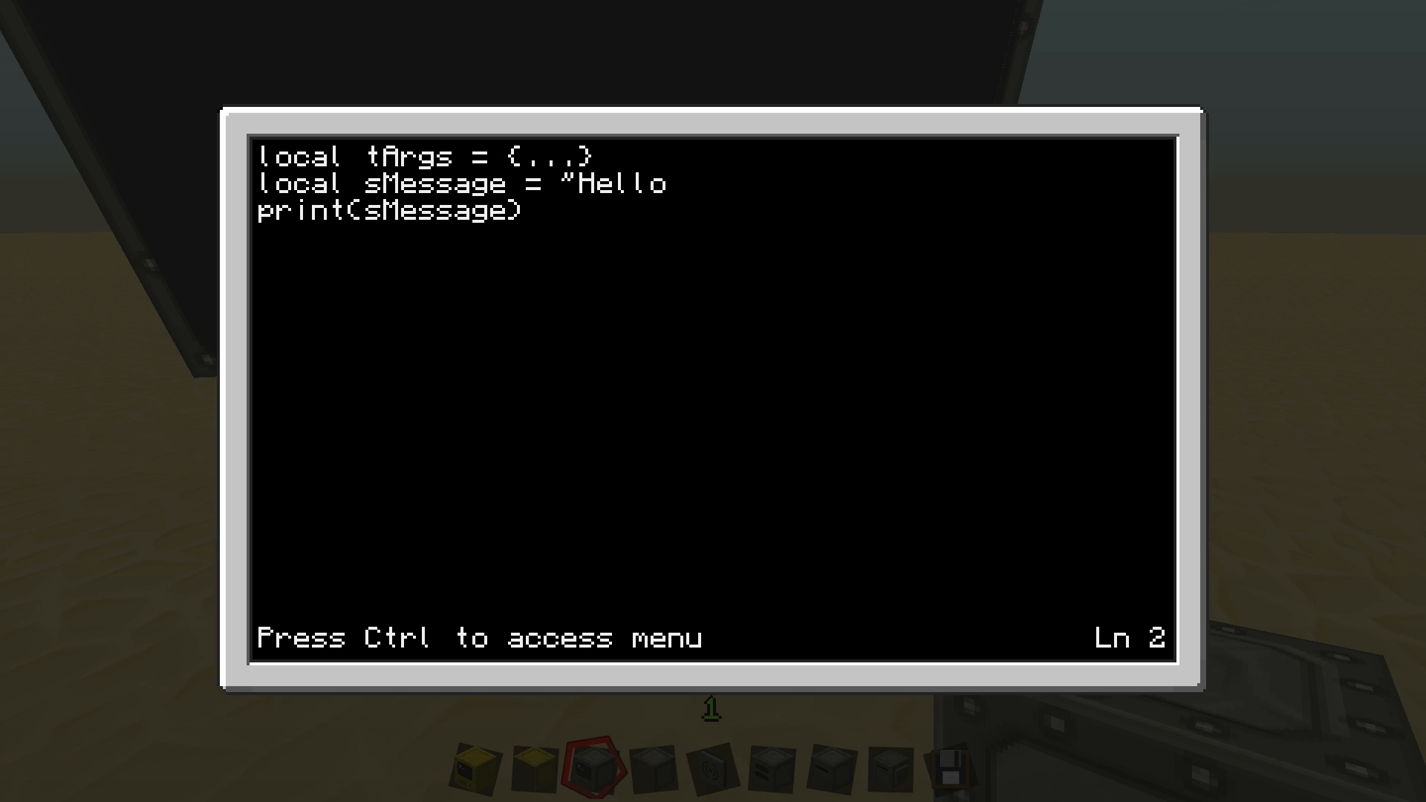
key("Backspace")
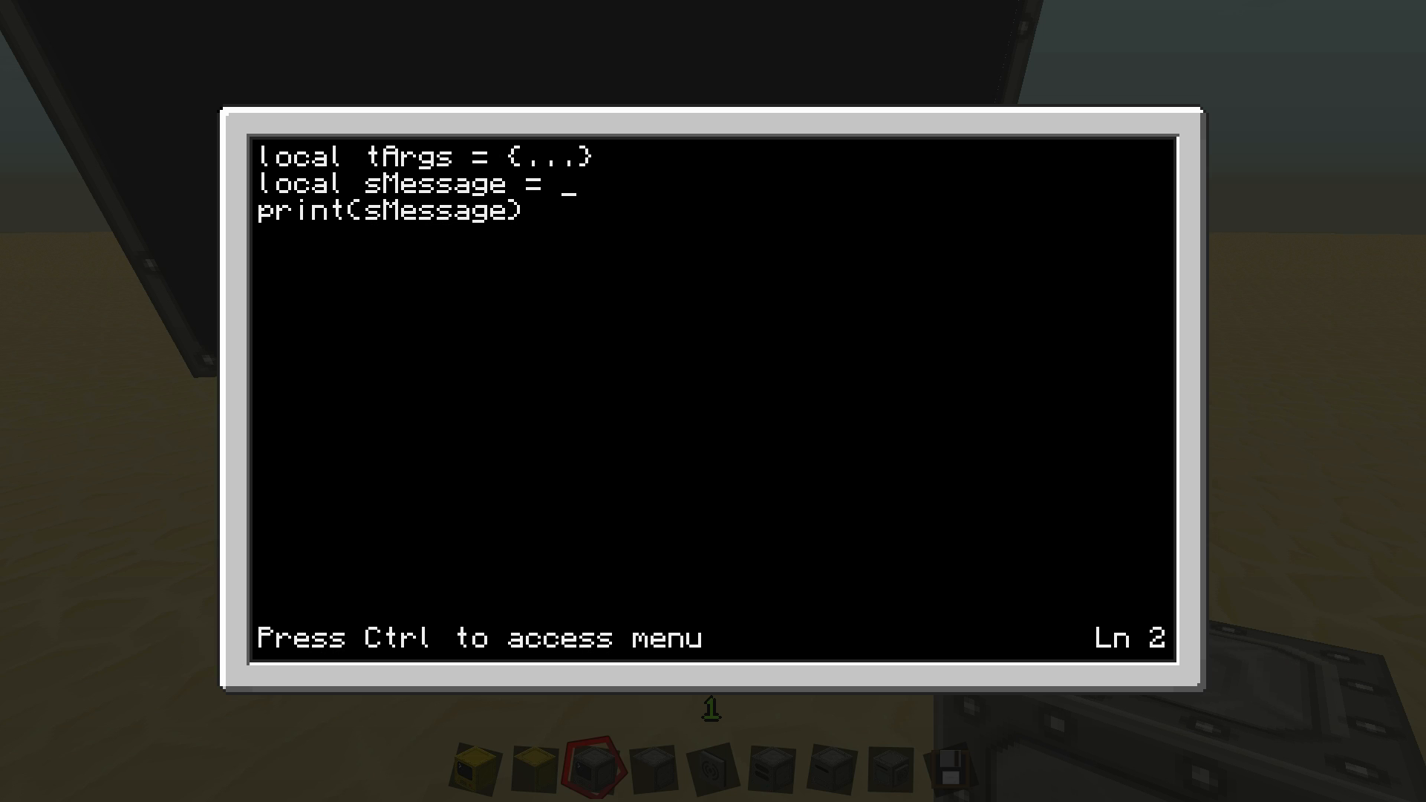
type("t")
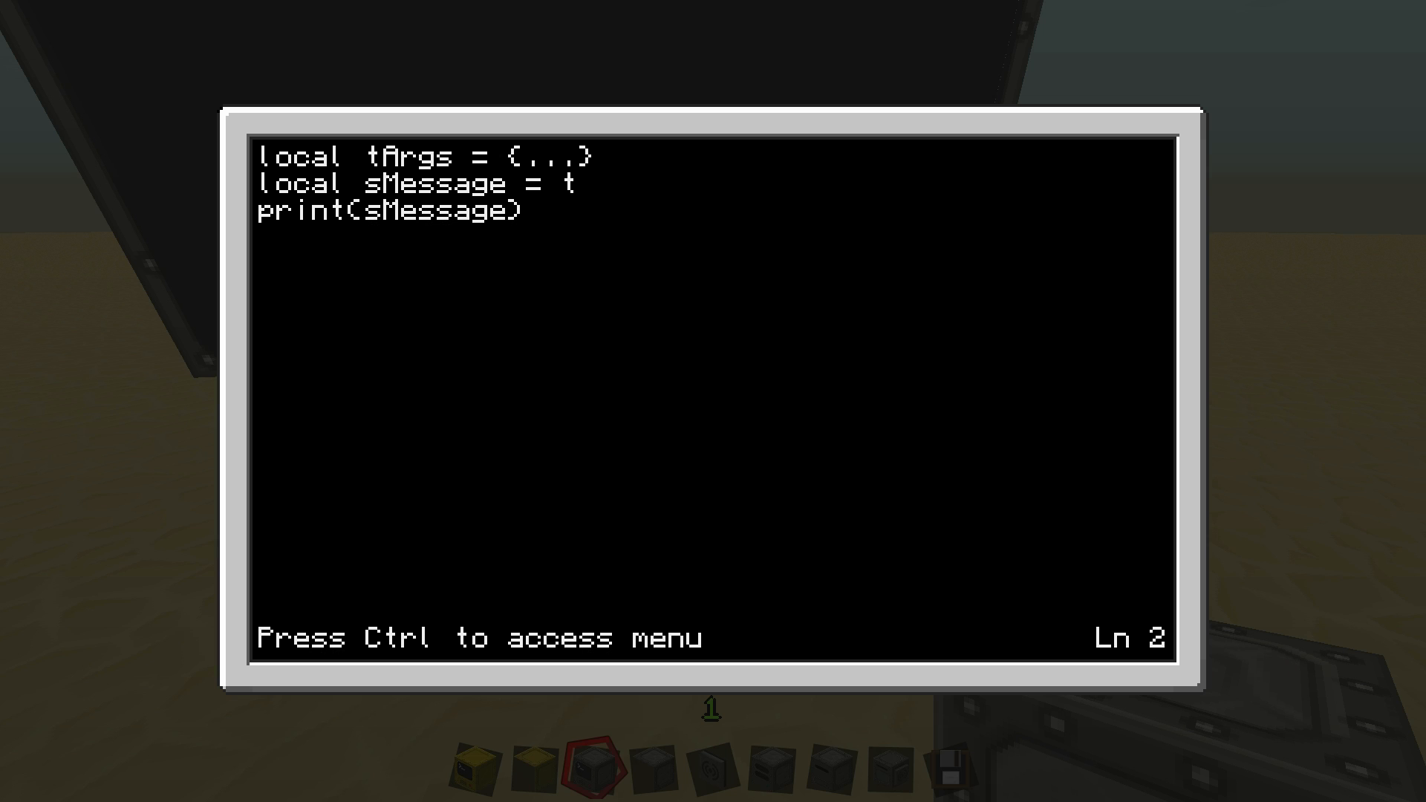
type("Args")
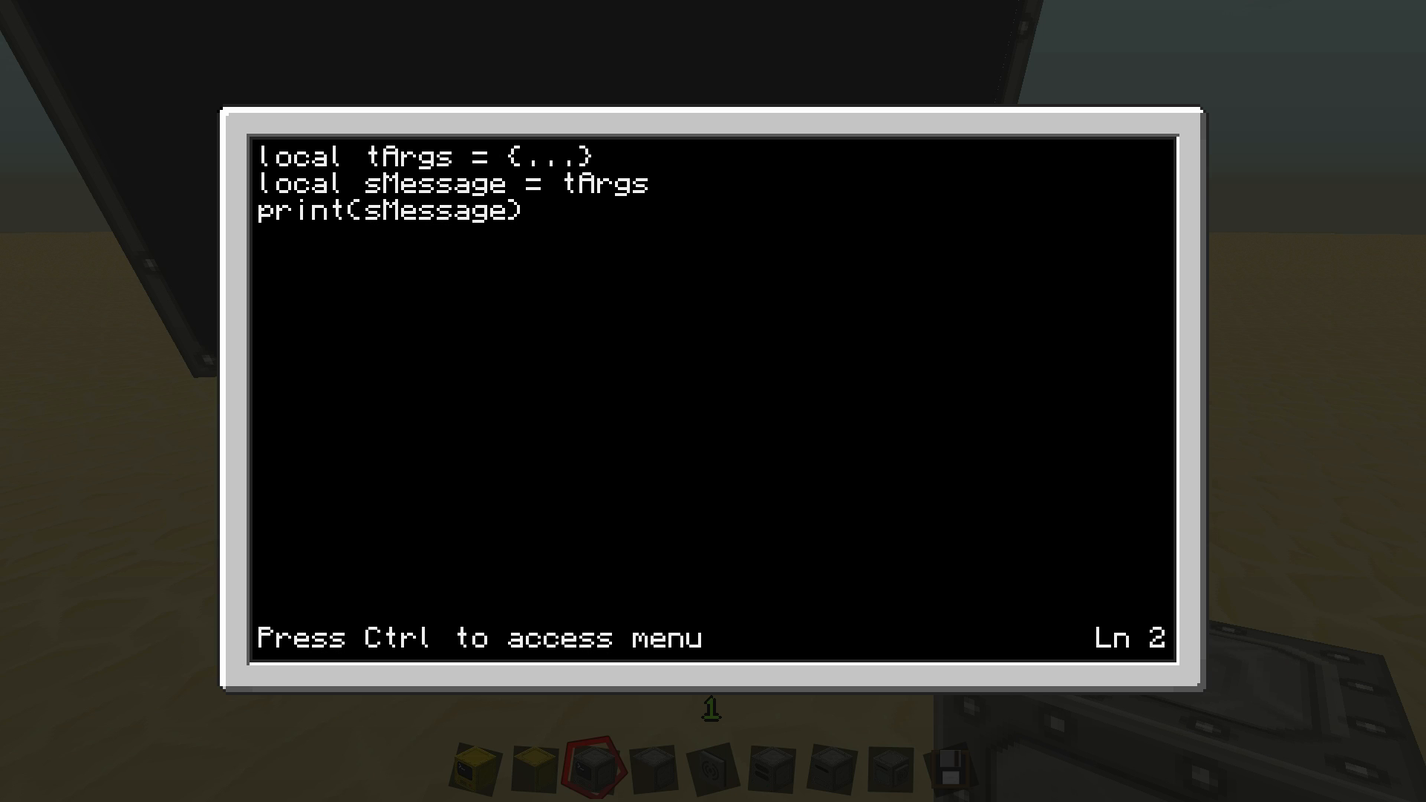
type("[1]")
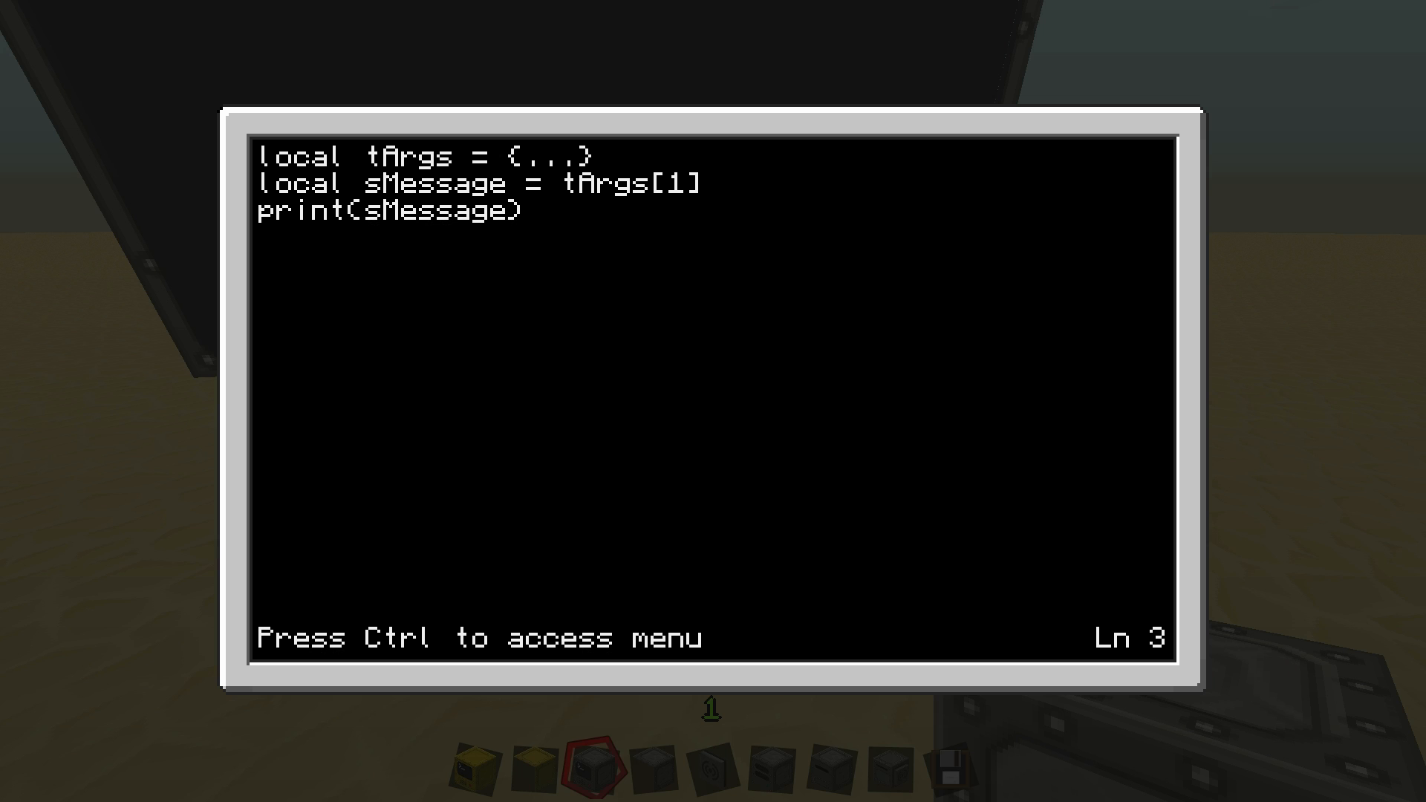
Change the print line to print("Hello"..sMessage) and save the program
key("Backspace")
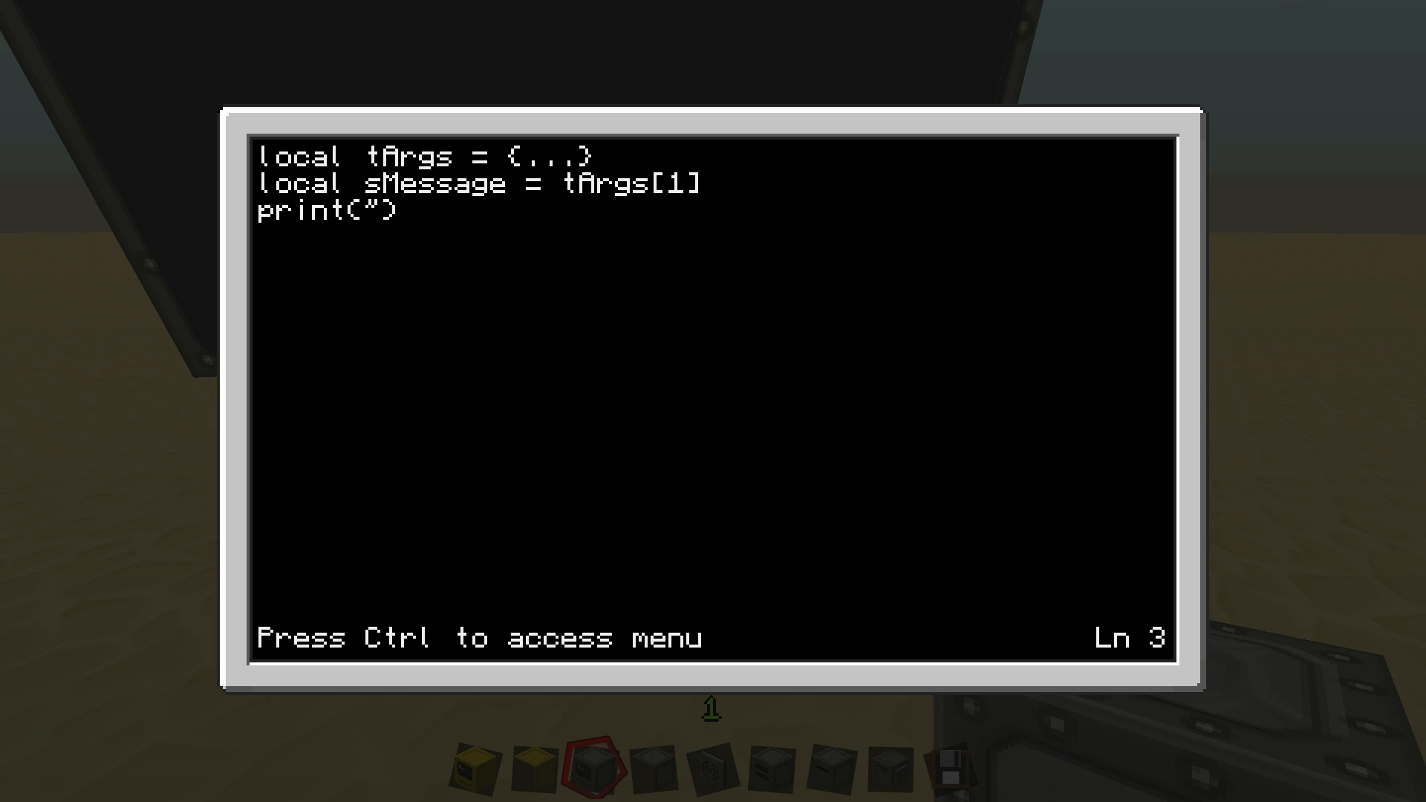
type("2")
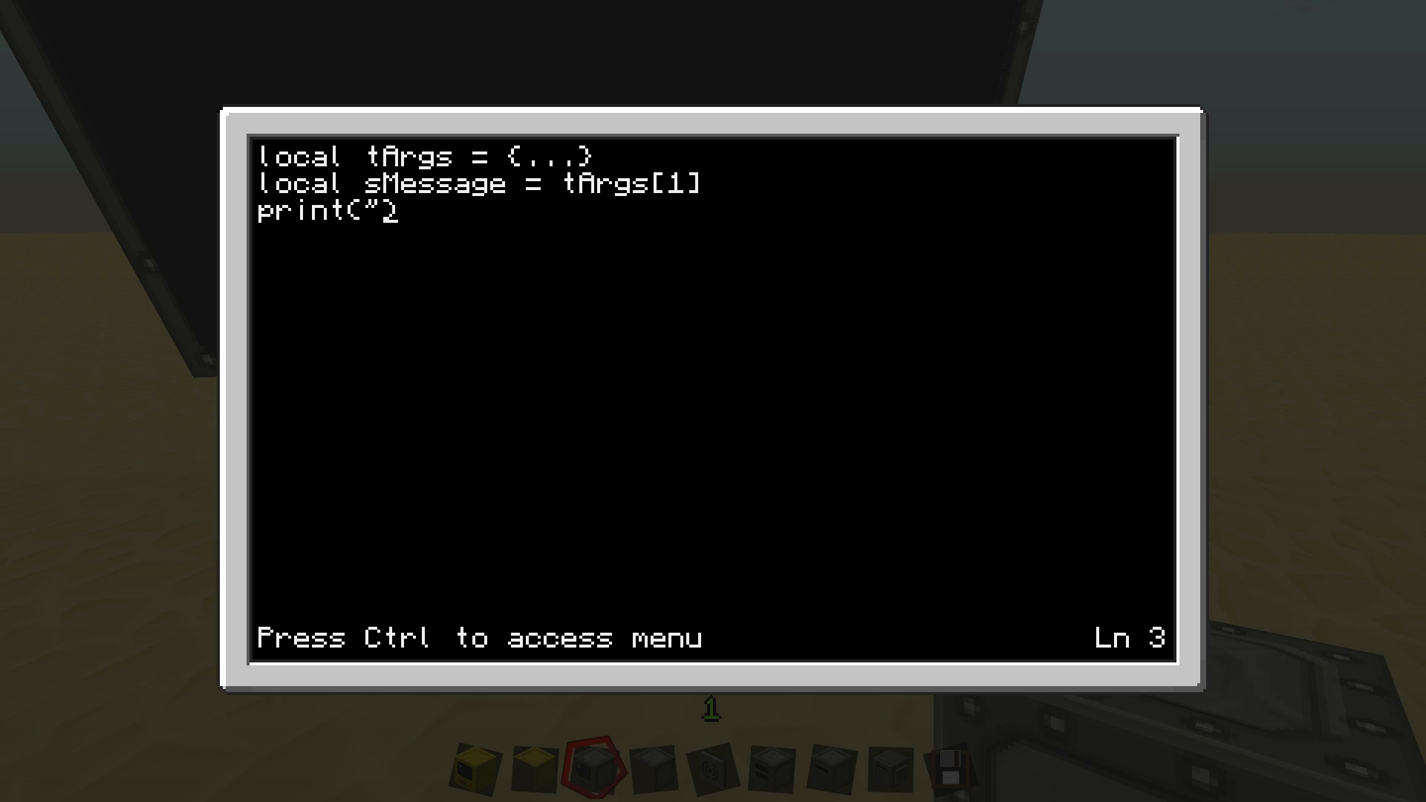
type(")")
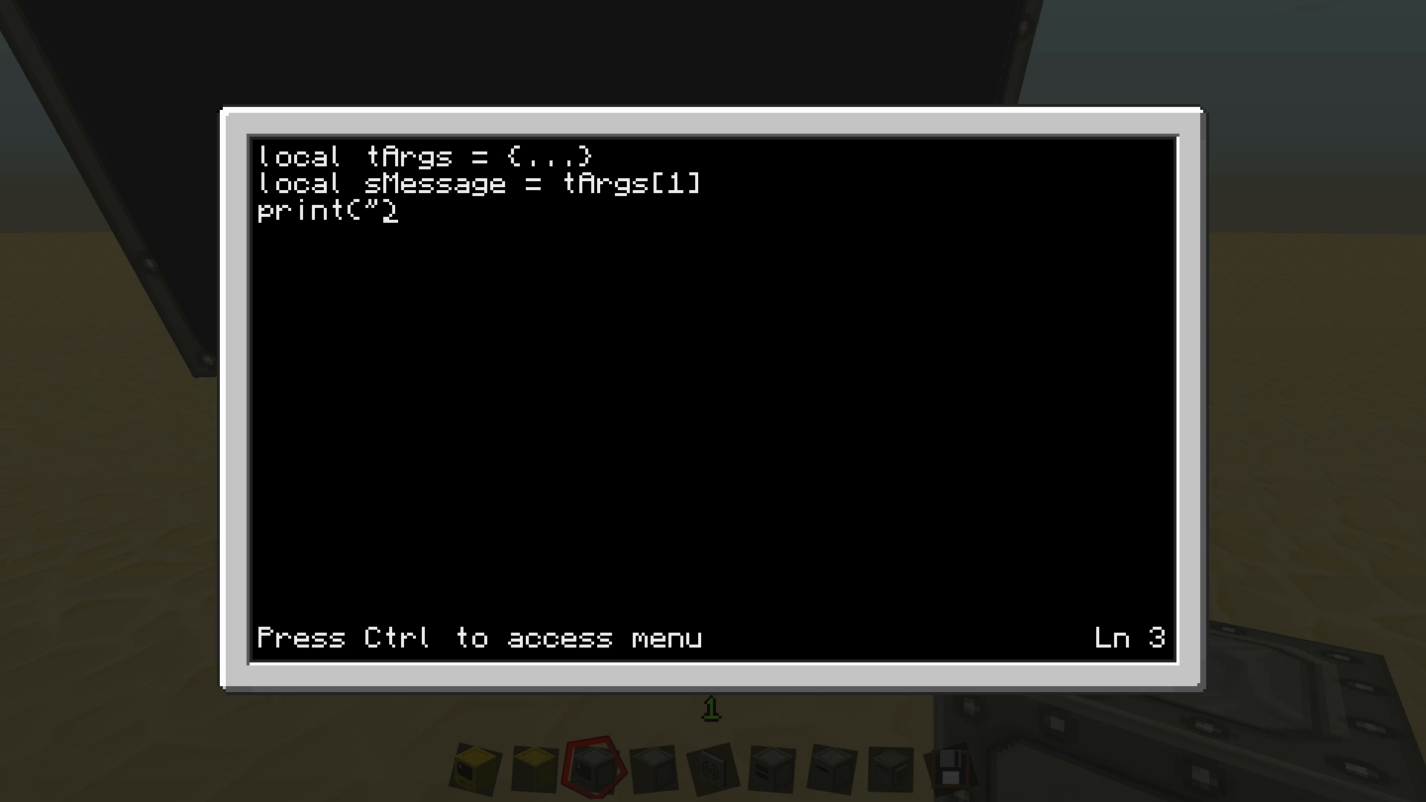
type(")")
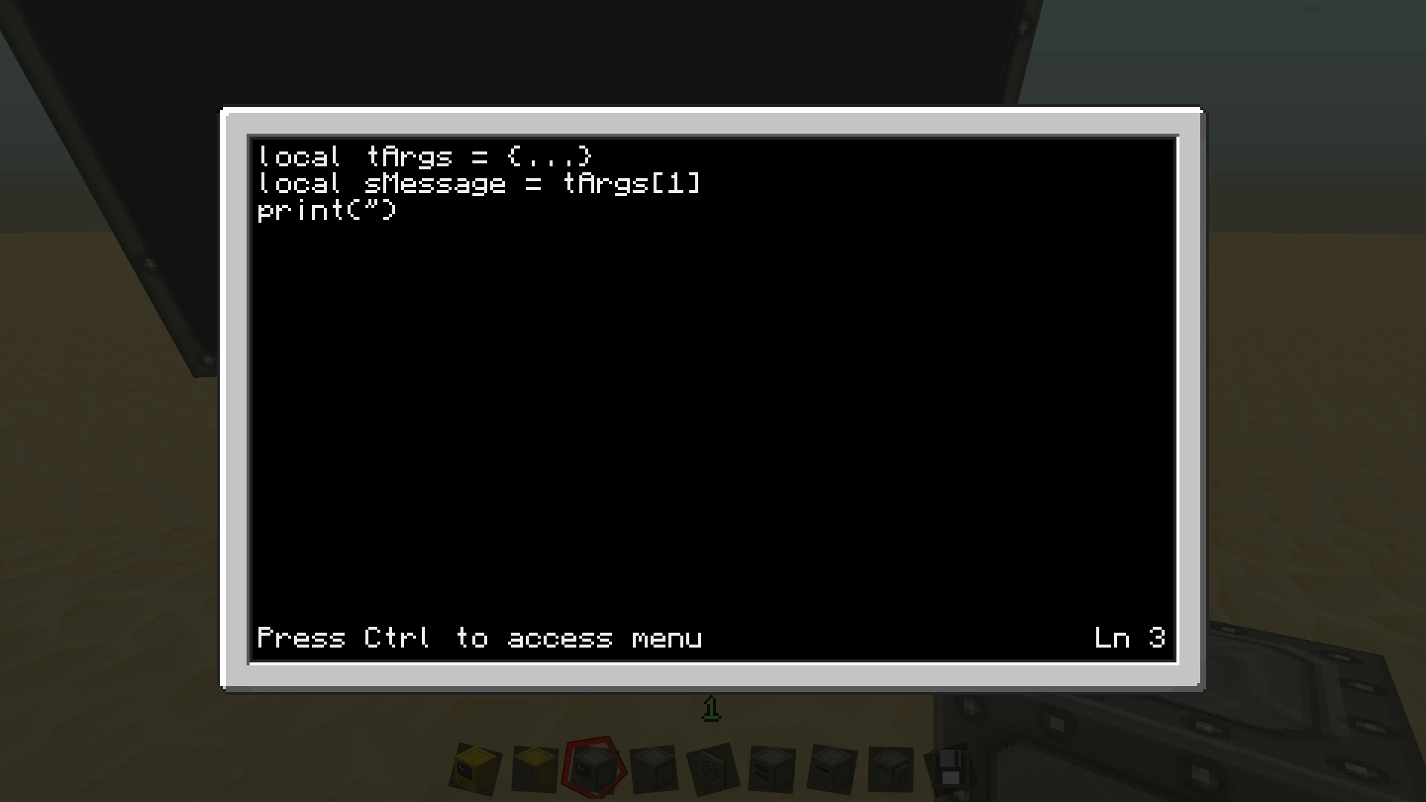
type("Hello\"")
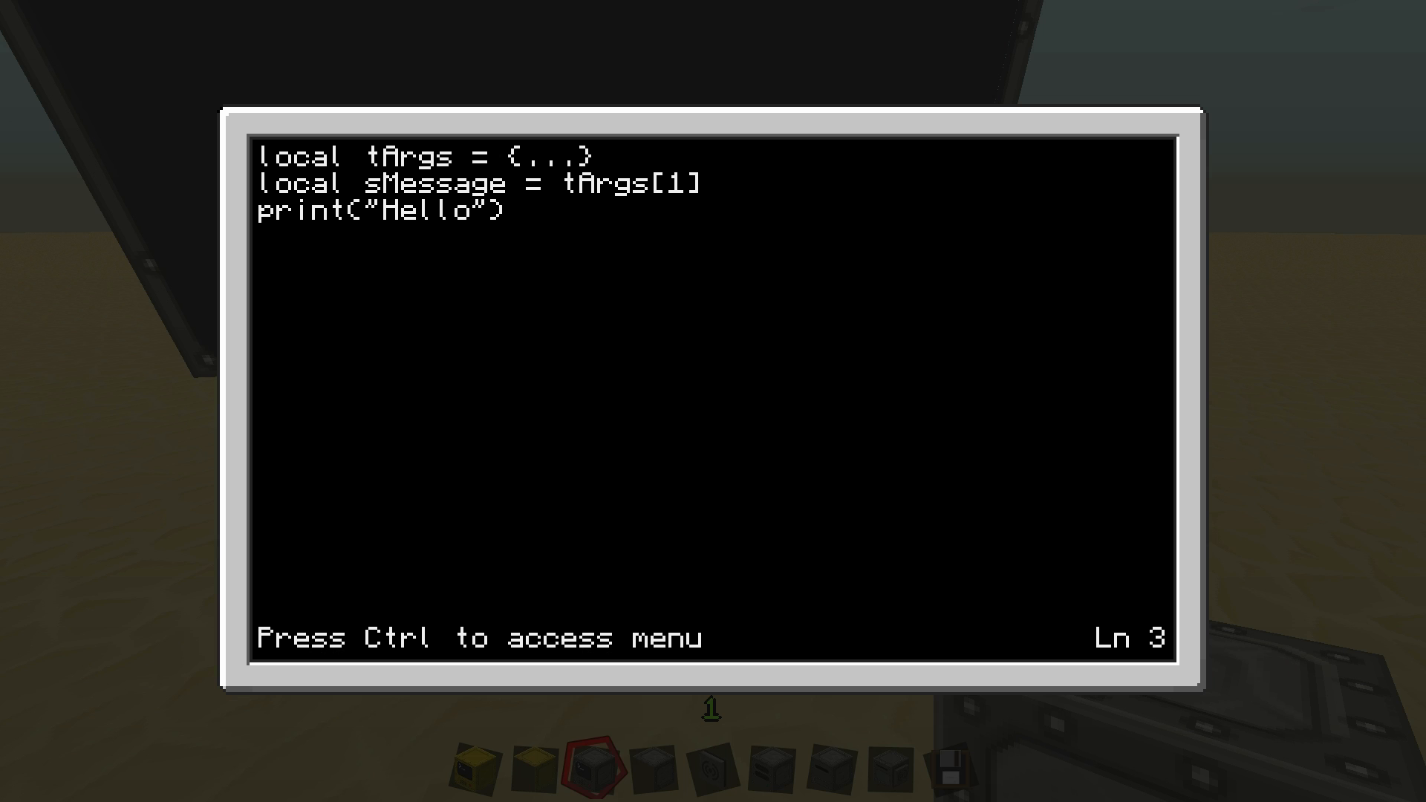
type("..2")
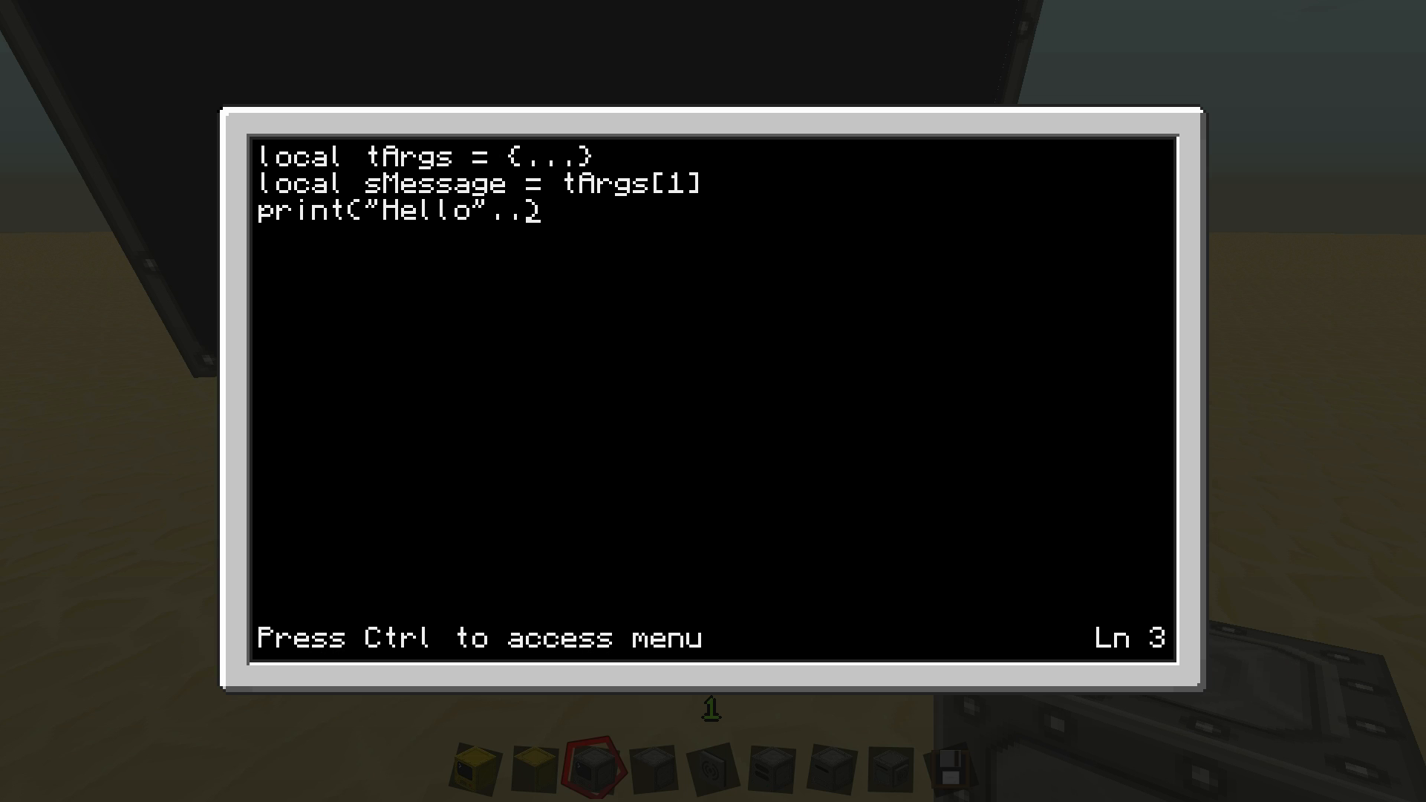
type("tArg)")
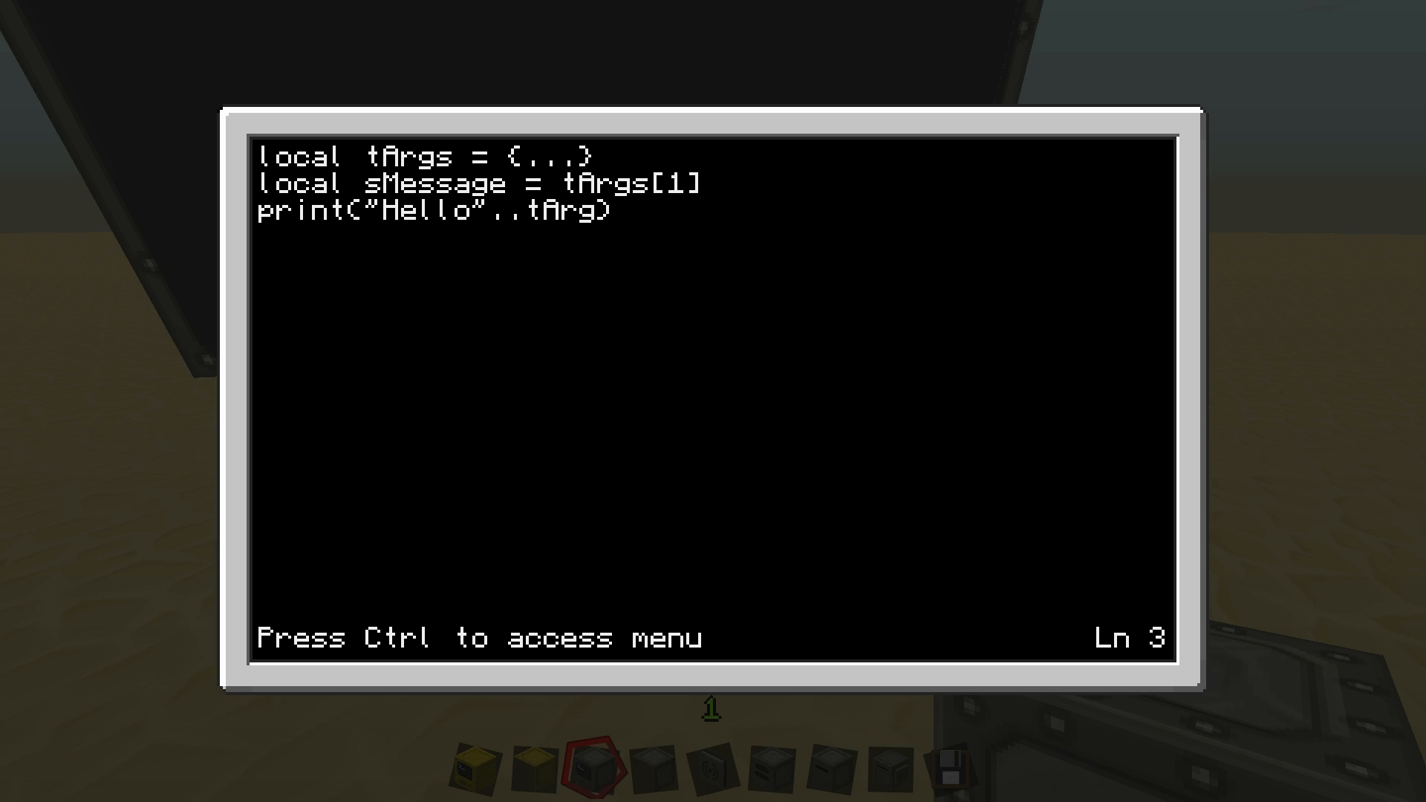
key("backspace")
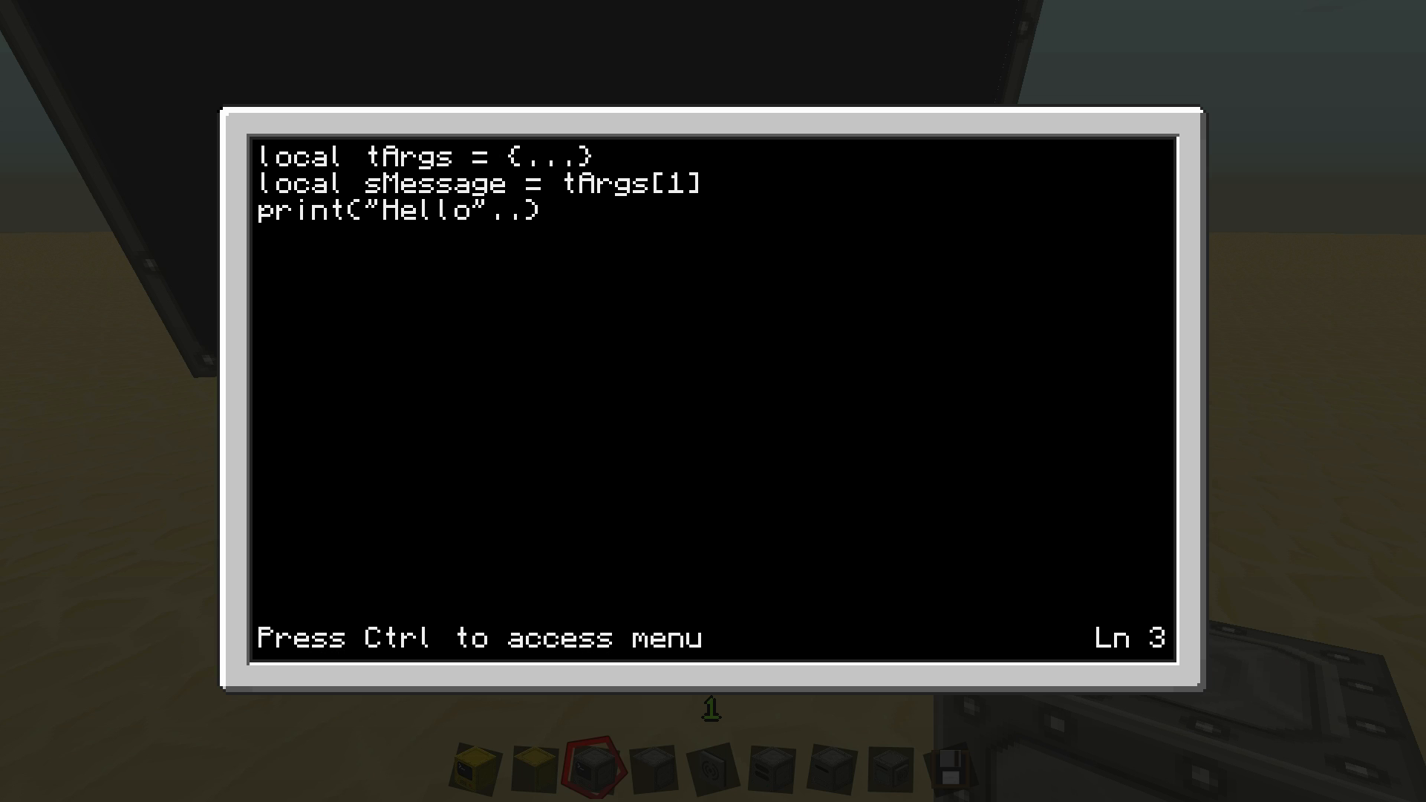
type("sMess")
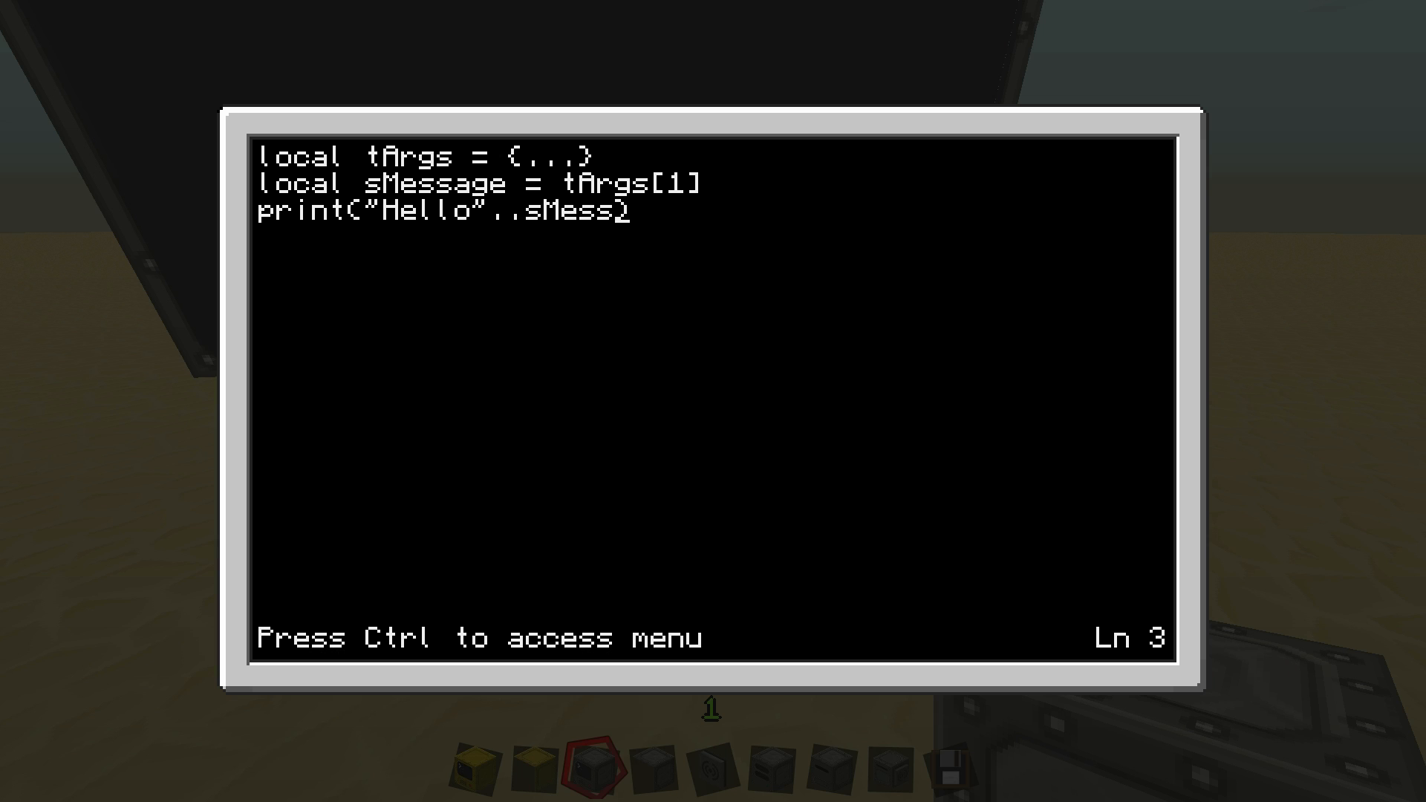
key("ctrl")
type("tutorial_1")
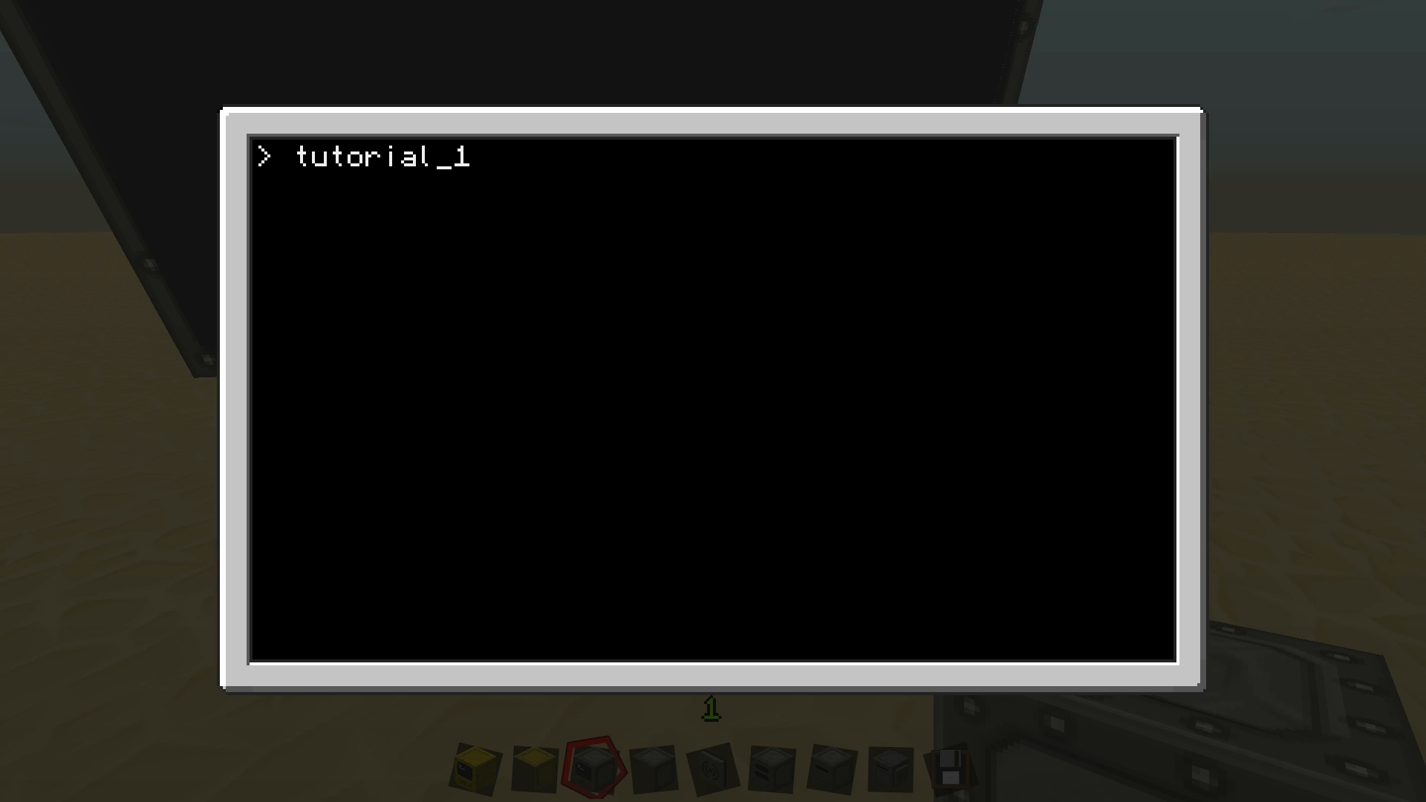
Run tutorial_1 everybody to print Helloeverybody, then type edit tutorial_1
type("everybody")
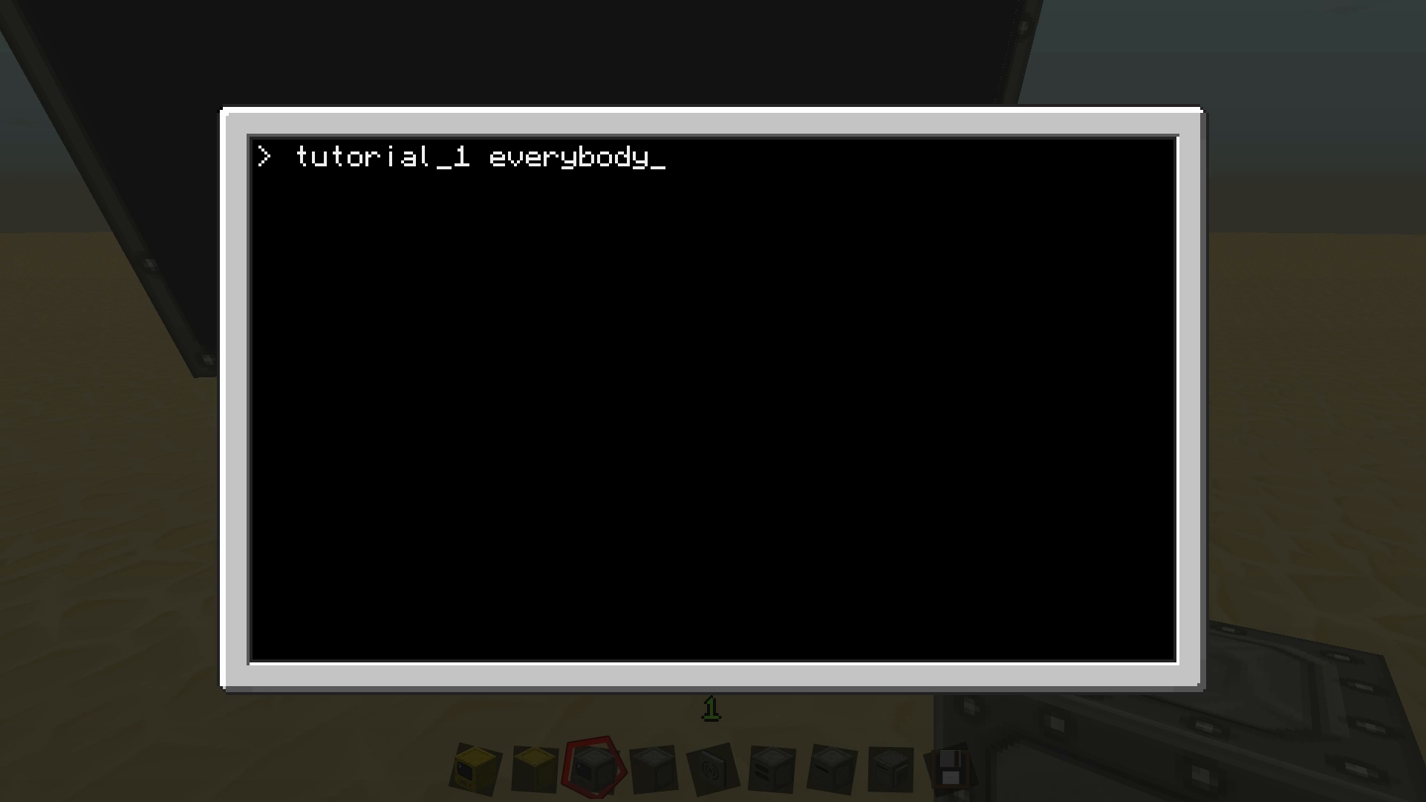
key("Return")
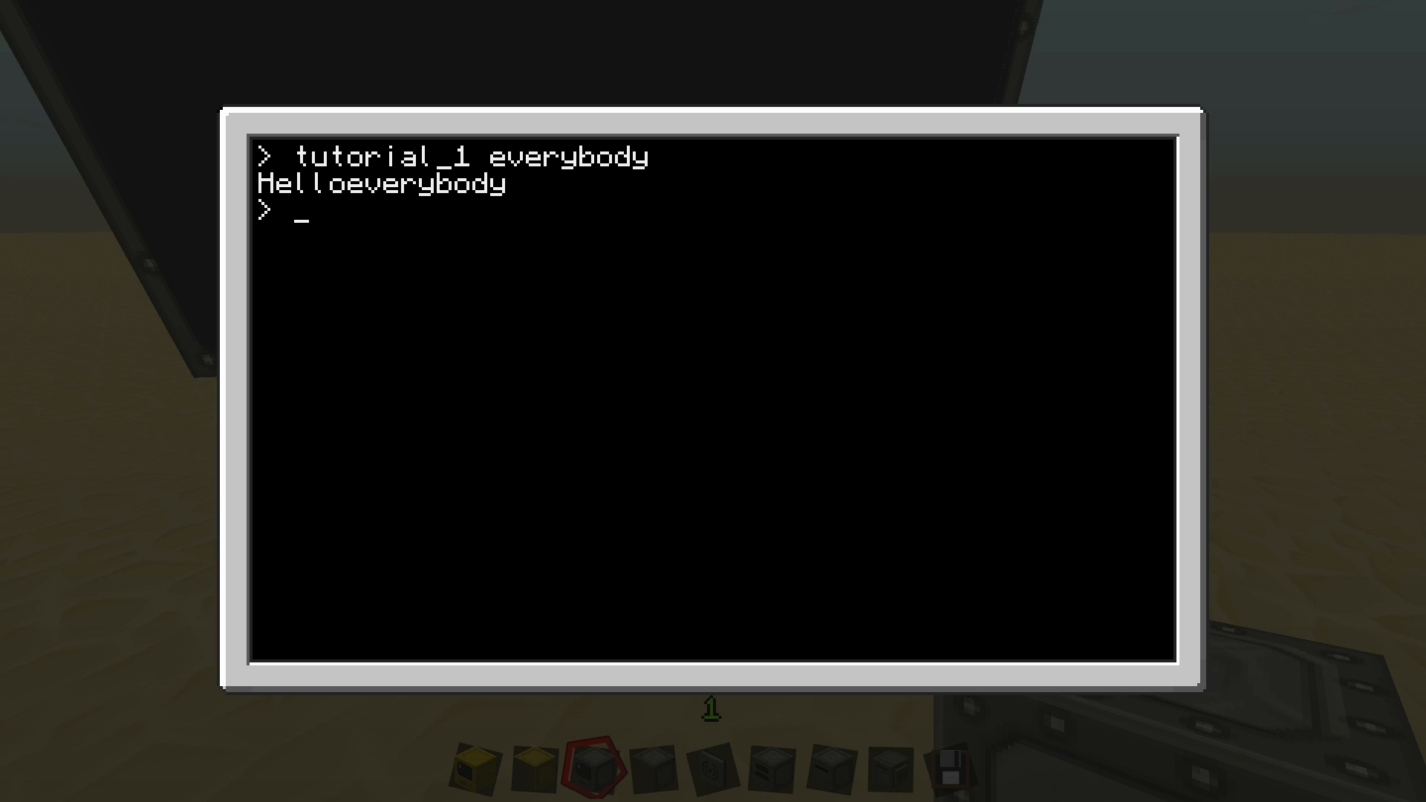
type("edit tutorial_1")
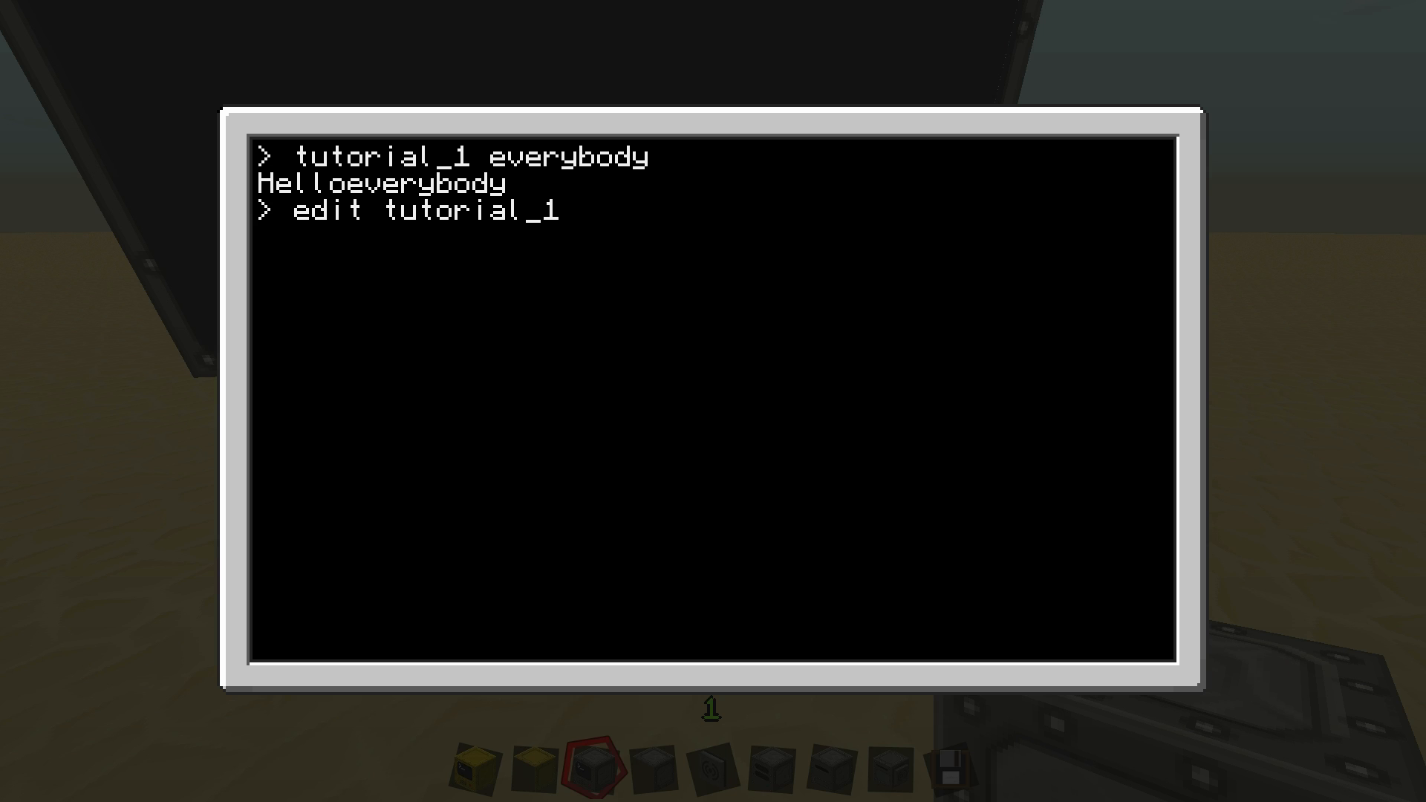
Reopen tutorial_1 and insert a blank line between the tArgs and sMessage lines
key("Return")
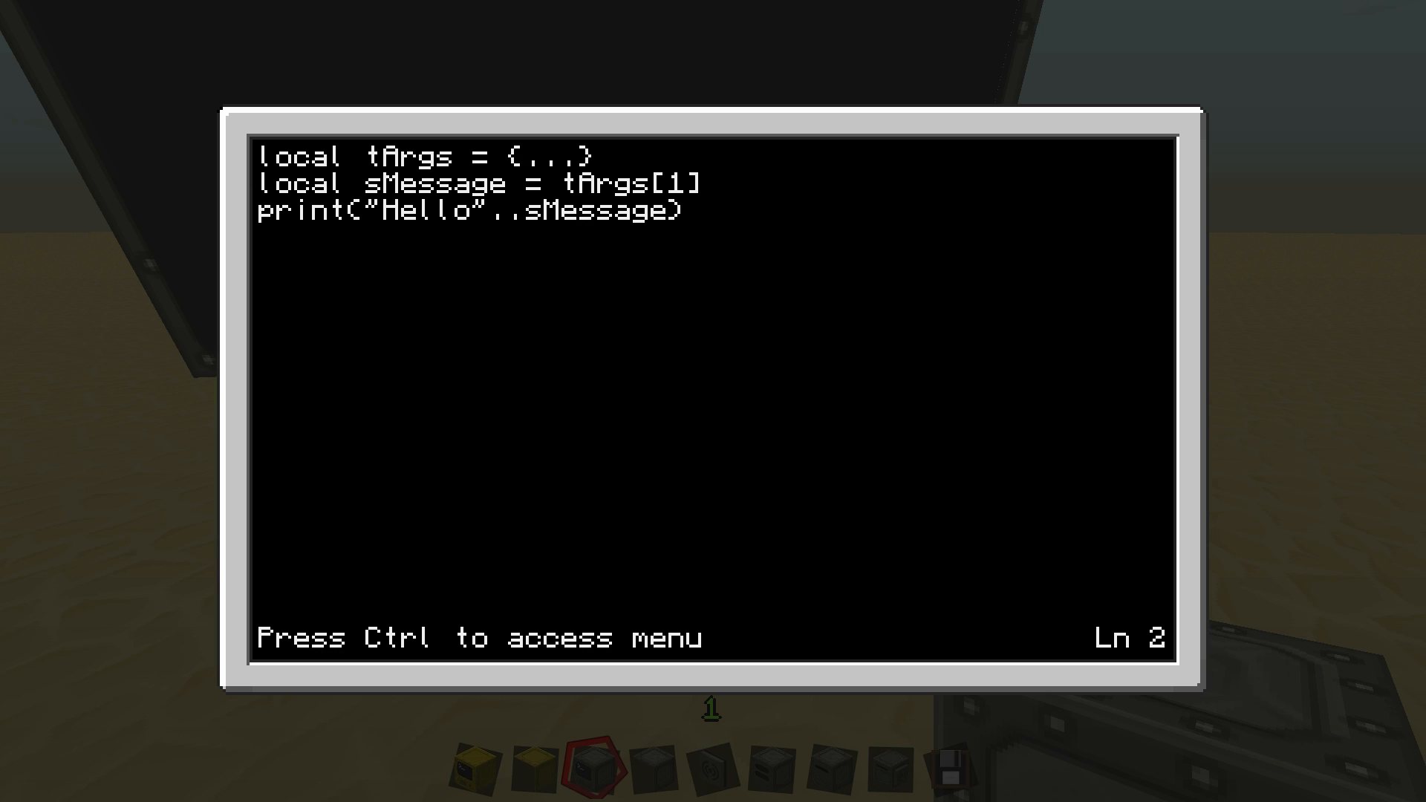
key("down")
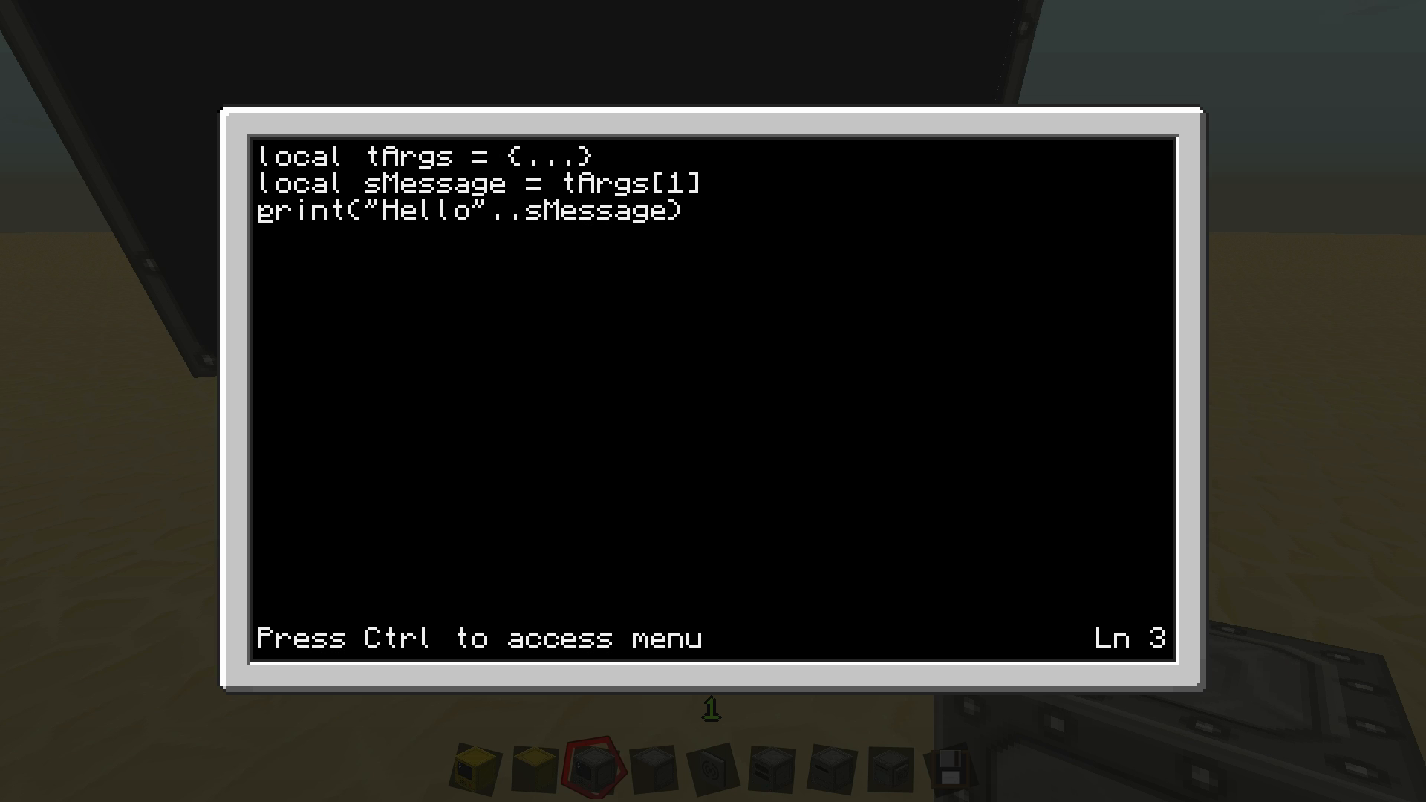
key("Up")
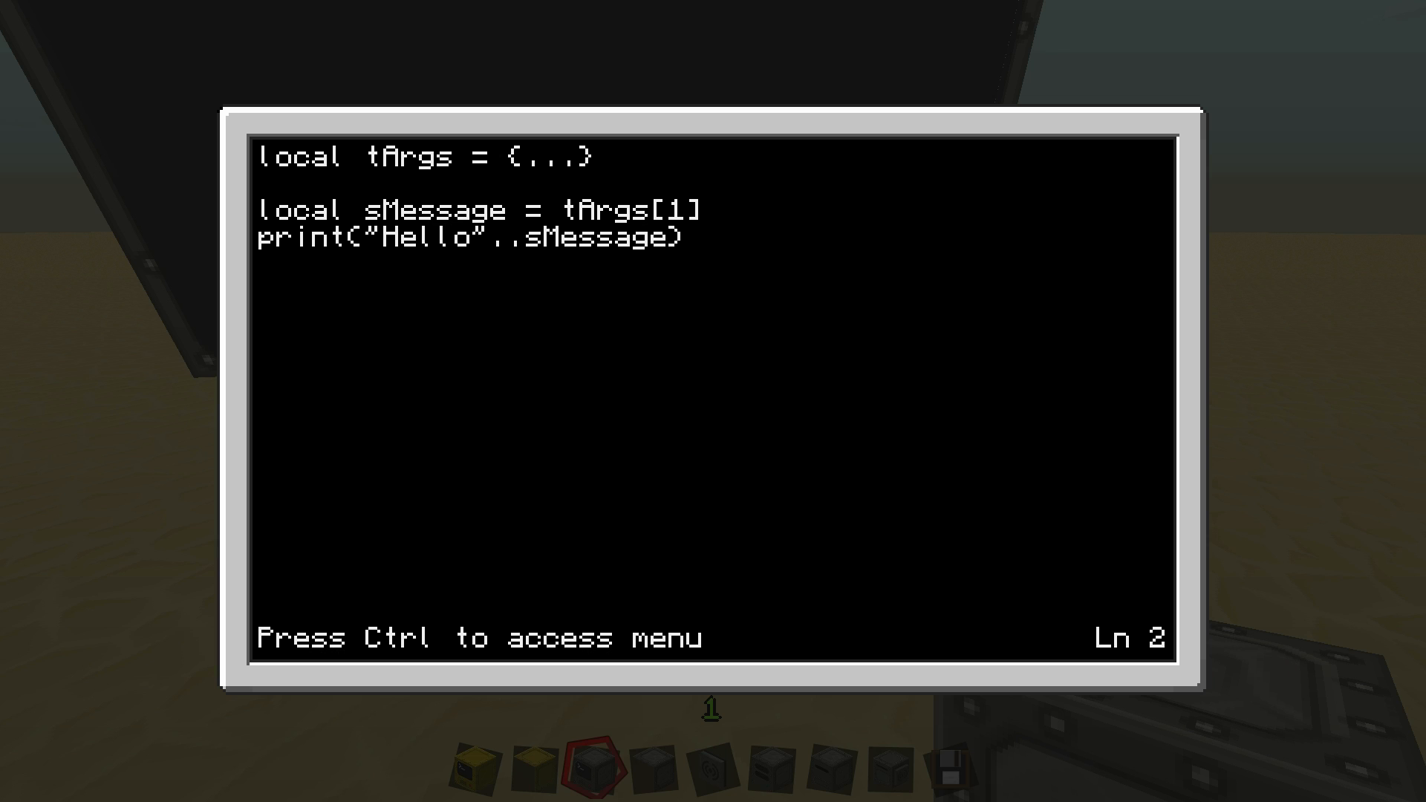
Complete line 2 as 'if #tArgs >= 1 then', fixing the comparison operator
type("if")
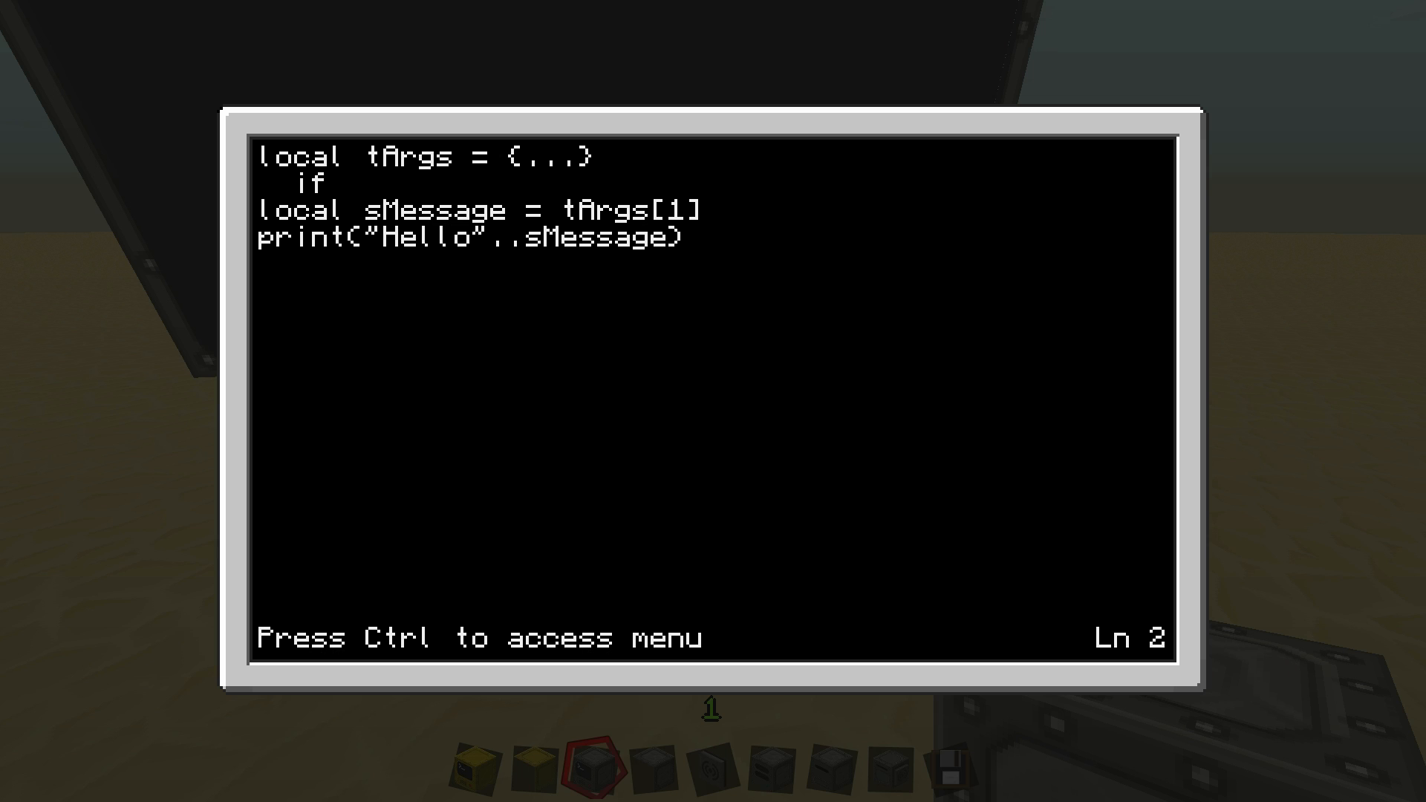
left_click(356, 188)
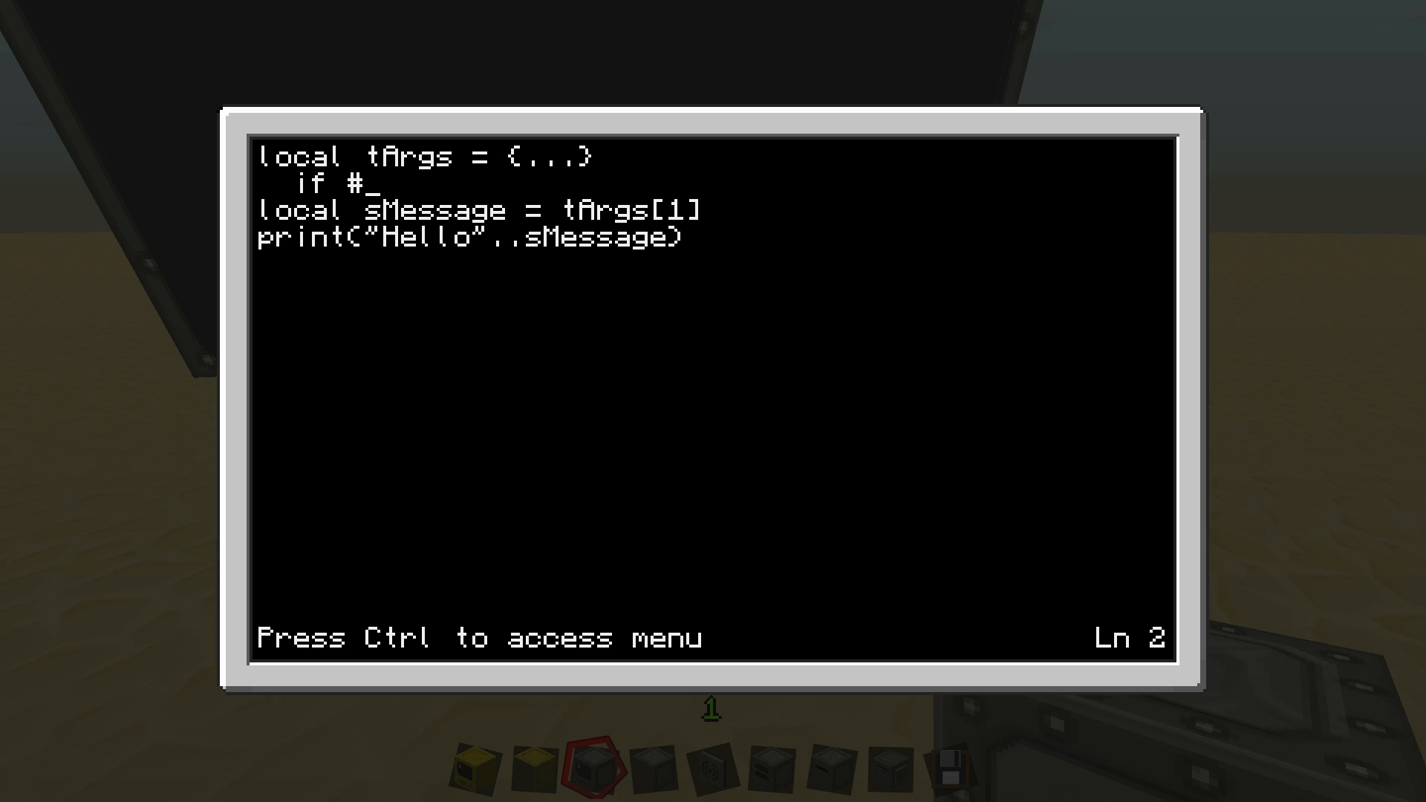
type("tAr")
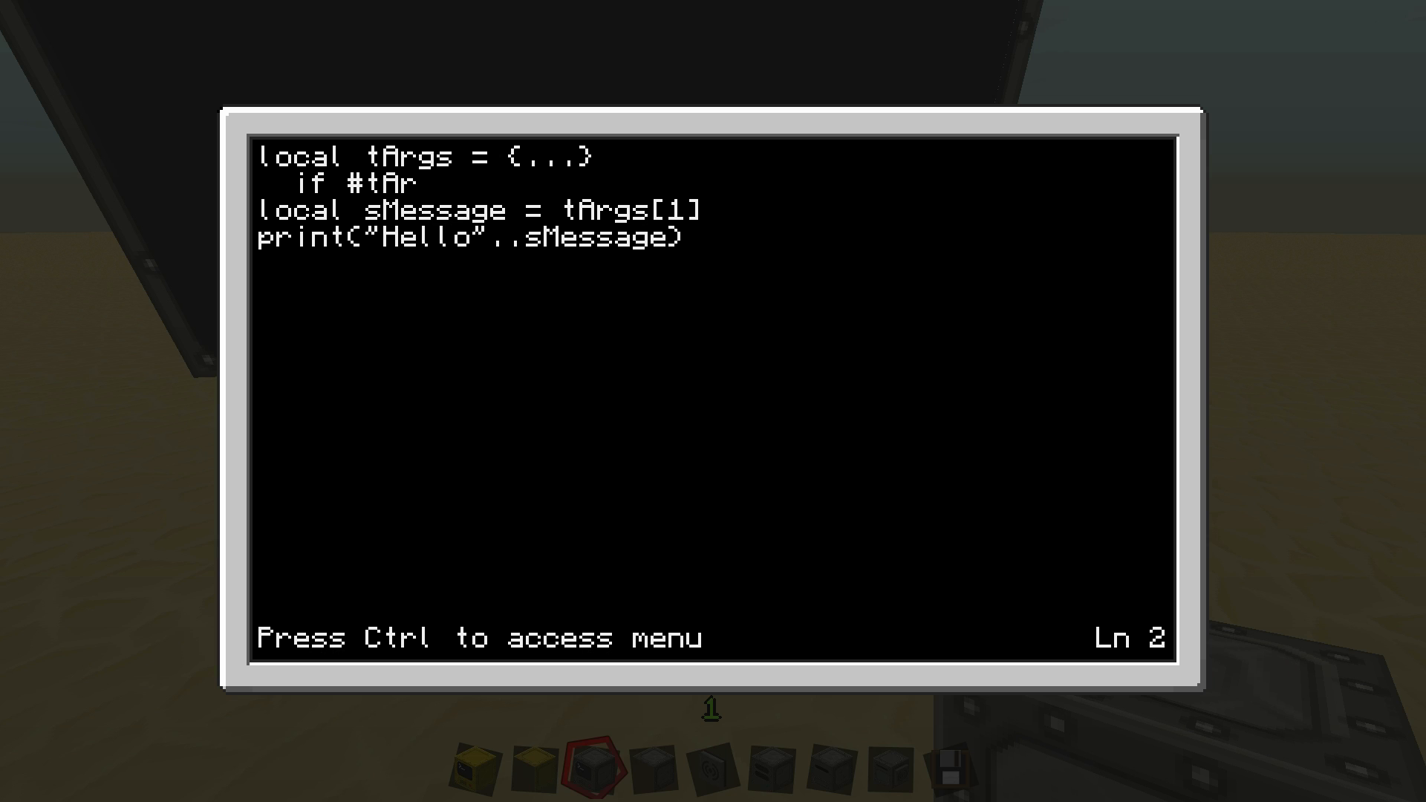
type("gs")
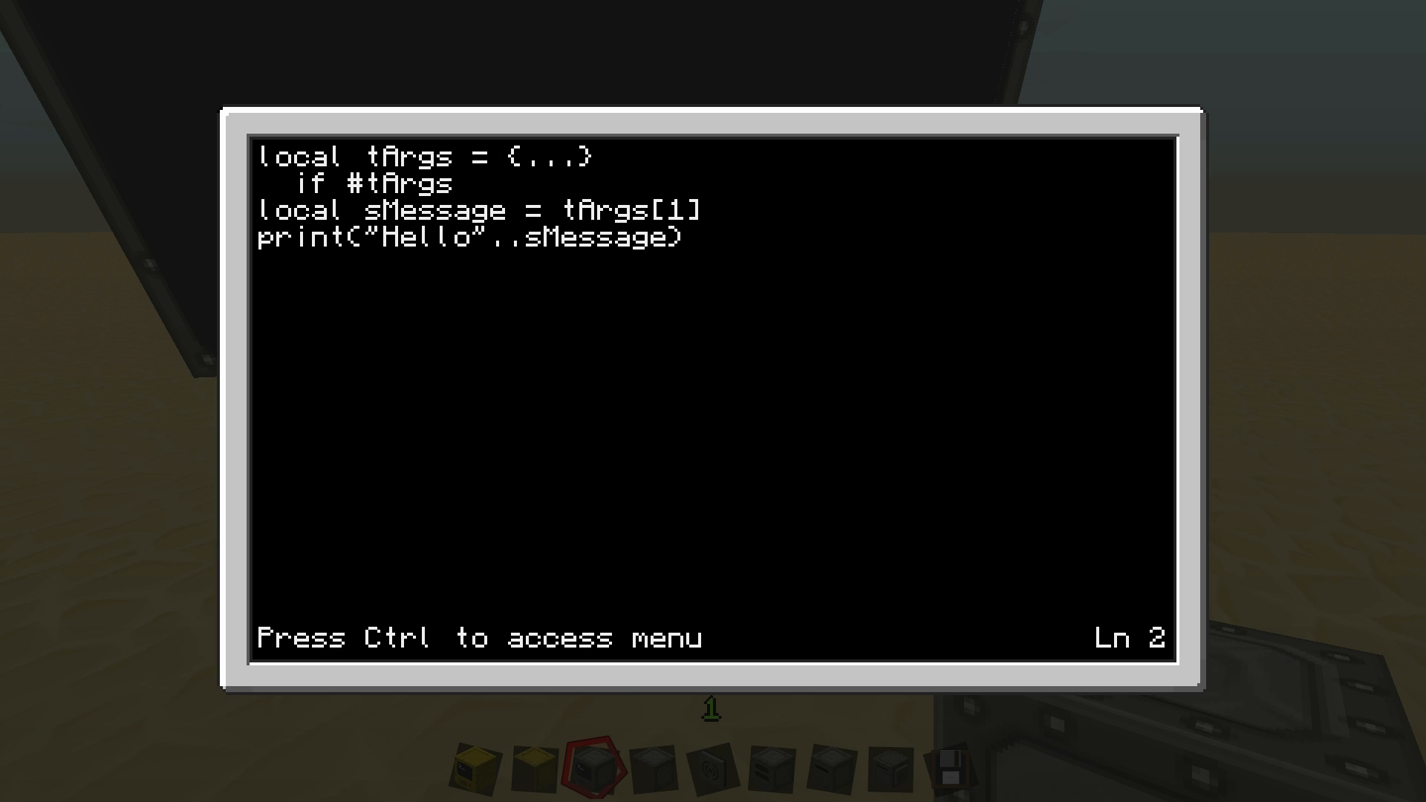
type("=")
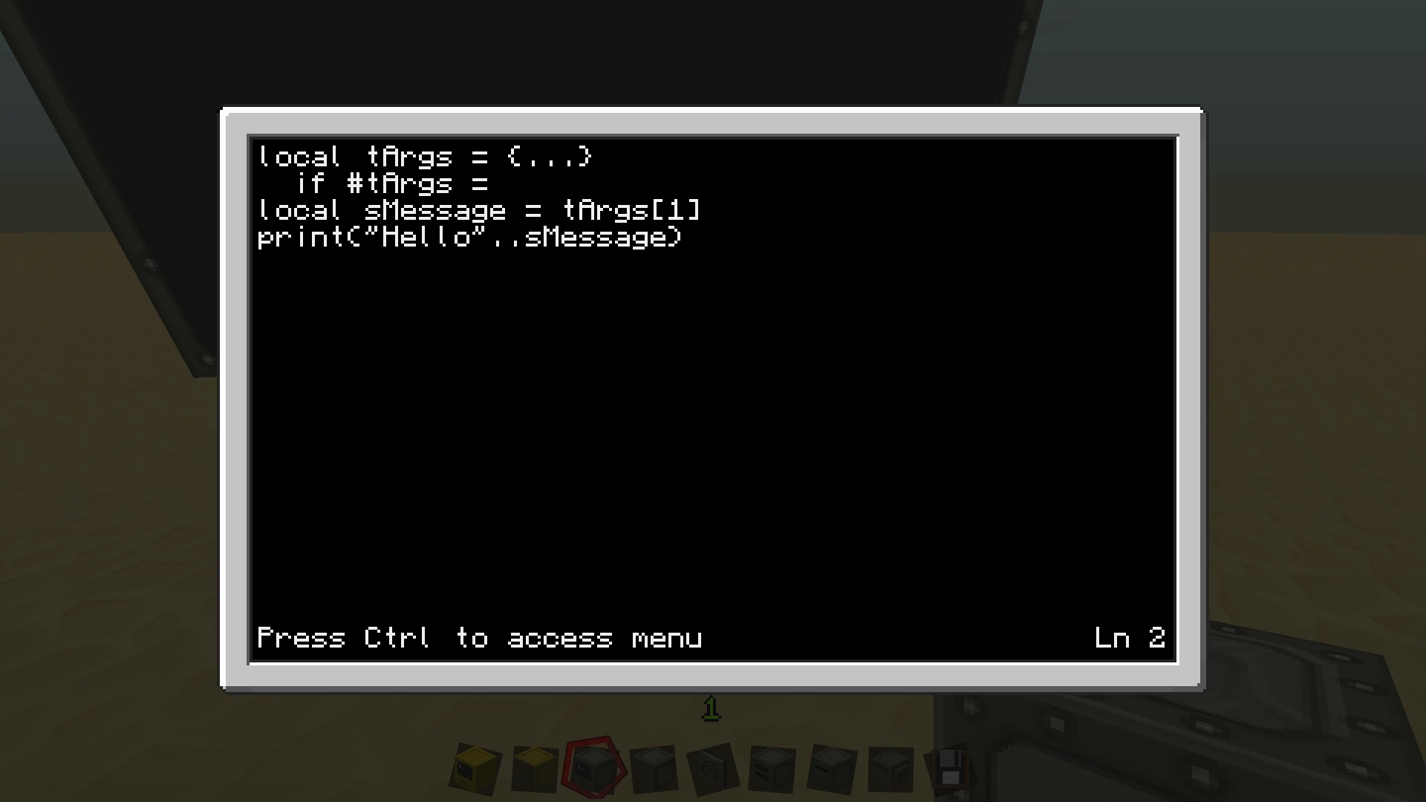
type("==")
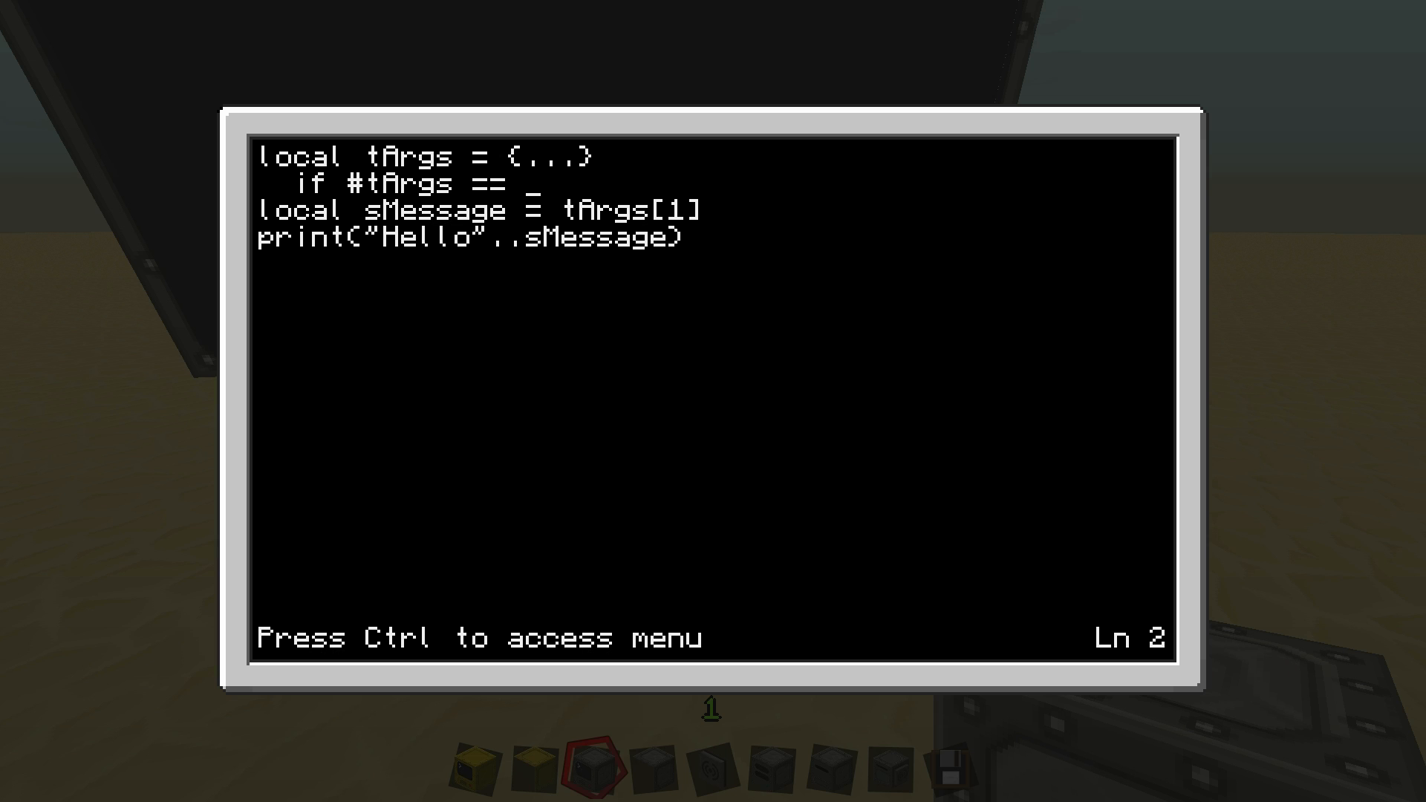
key("Backspace")
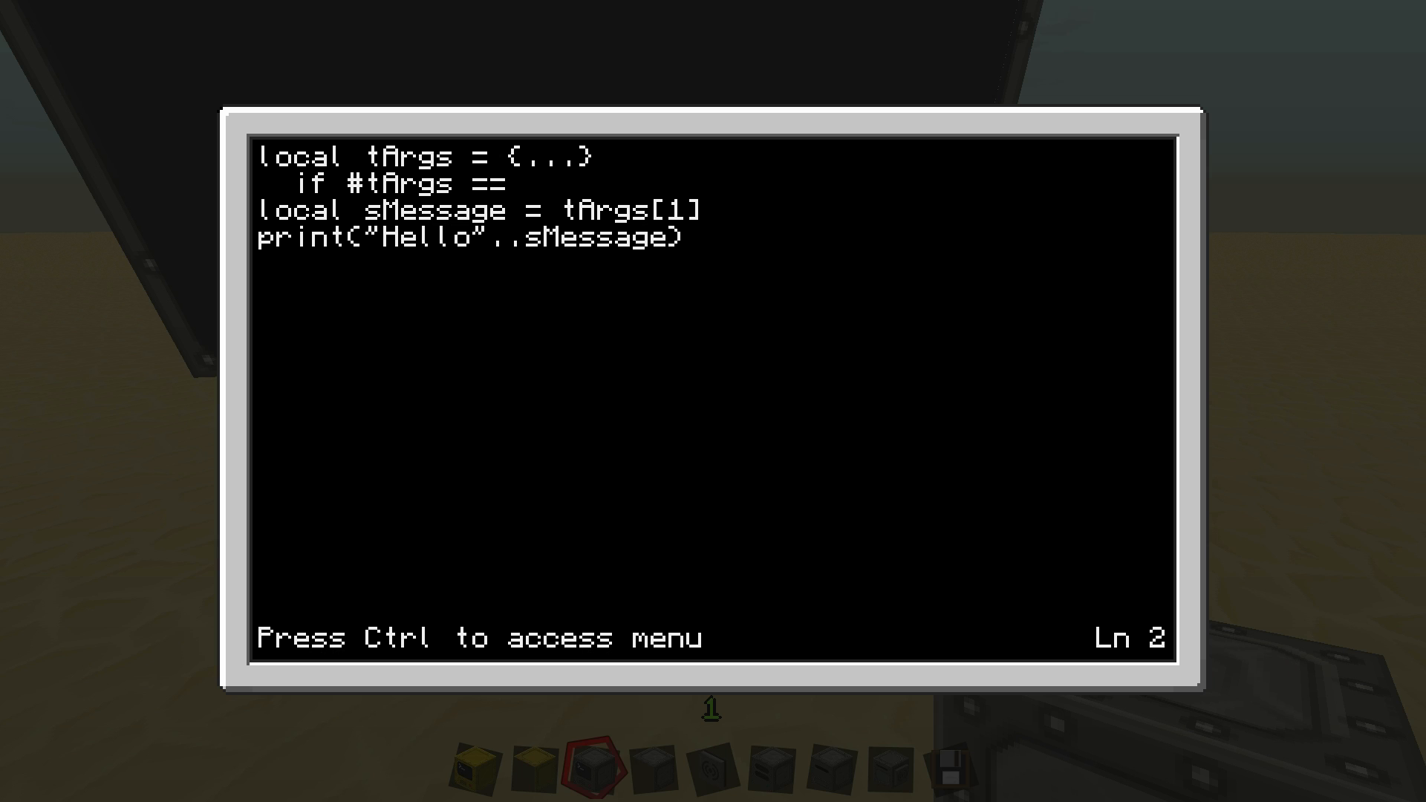
key("Backspace")
type(">")
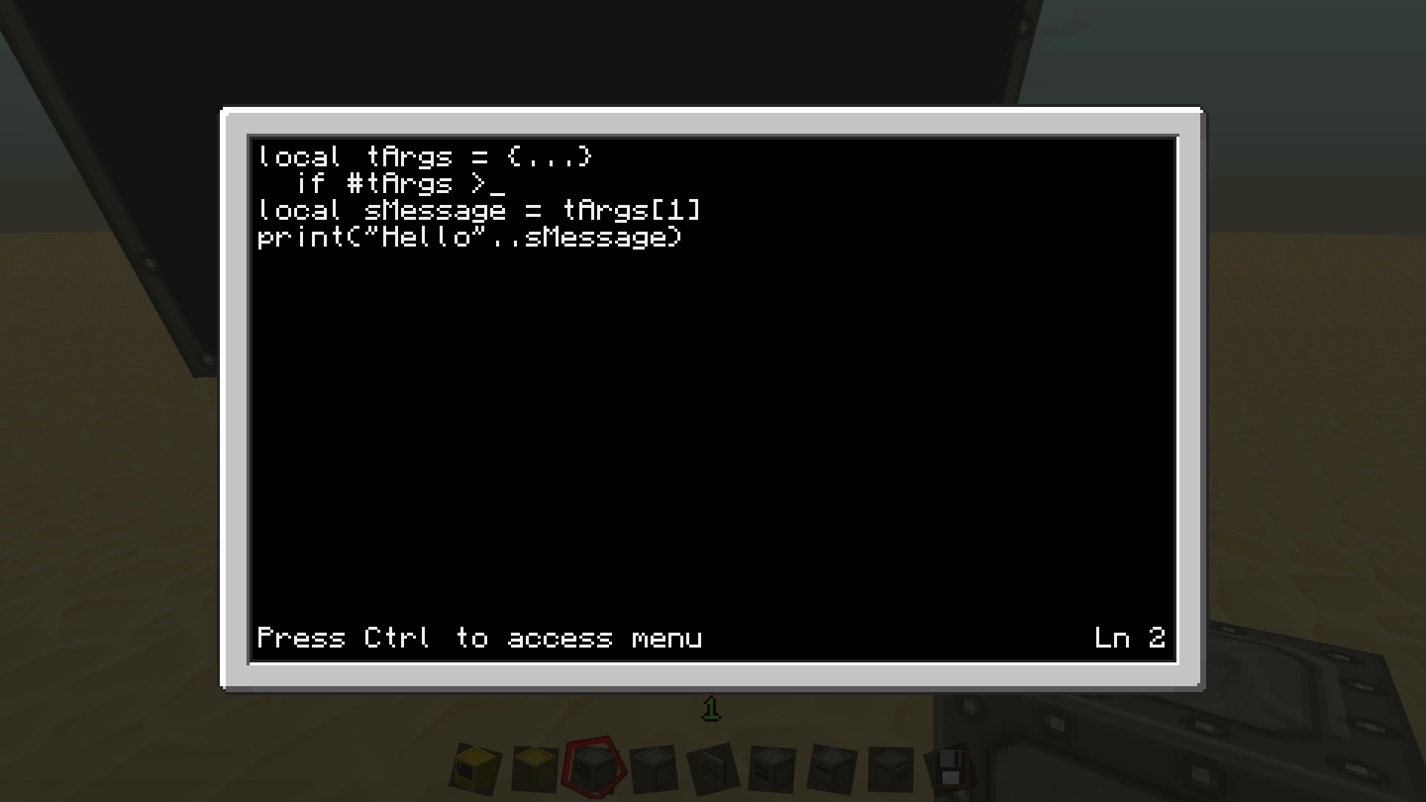
type("=")
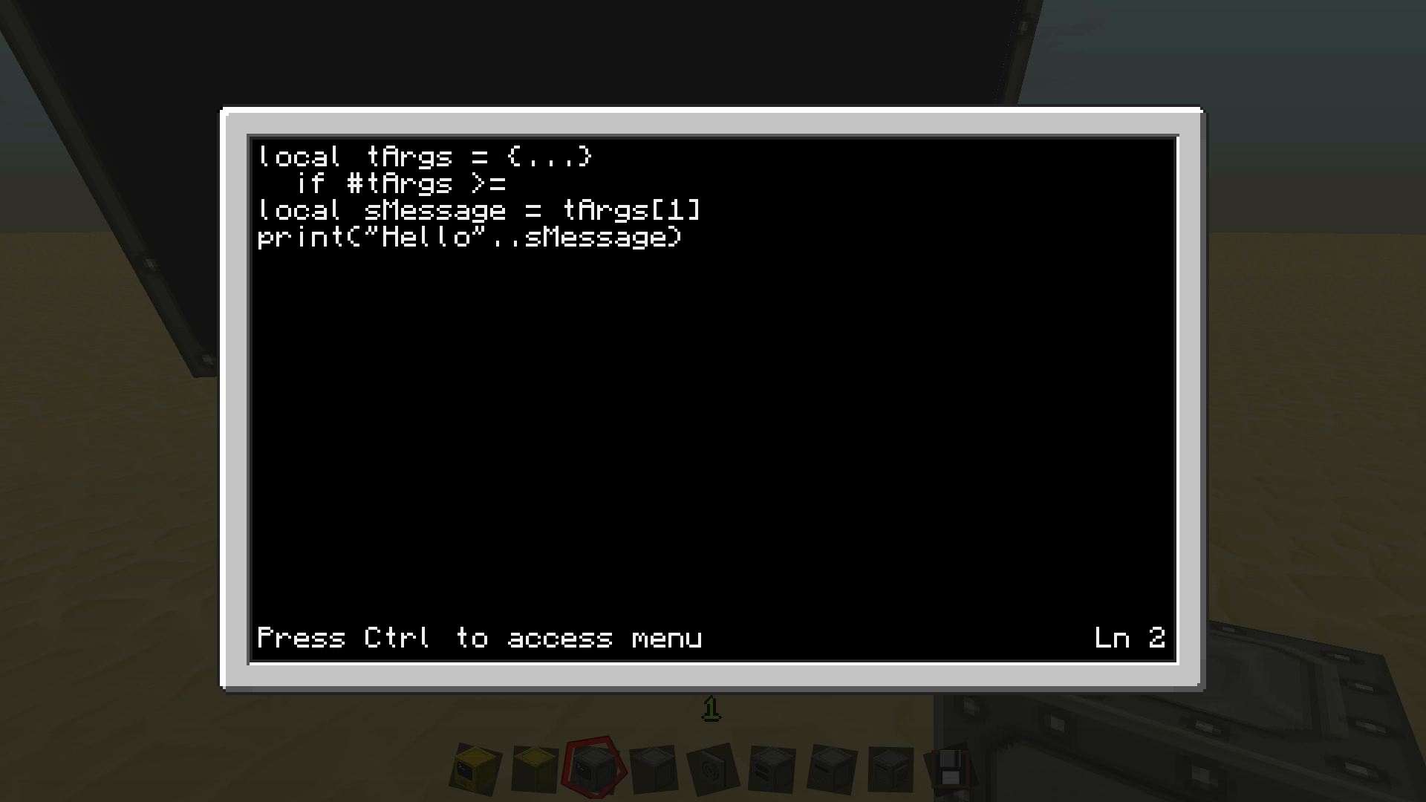
type("1")
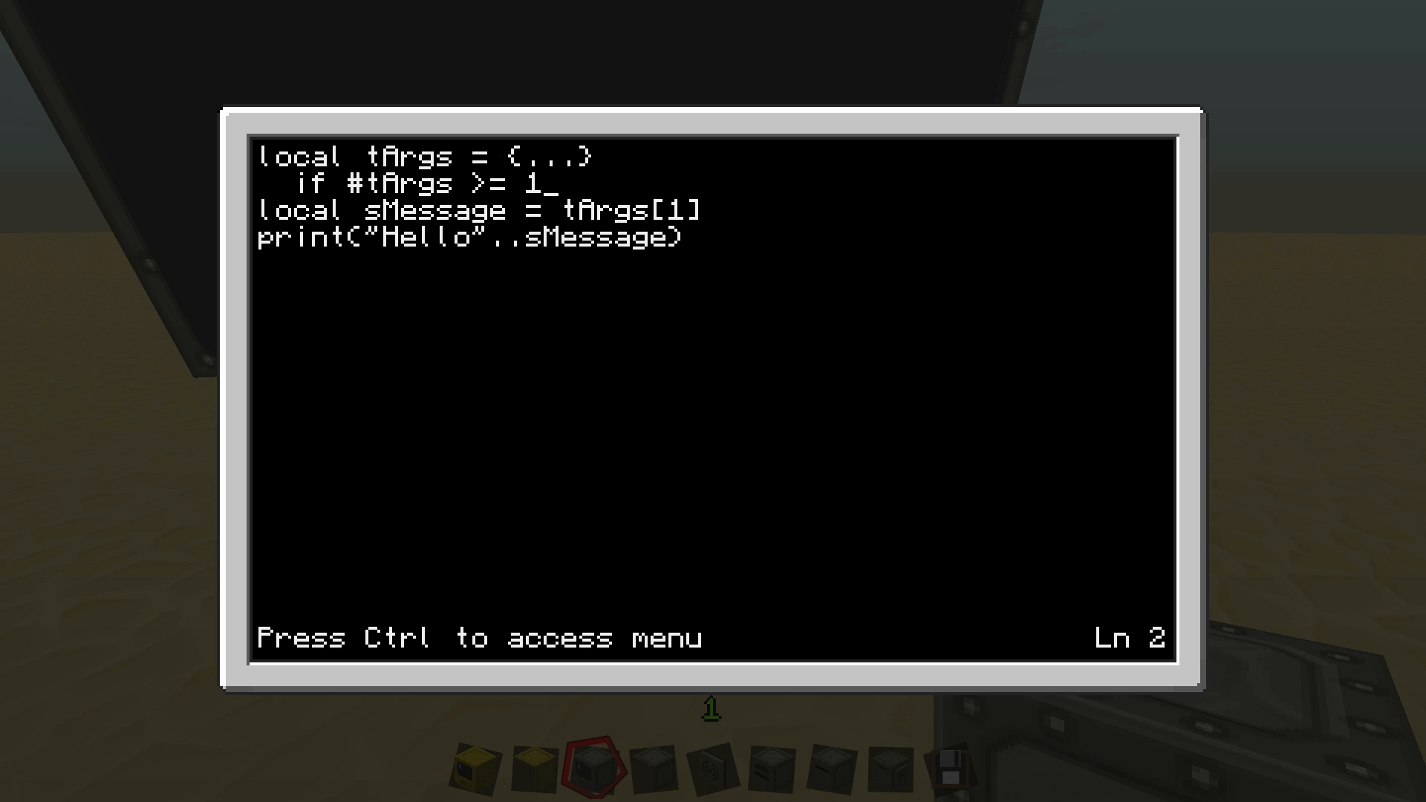
type("then")
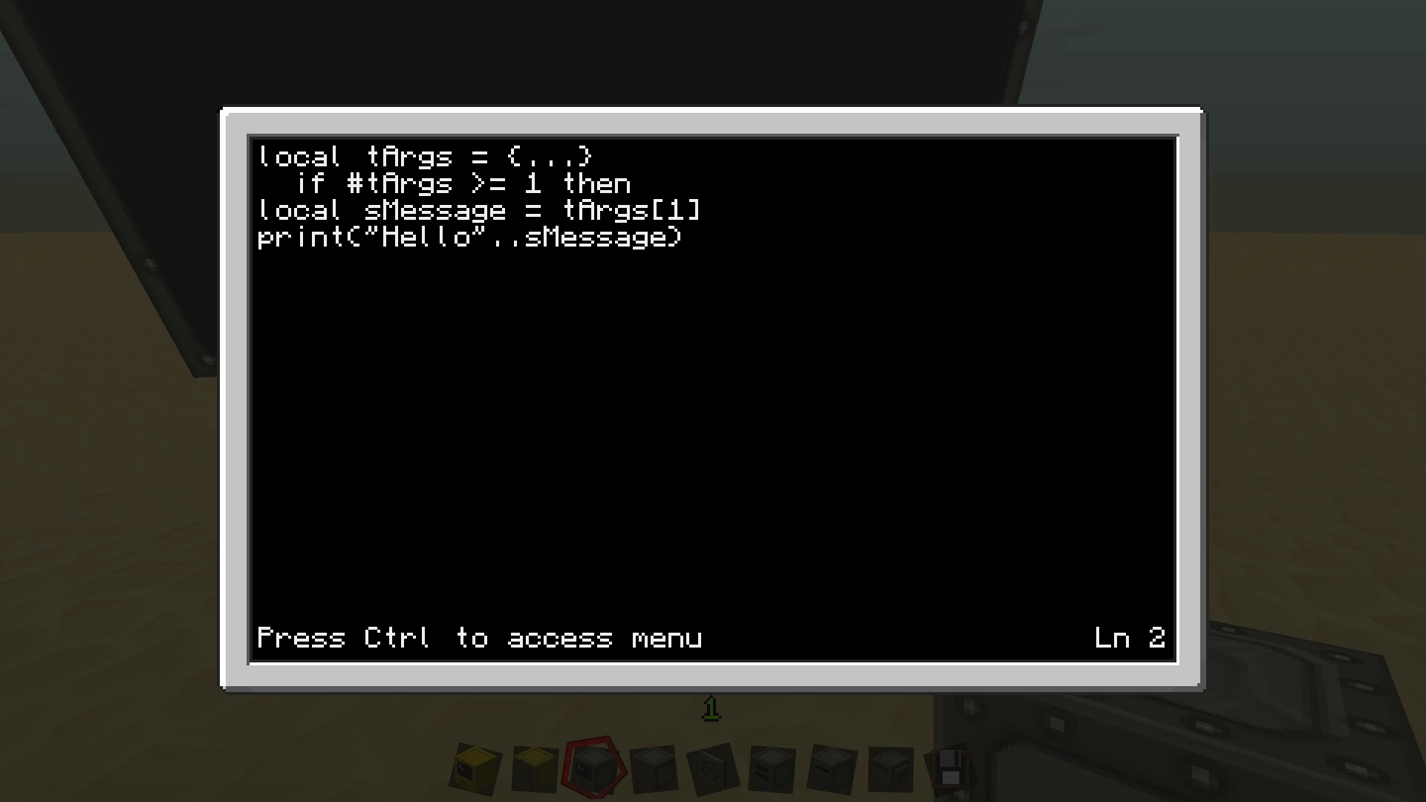
Delete 'local sMessage = tArgs[1]' from line 3
key("down")
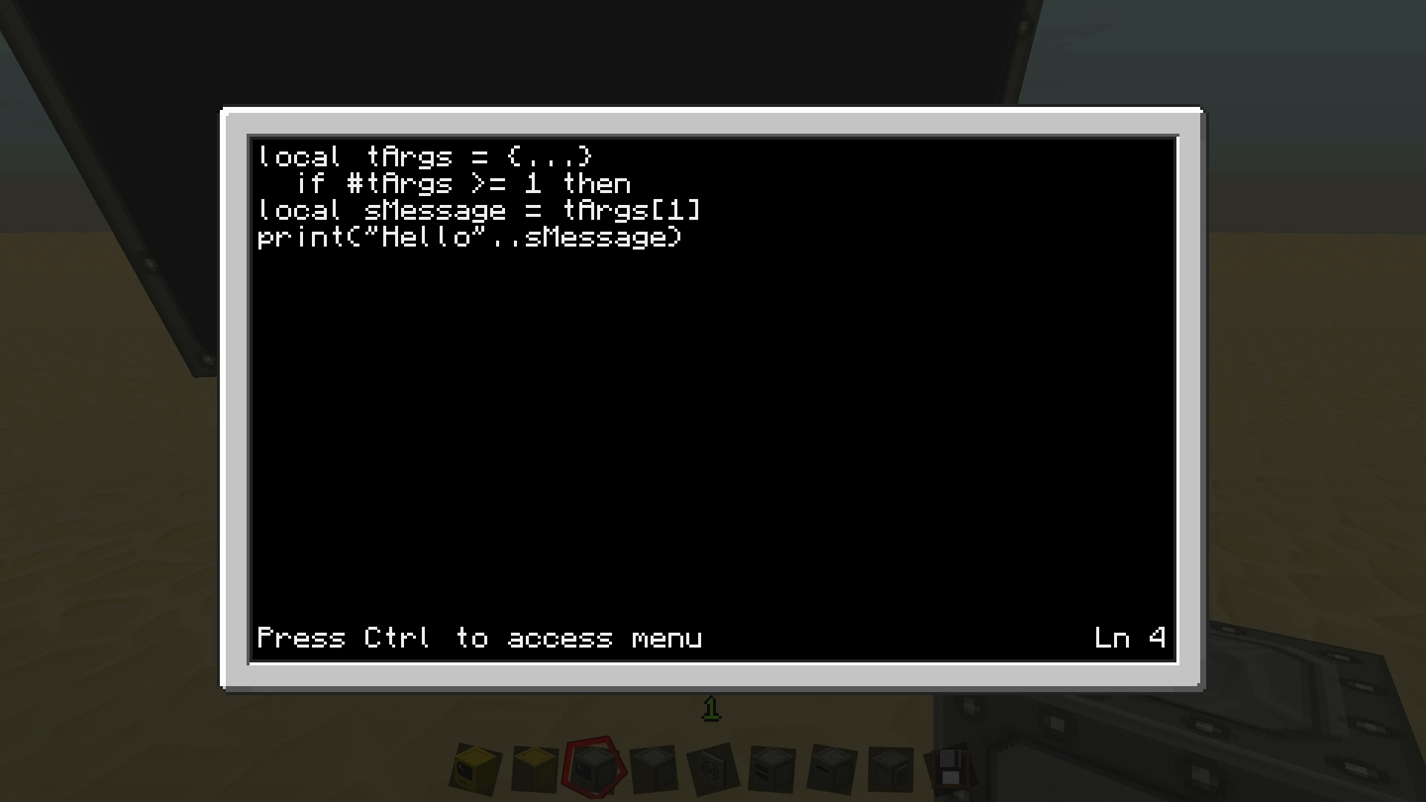
key("Up")
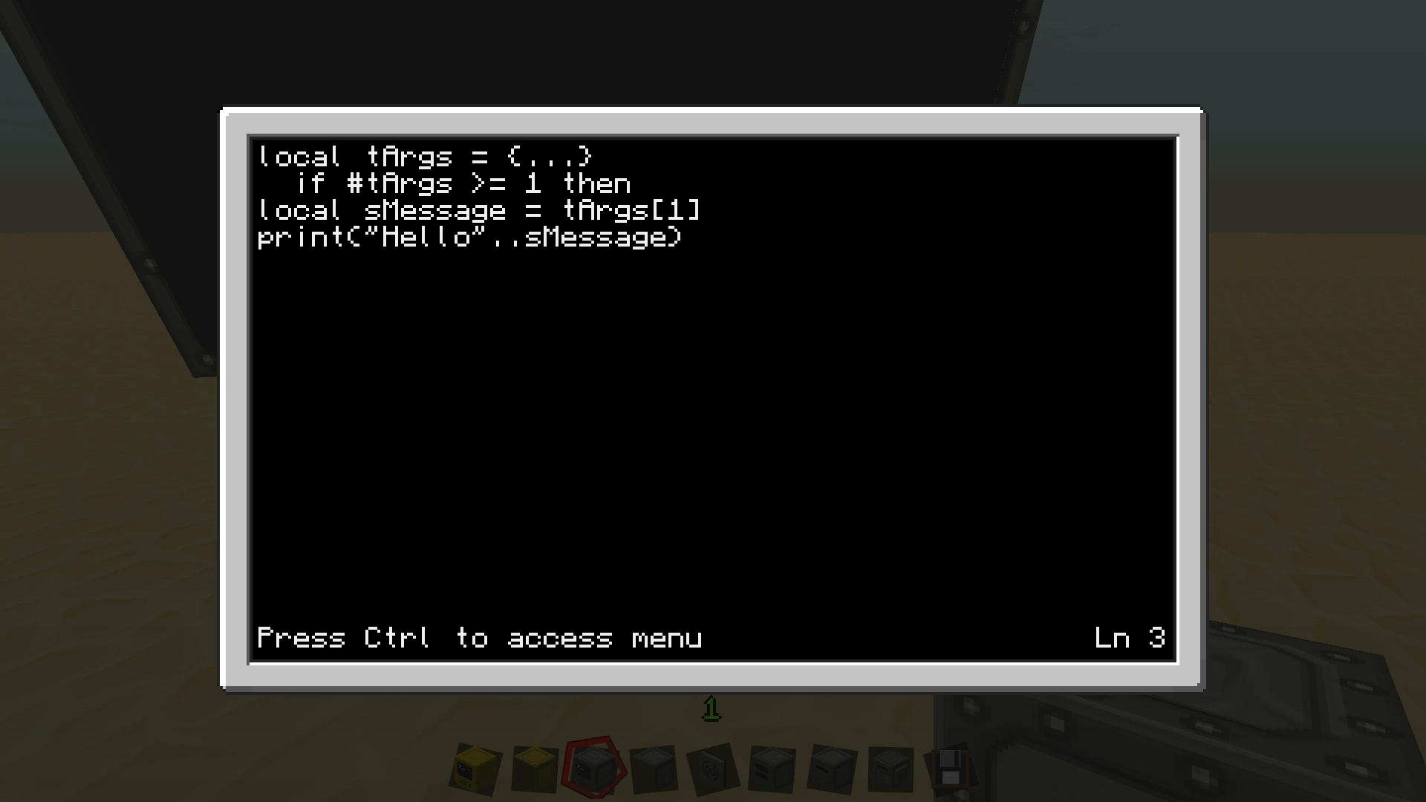
key("Backspace")
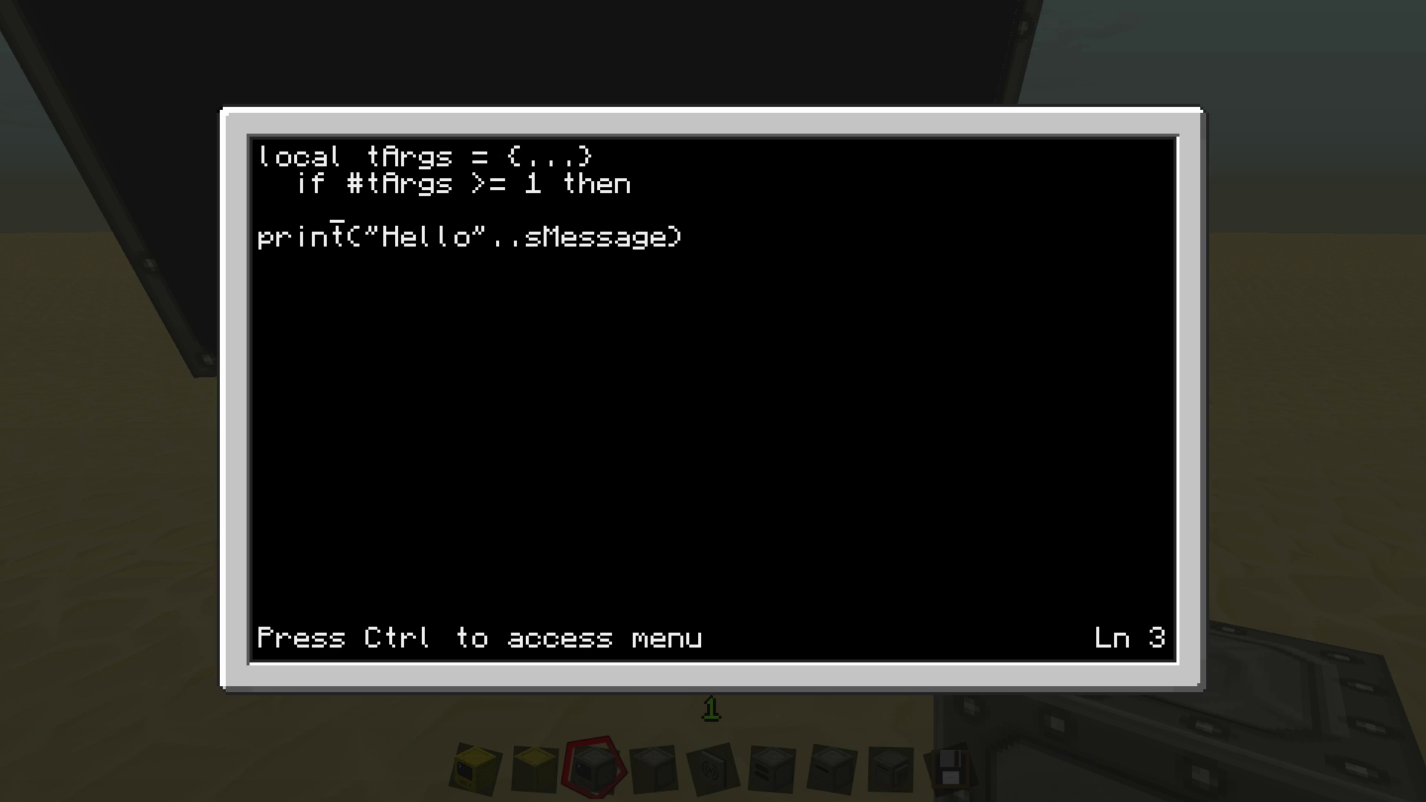
Write the loop header 'for i=0,#tArgs do'
type("for")
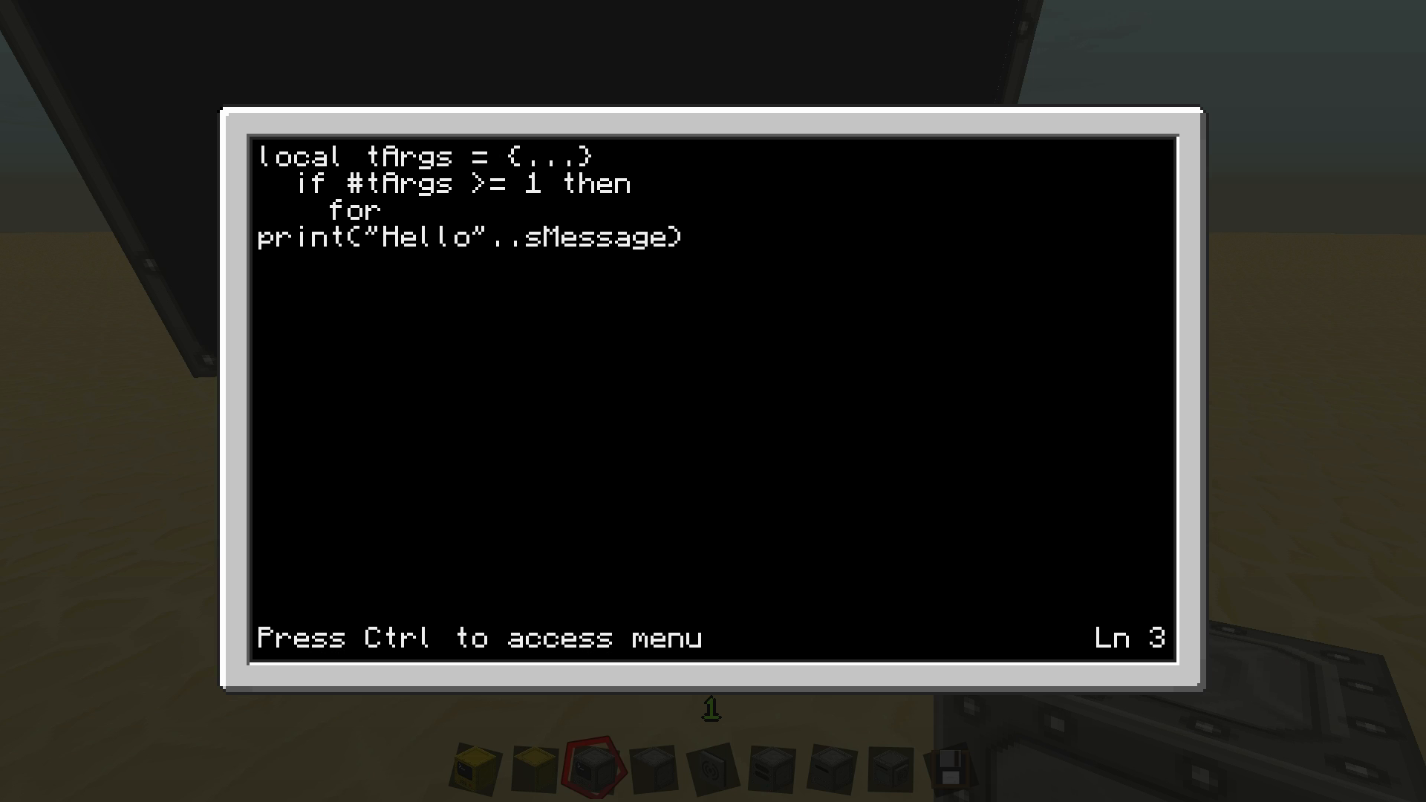
type("i=")
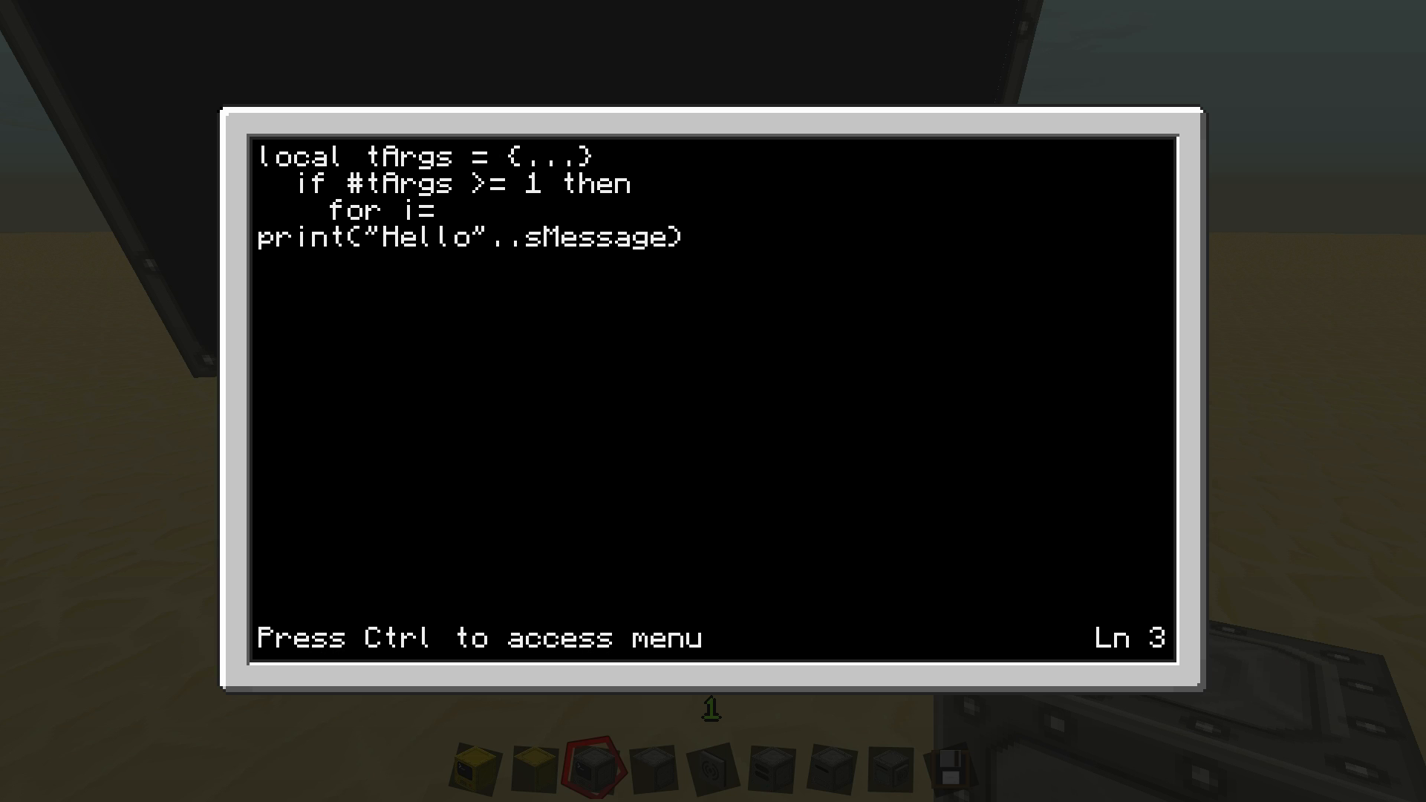
type("0,")
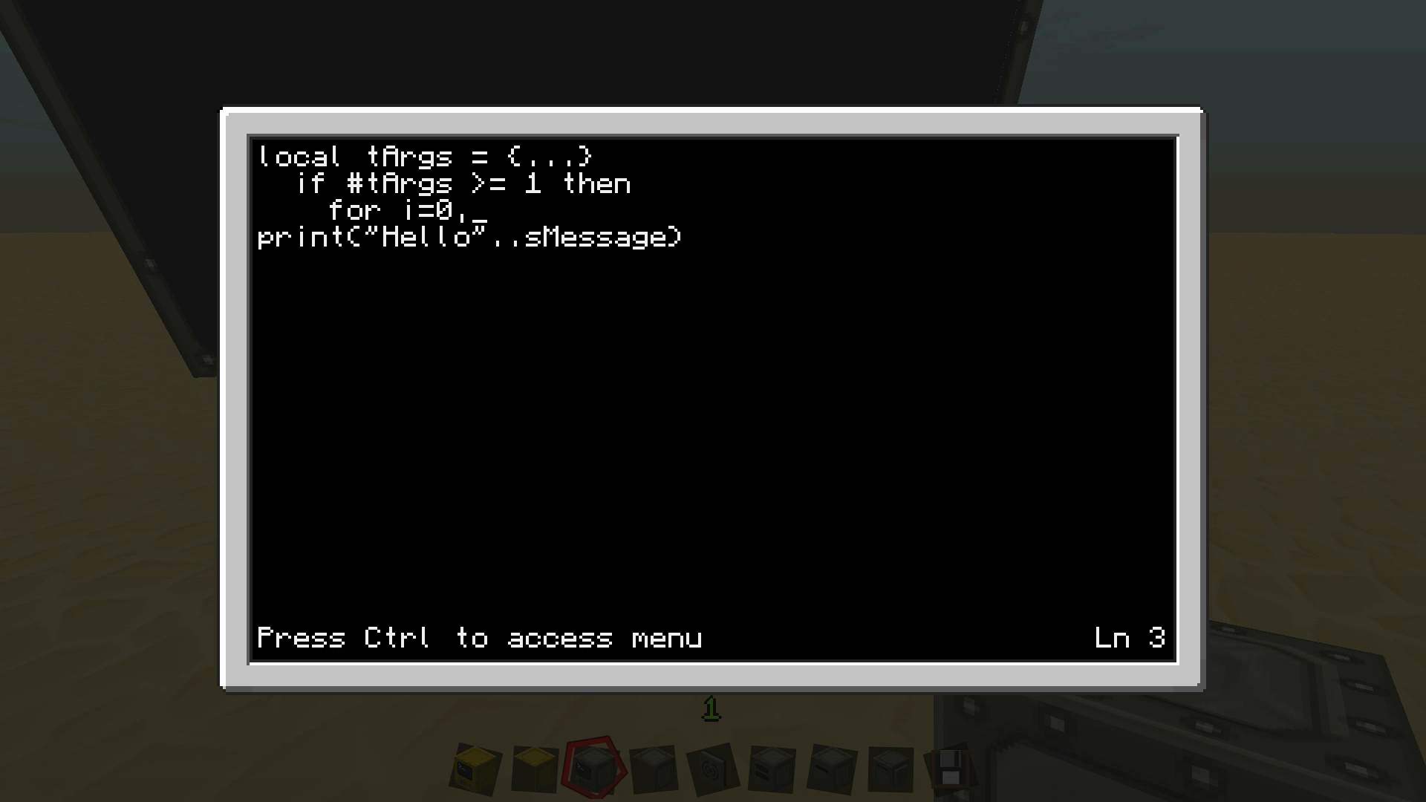
type("#t")
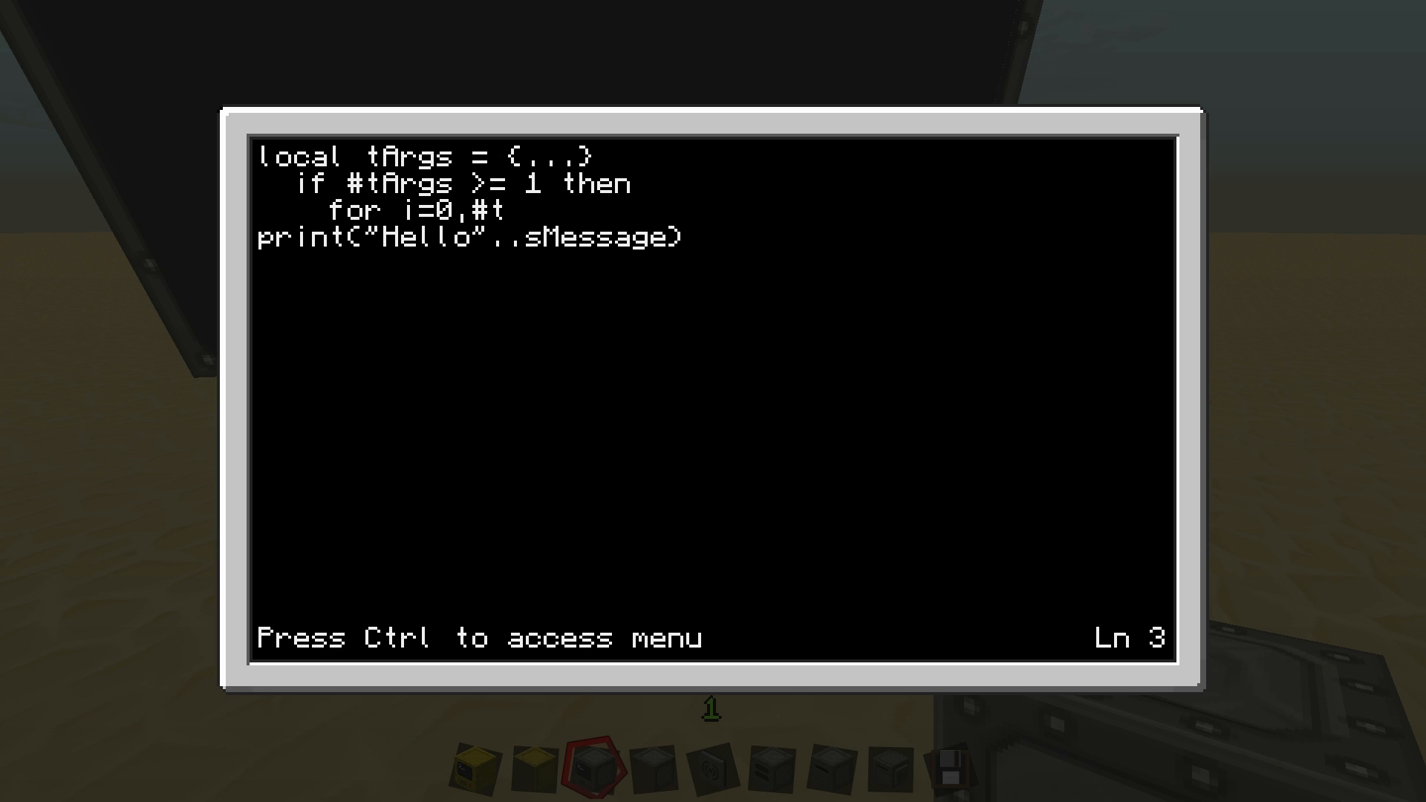
type("Args")
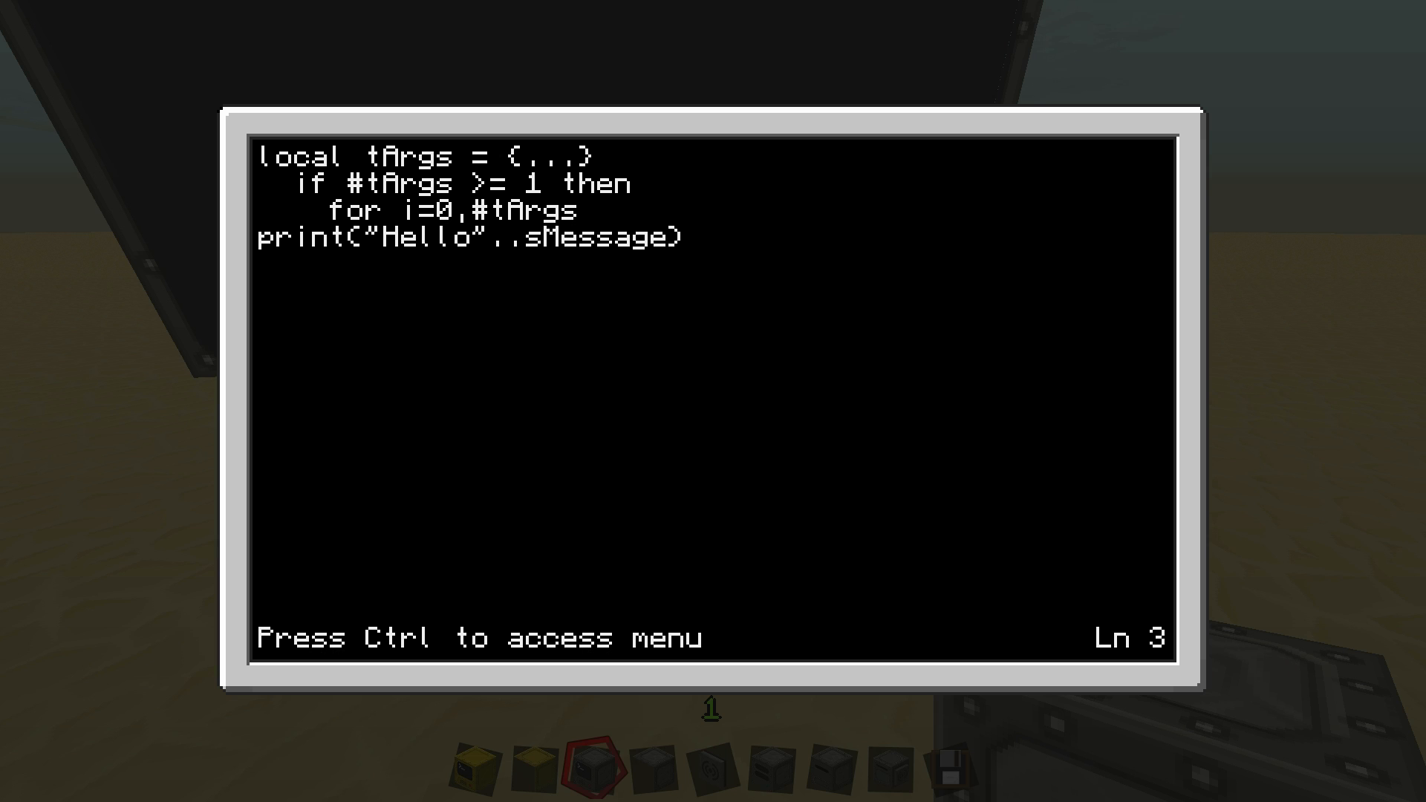
type("do")
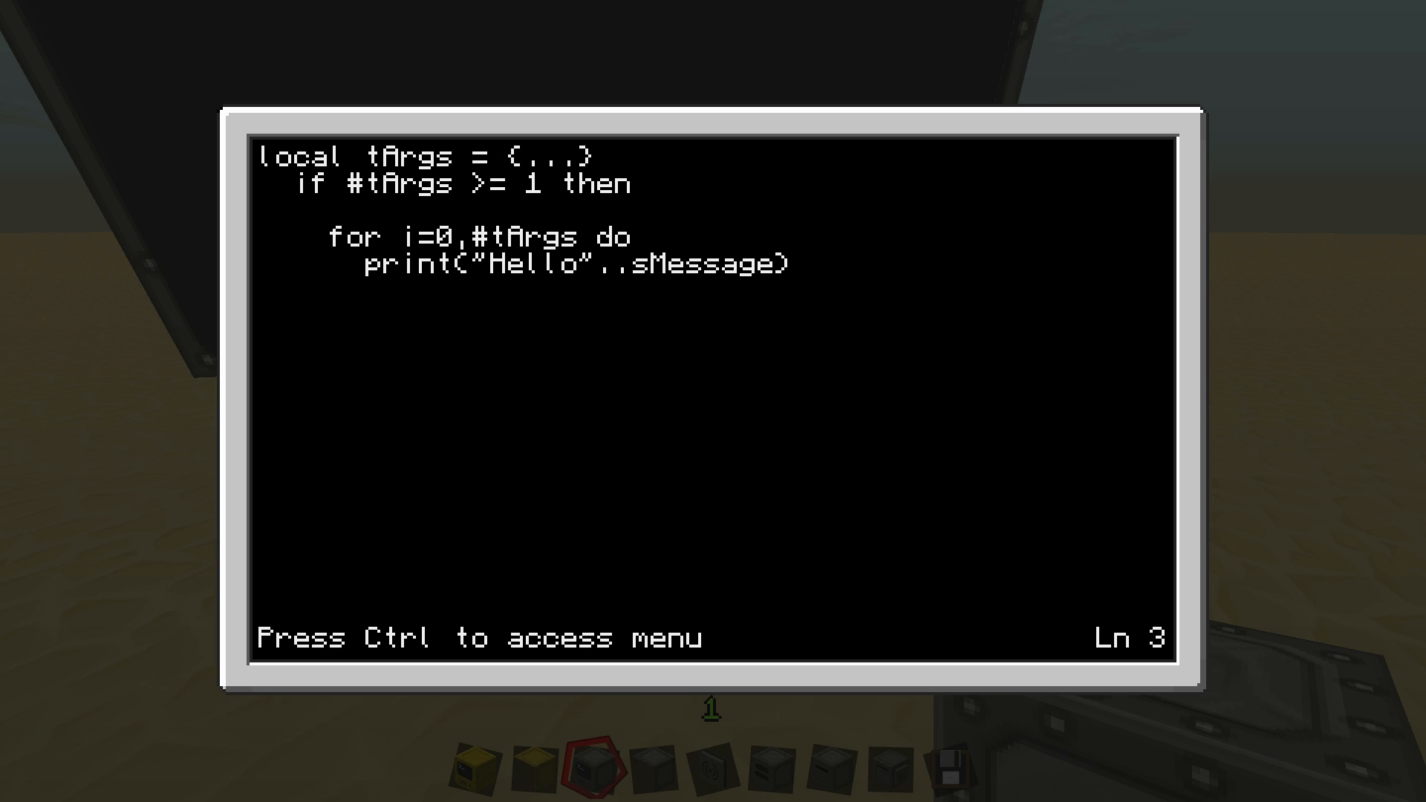
Declare 'local sMessage' above the loop
type("loc")
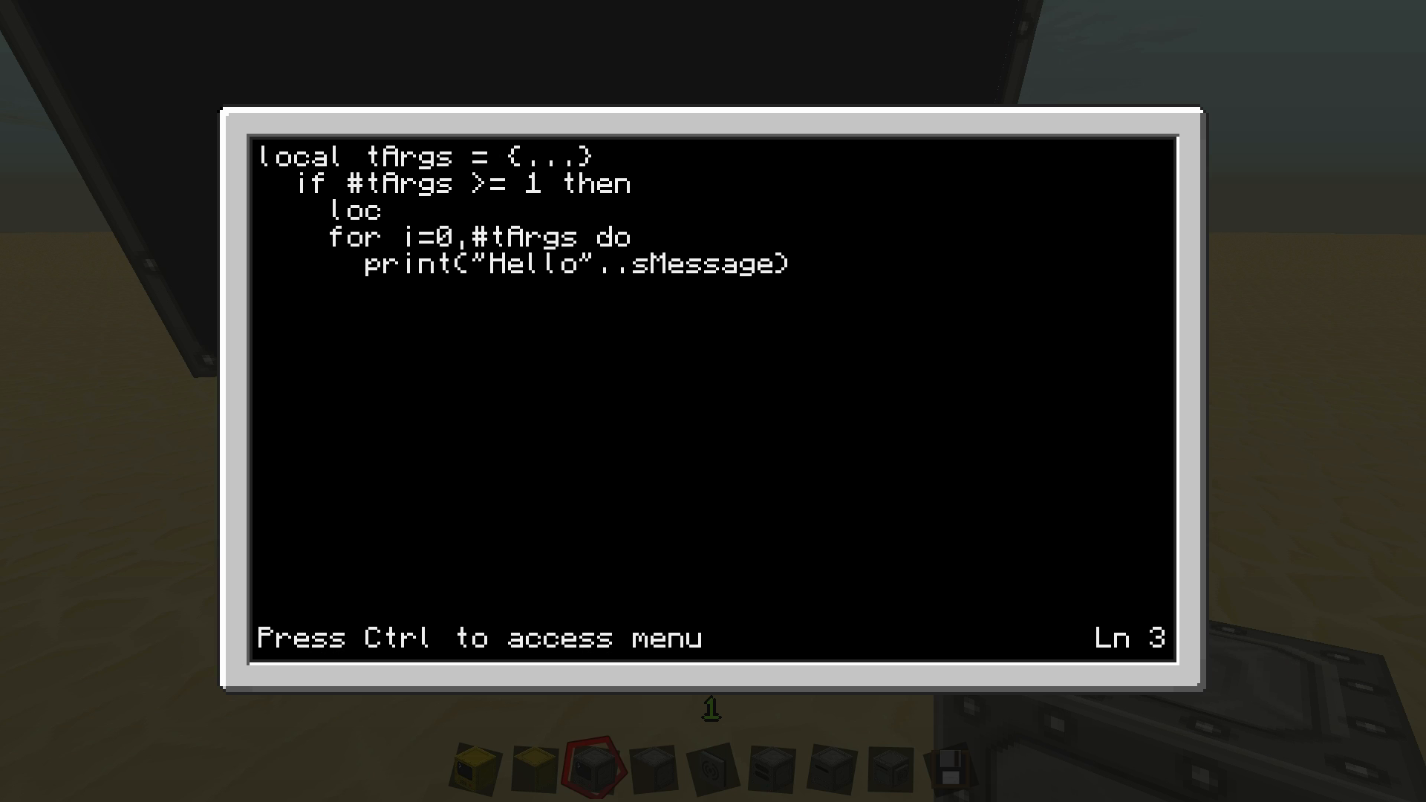
type("al sMe")
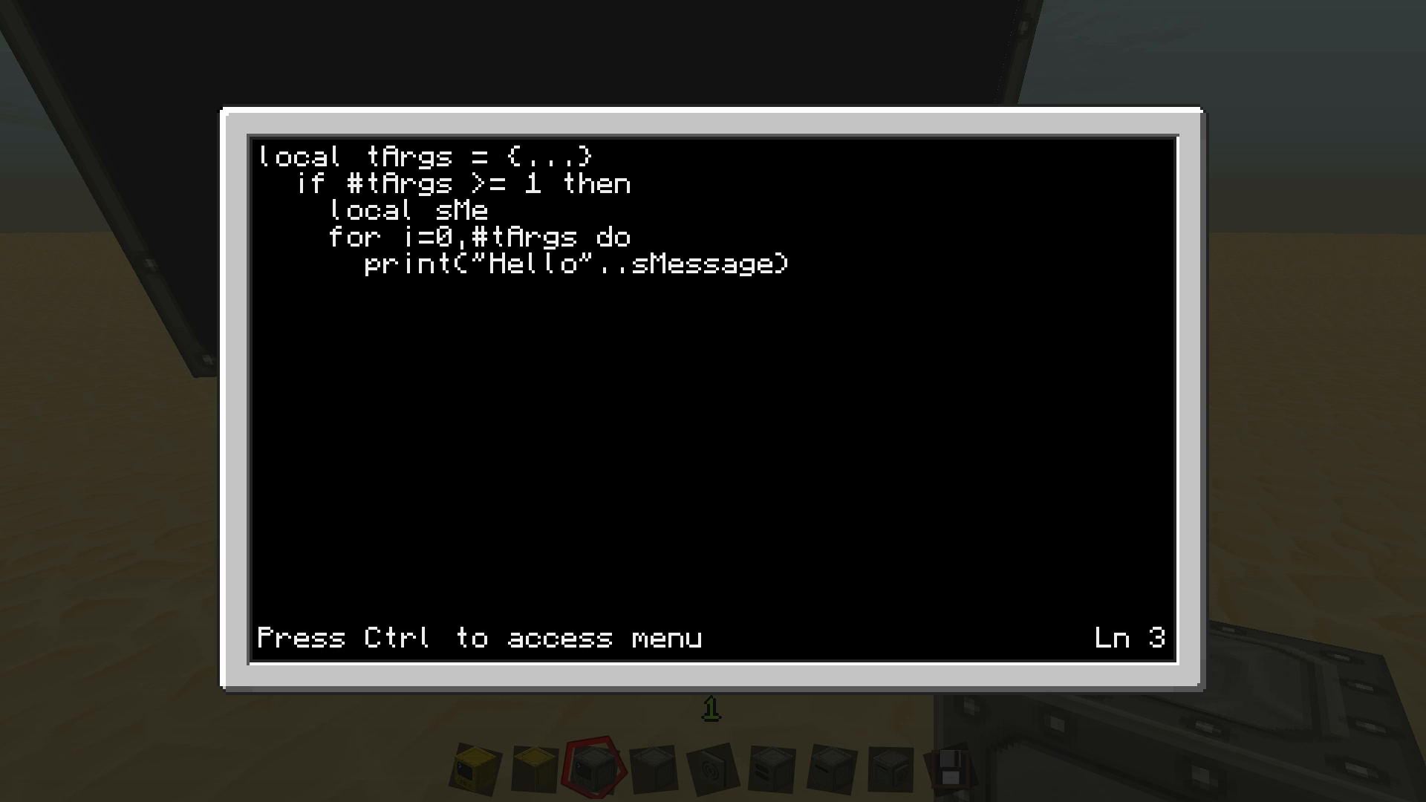
type("ssa")
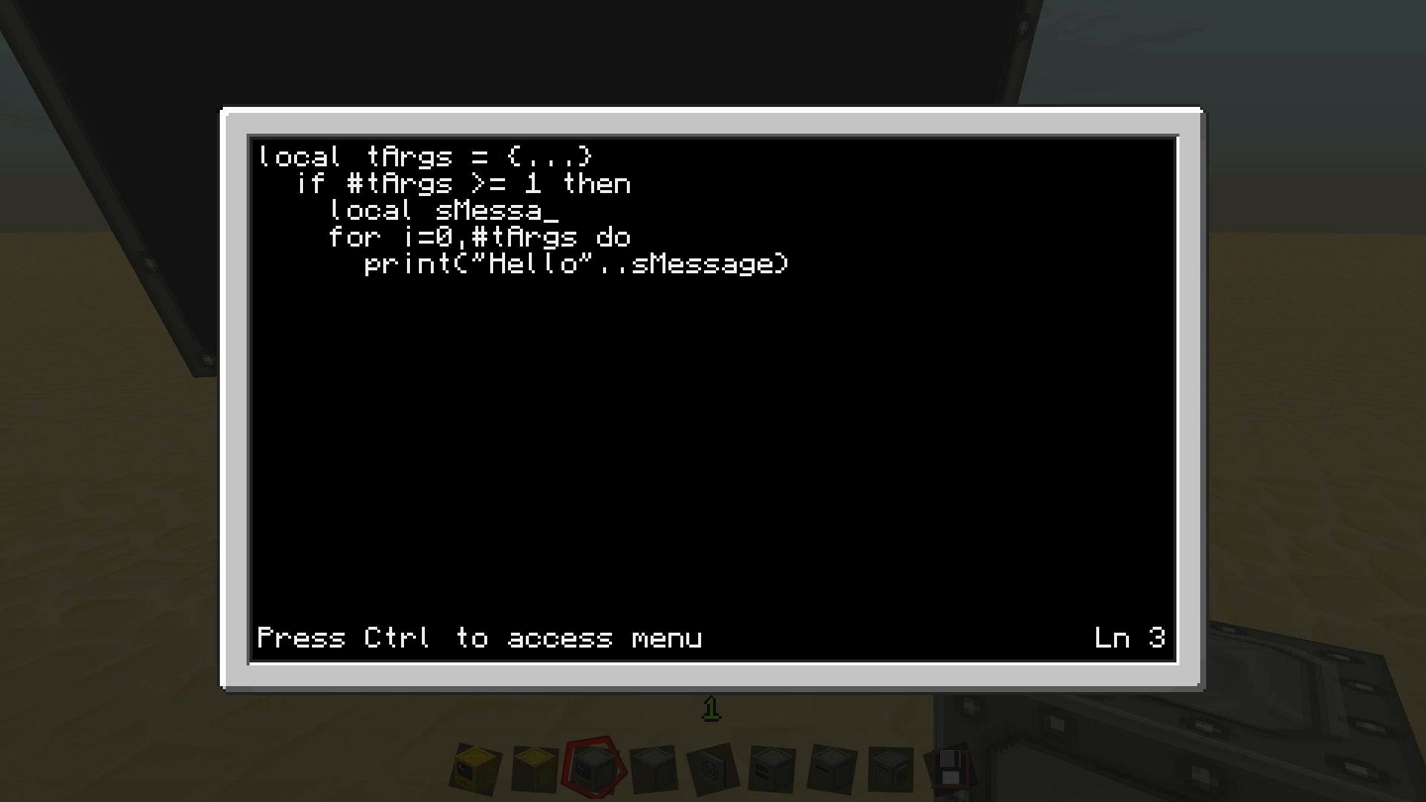
type("ge")
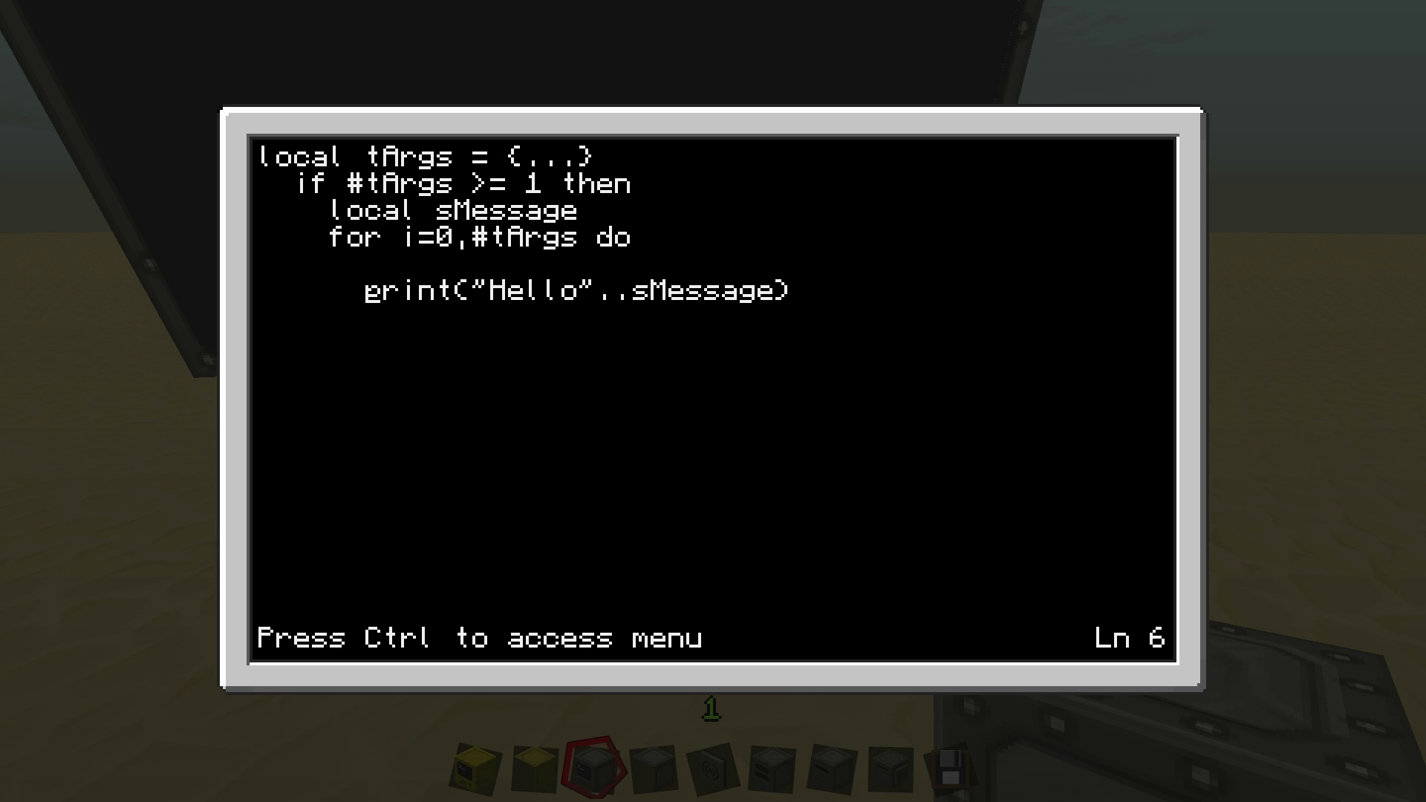
Inside the loop, add the line 'sMessage = sMessage.." "..tArgs[i]'
key("Up")
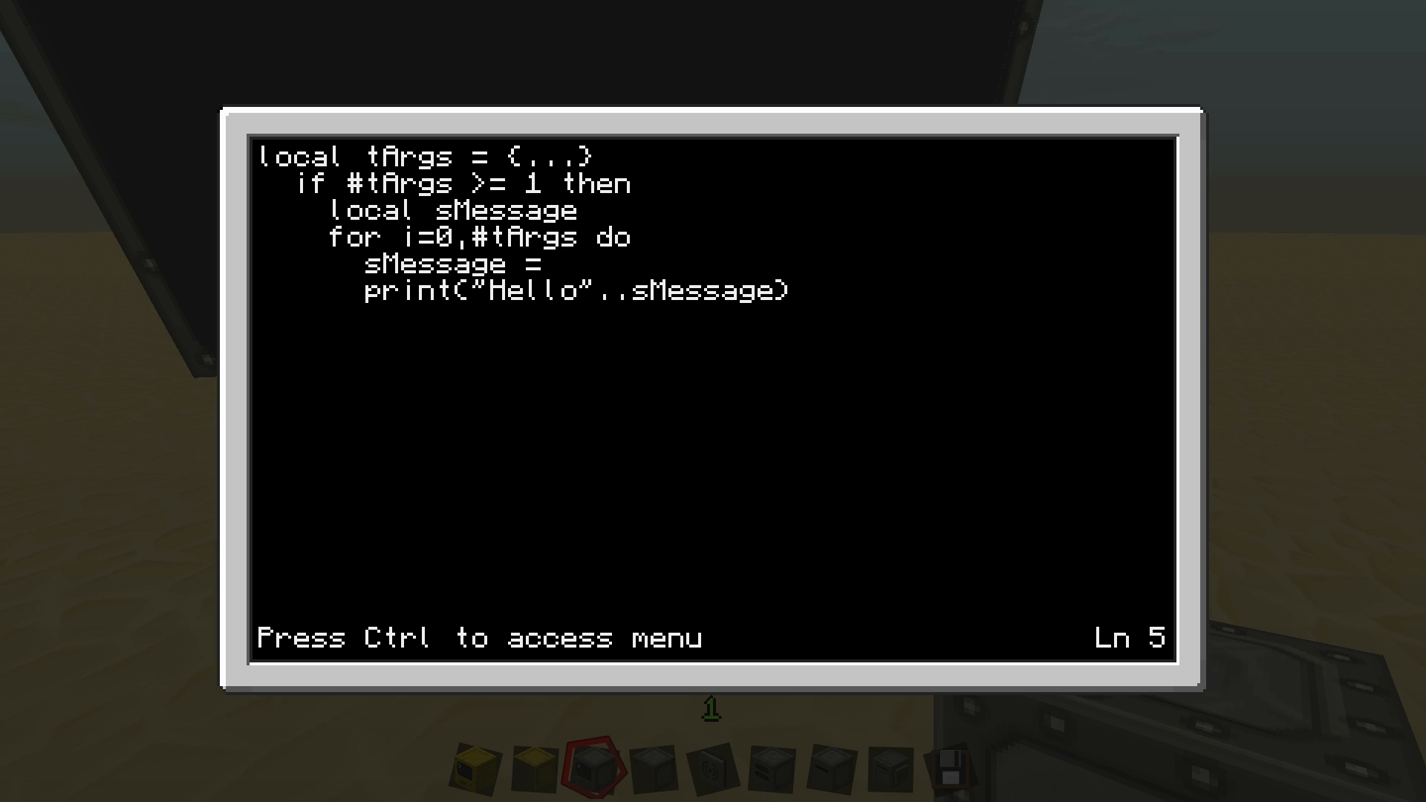
type("sMea")
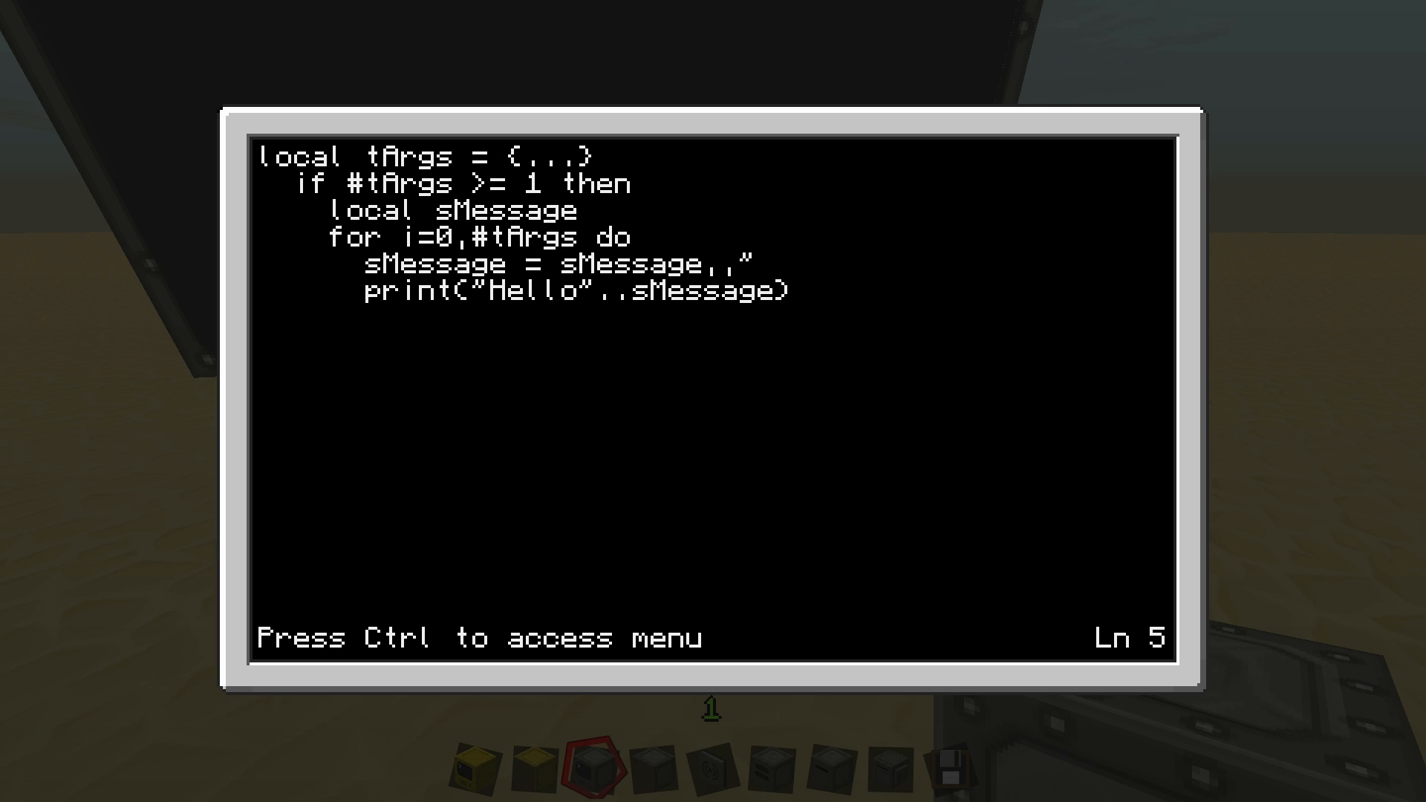
type("\" \"")
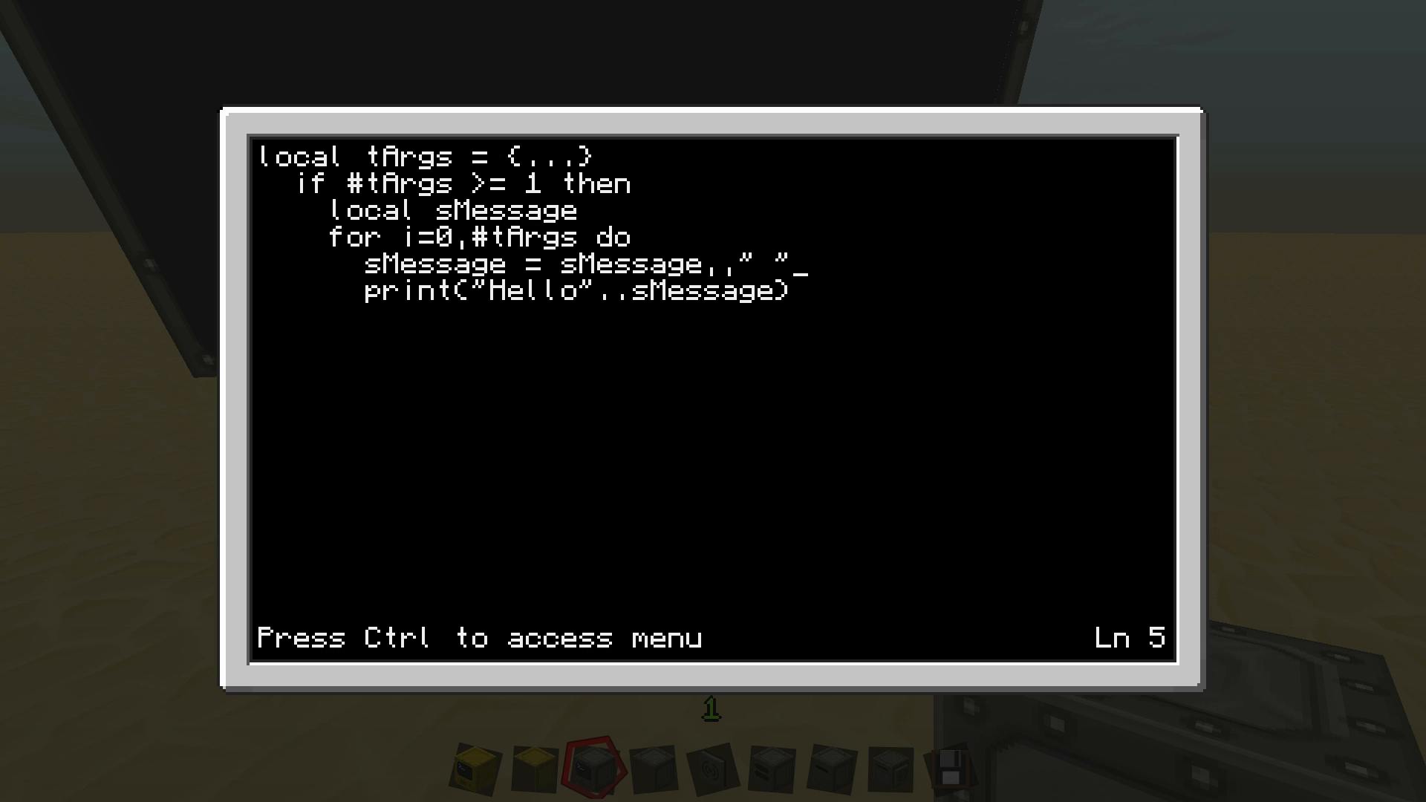
type("..")
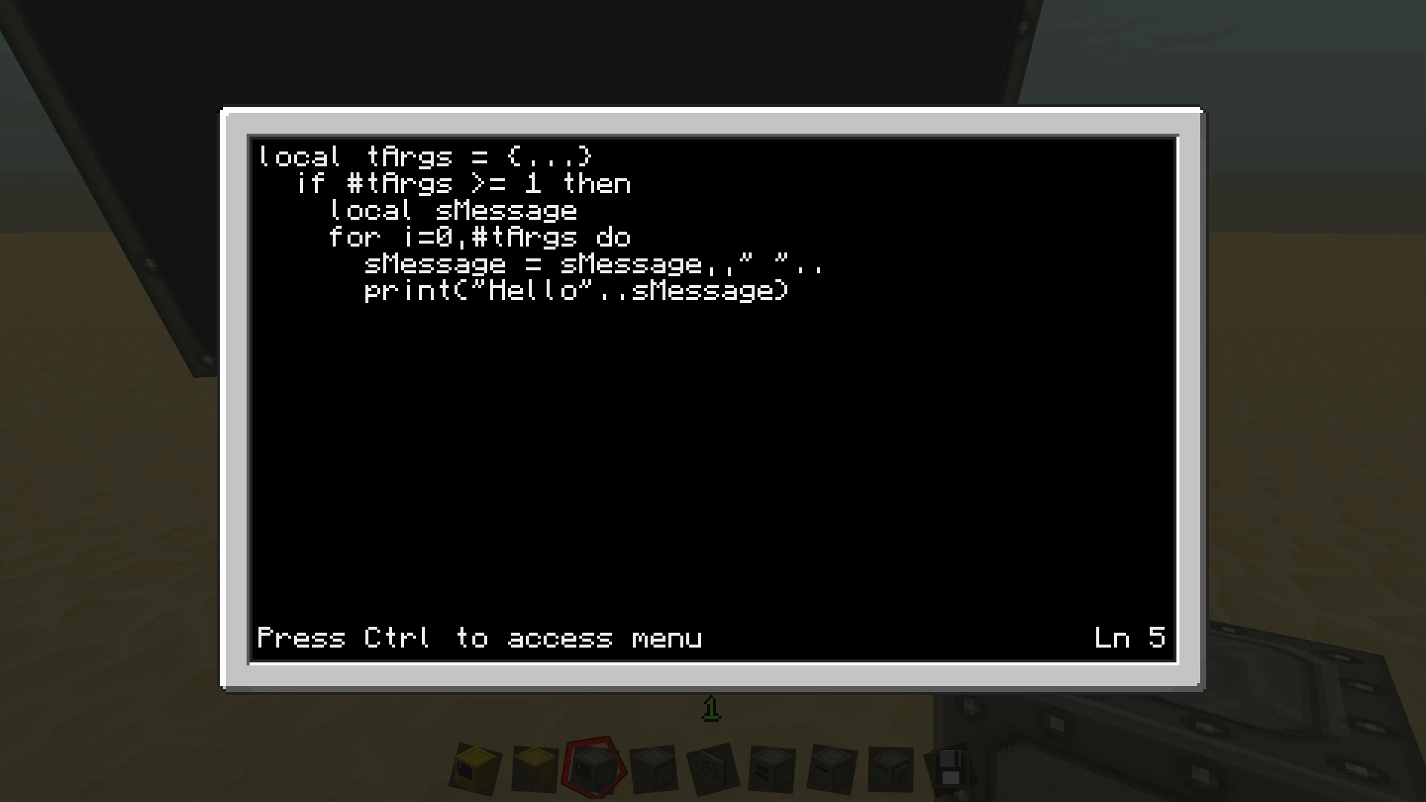
type("tArgs[")
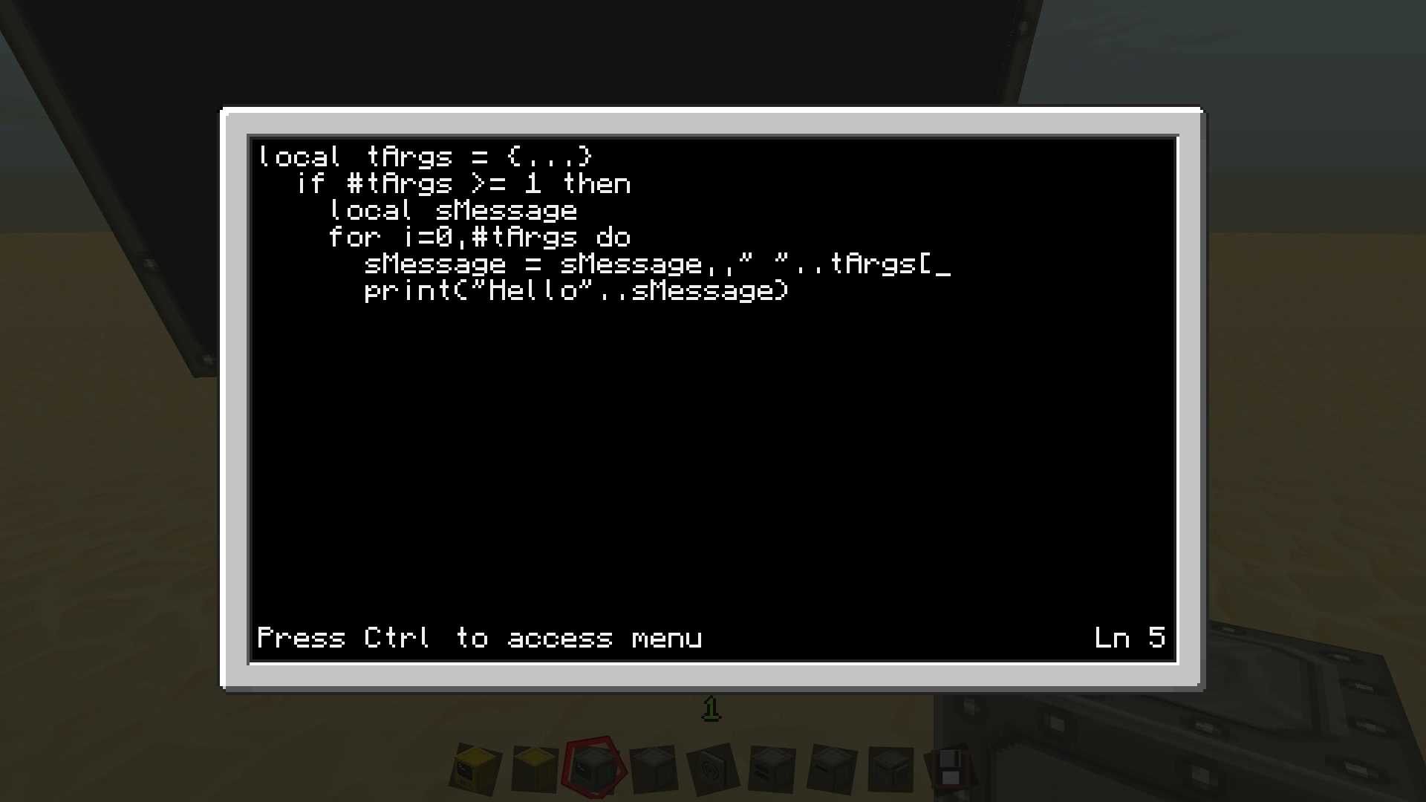
type("i]")
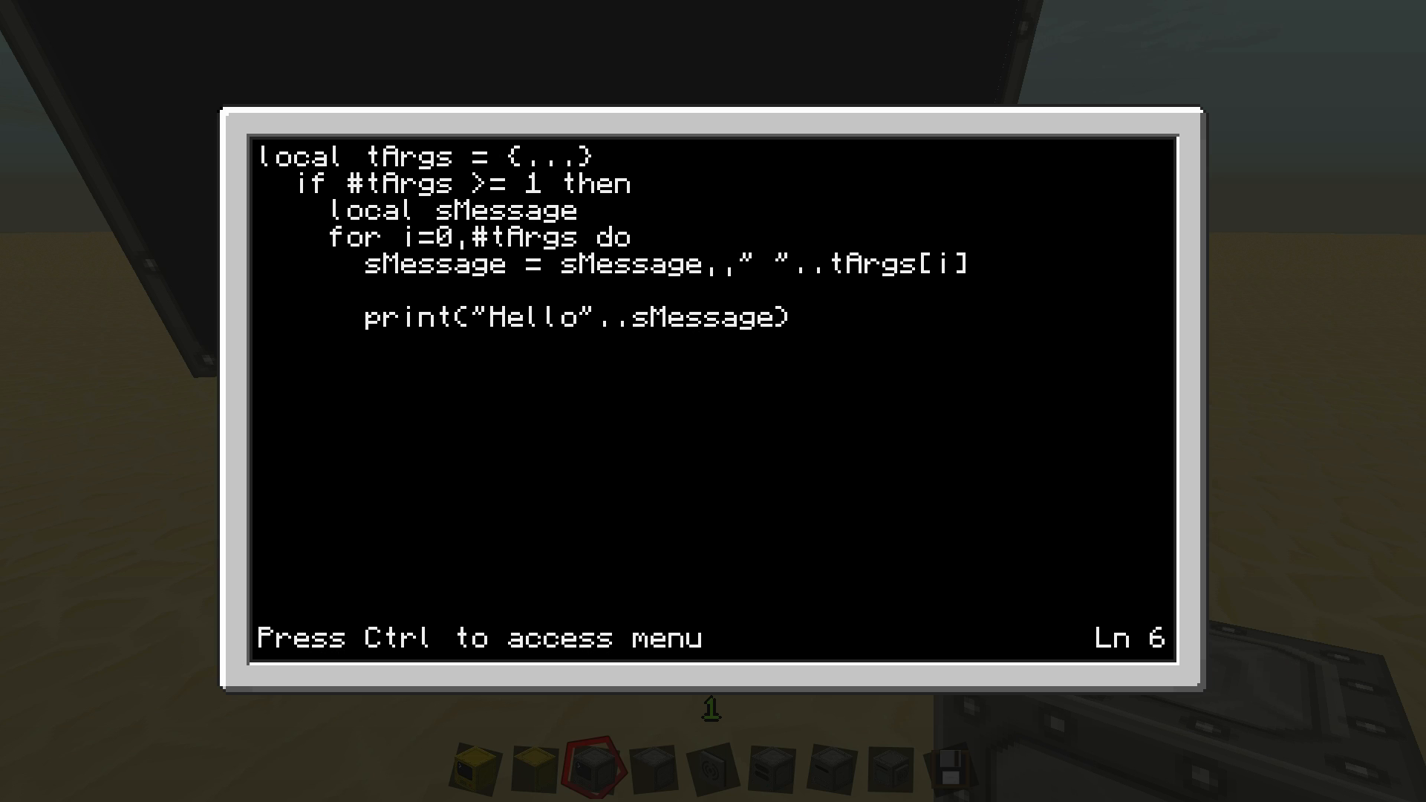
Close the loop with 'end' and add 'print(sMessage)' after it
type("end")
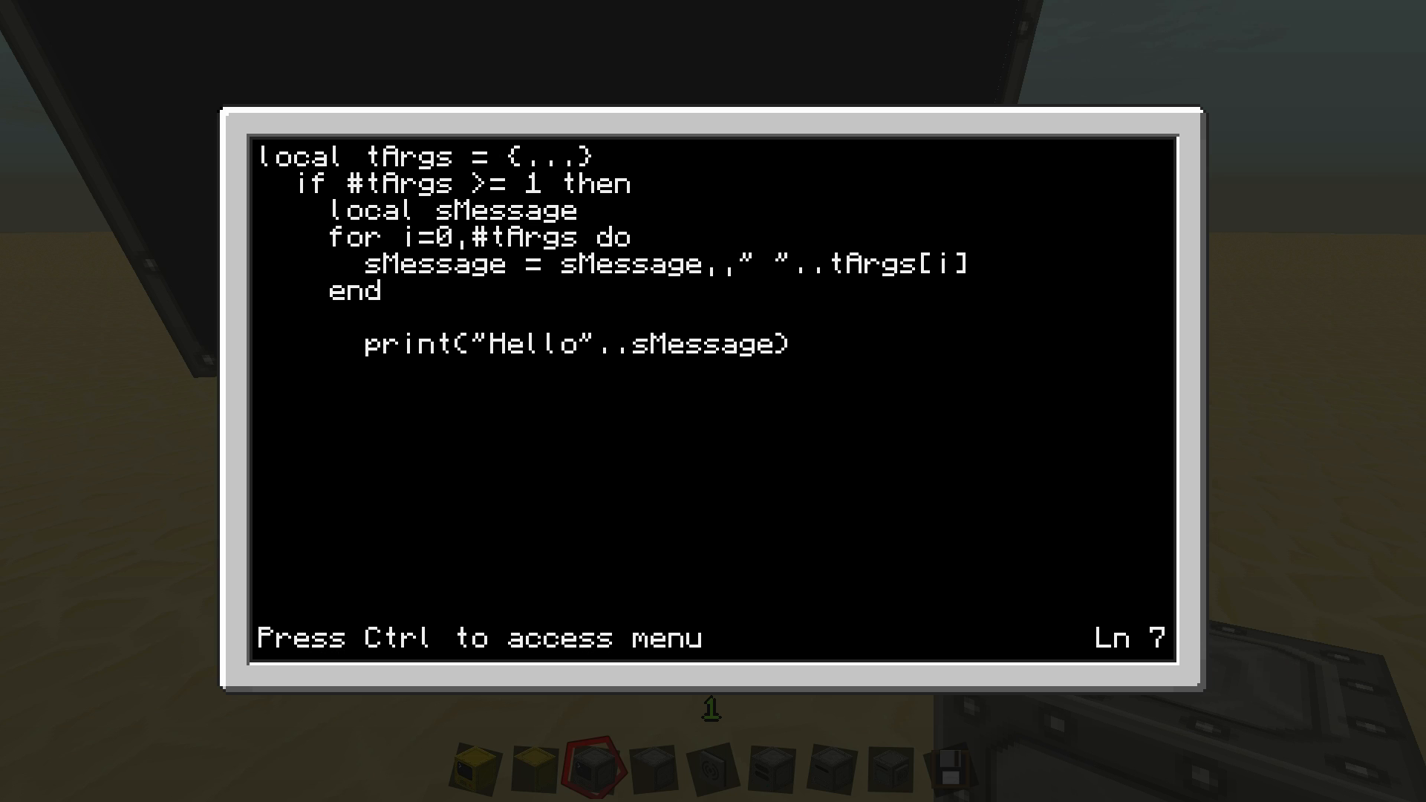
type("print(S")
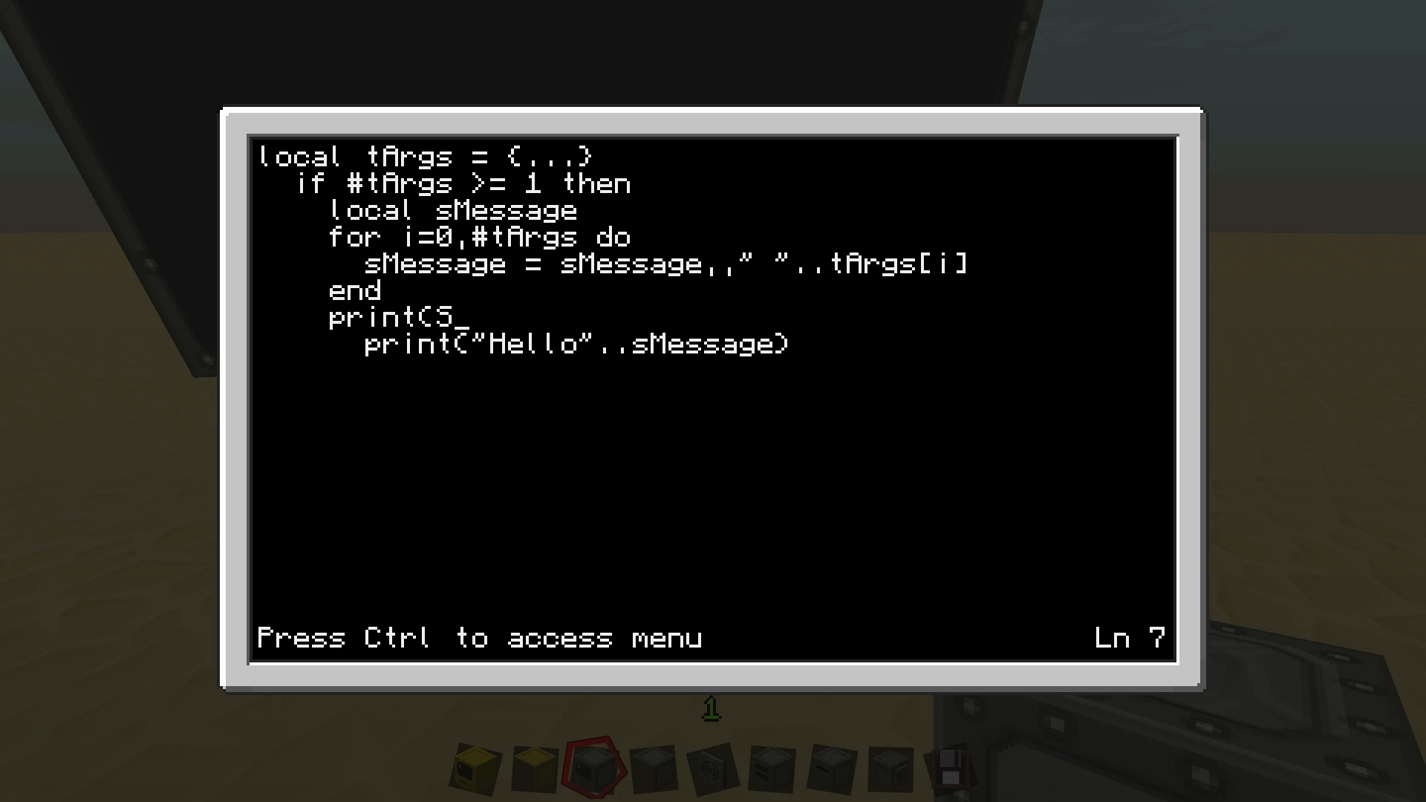
type("M")
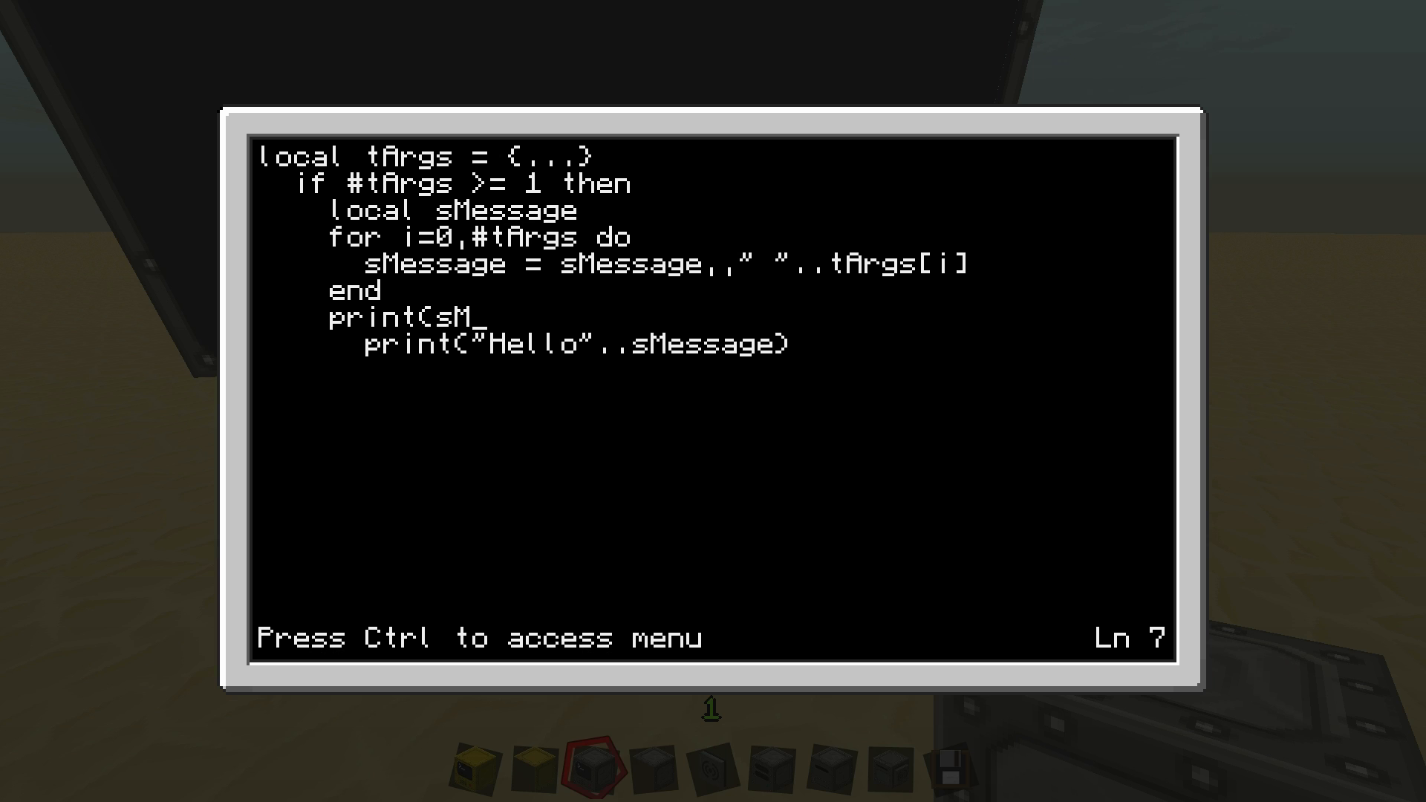
type("essage")
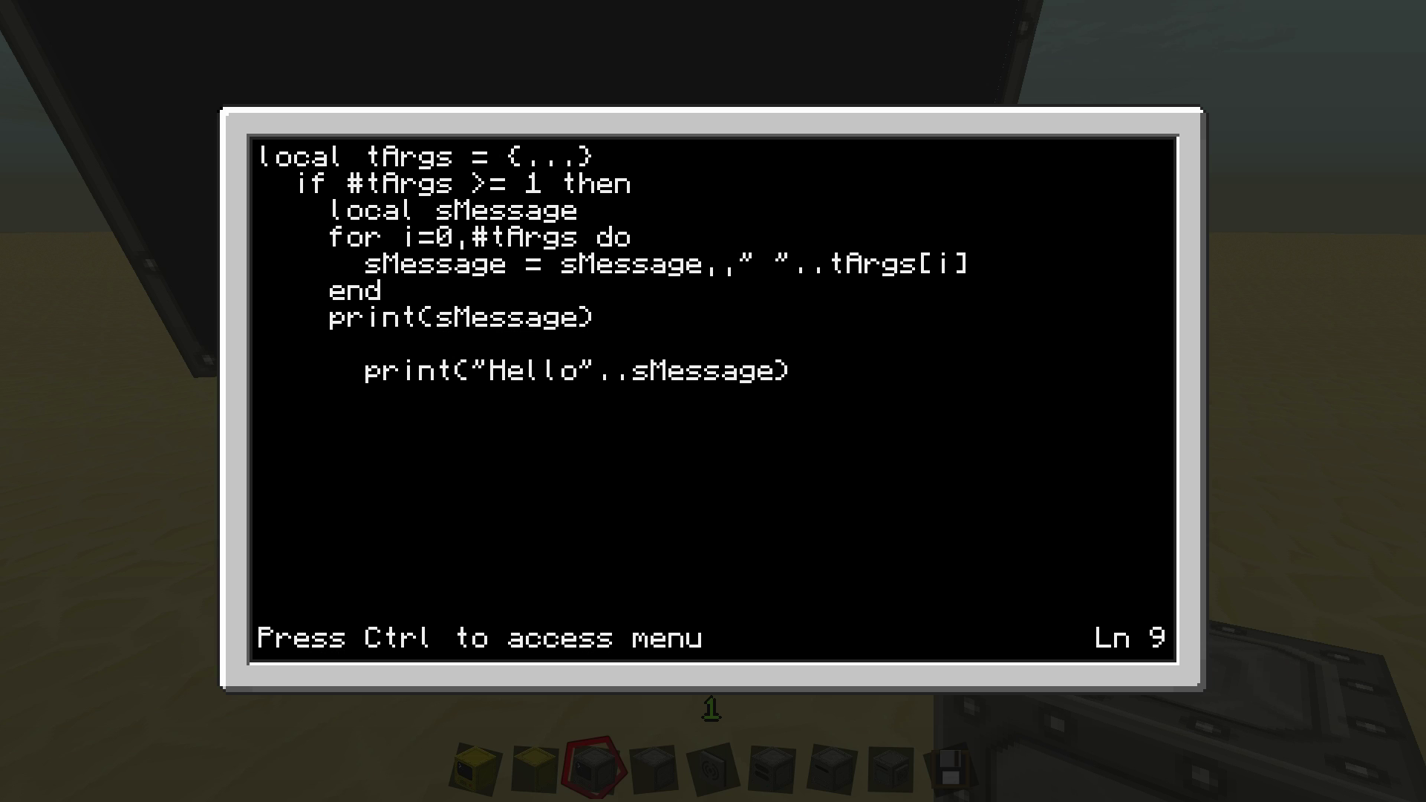
Change the print line to 'print("Hello"..sMessage)', then save and exit
key("up")
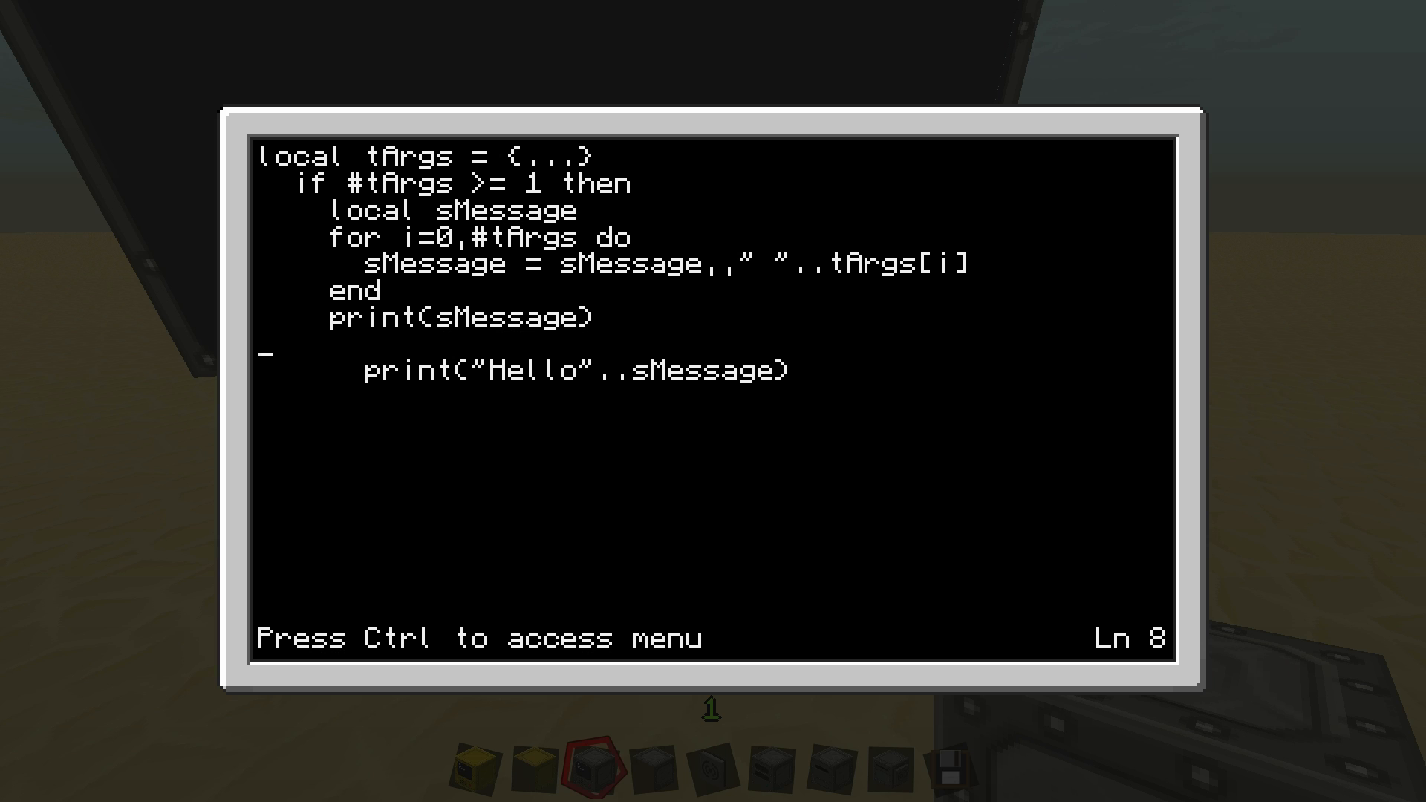
key("up")
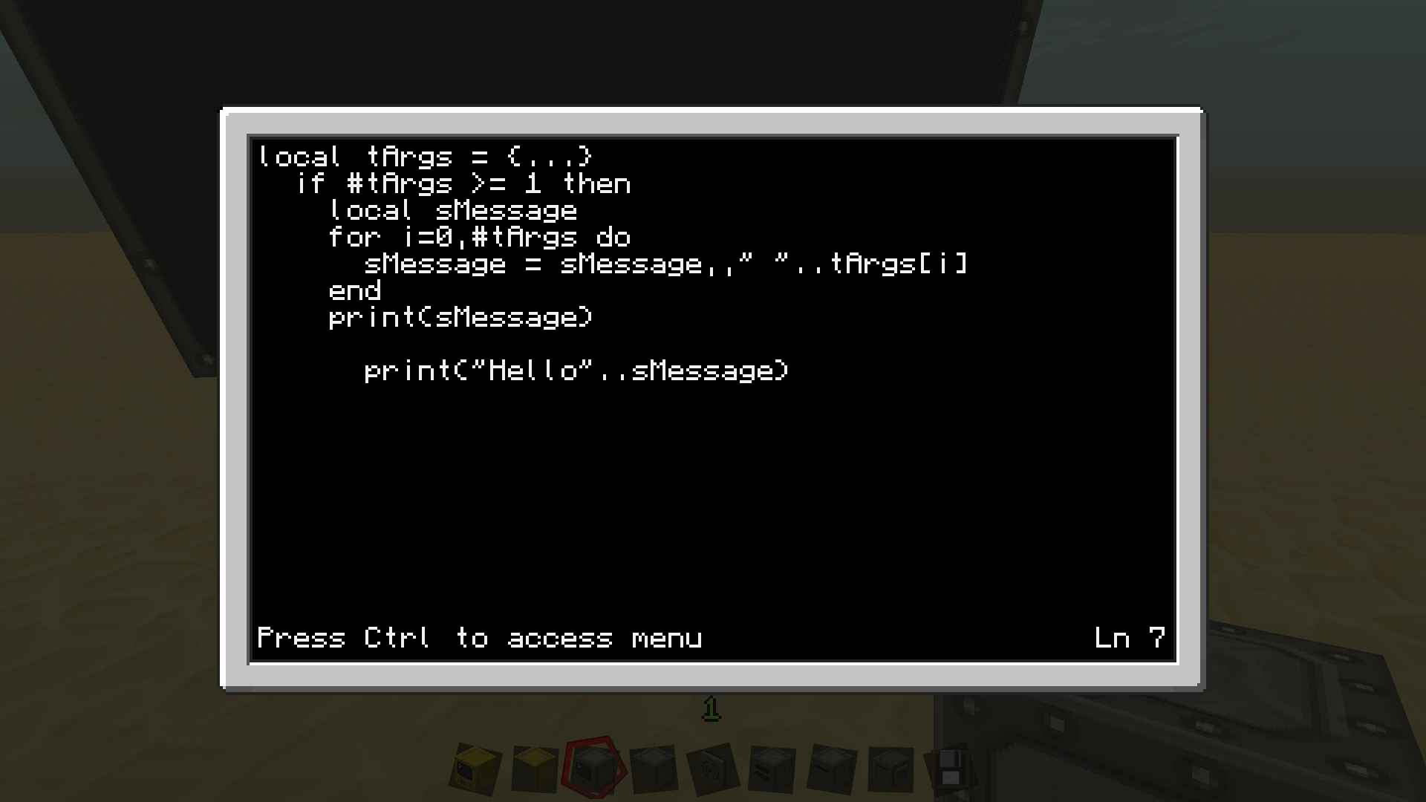
type("\"H")
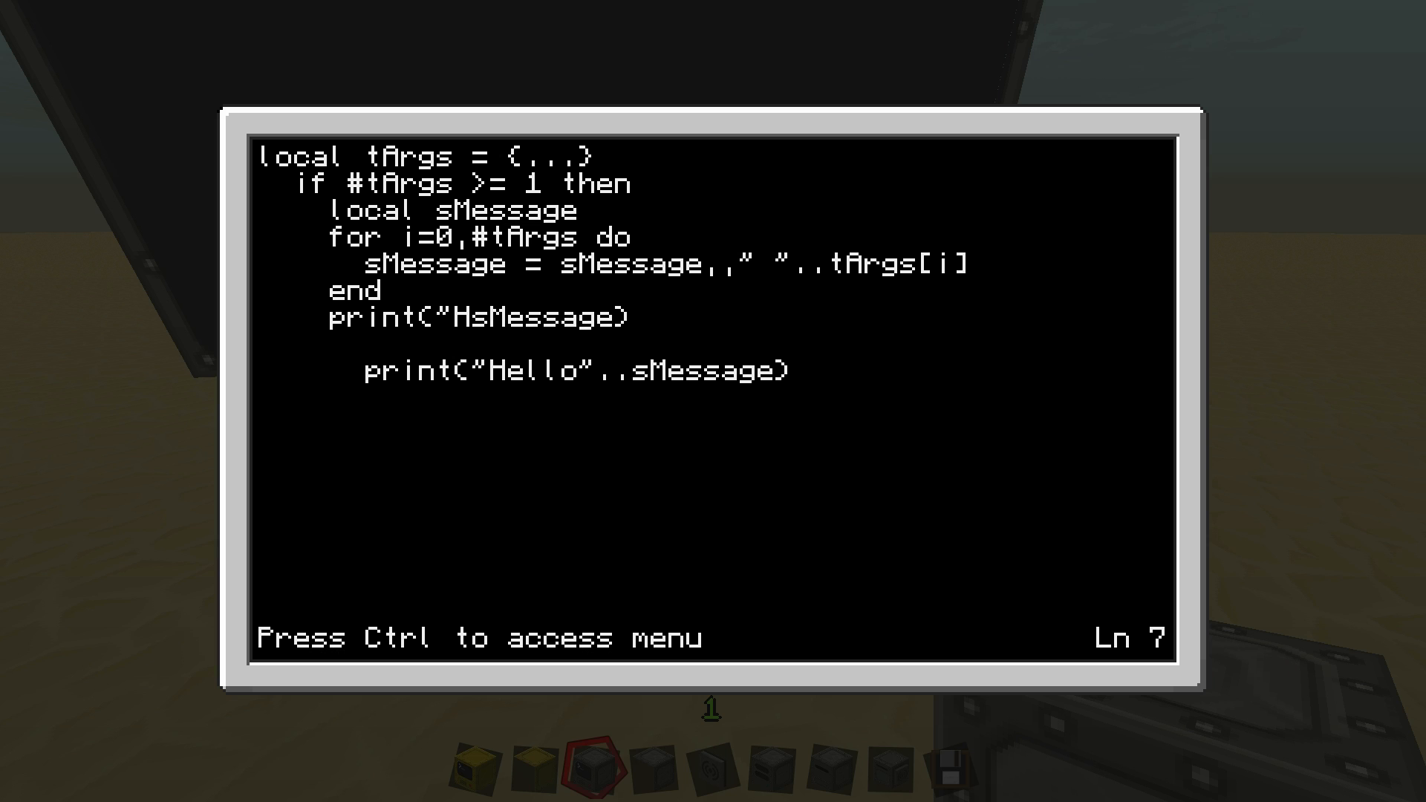
type("Hello\"..")
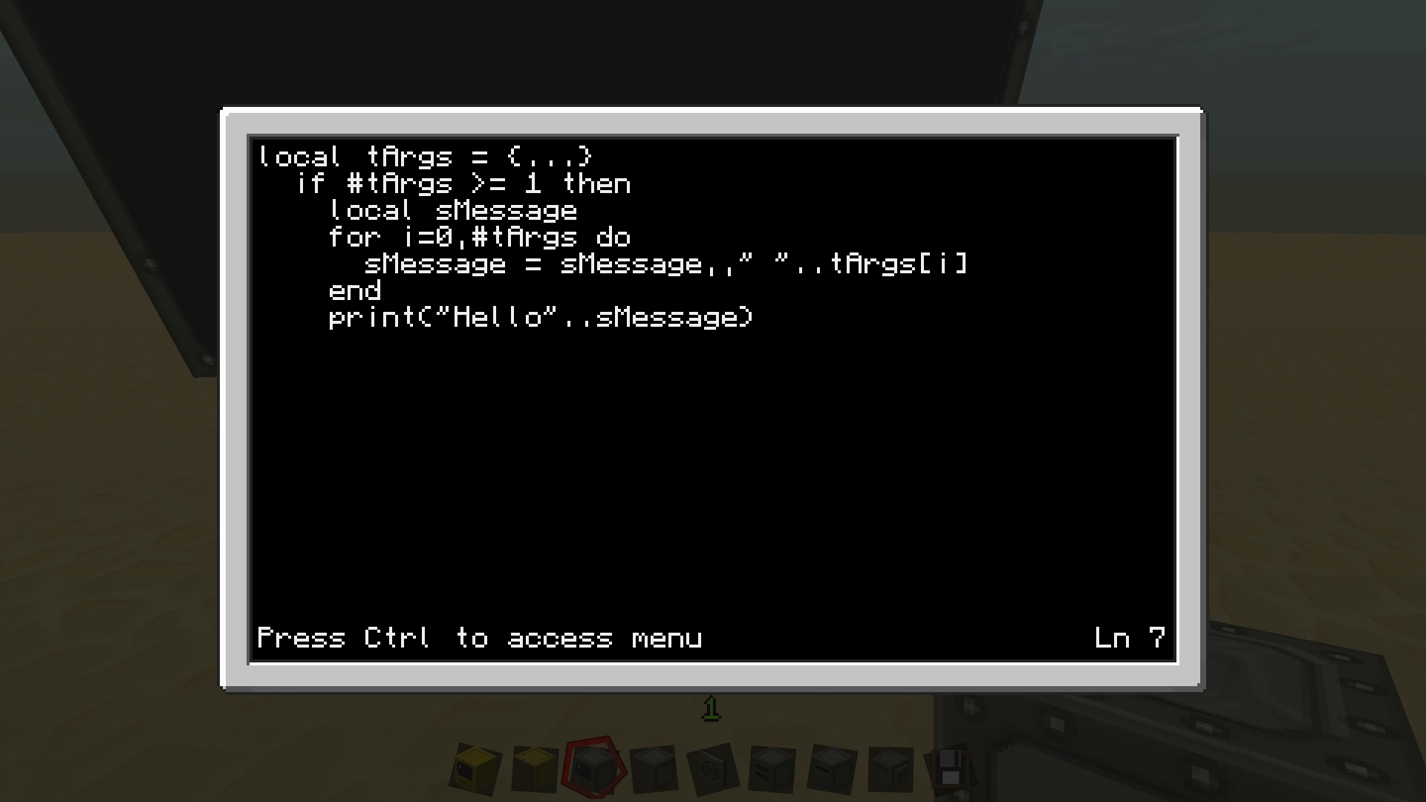
key("Down")
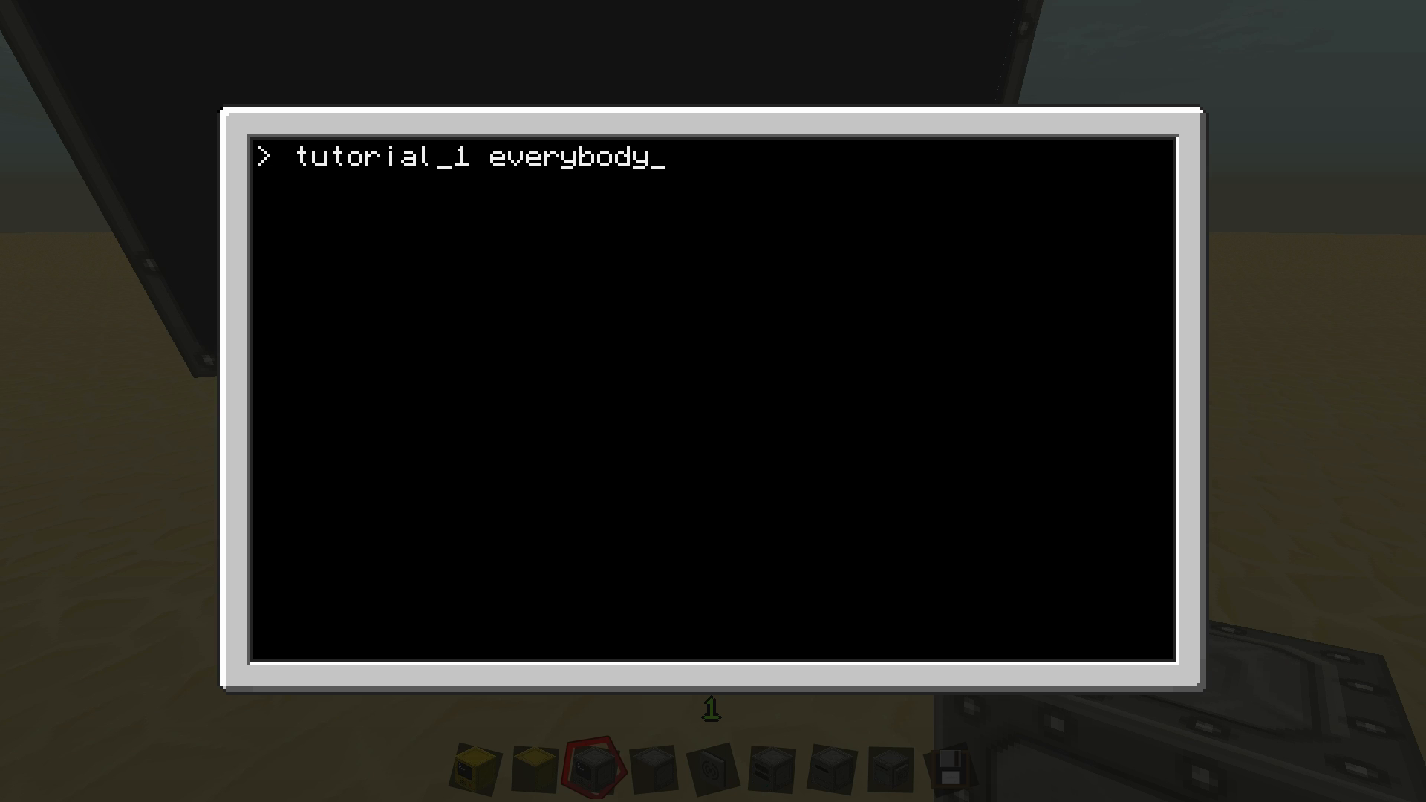
Run 'tutorial_1 everybody how are you', hit an unexpected symbol error, and reopen the program
type("how ar")
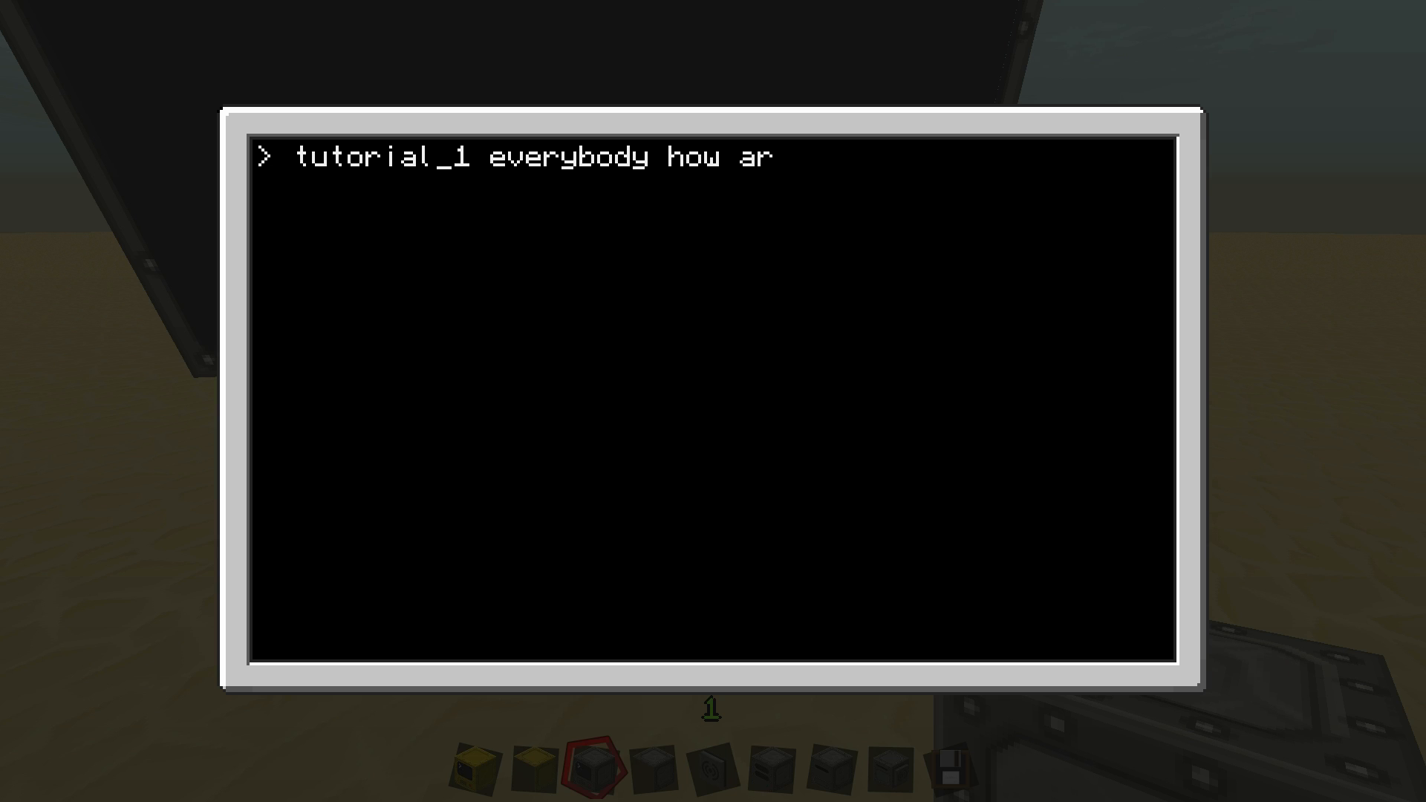
key("Return")
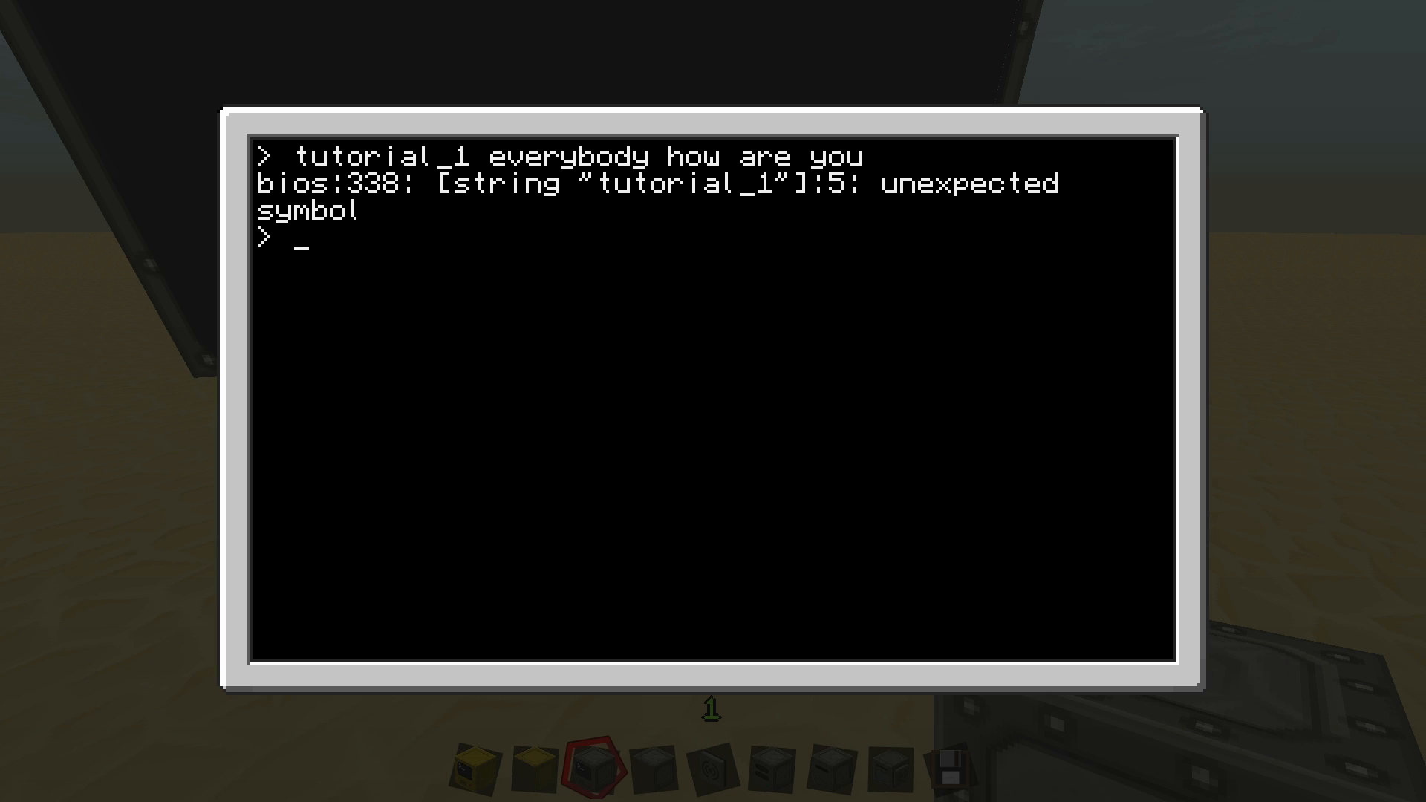
type("edit tutorial_1")
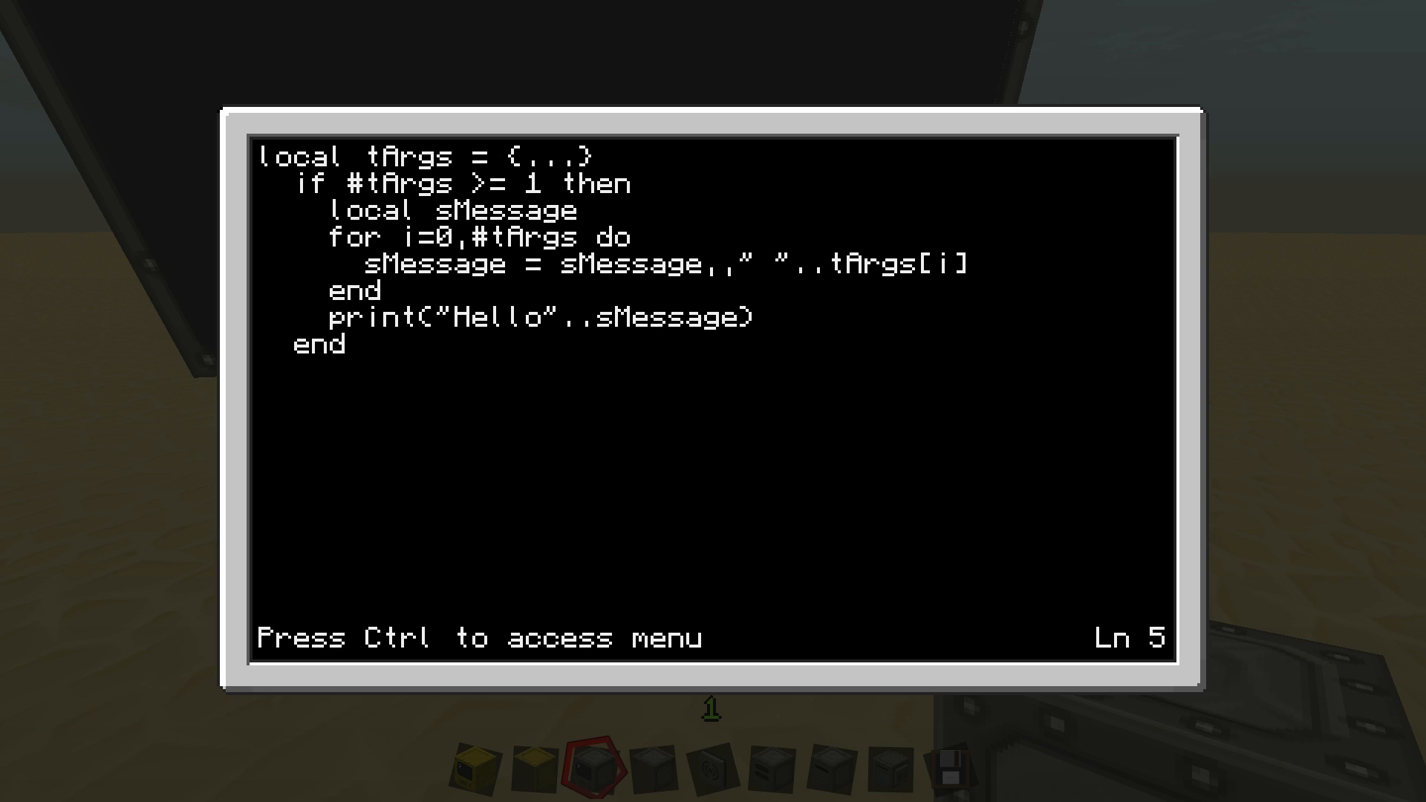
Change line 5 to 'sMessage = sMessage..tArgs[i]', save, and rerun, getting a concatenate-nil error
type("_")
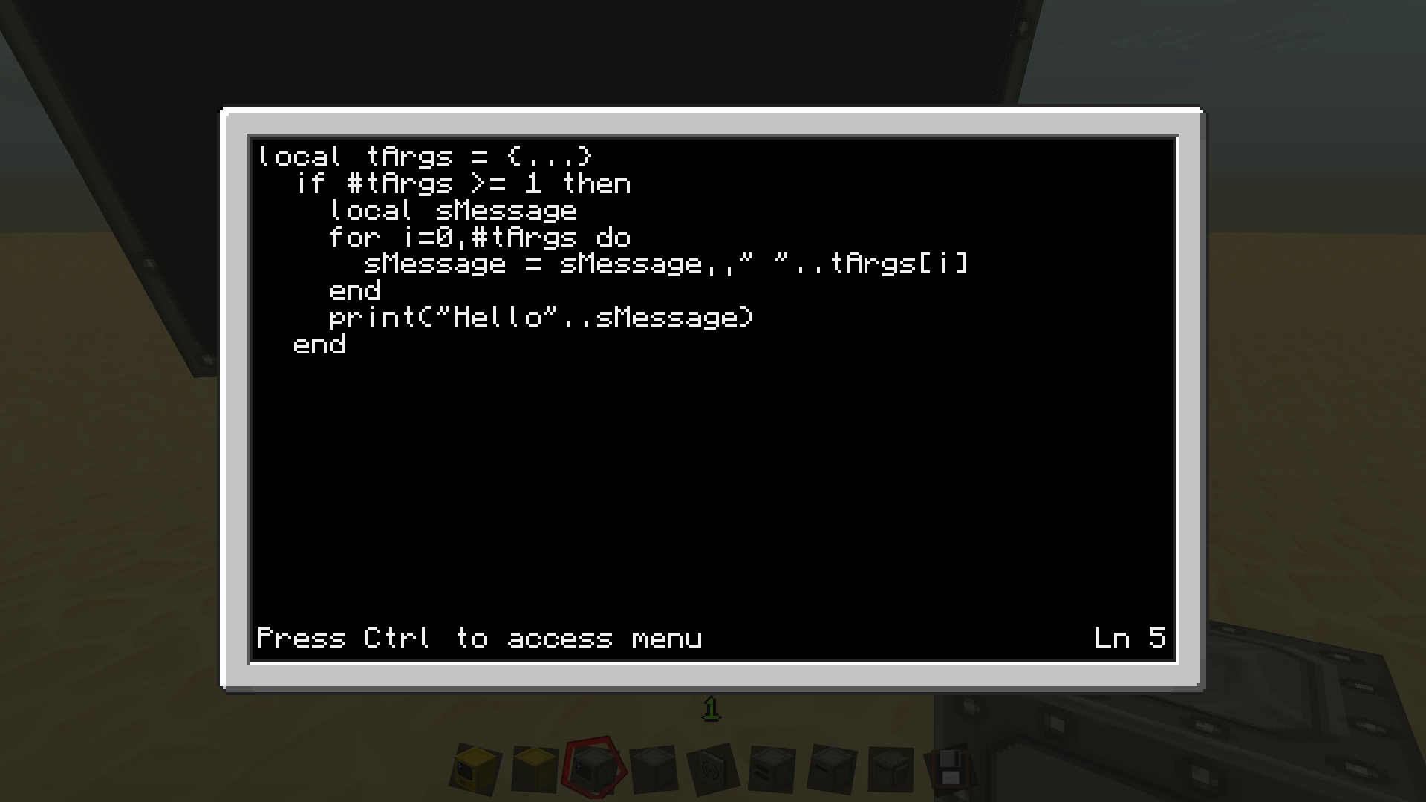
key("ctrl")
type("tutorial_1 everybody how are you")
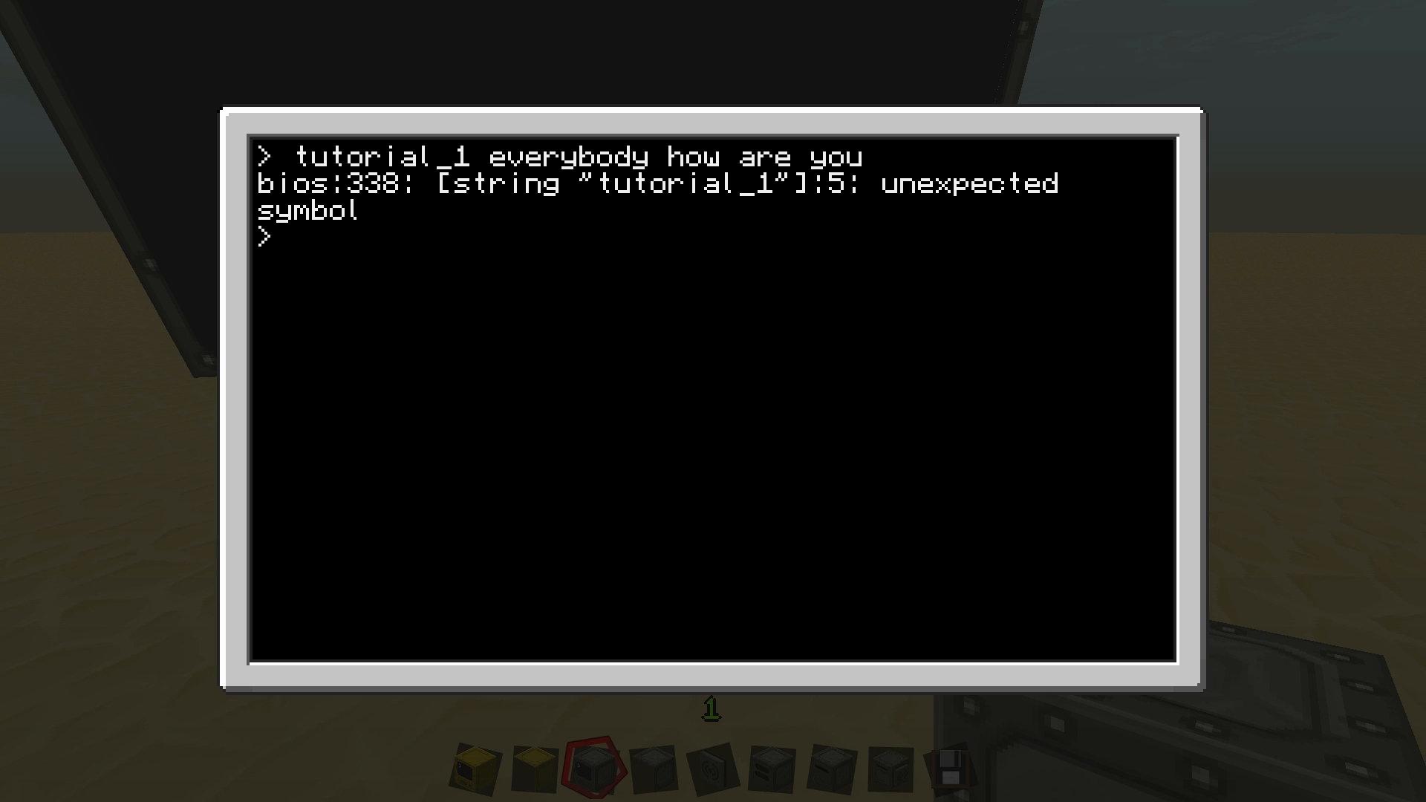
type("edit tutorial_1")
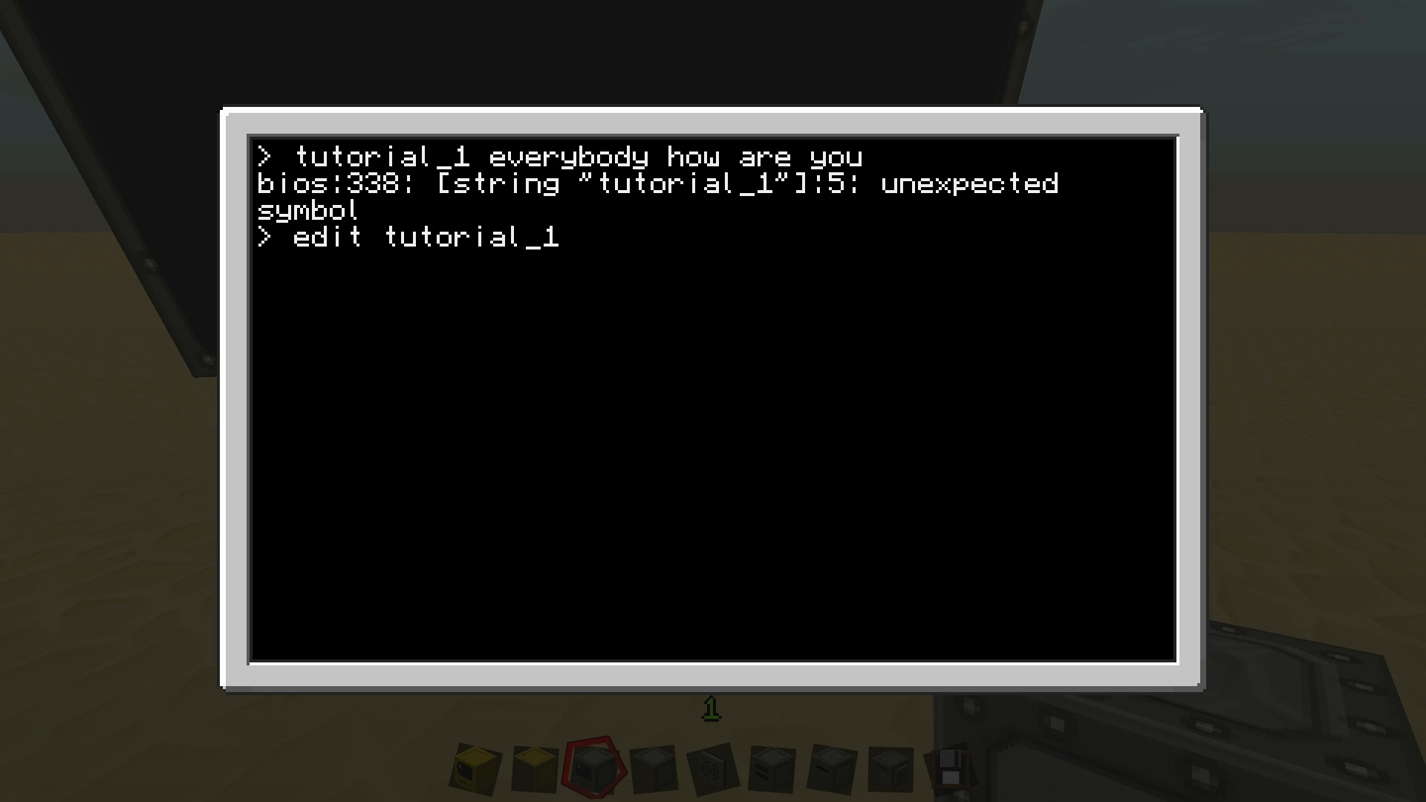
key("Return")
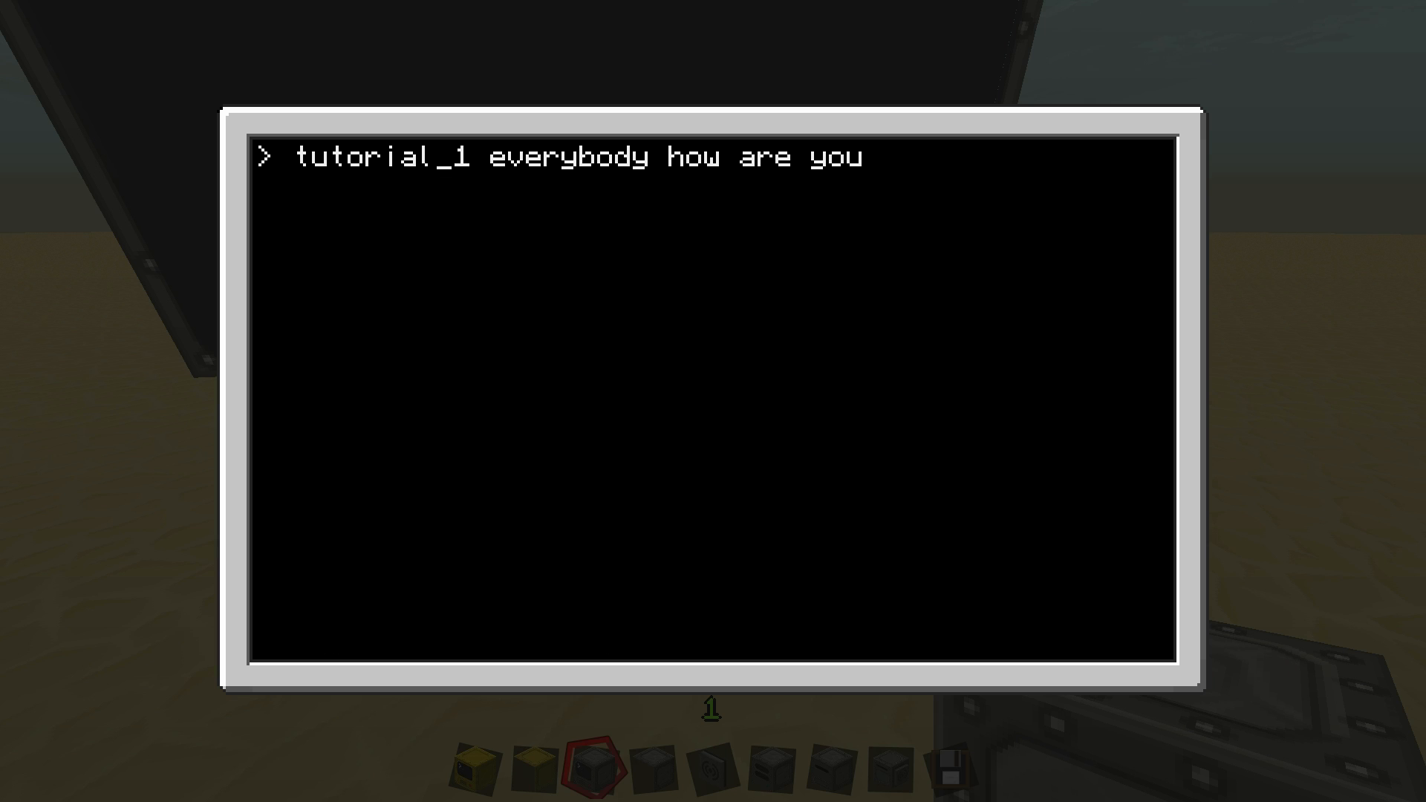
key("Return")
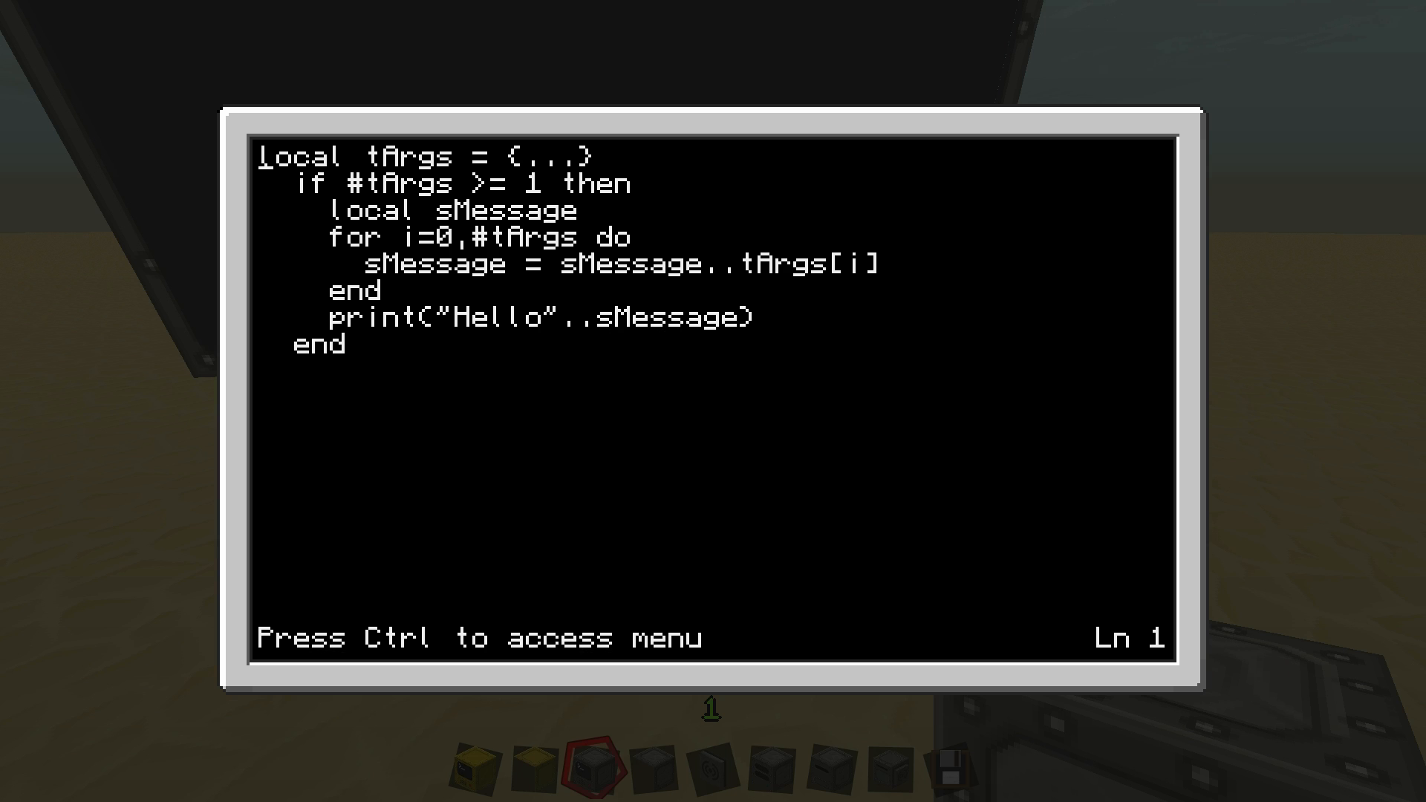
key("Down")
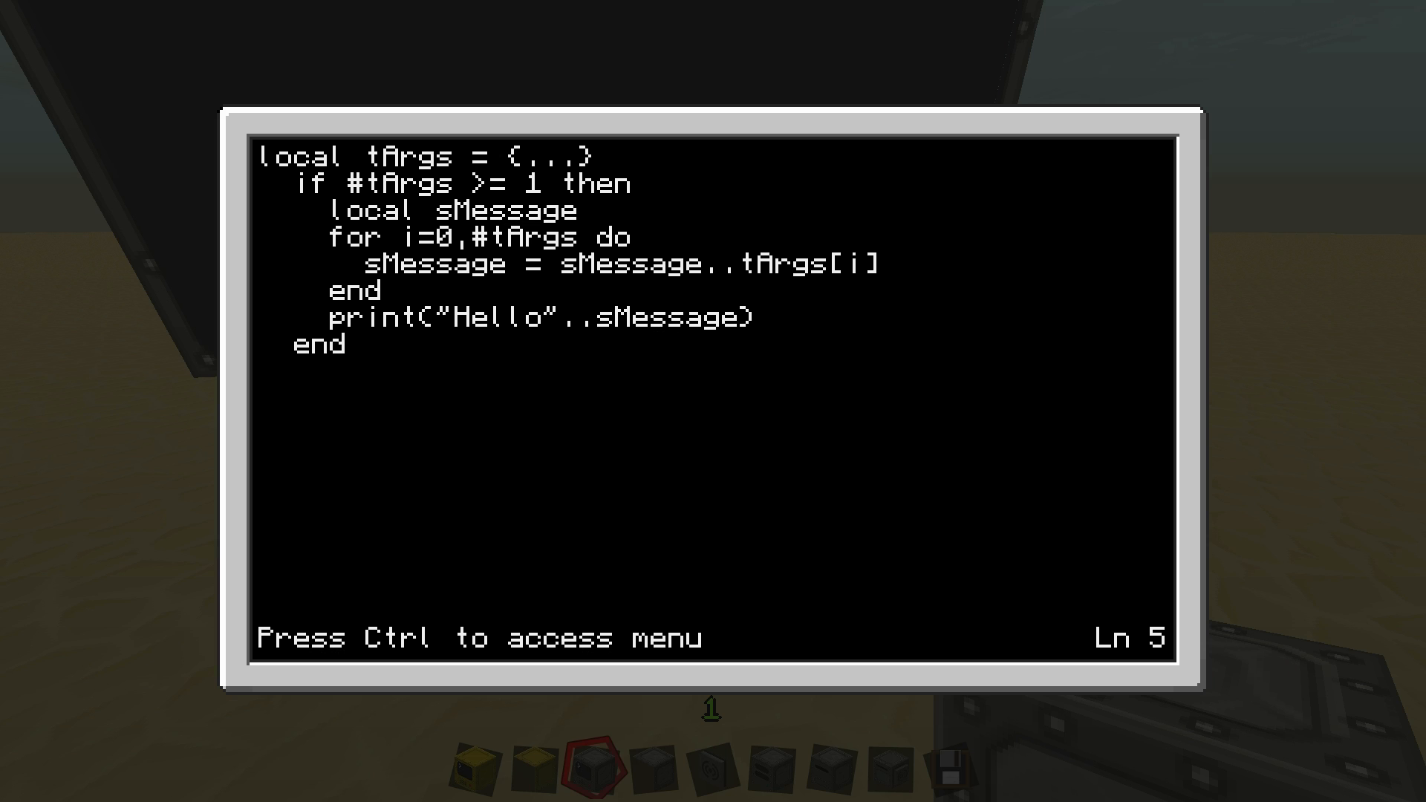
key("Up")
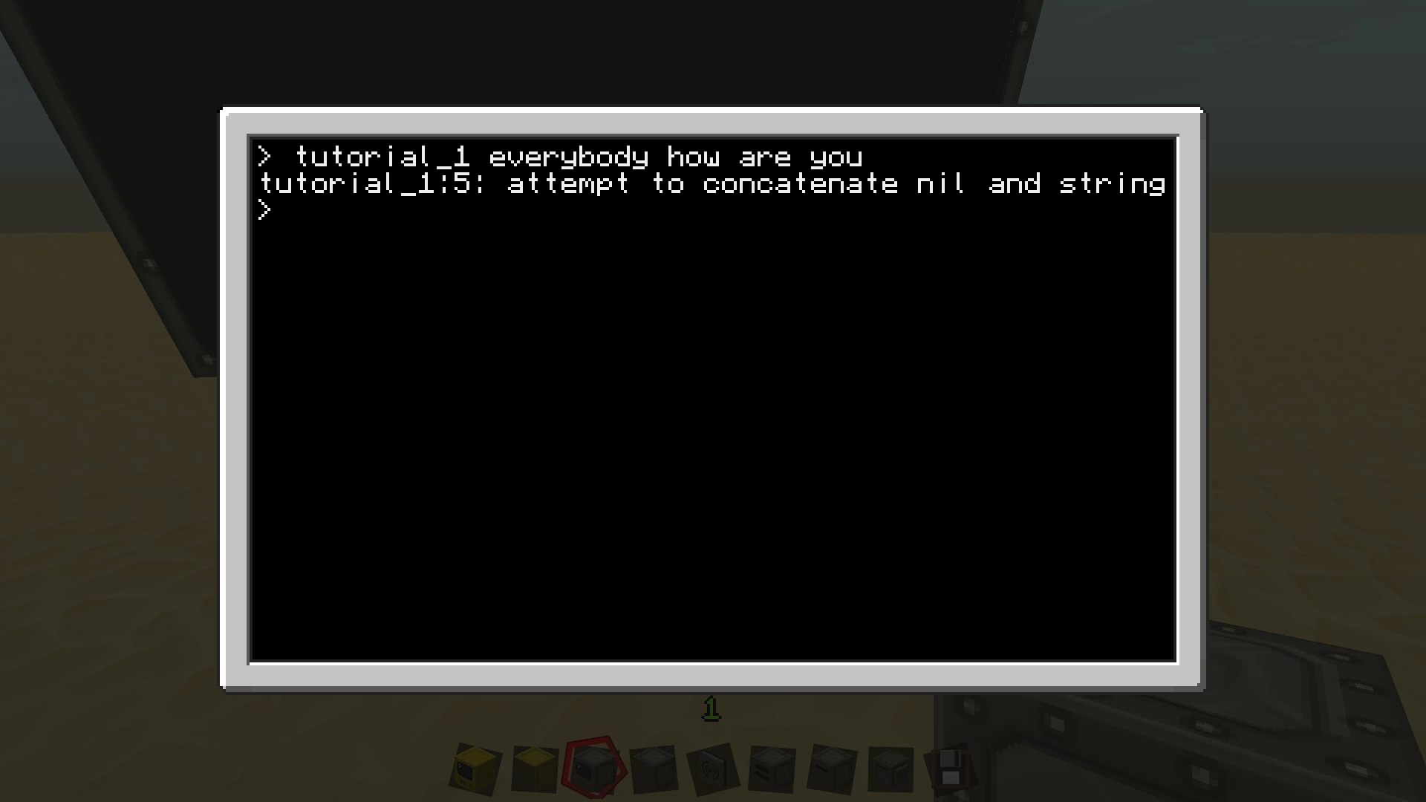
Reopen tutorial_1, start the loop at i=1, and initialize 'local sMessage = " "'
type("edit tutorial_1")
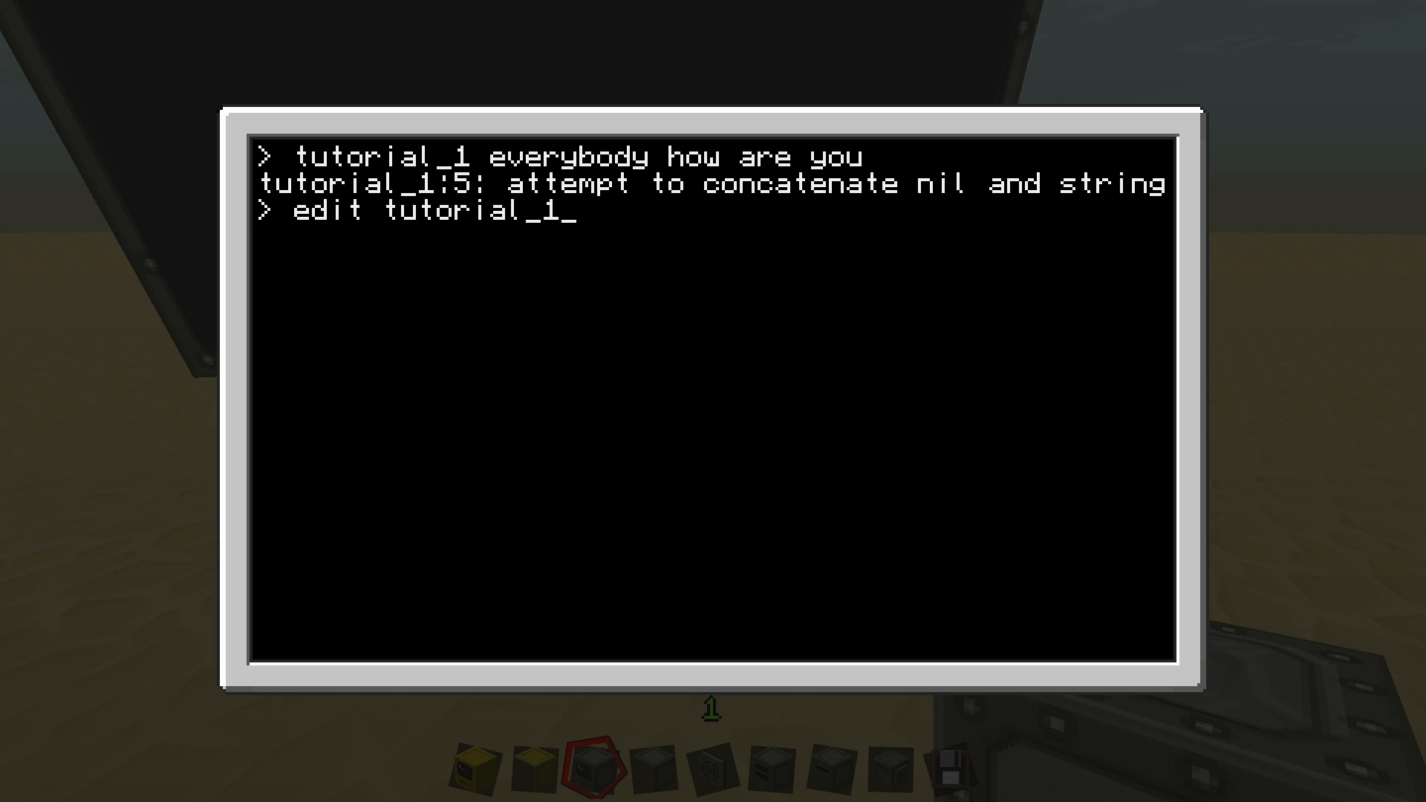
key("Return")
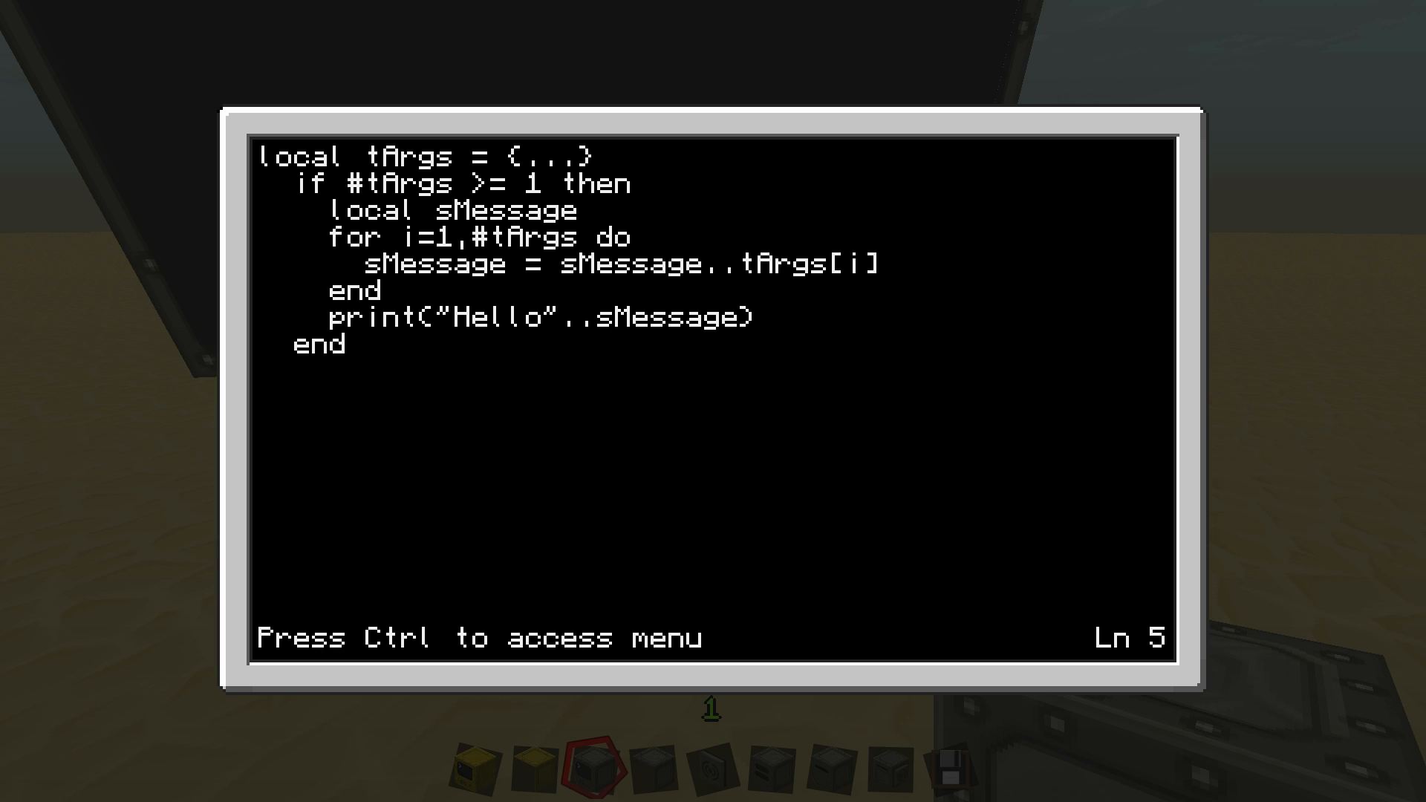
key("up")
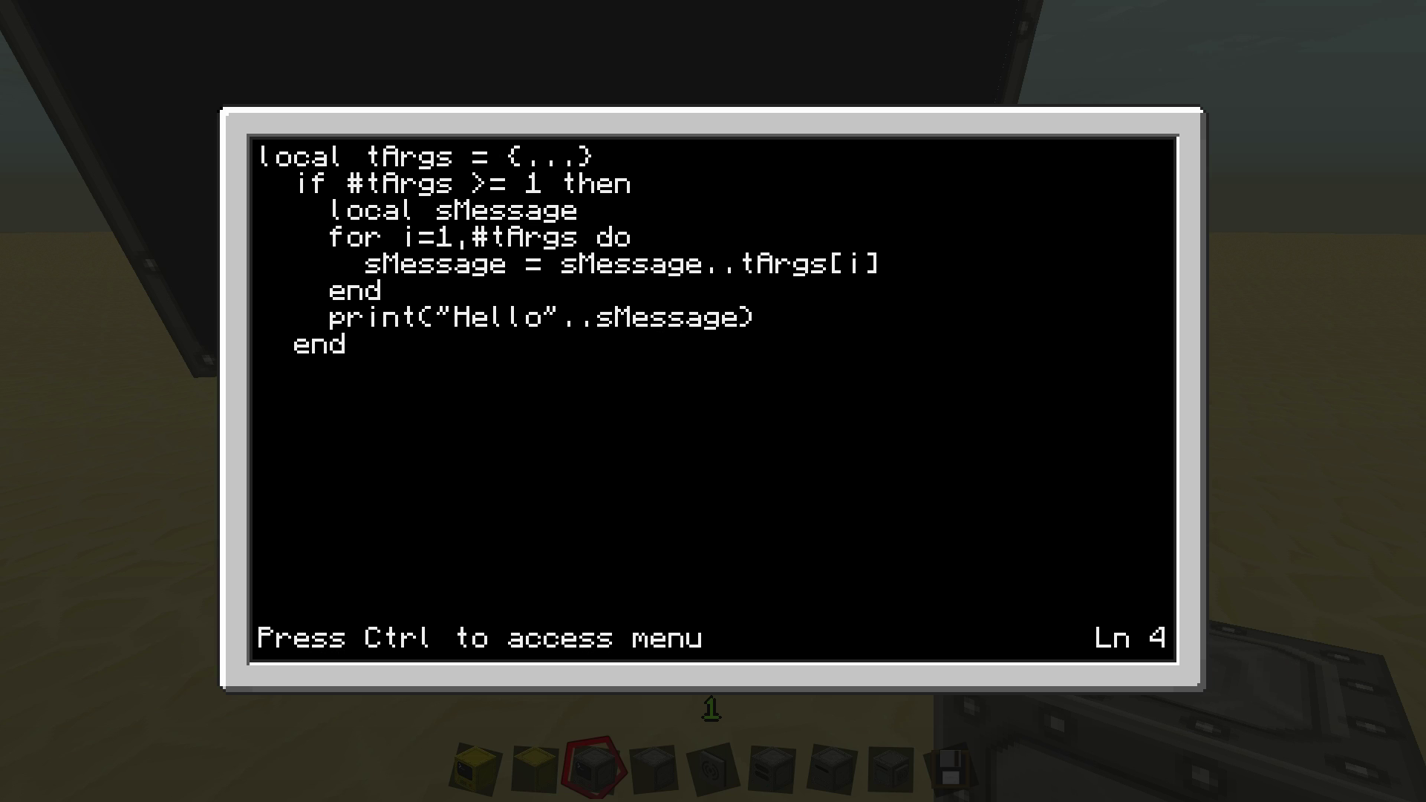
type("=")
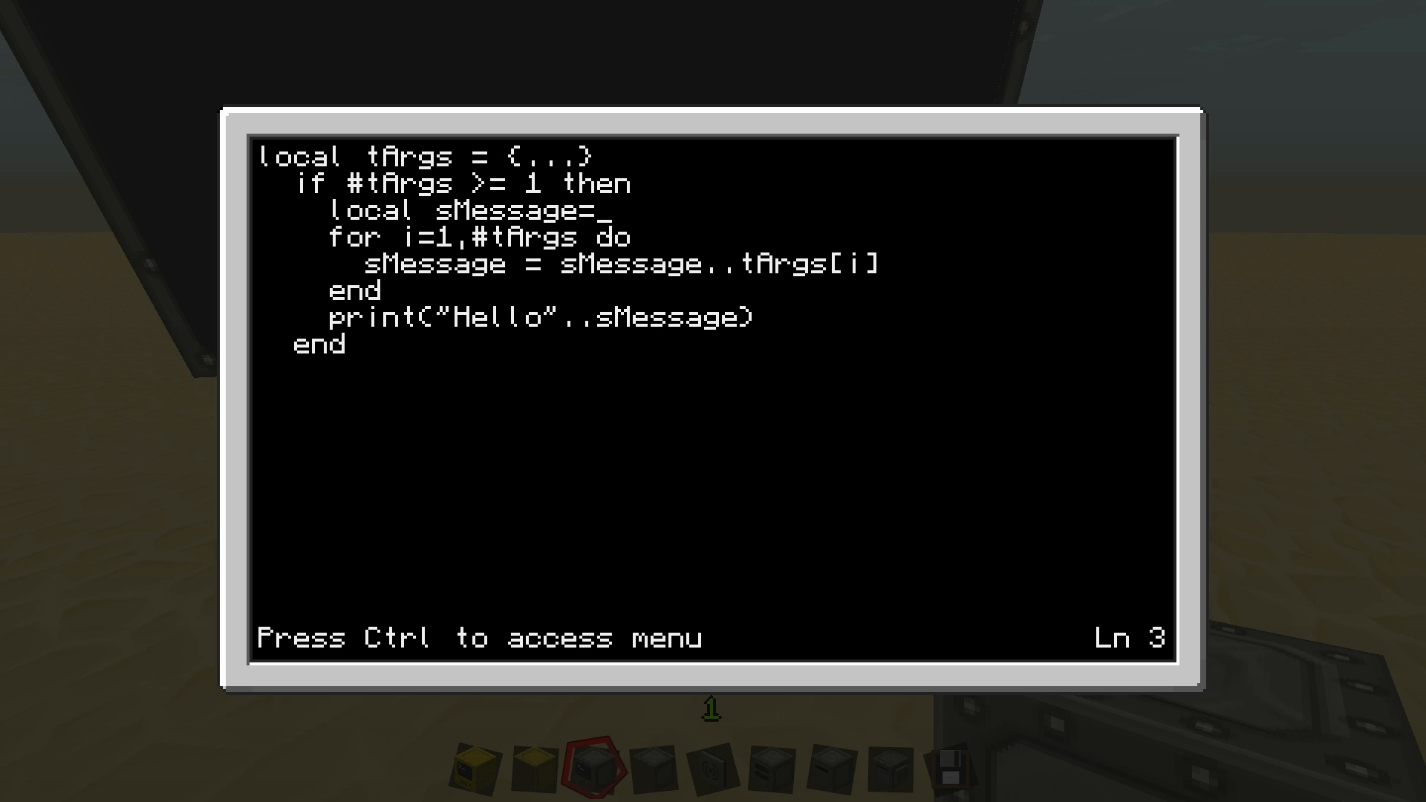
key("space")
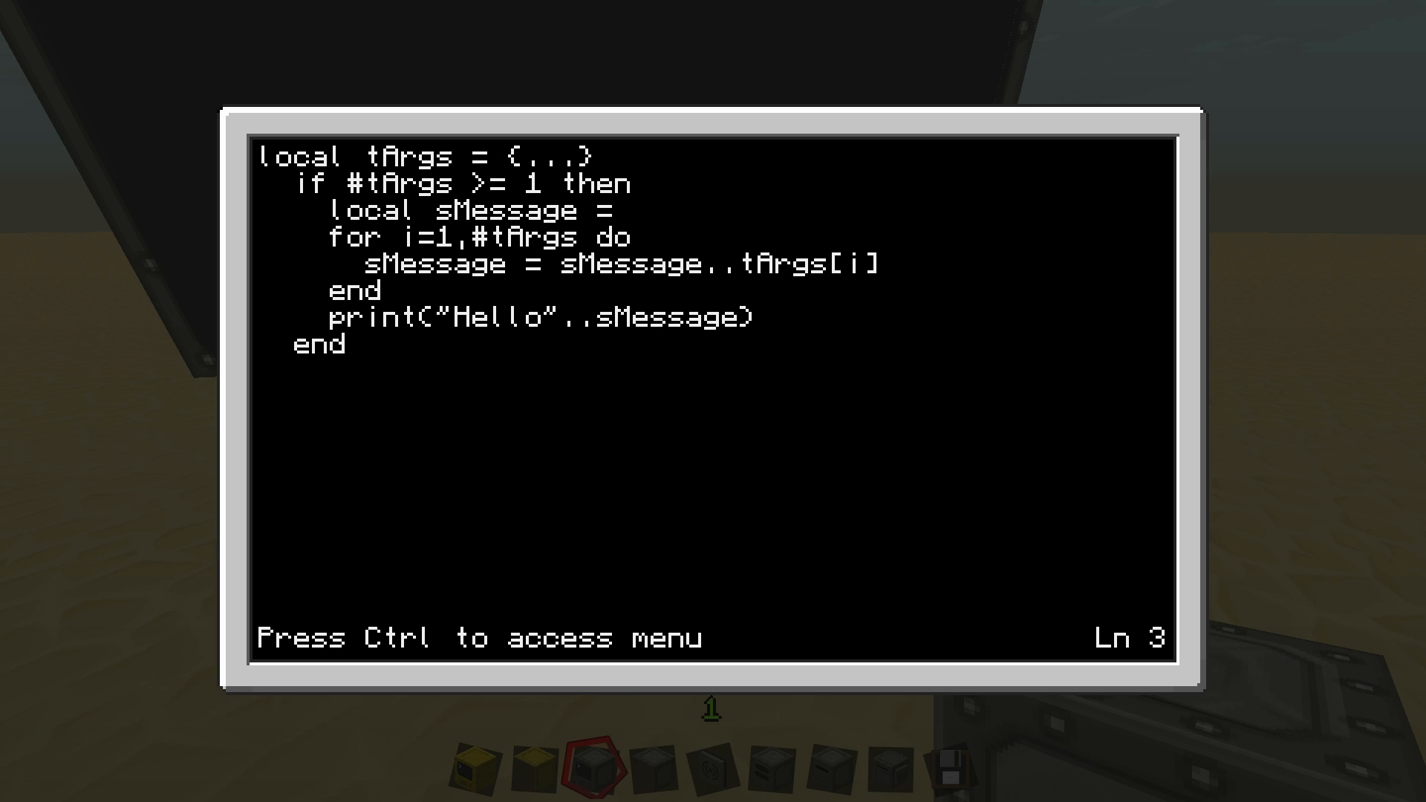
type("\" \"")
type("tutorial_1 everybody how are you")
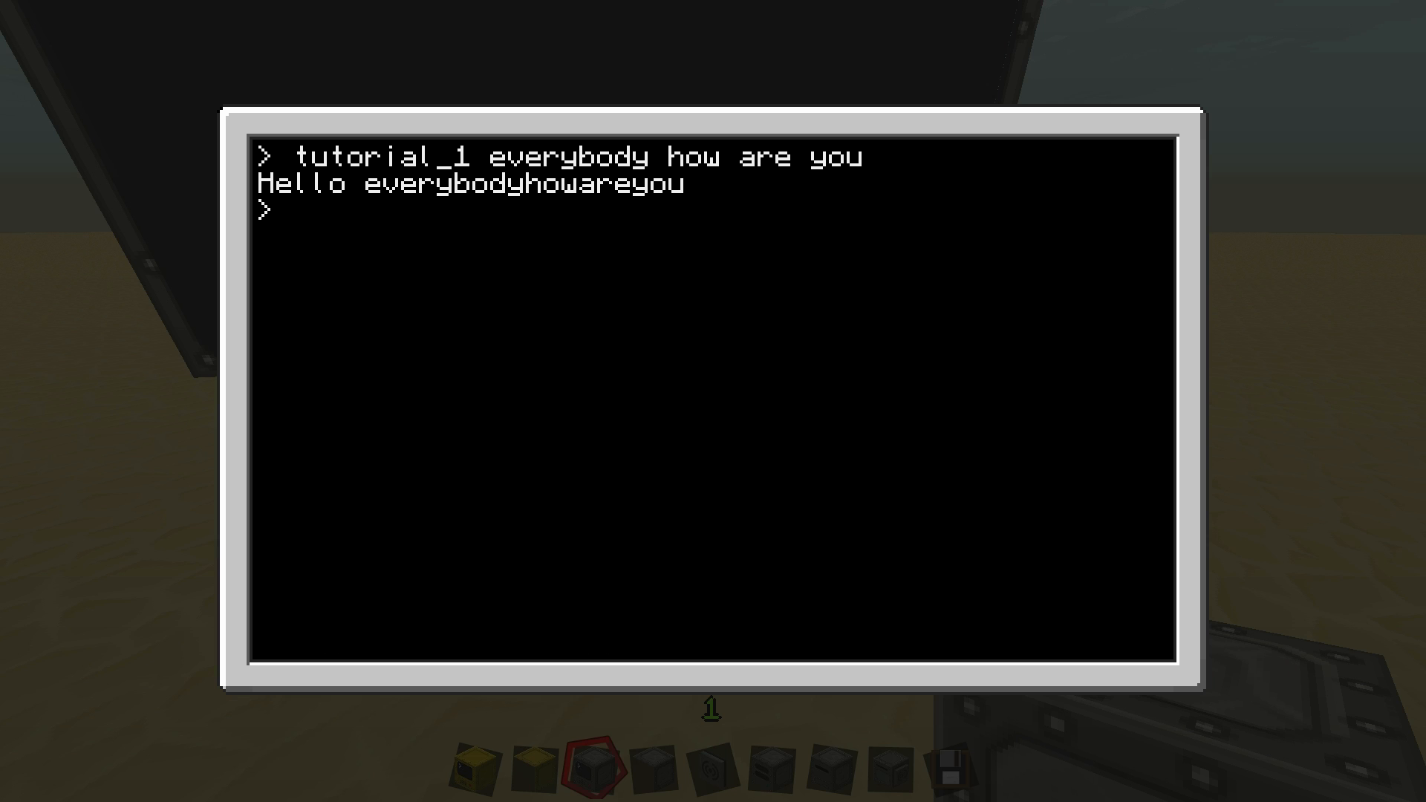
Add '.." "' before tArgs[i] on line 5, save, and run 'tutorial_1 everybody how are you'
type("edit tutorial_1")
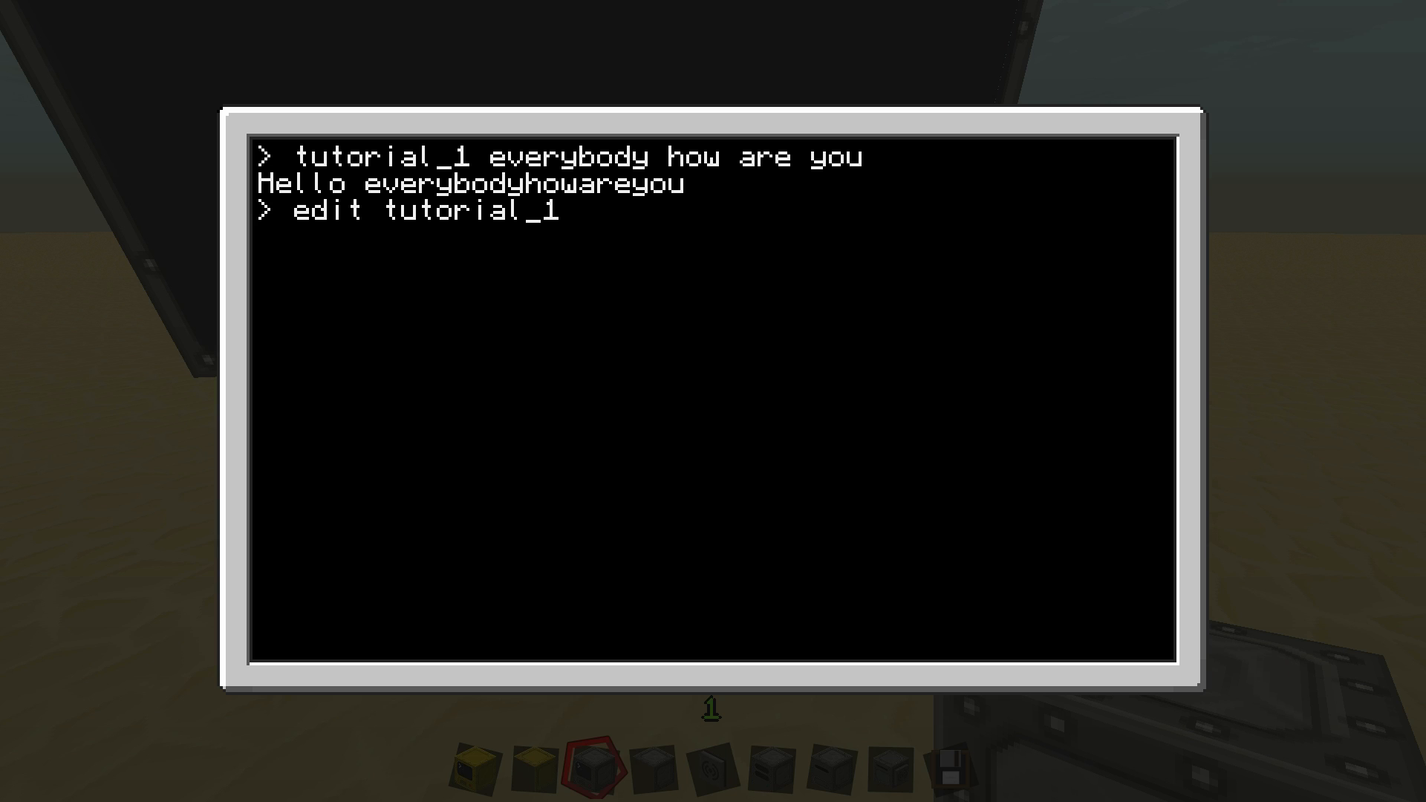
key("Return")
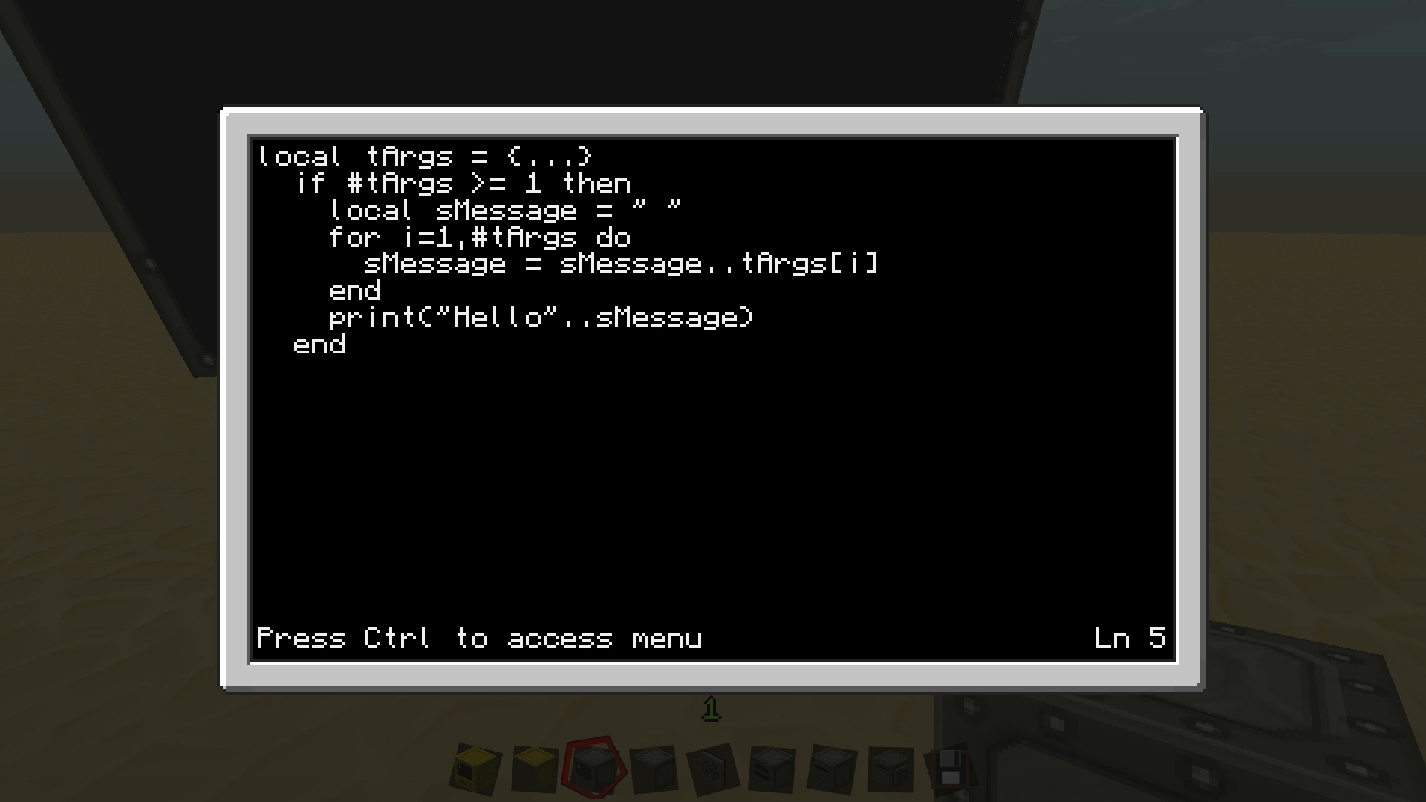
type(".\" \"")
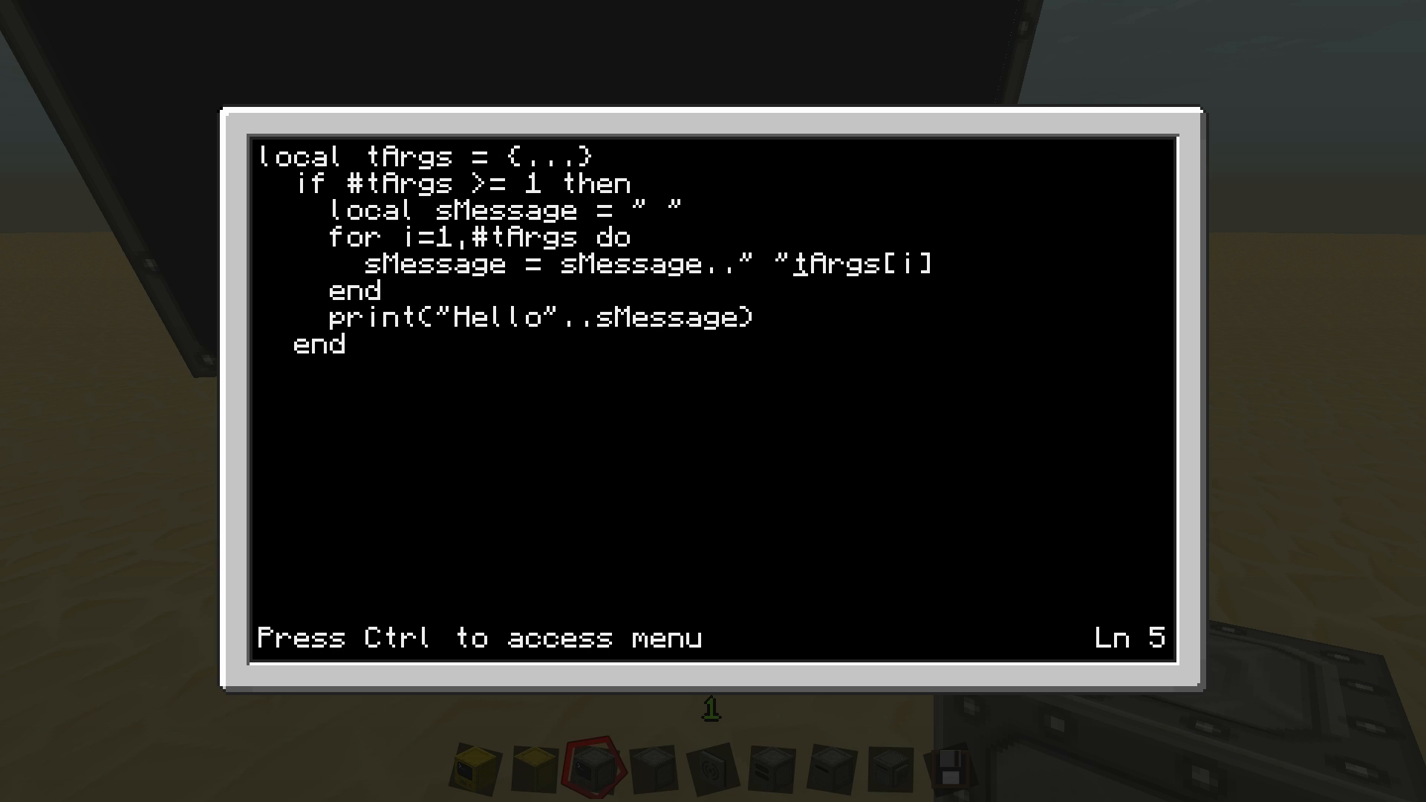
key("ctrl")
type("tutorial_1 everybody how are you")
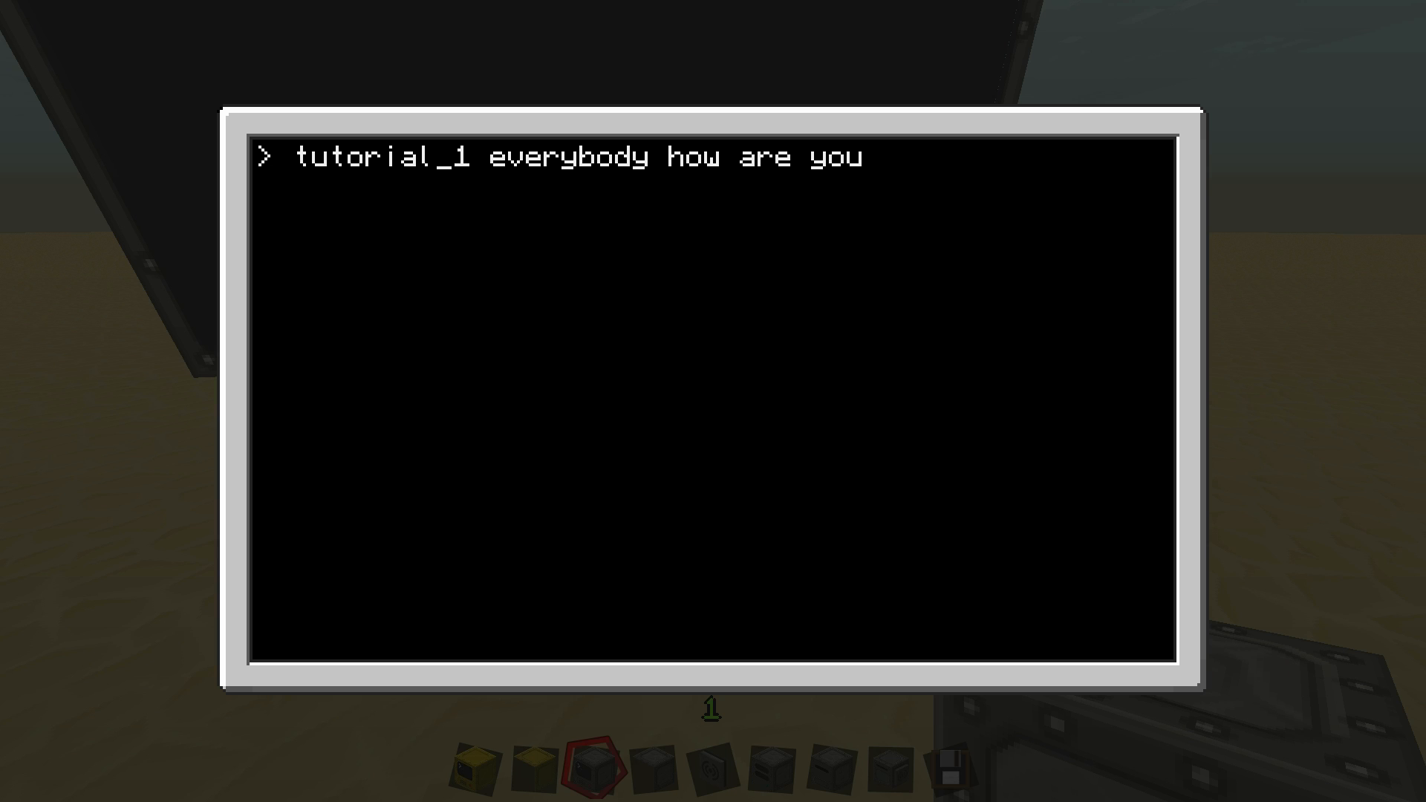
key("Return")
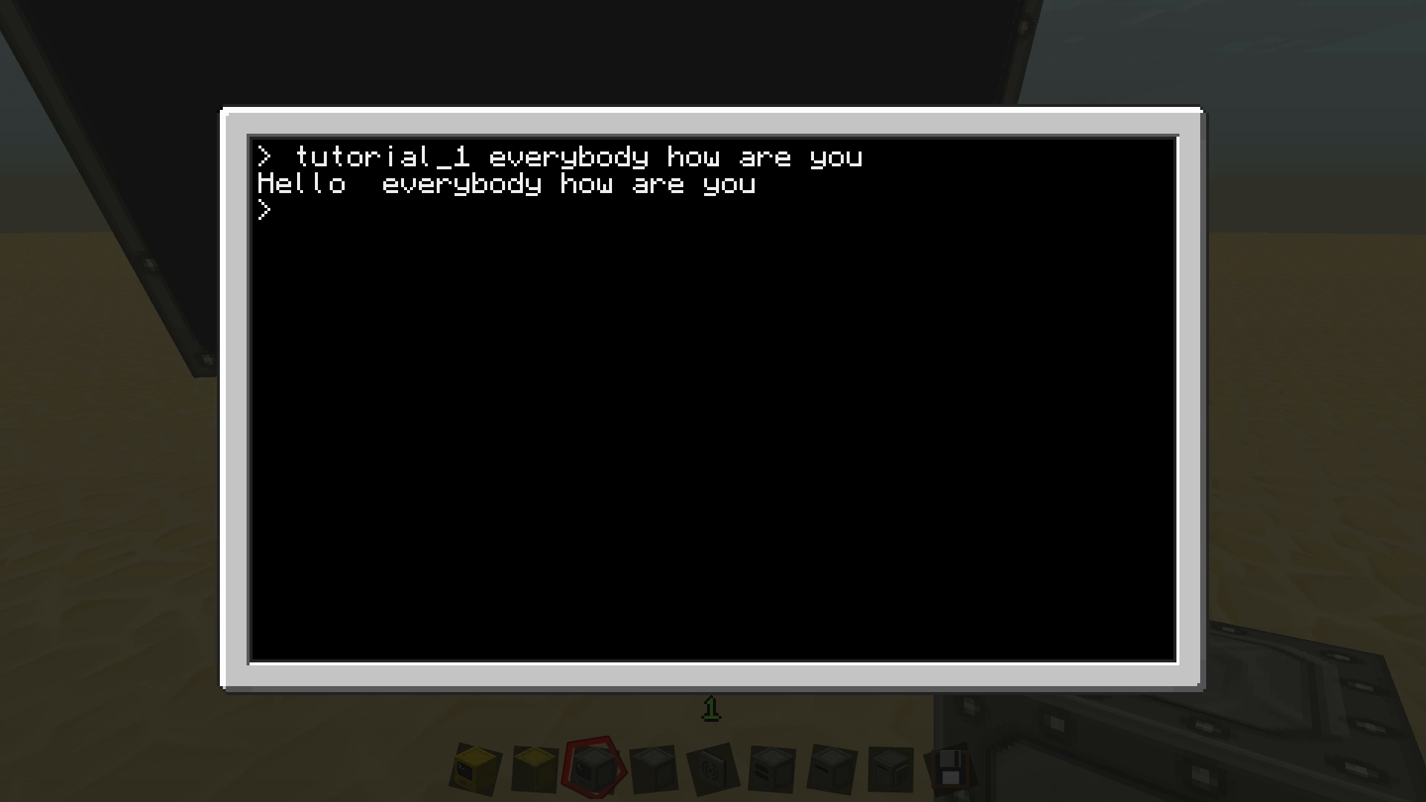